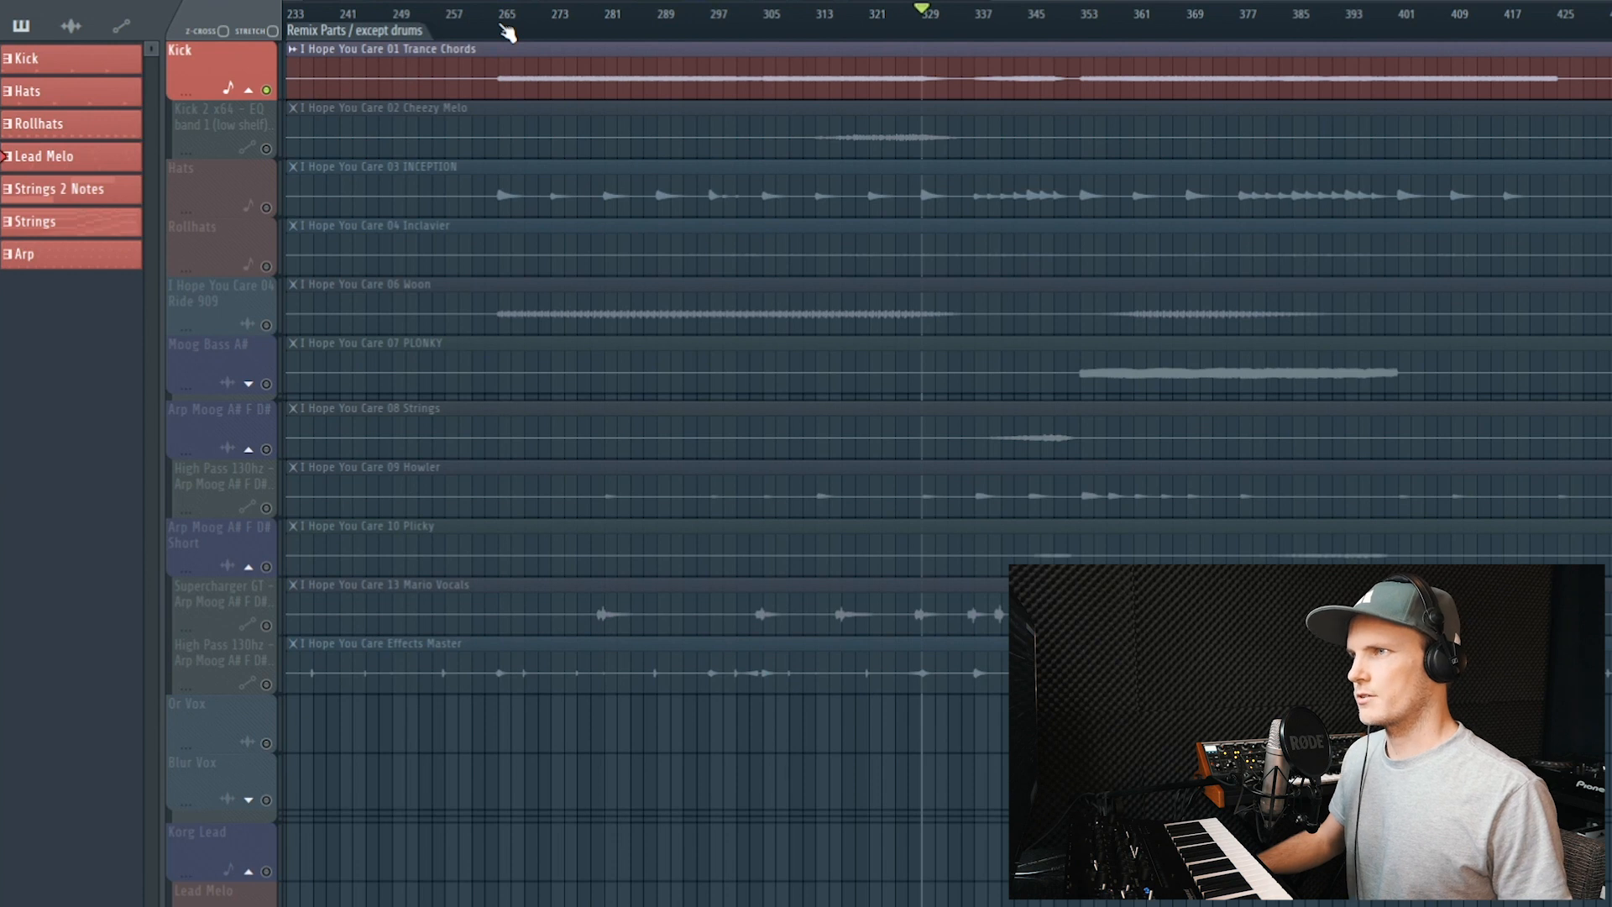
# Audition the kick low-shelf automation, Hats and Rollhats tracks solo, jumping playback between bars 265 and 353
pyautogui.click(504, 15)
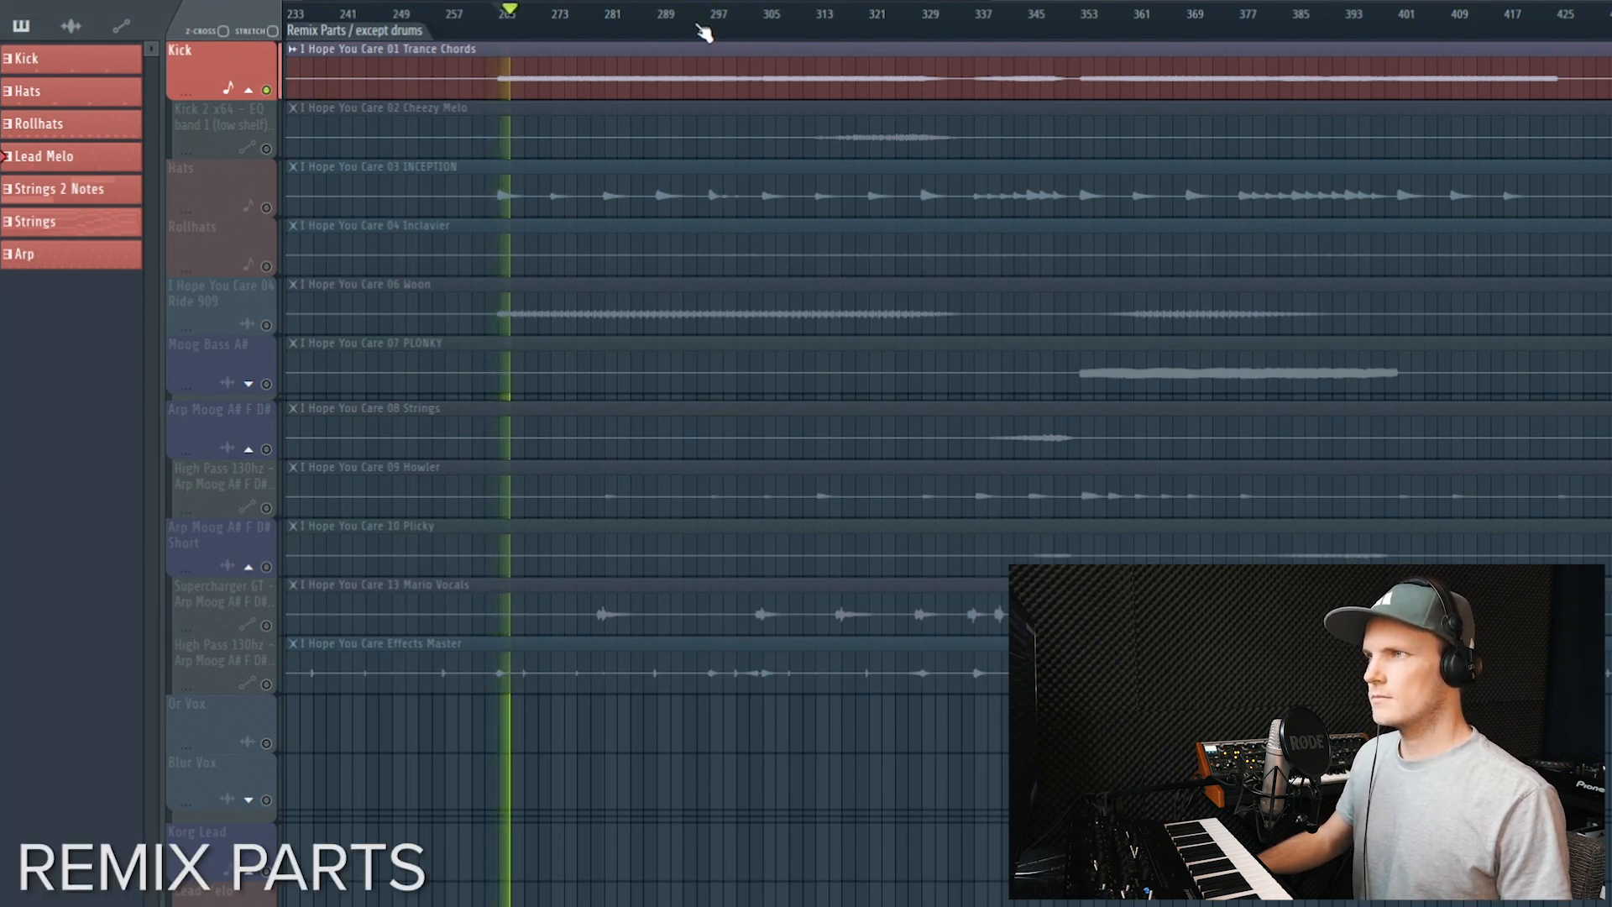
pyautogui.click(782, 14)
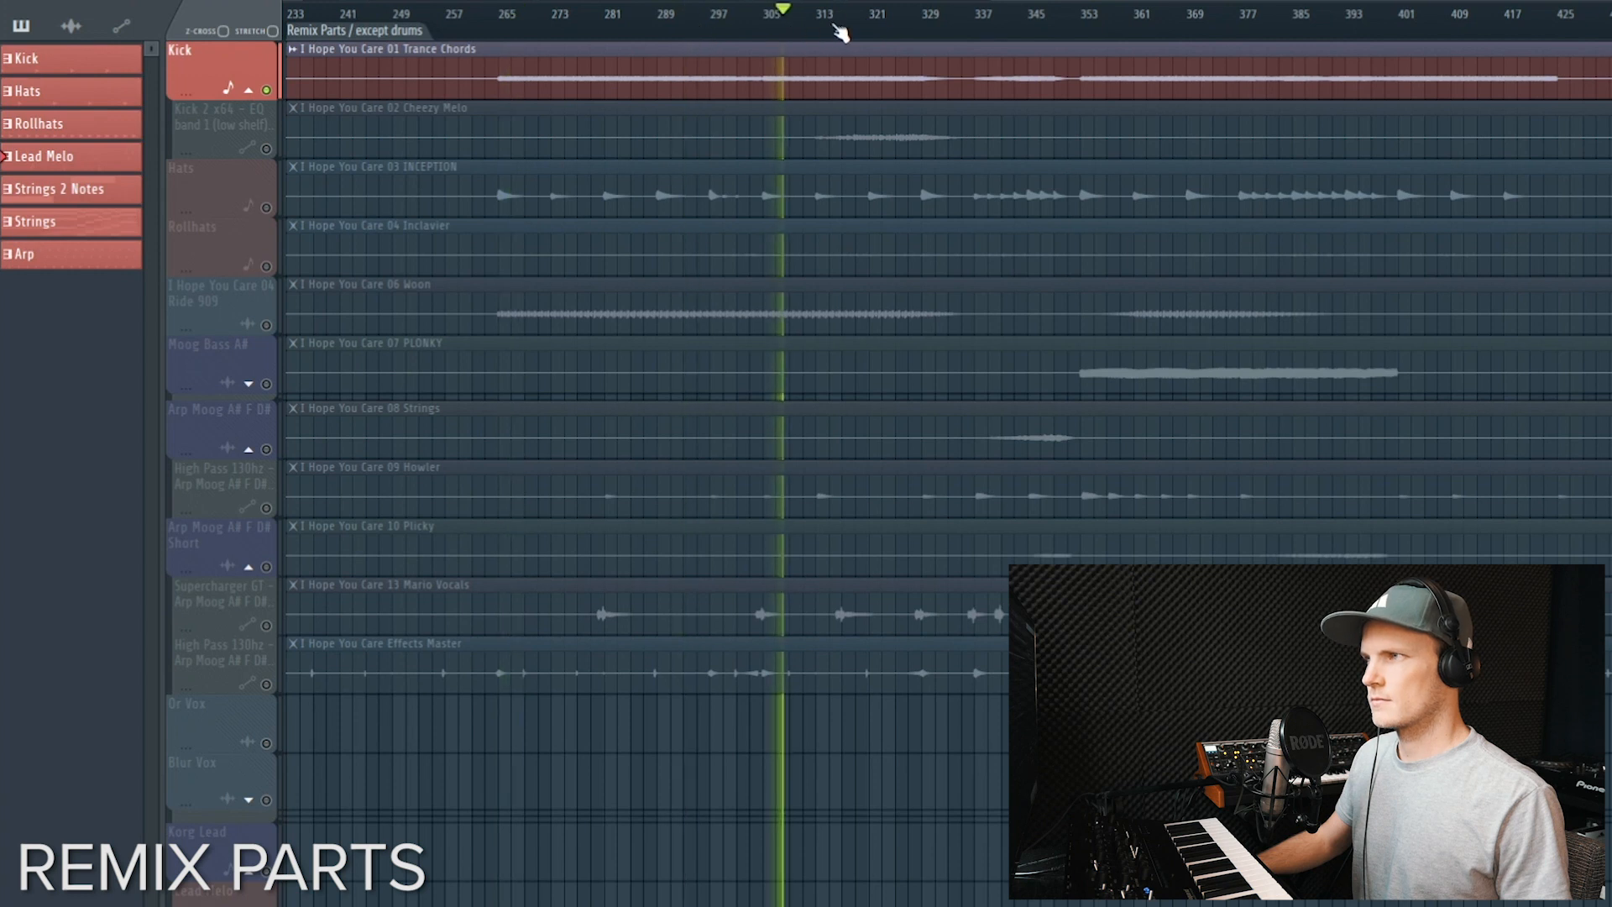
pyautogui.click(1091, 15)
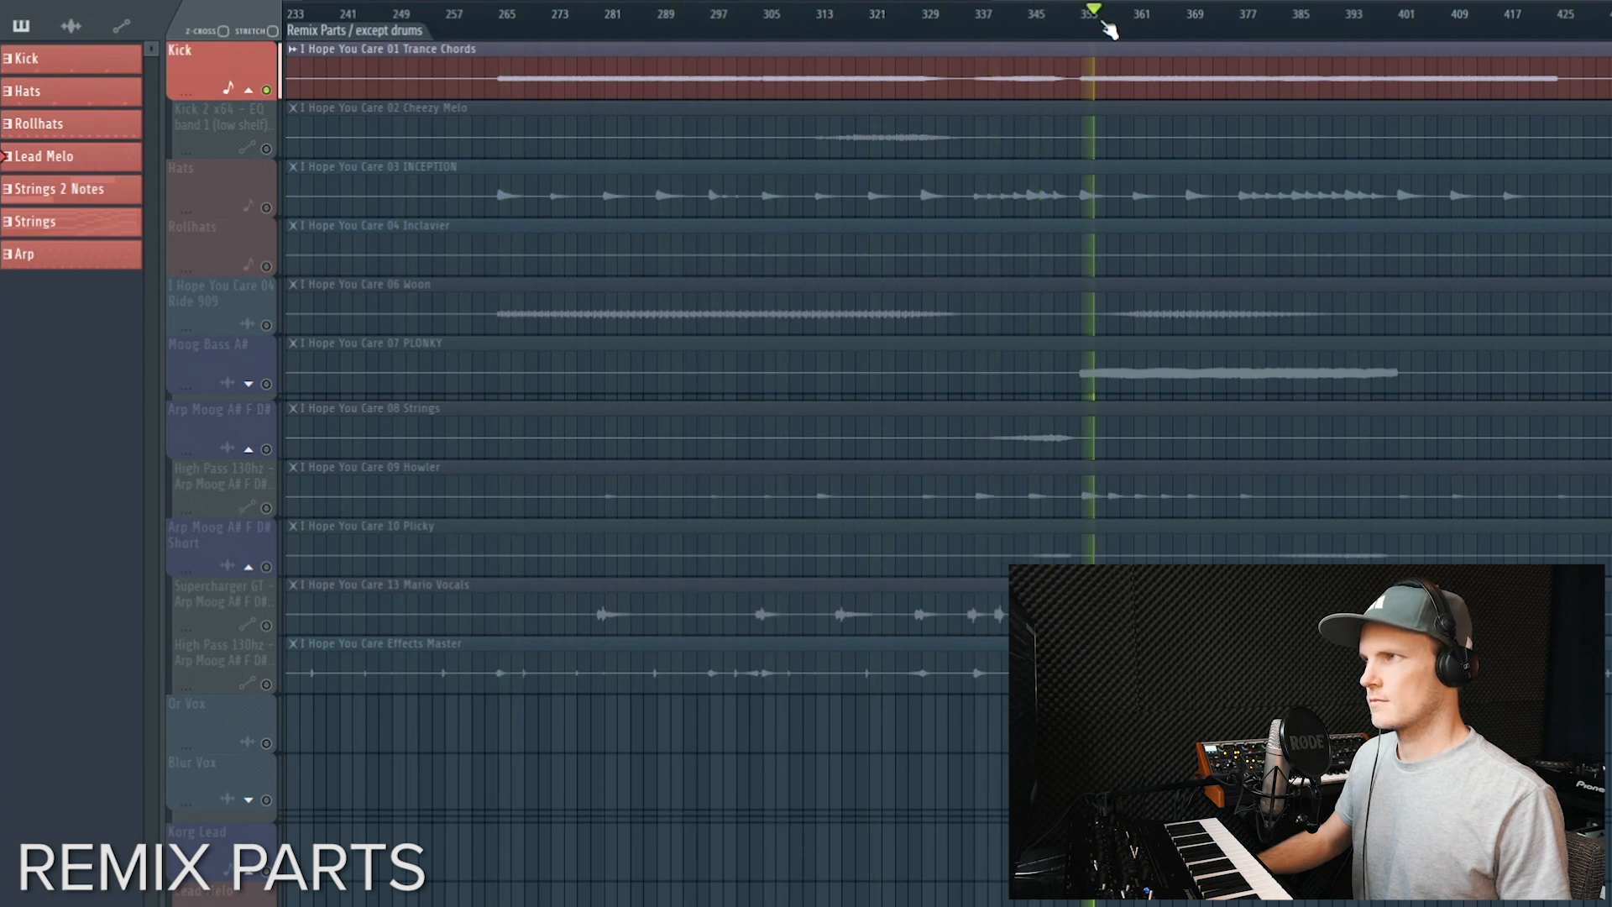
pyautogui.click(1172, 14)
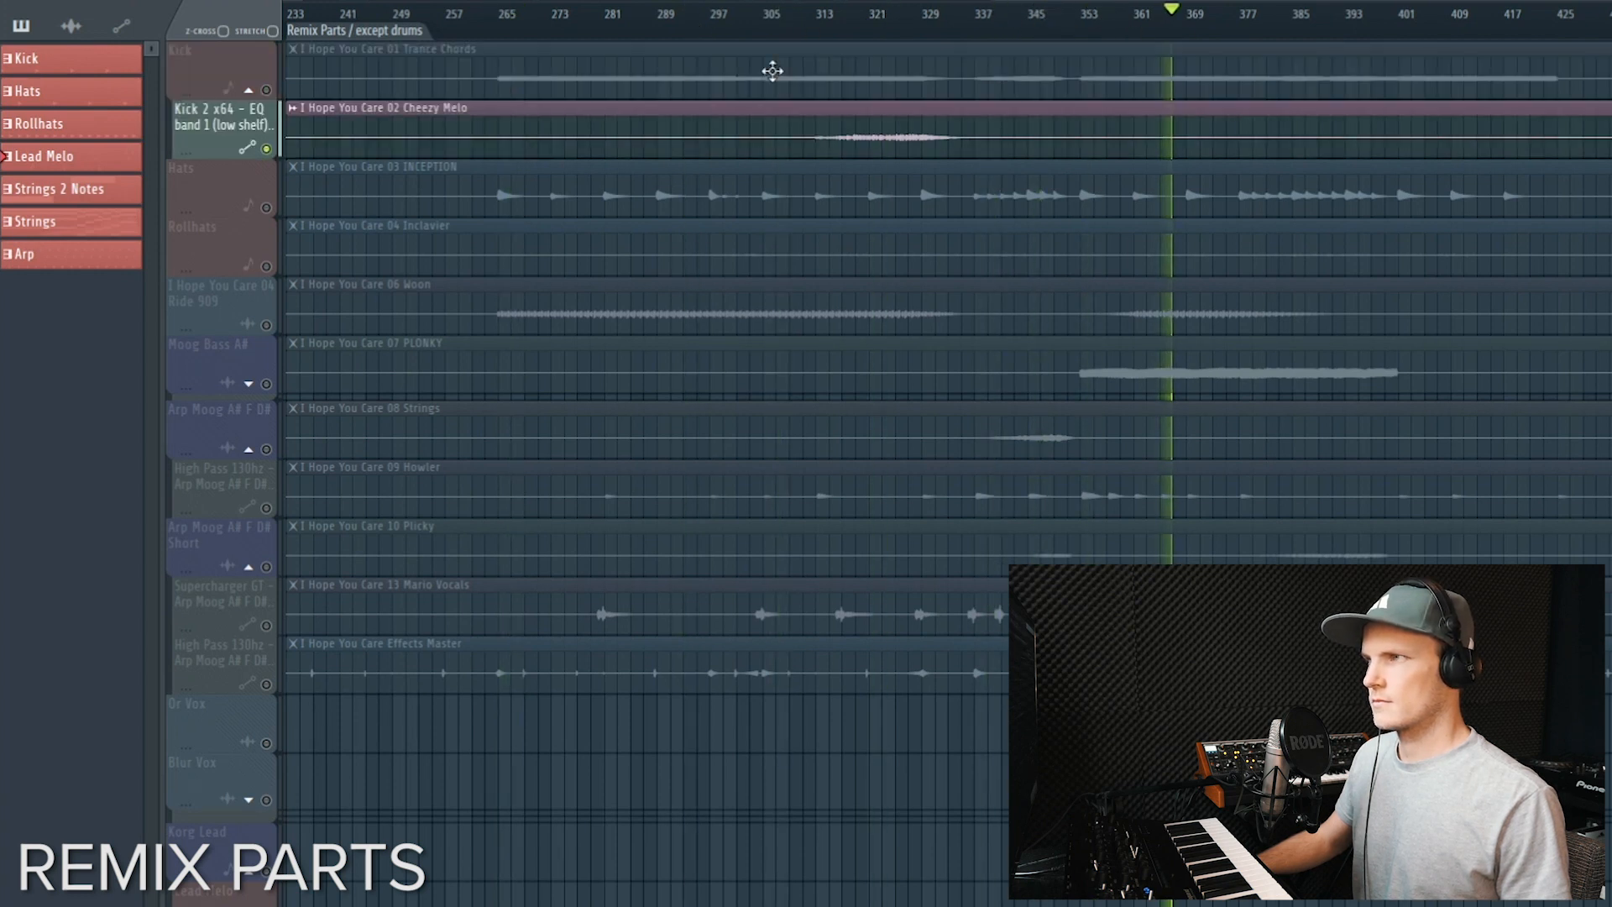
pyautogui.click(853, 14)
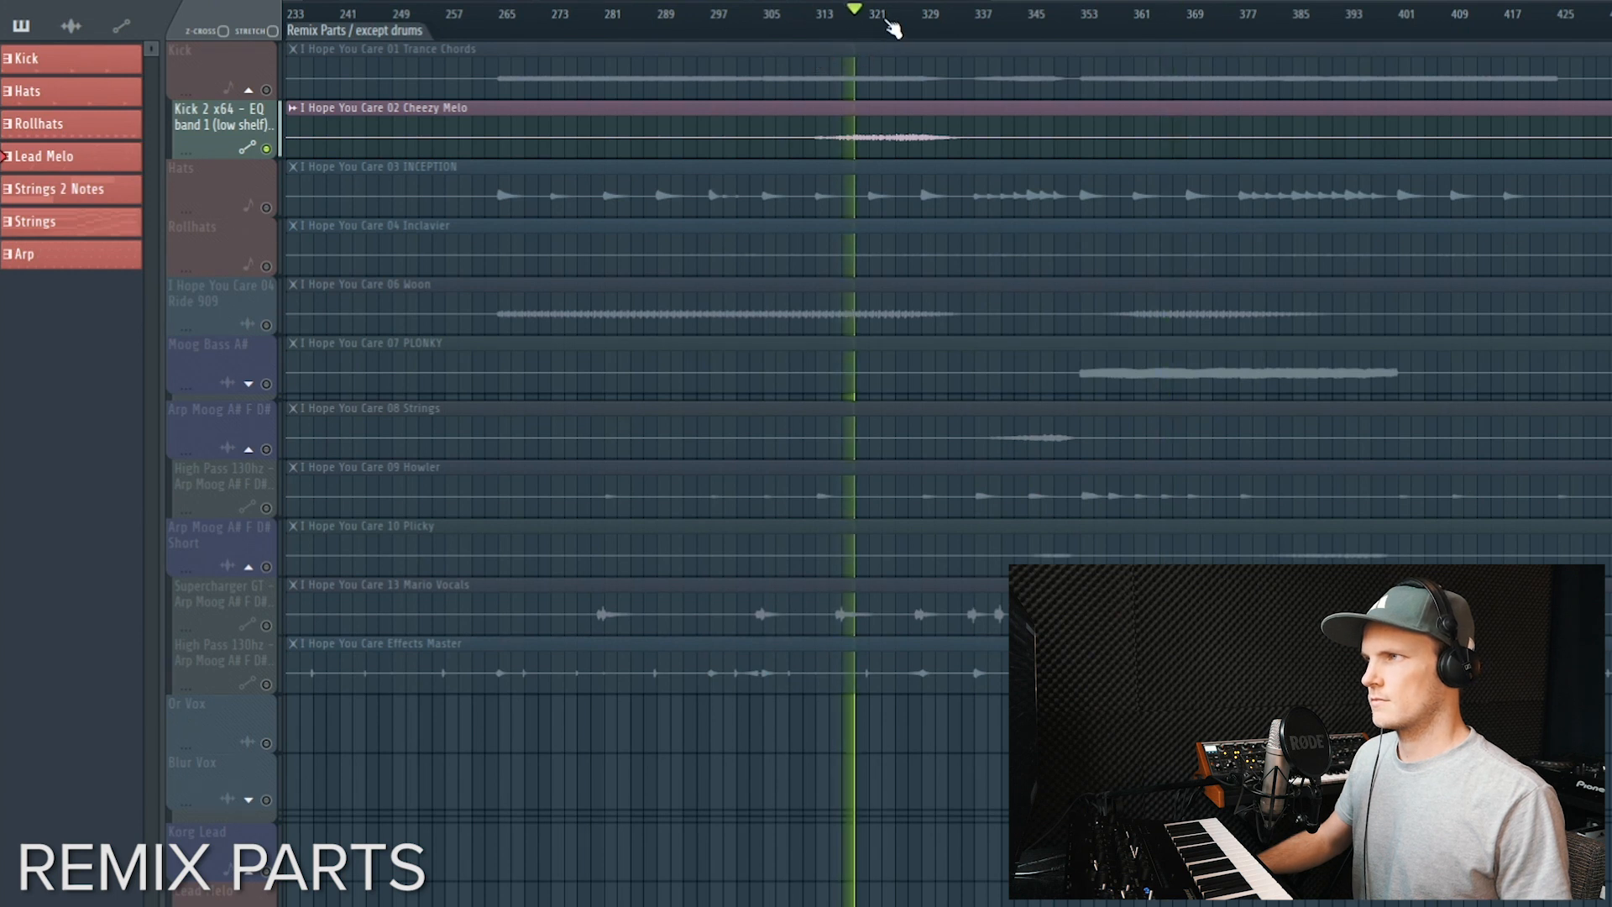
pyautogui.click(922, 12)
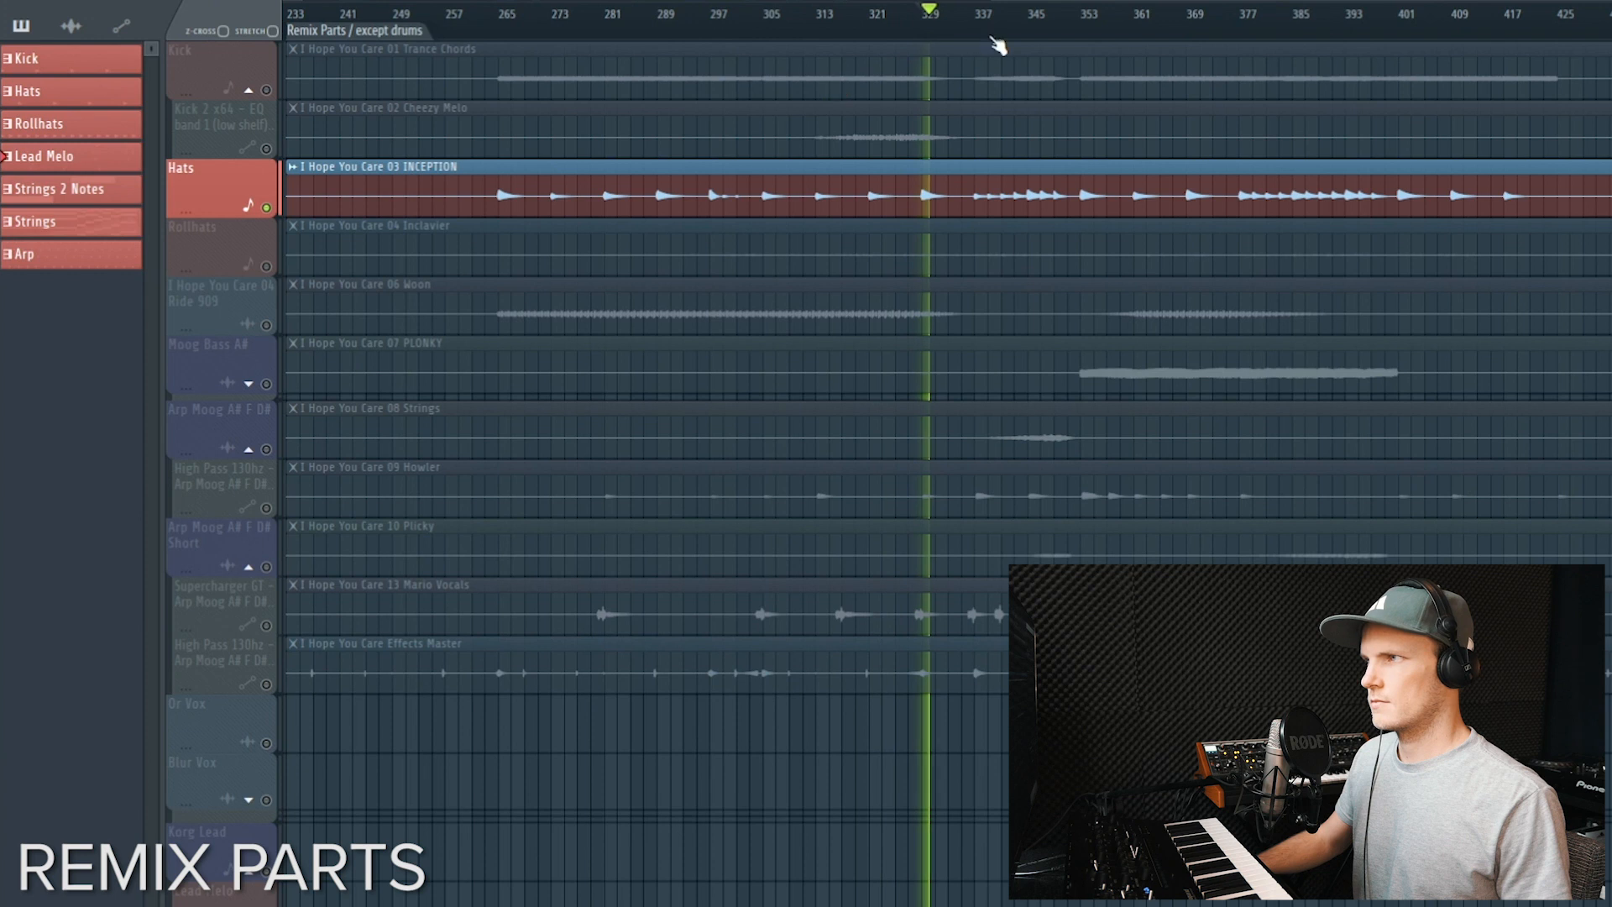
pyautogui.click(874, 14)
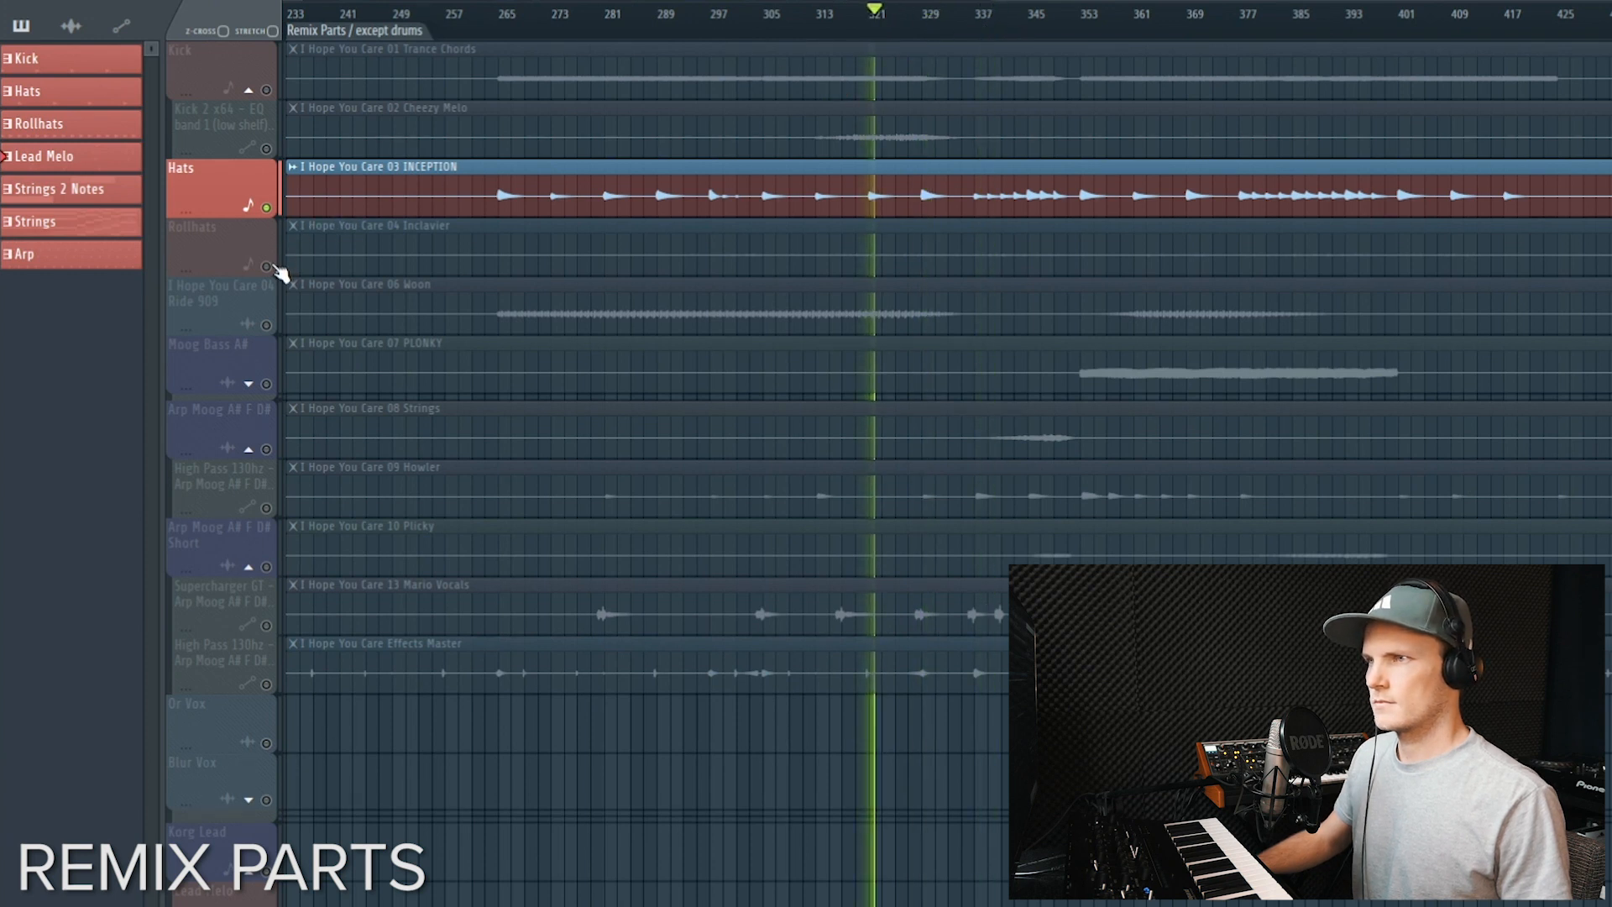
pyautogui.click(212, 226)
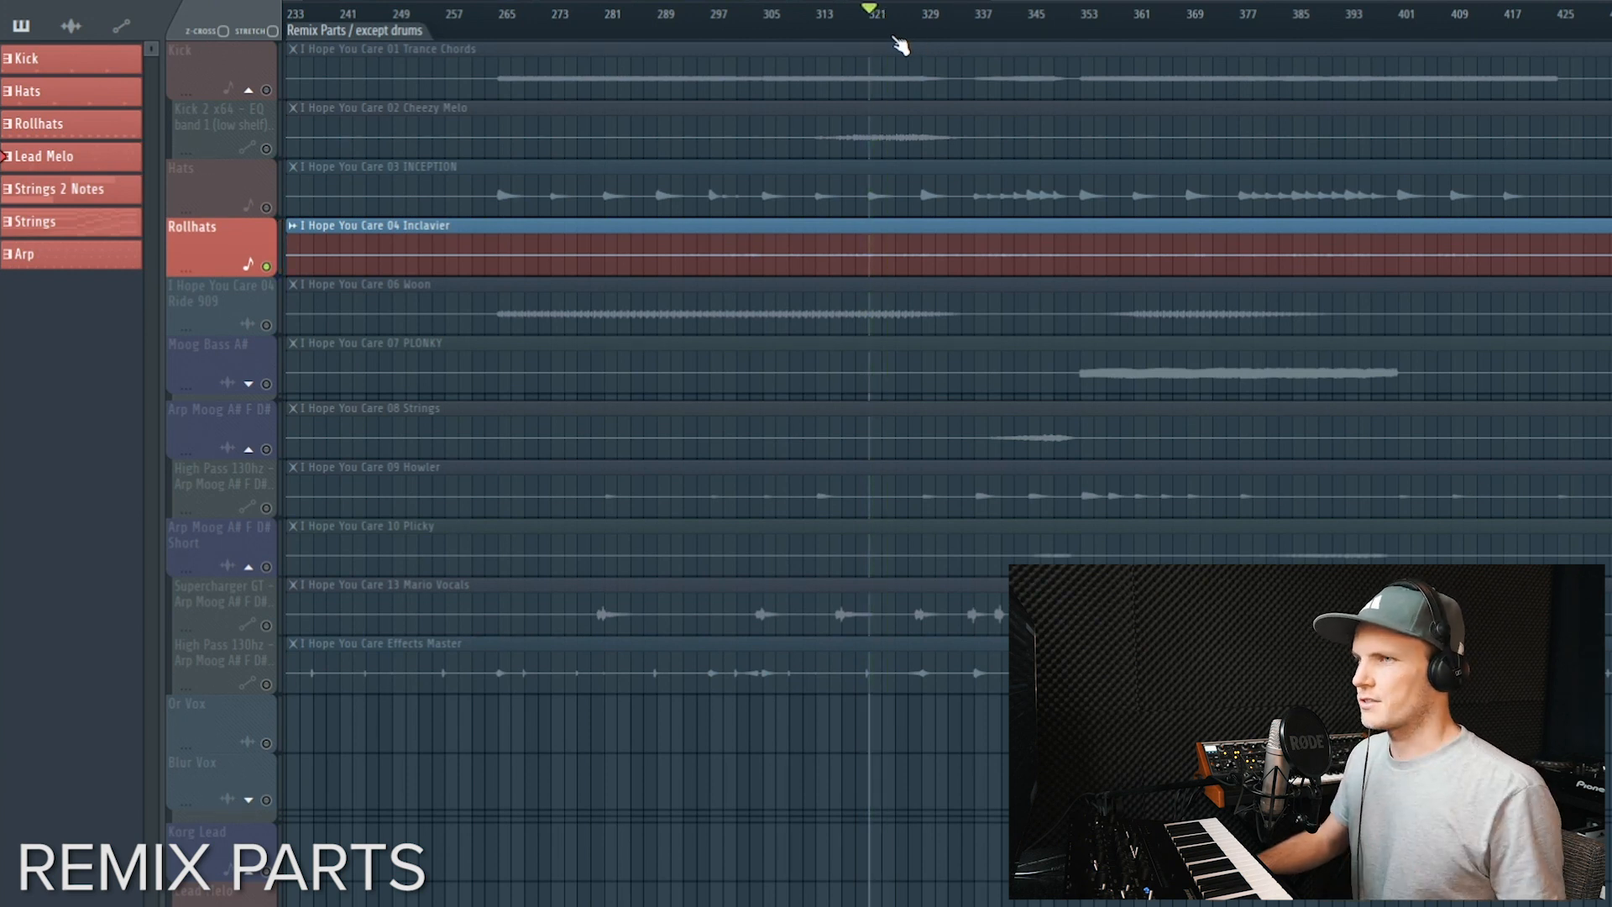
pyautogui.moveTo(795, 102)
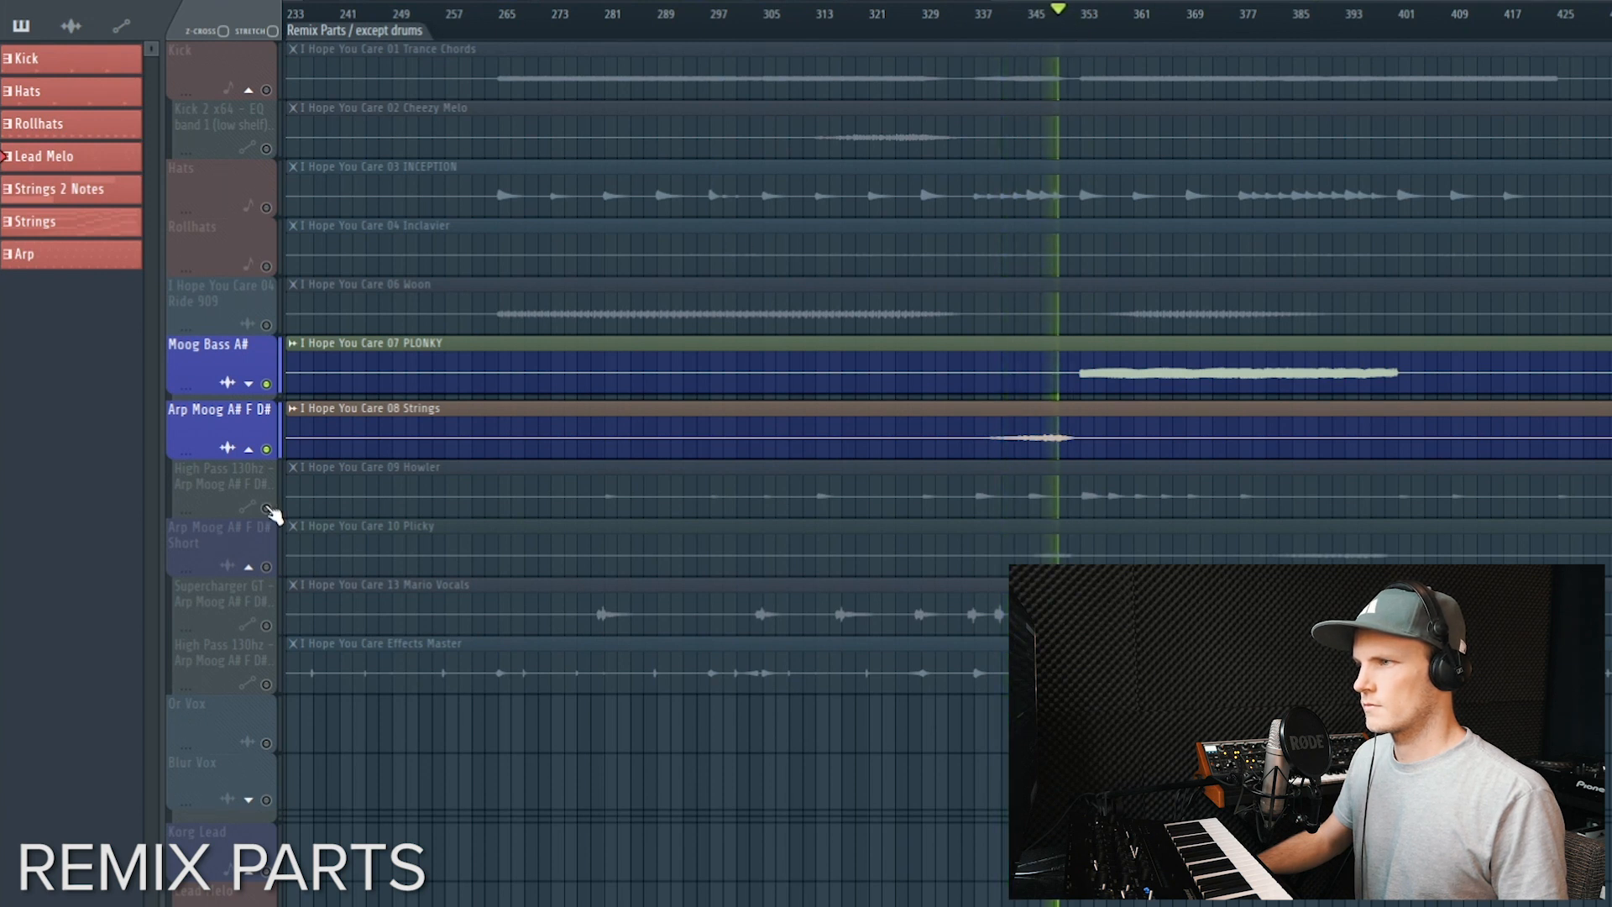
# Audition the Moog Bass, arp Moog tracks and the short arp's Supercharger and high-pass automation solo around bars 305-313
pyautogui.click(221, 475)
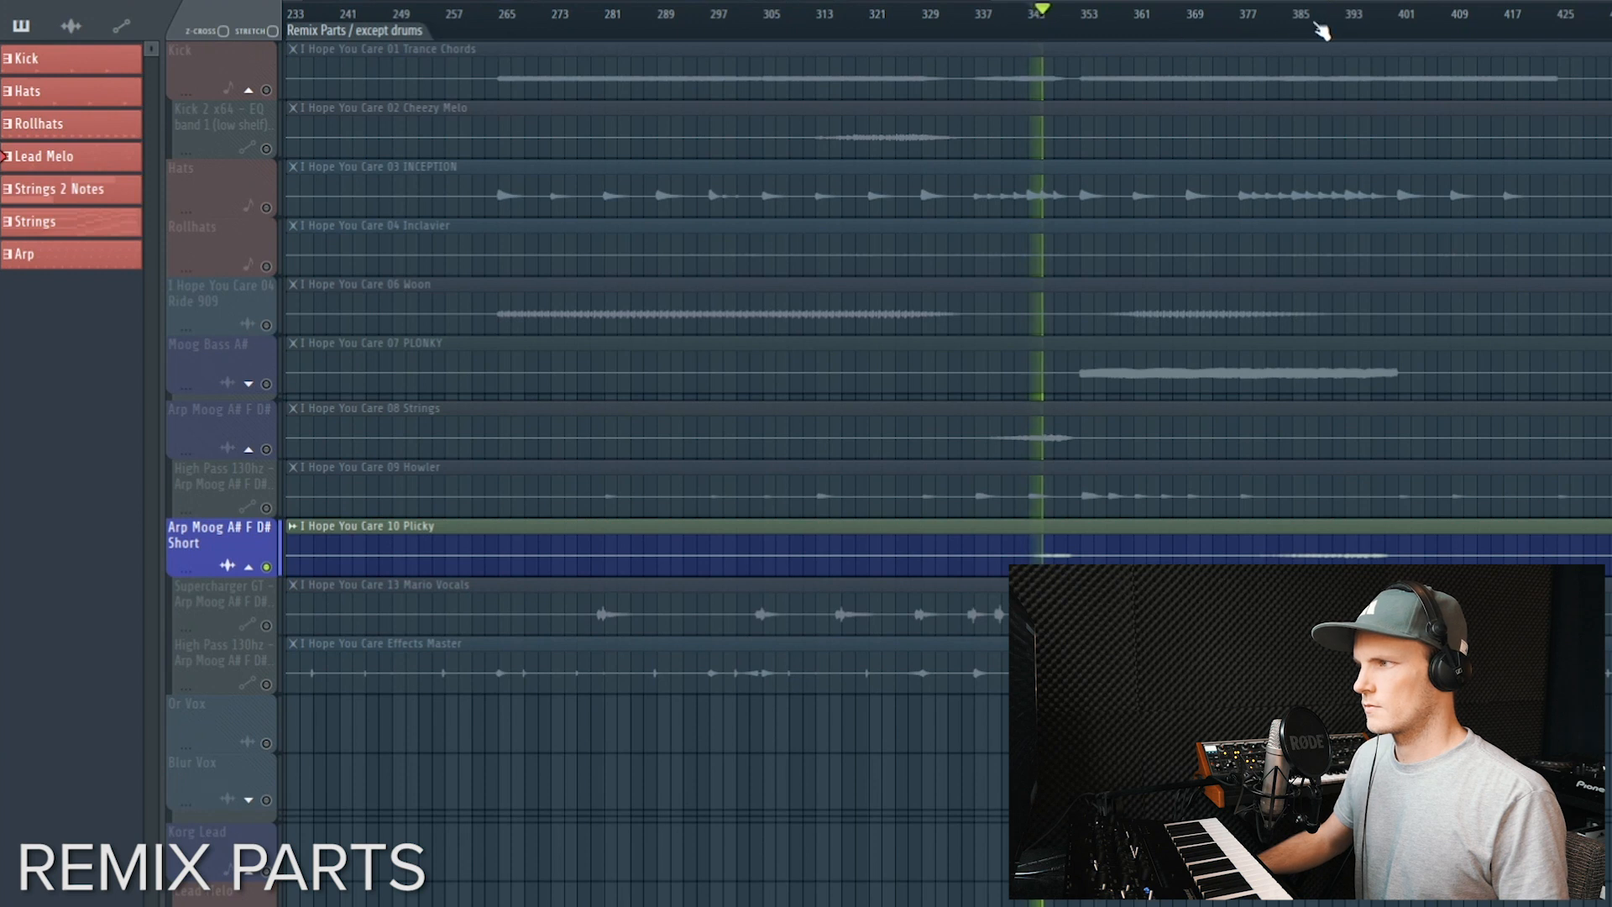
pyautogui.click(1362, 14)
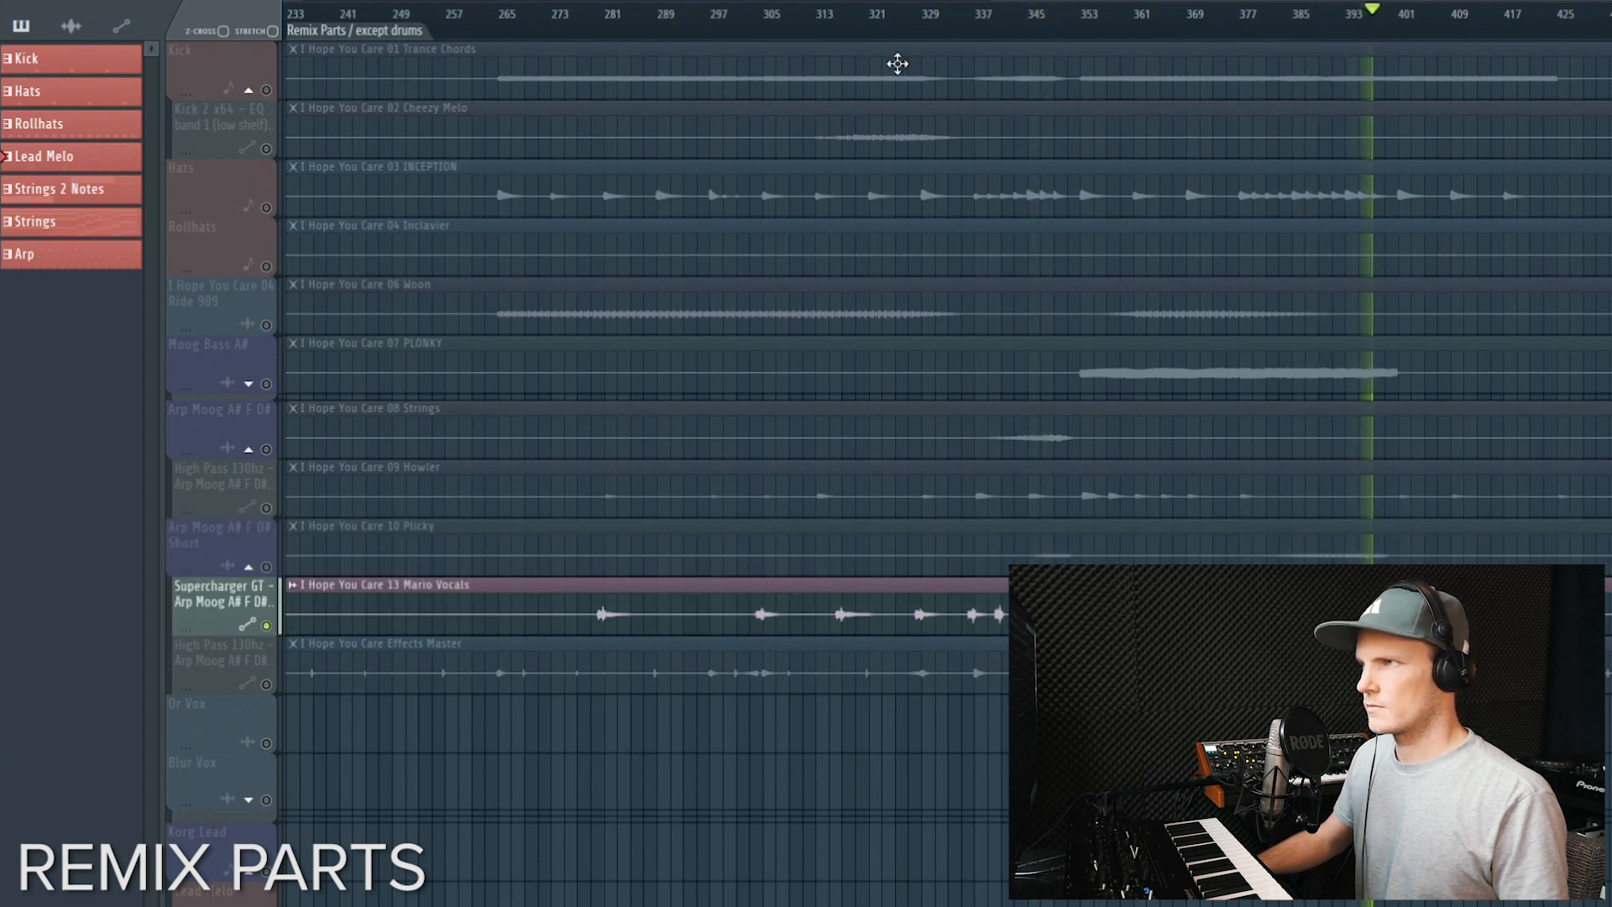
pyautogui.click(759, 14)
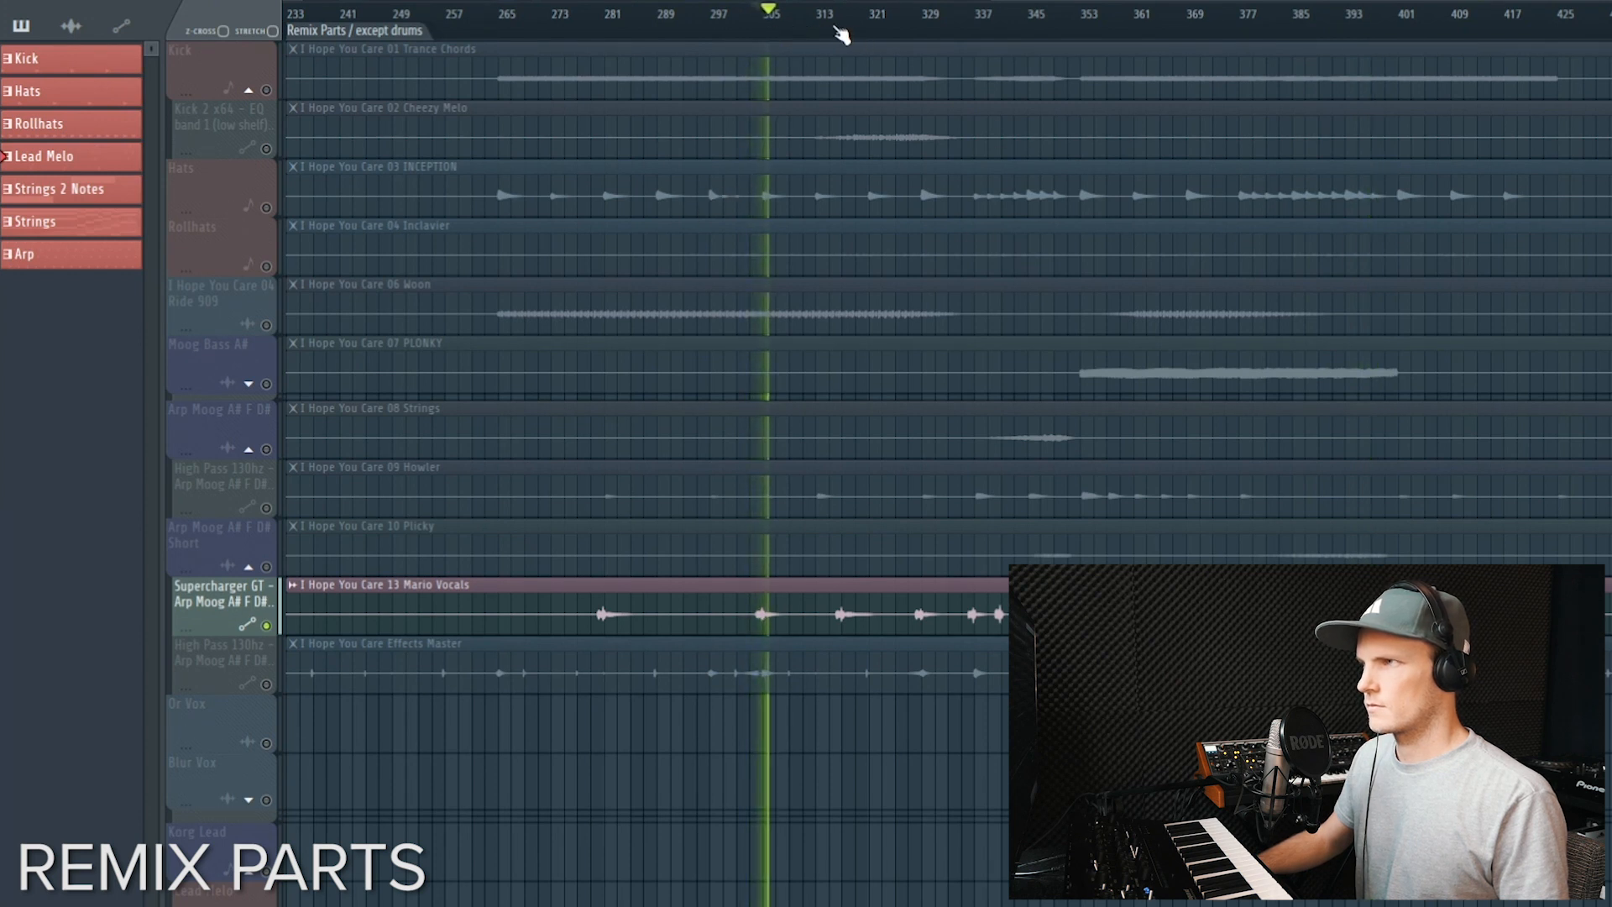
pyautogui.click(834, 15)
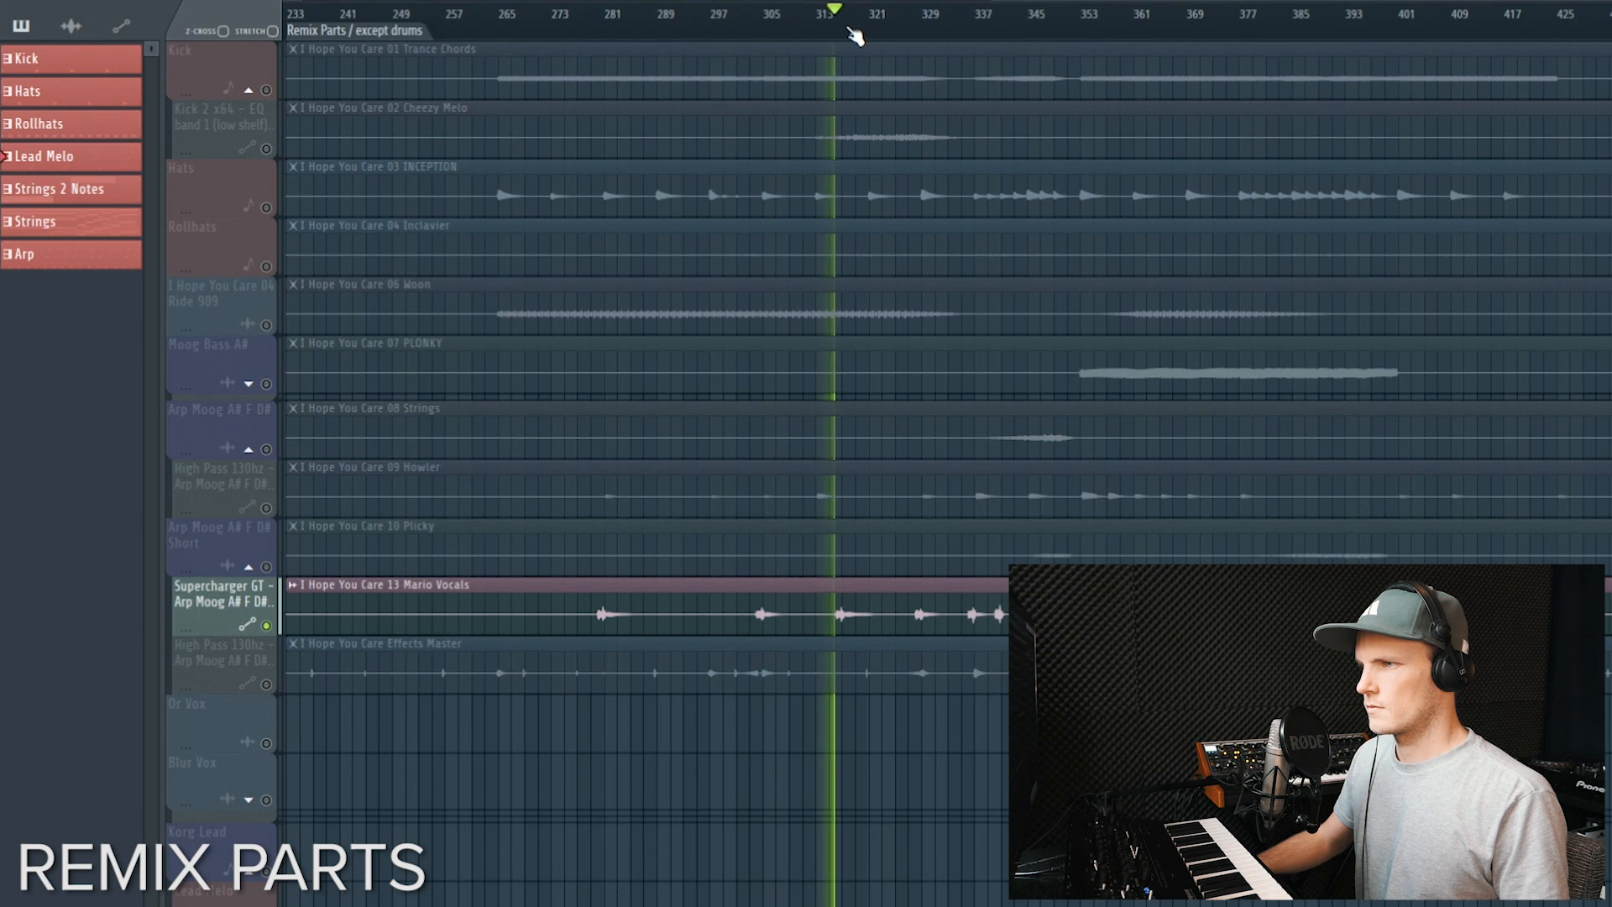
pyautogui.click(840, 11)
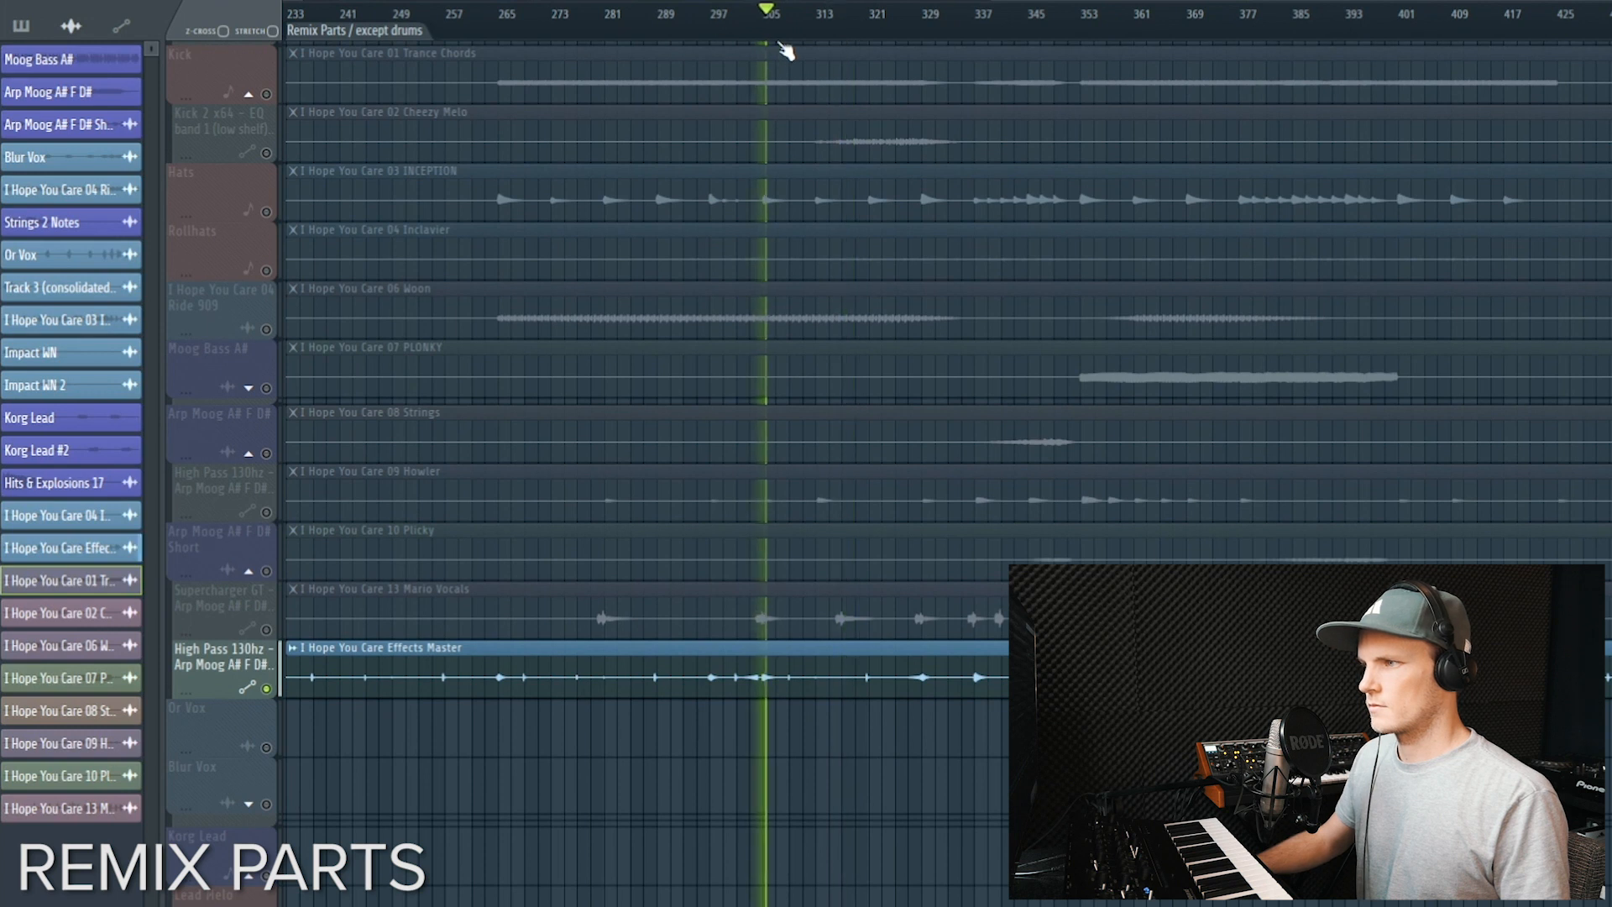
pyautogui.click(1070, 14)
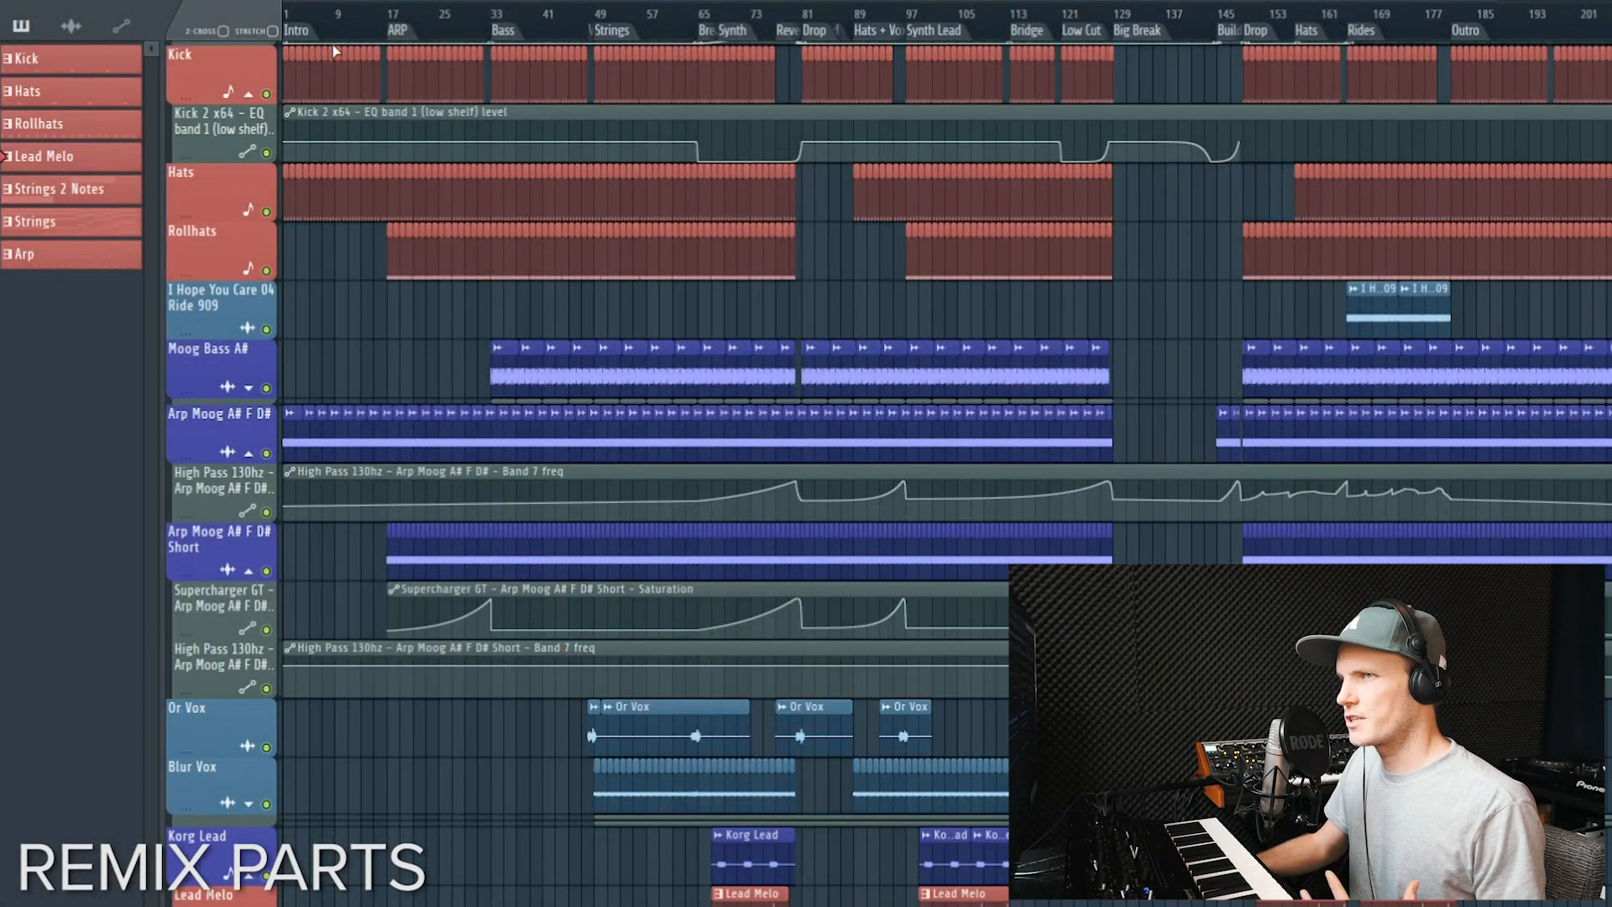
pyautogui.scroll(-3)
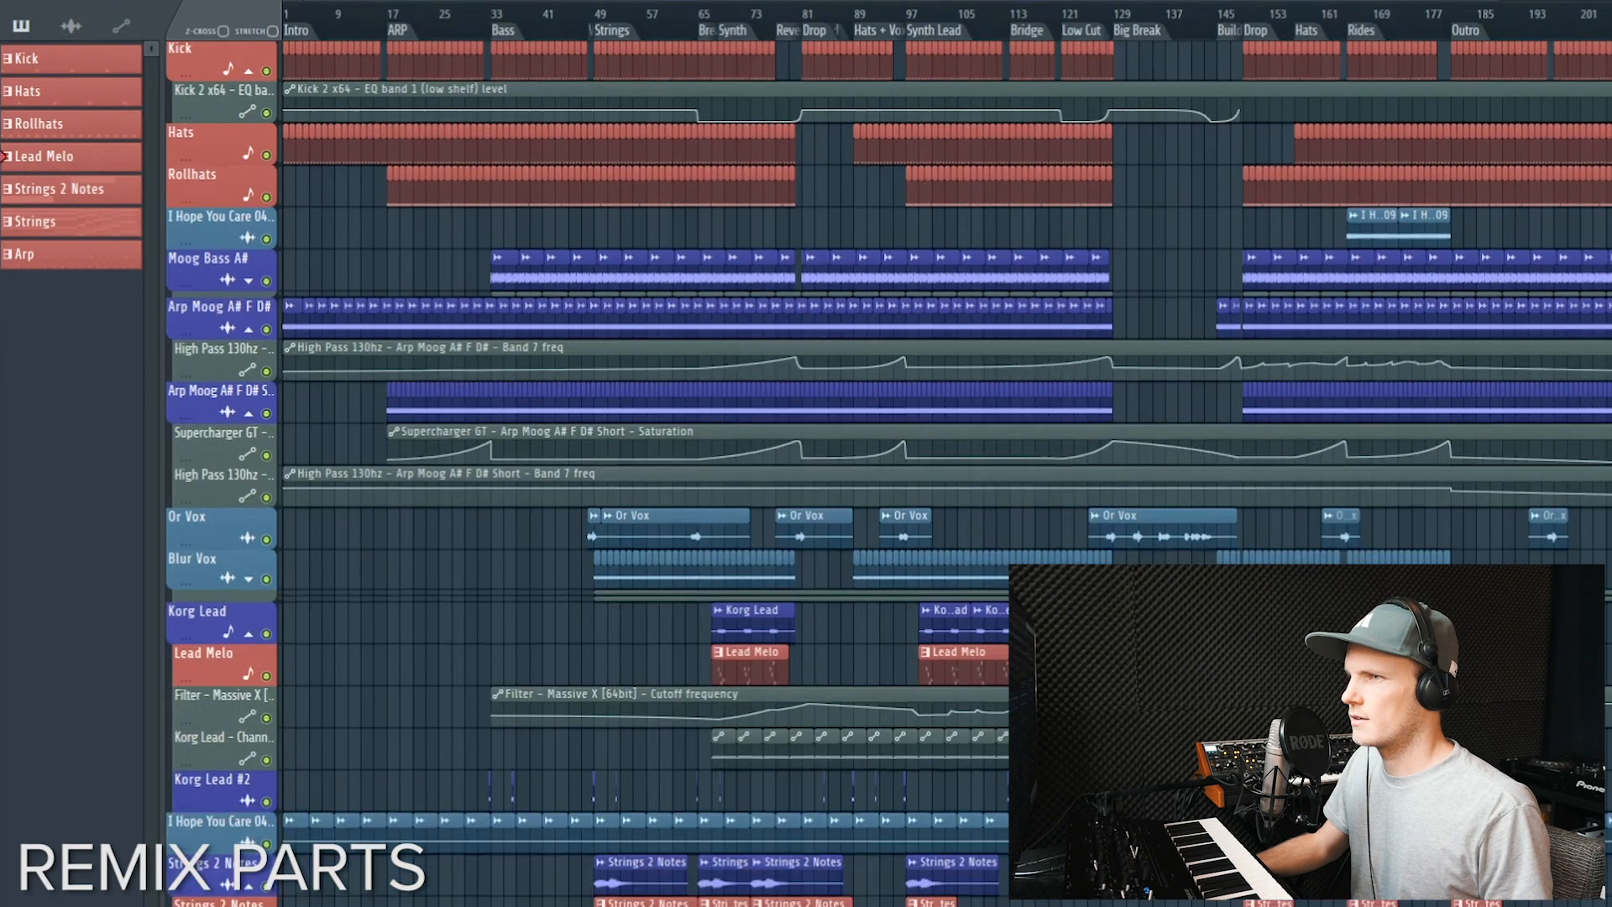
pyautogui.scroll(-3)
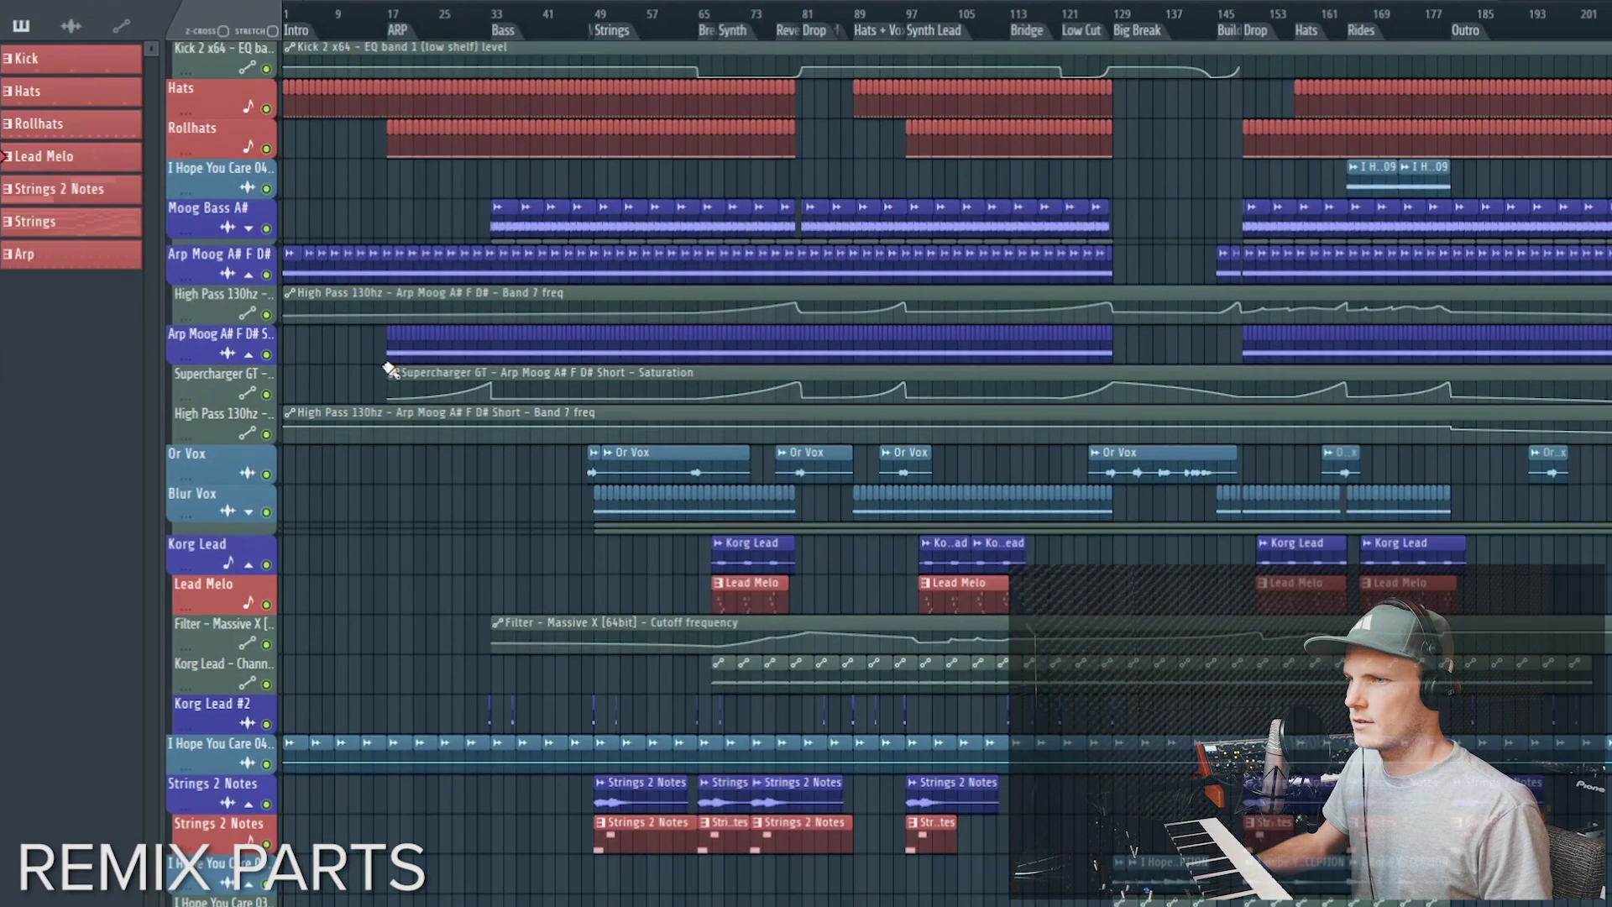
pyautogui.scroll(-3)
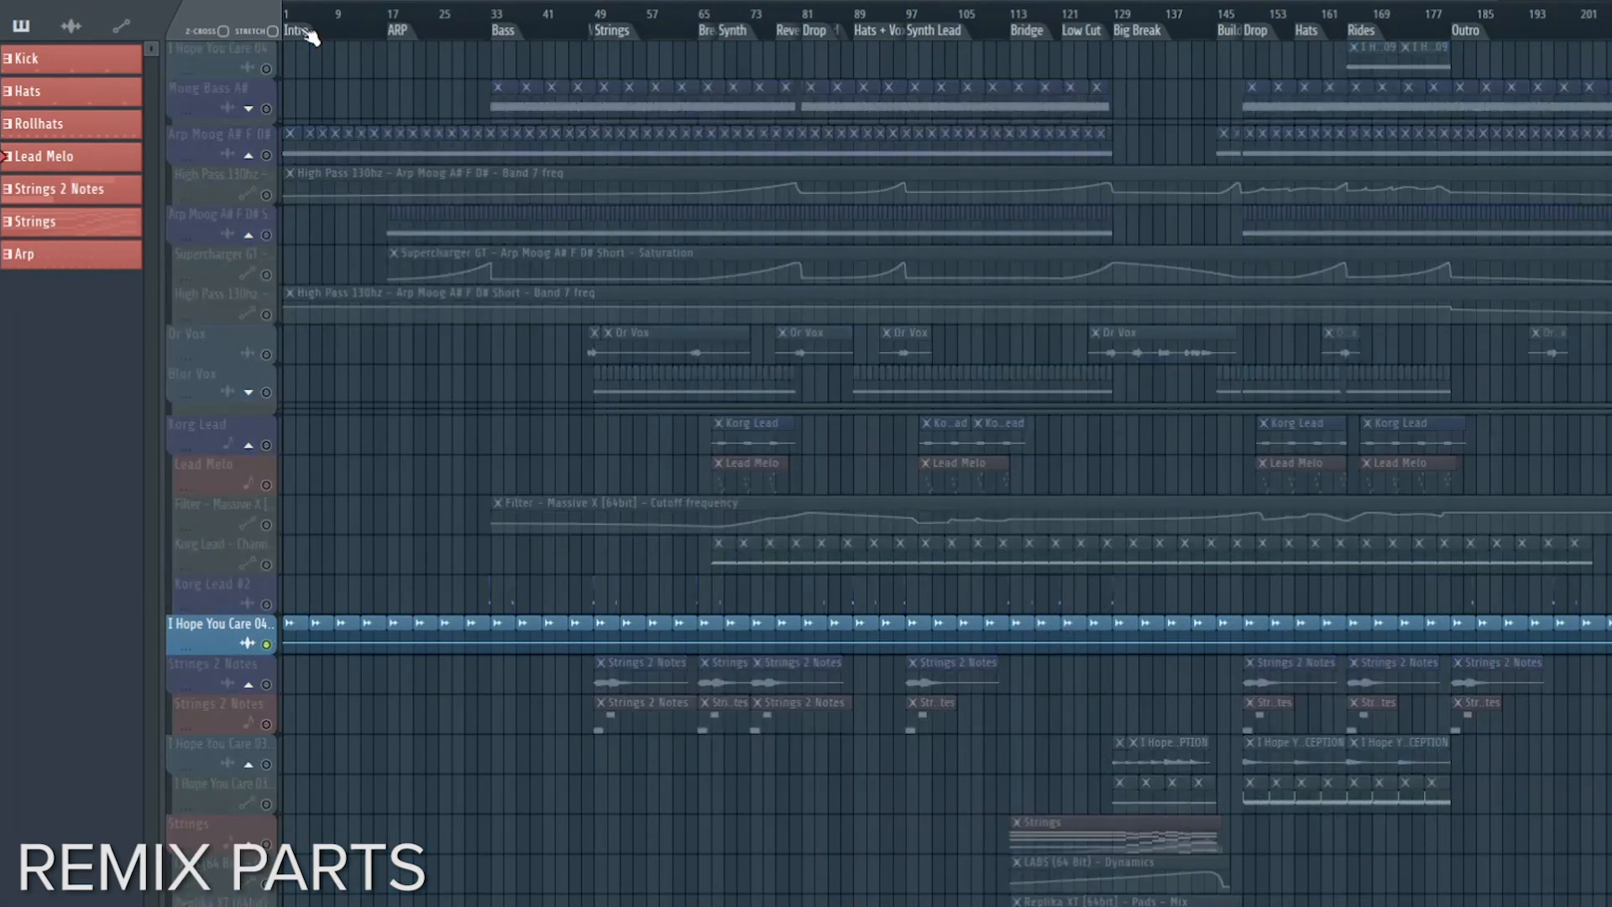
pyautogui.click(319, 18)
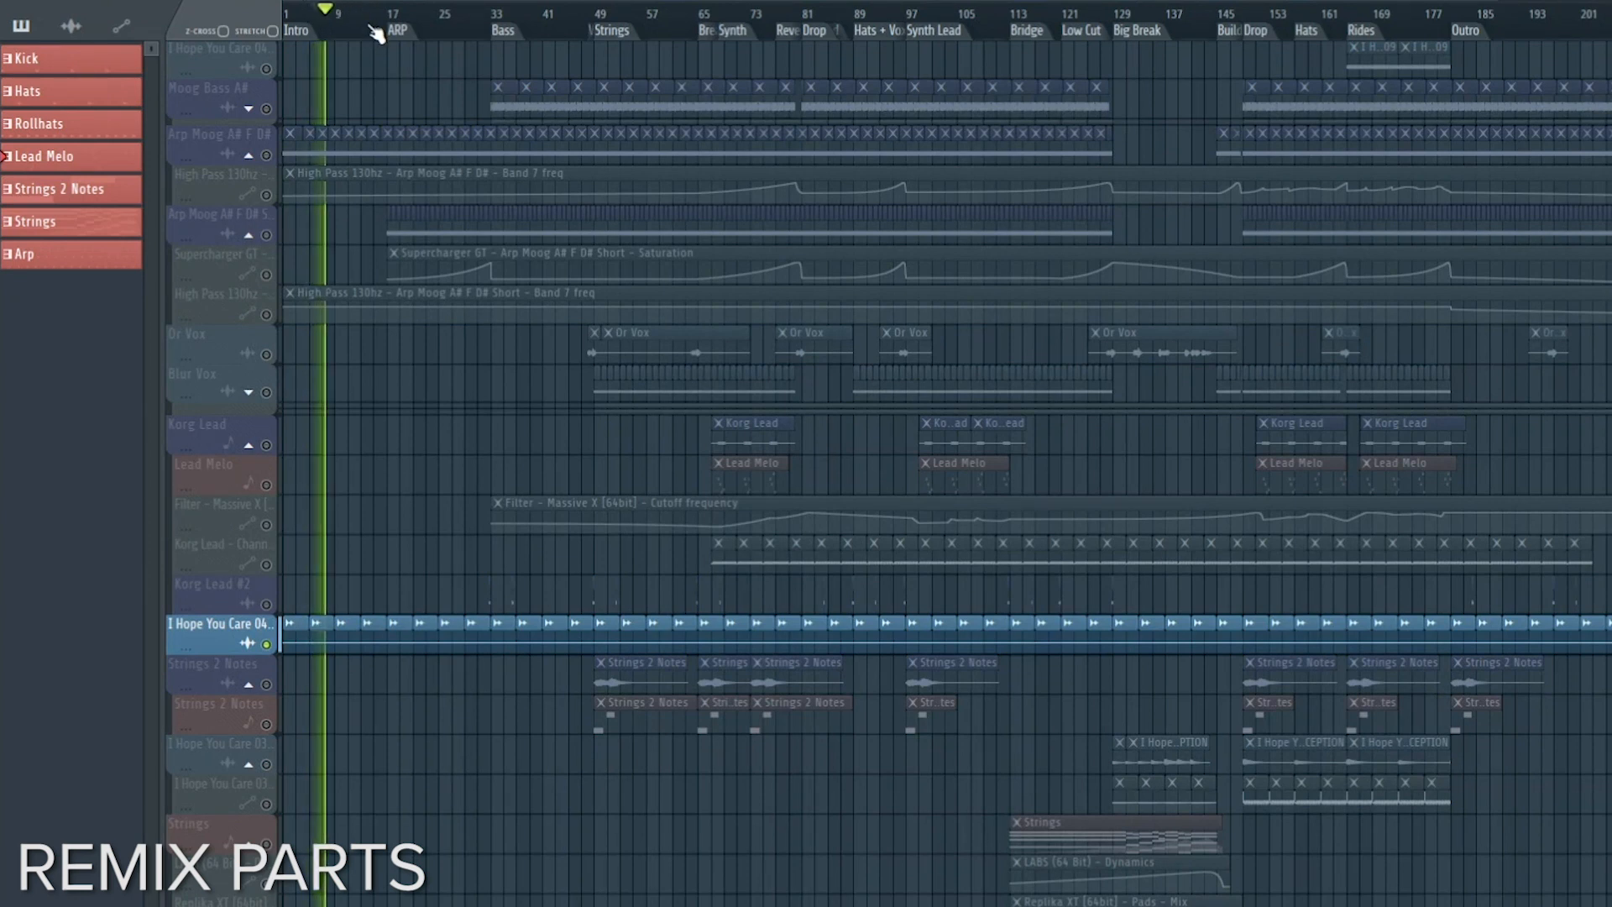
pyautogui.moveTo(360, 166)
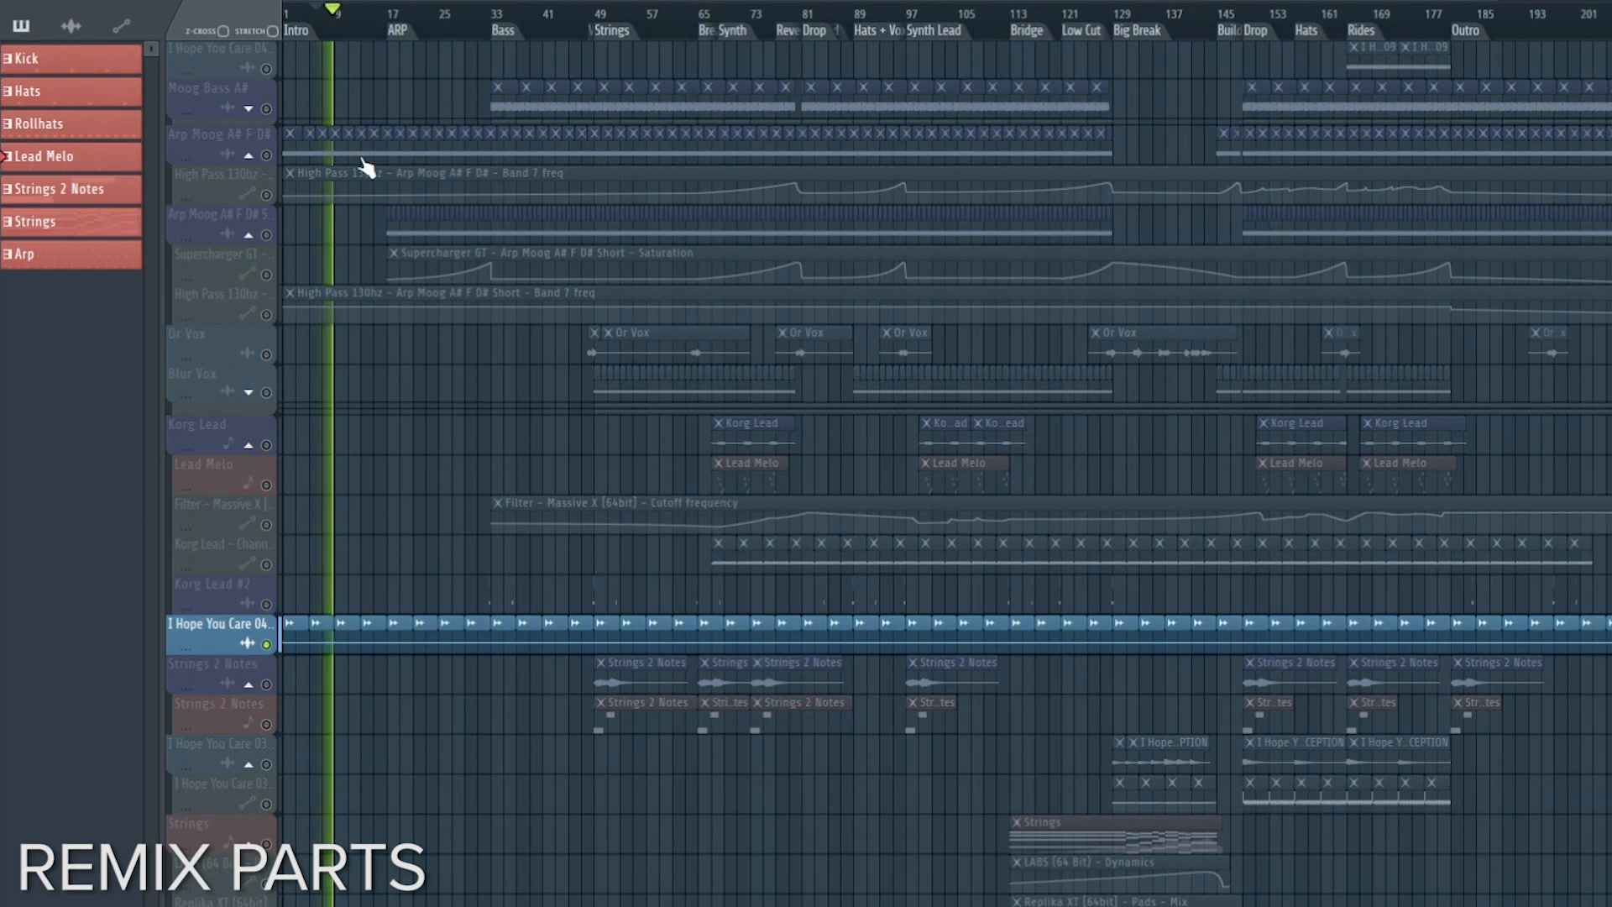
pyautogui.scroll(-3)
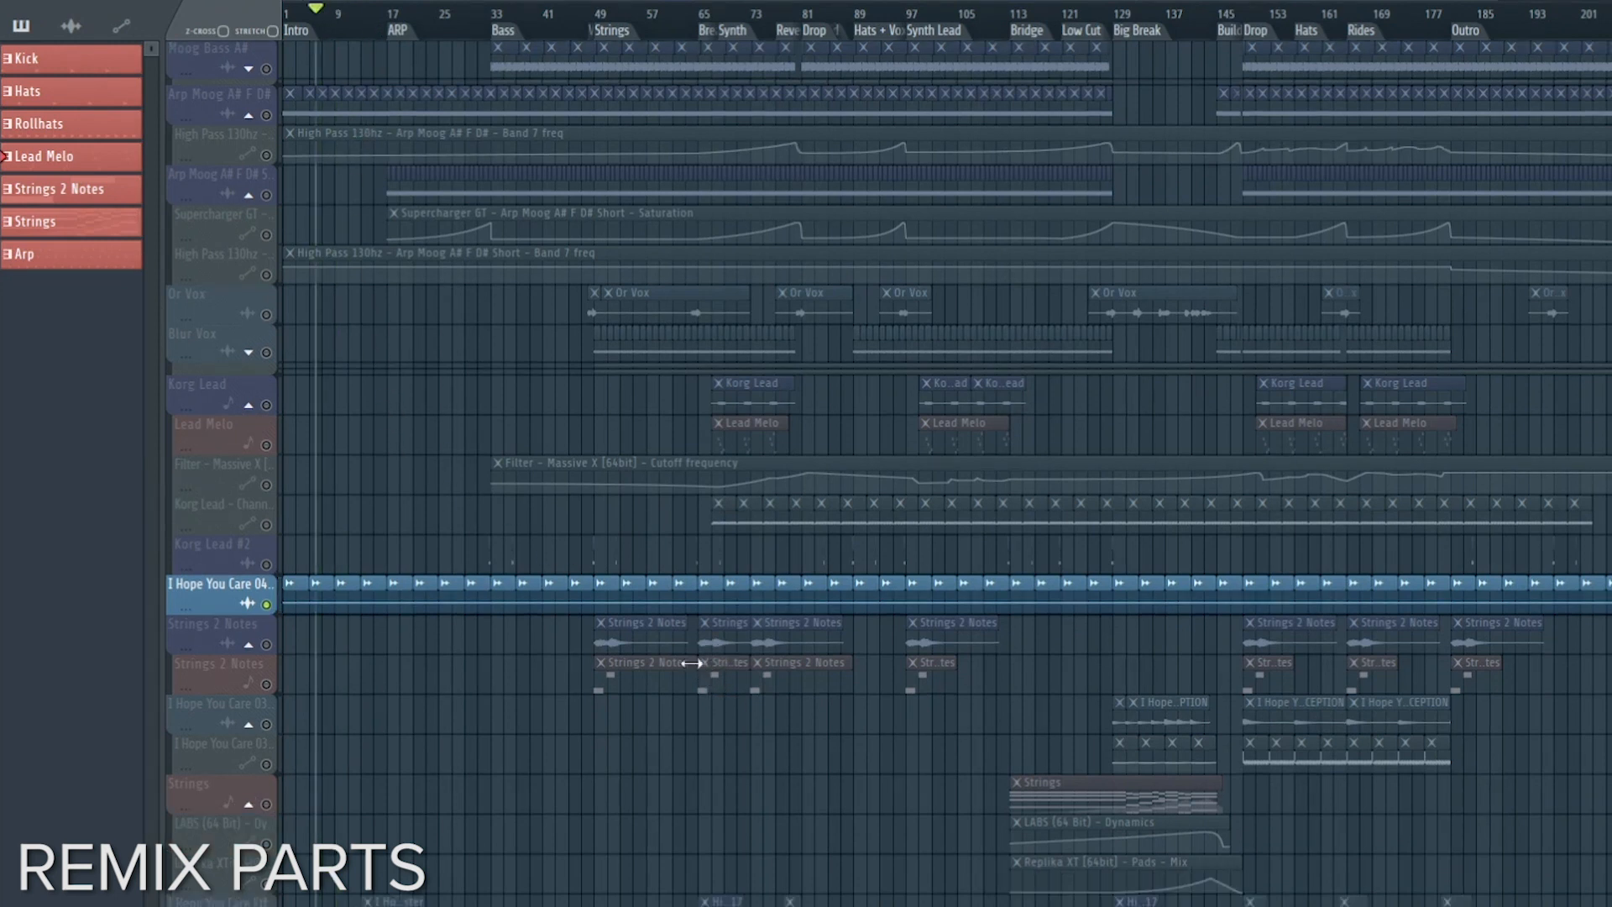
pyautogui.scroll(-3)
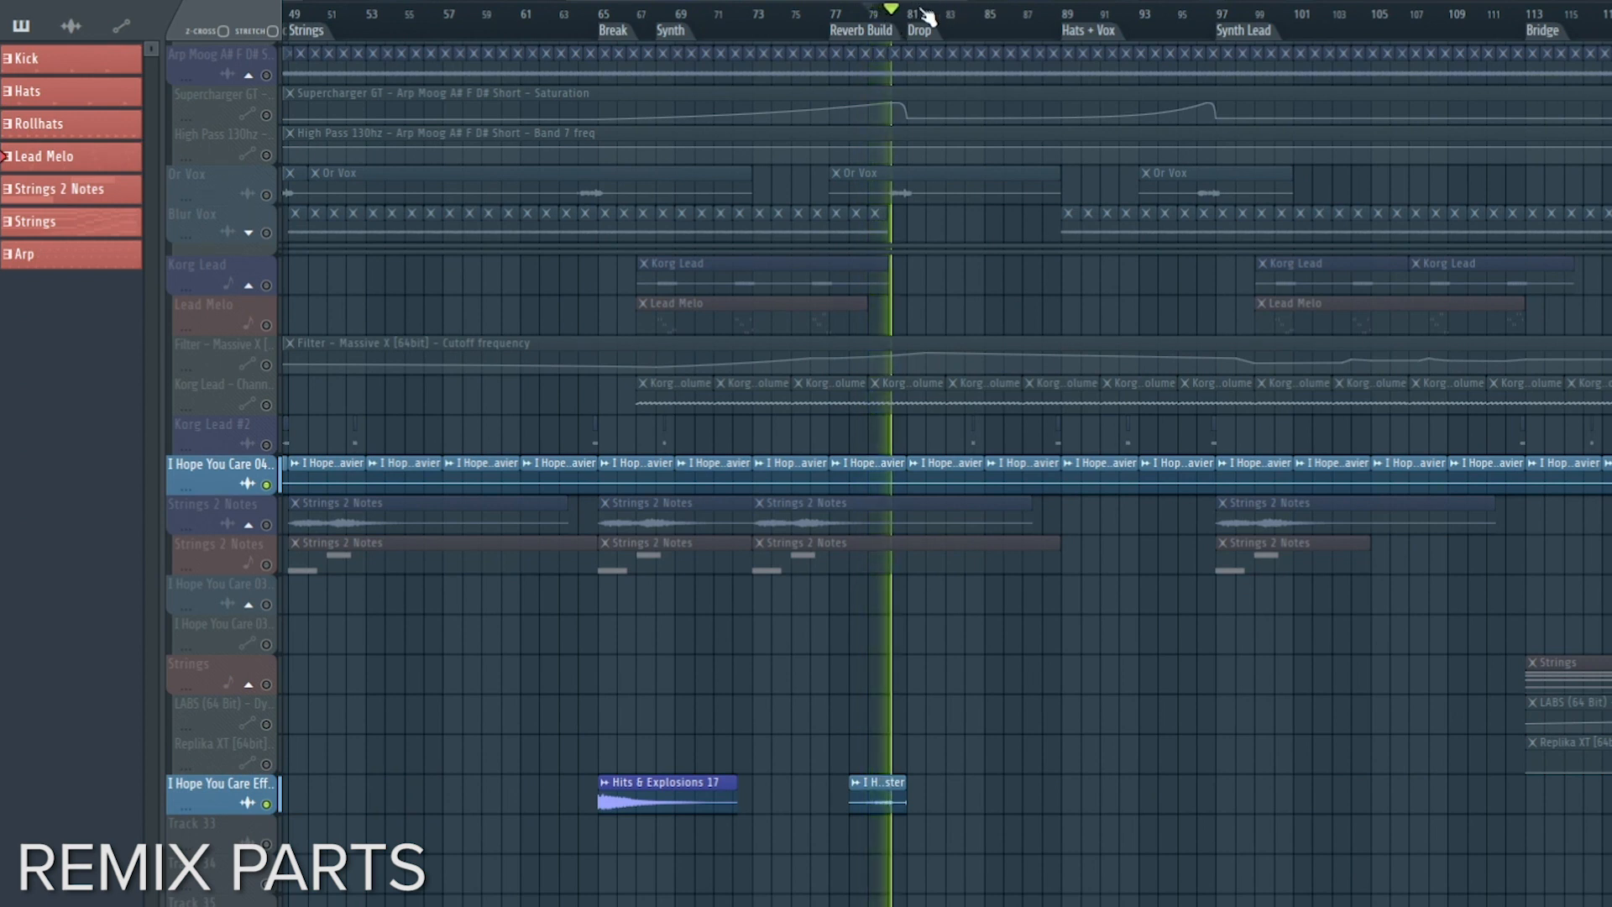
pyautogui.hscroll(3)
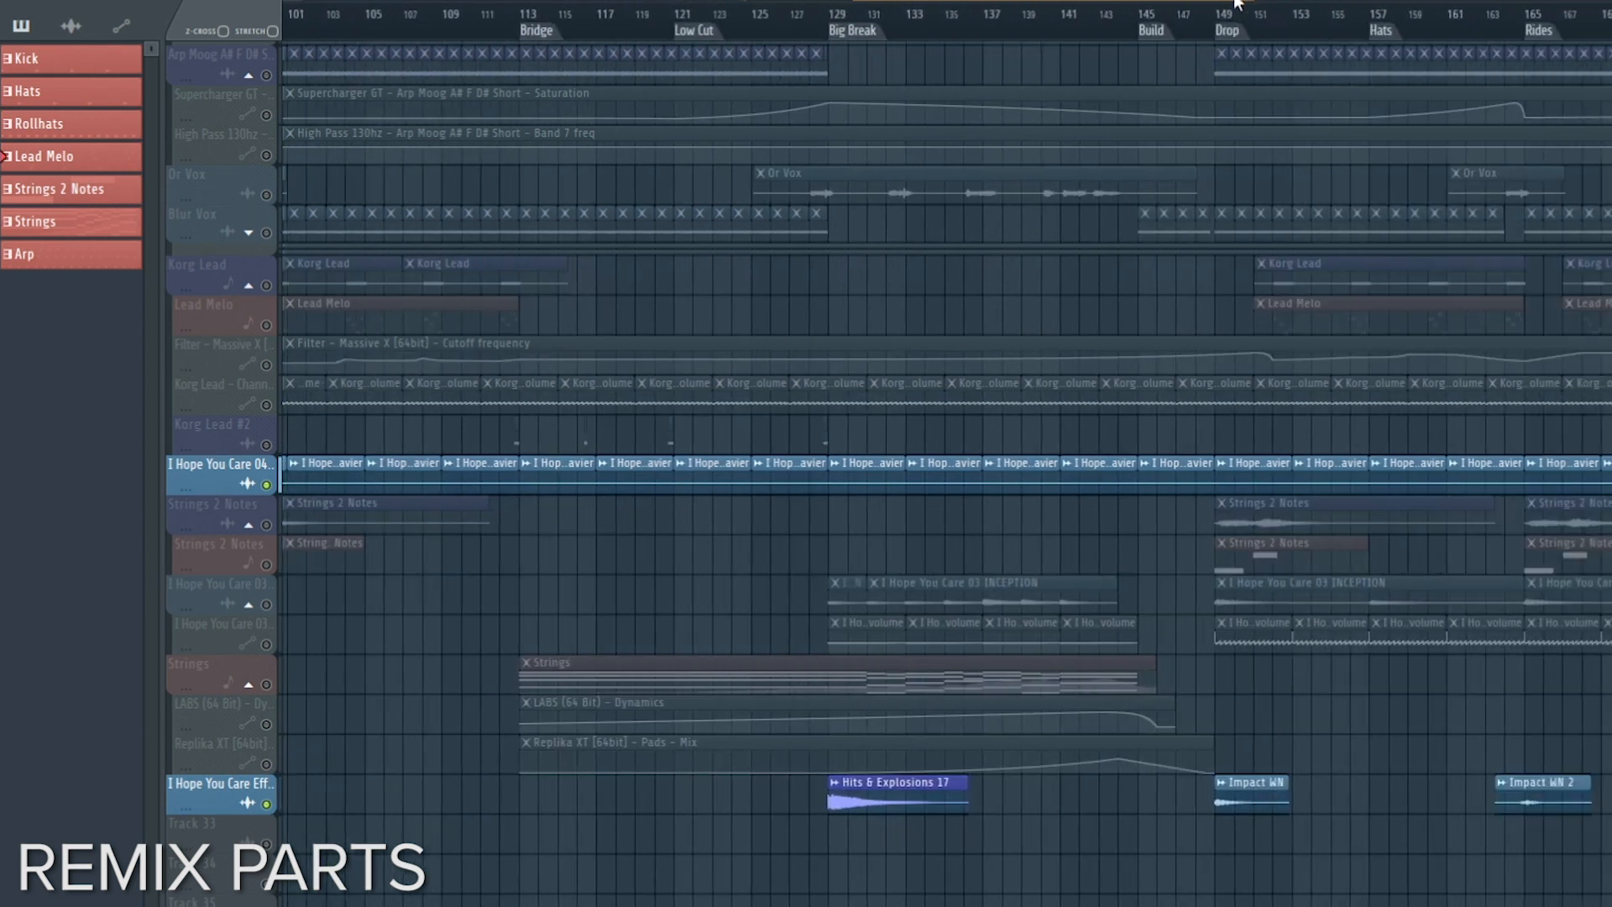
pyautogui.hscroll(3)
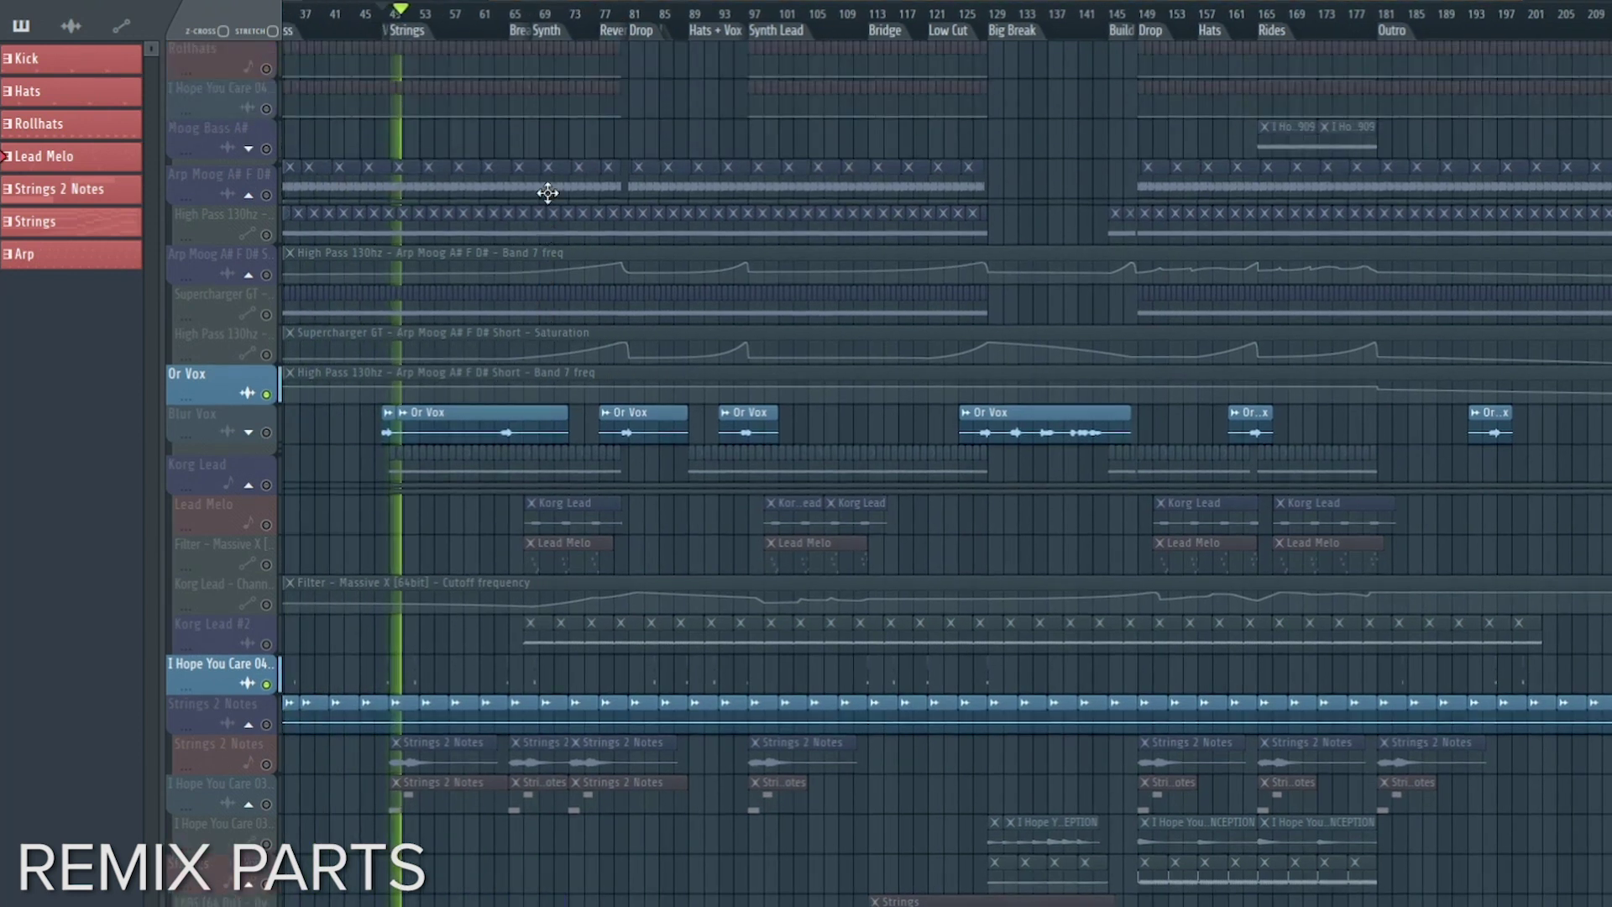
pyautogui.scroll(3)
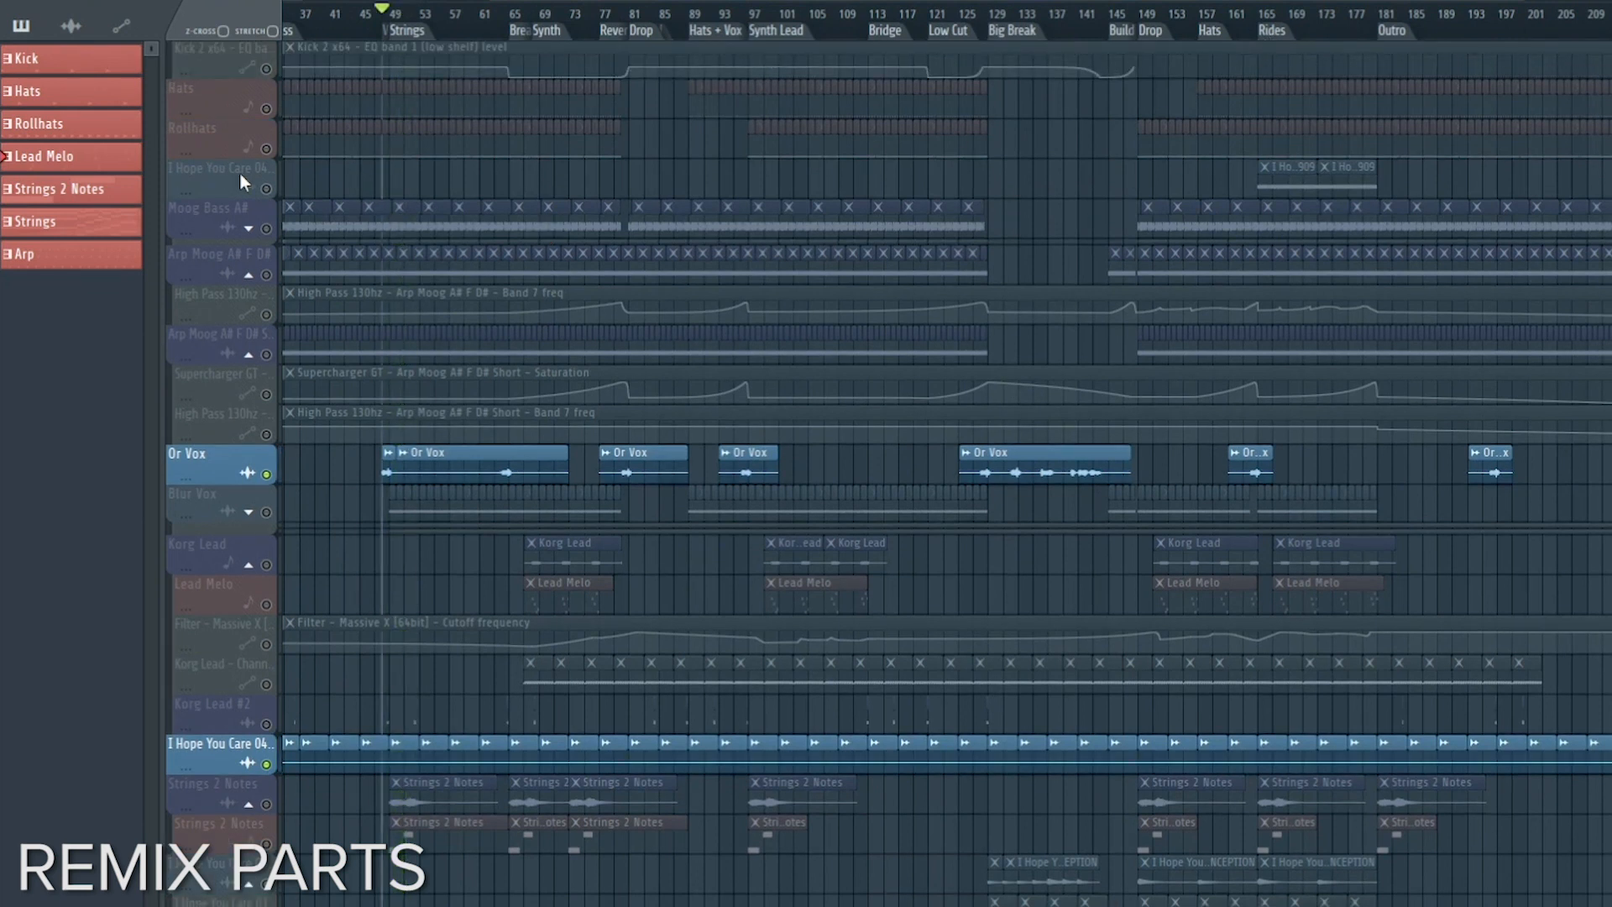
pyautogui.click(219, 168)
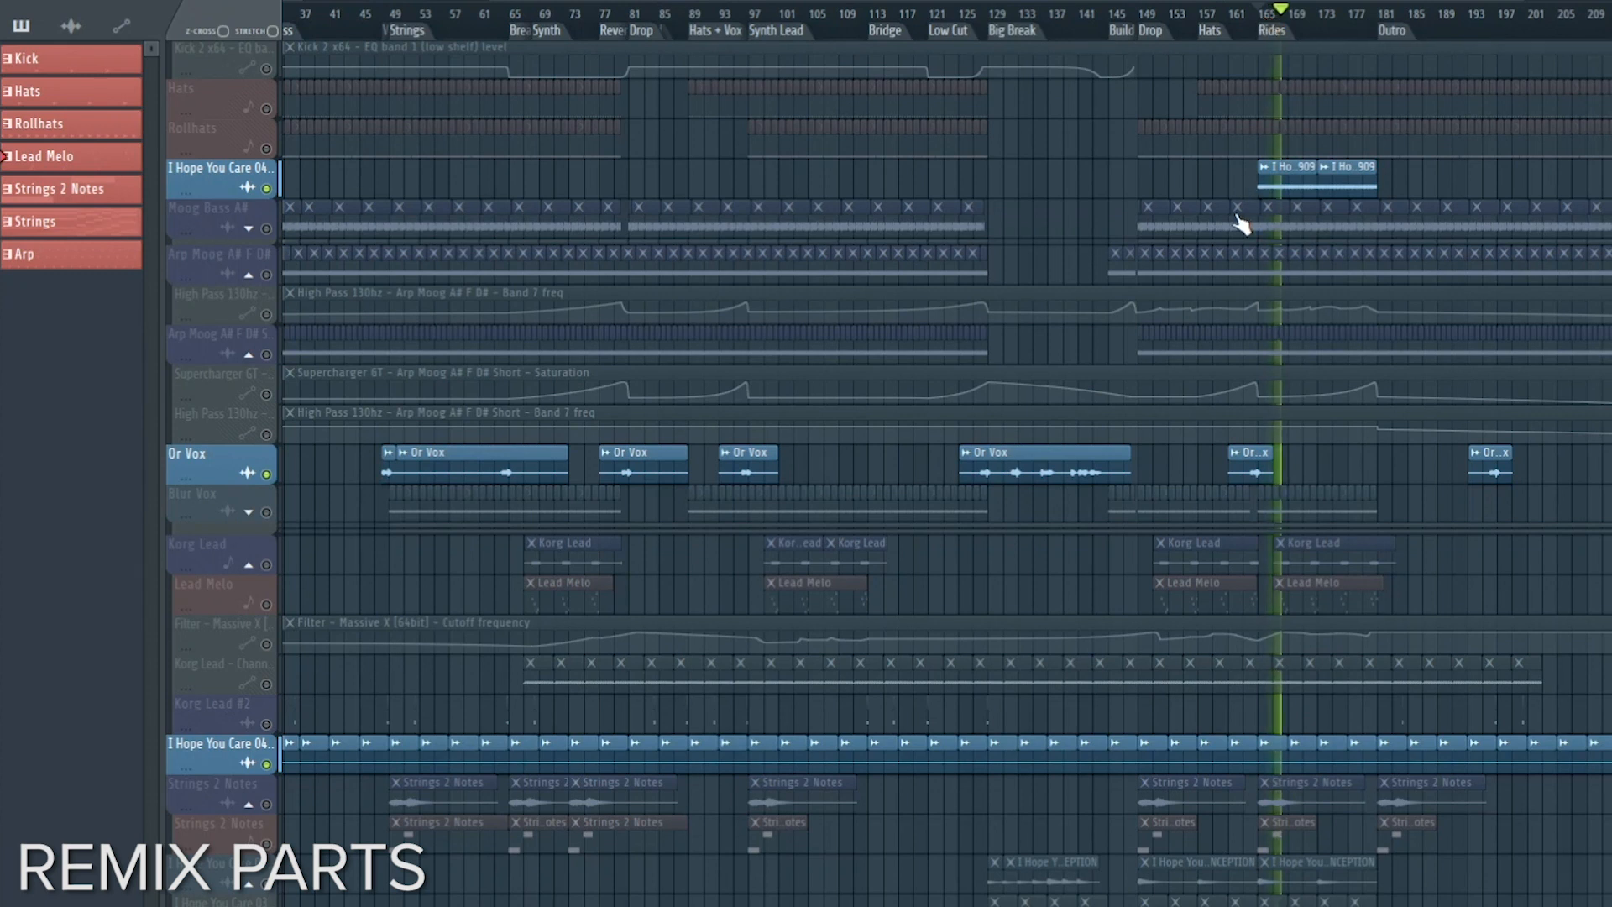
pyautogui.scroll(-3)
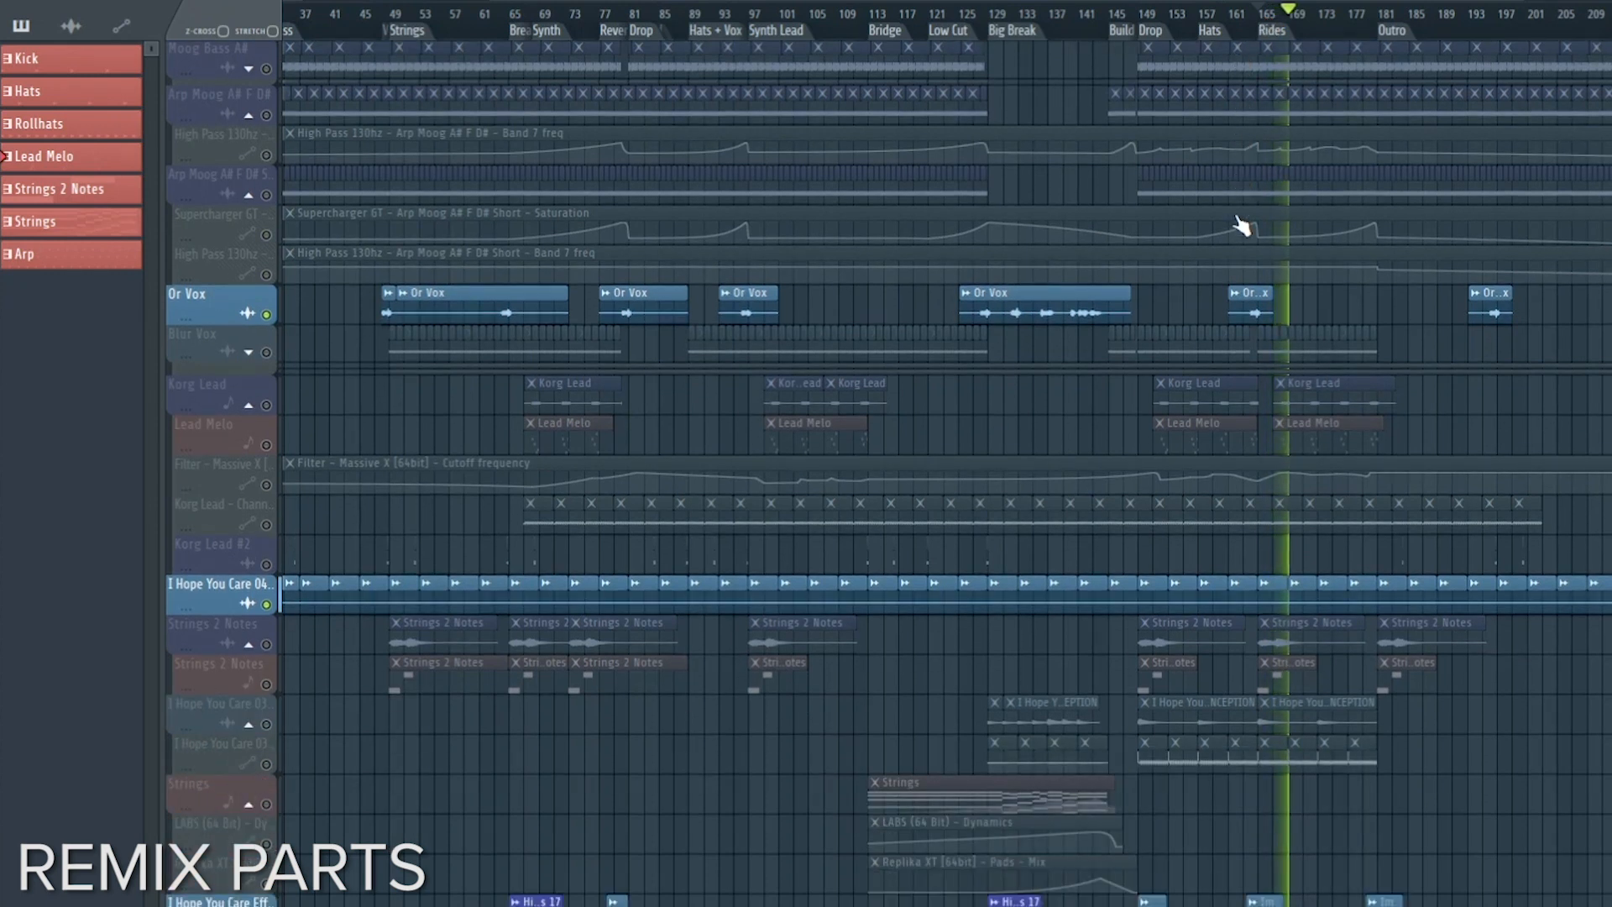
pyautogui.scroll(-3)
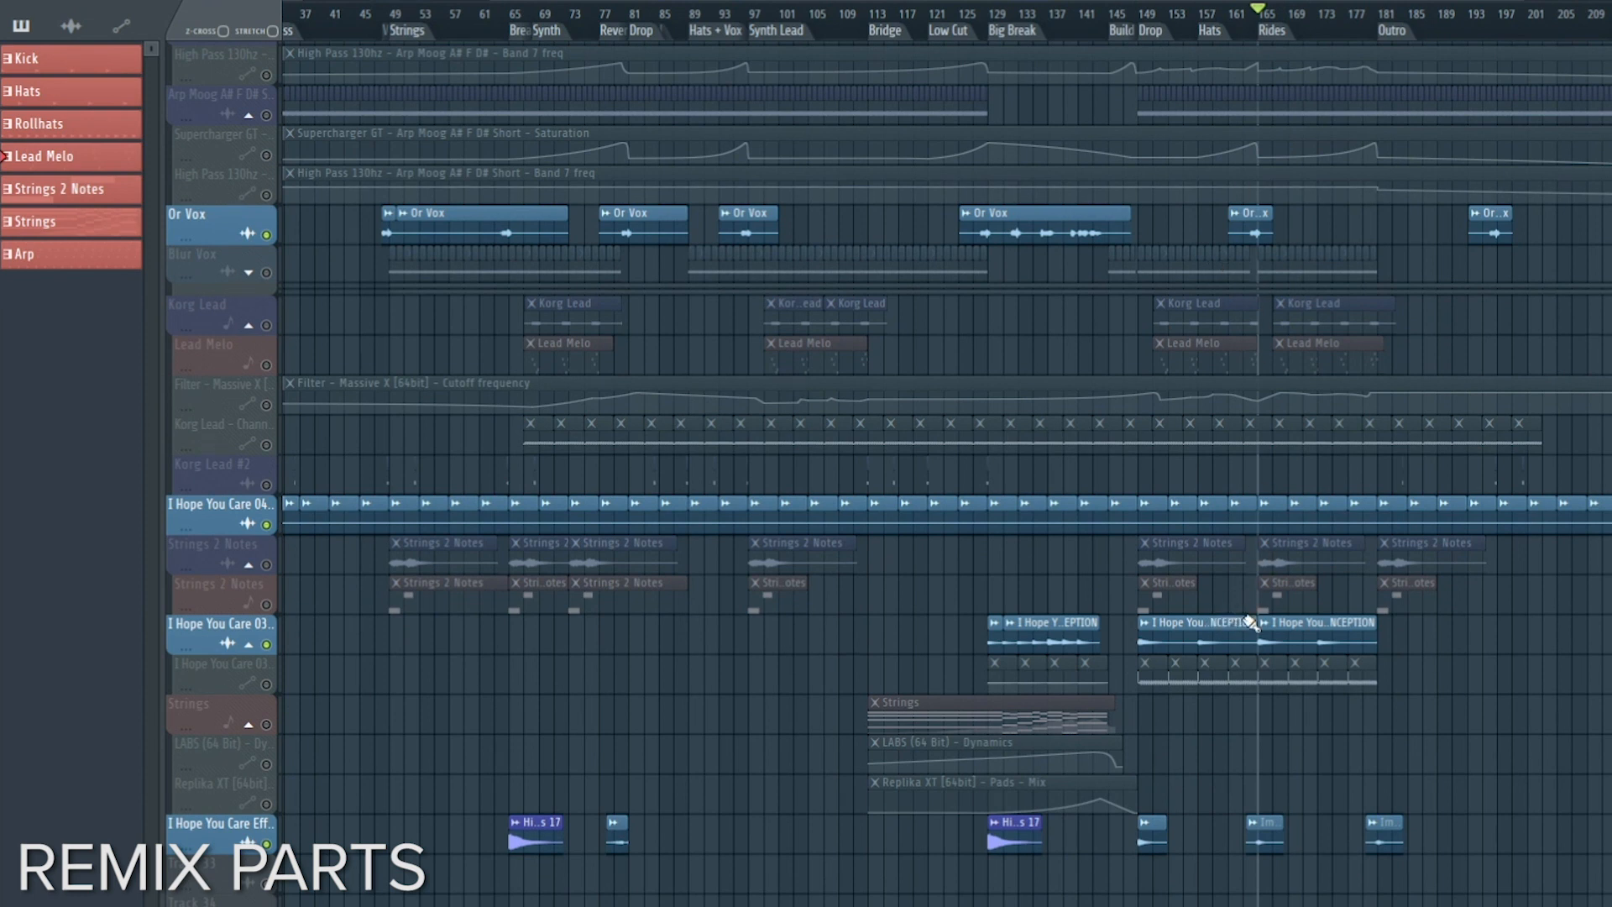
pyautogui.click(1260, 24)
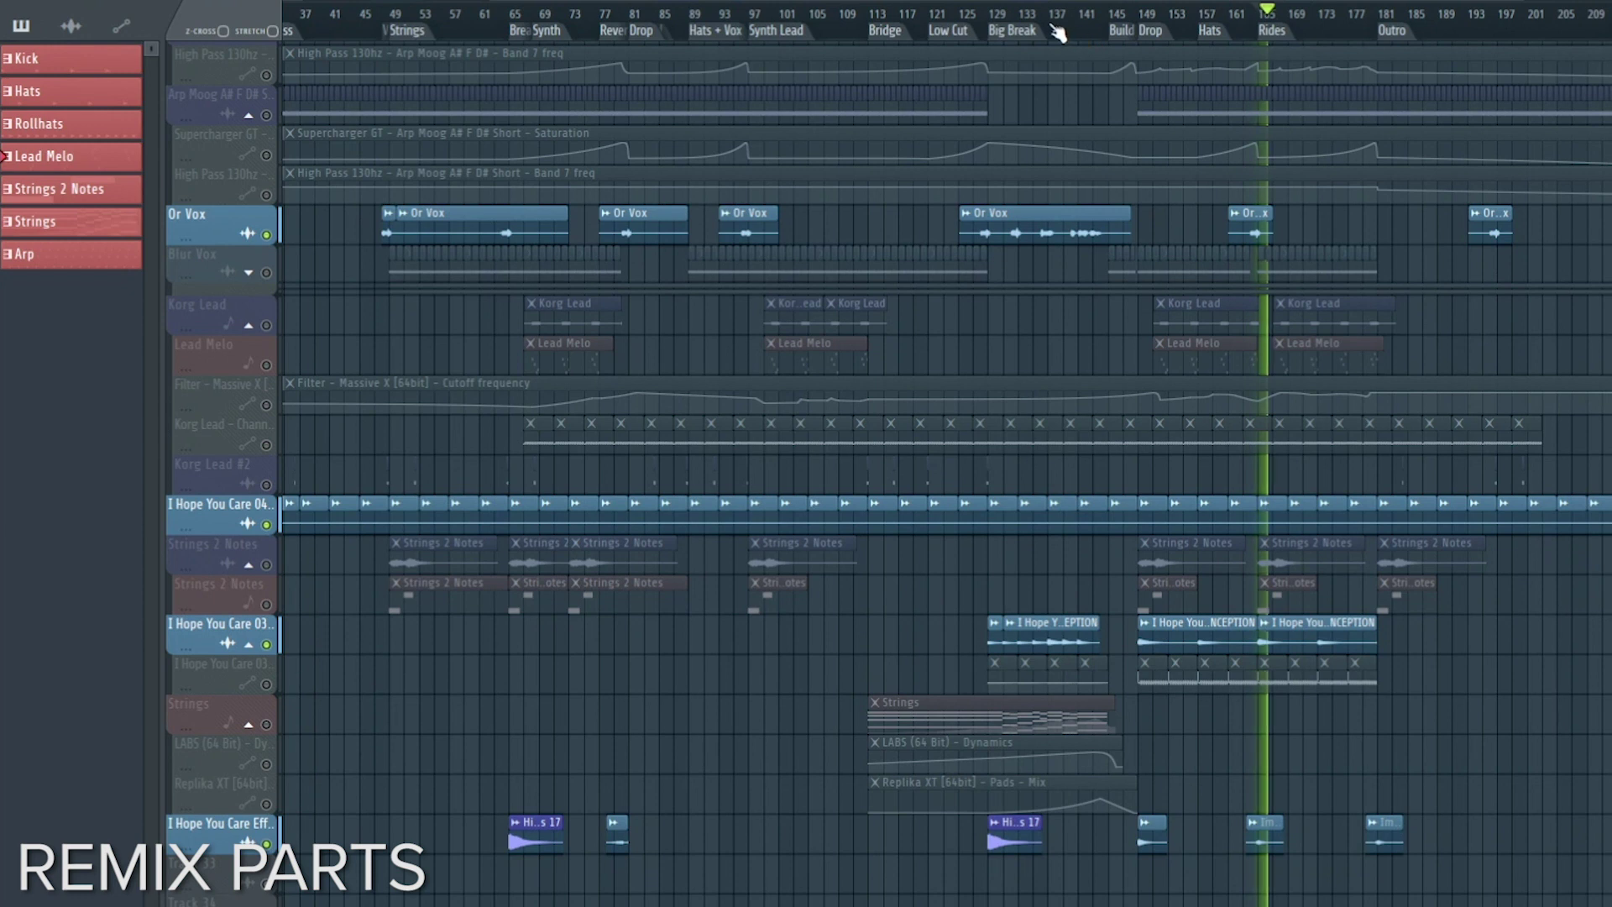
pyautogui.click(1049, 18)
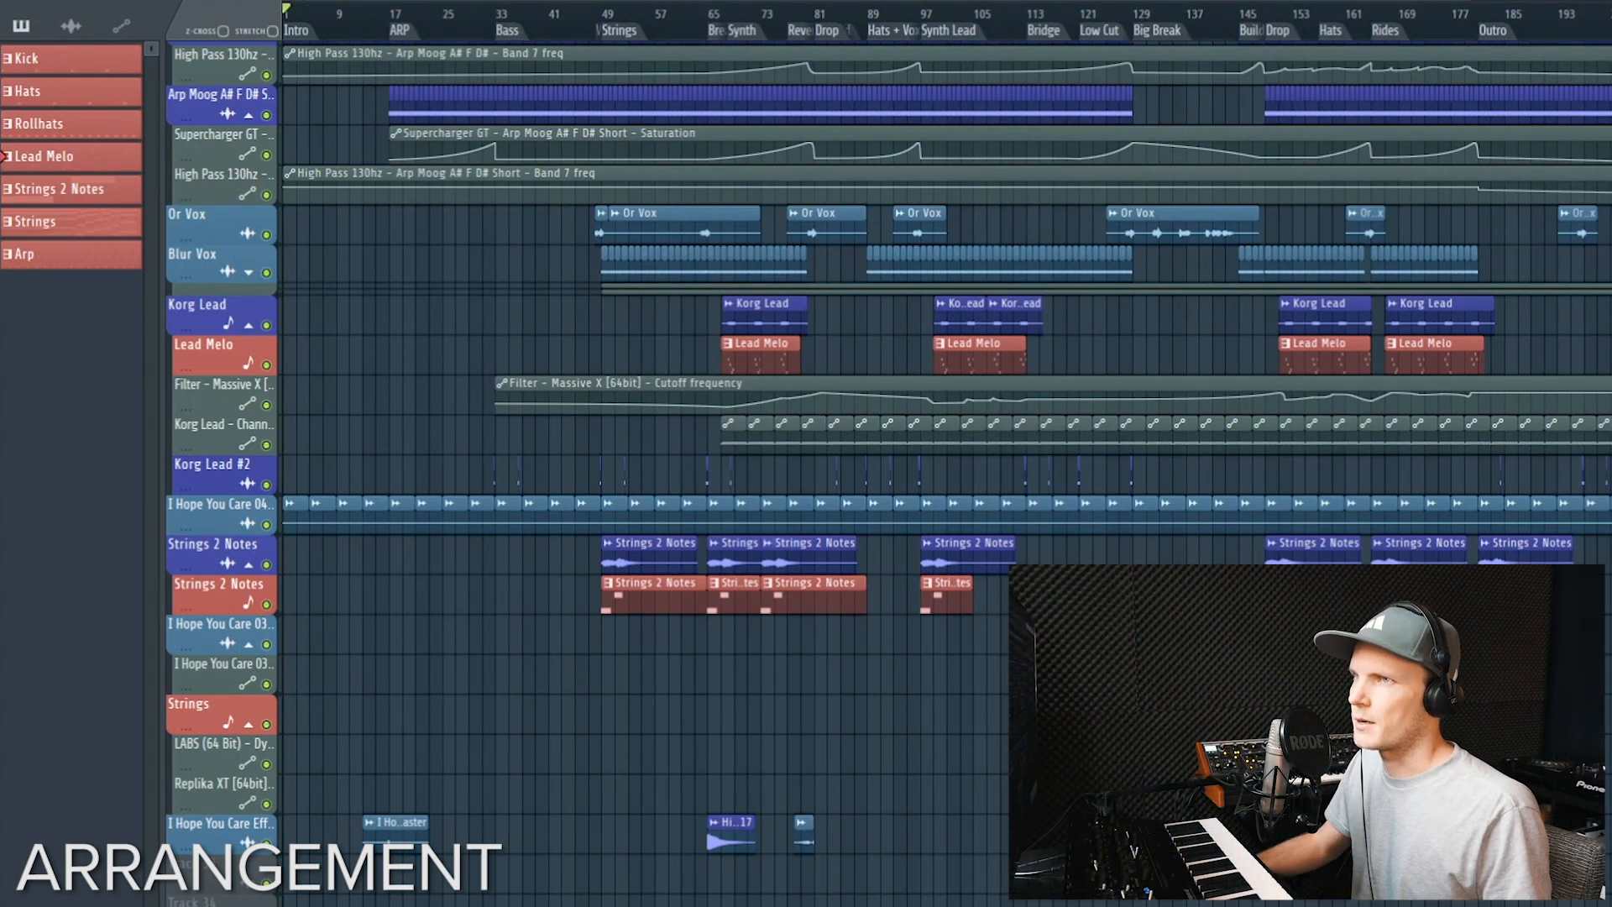
pyautogui.scroll(3)
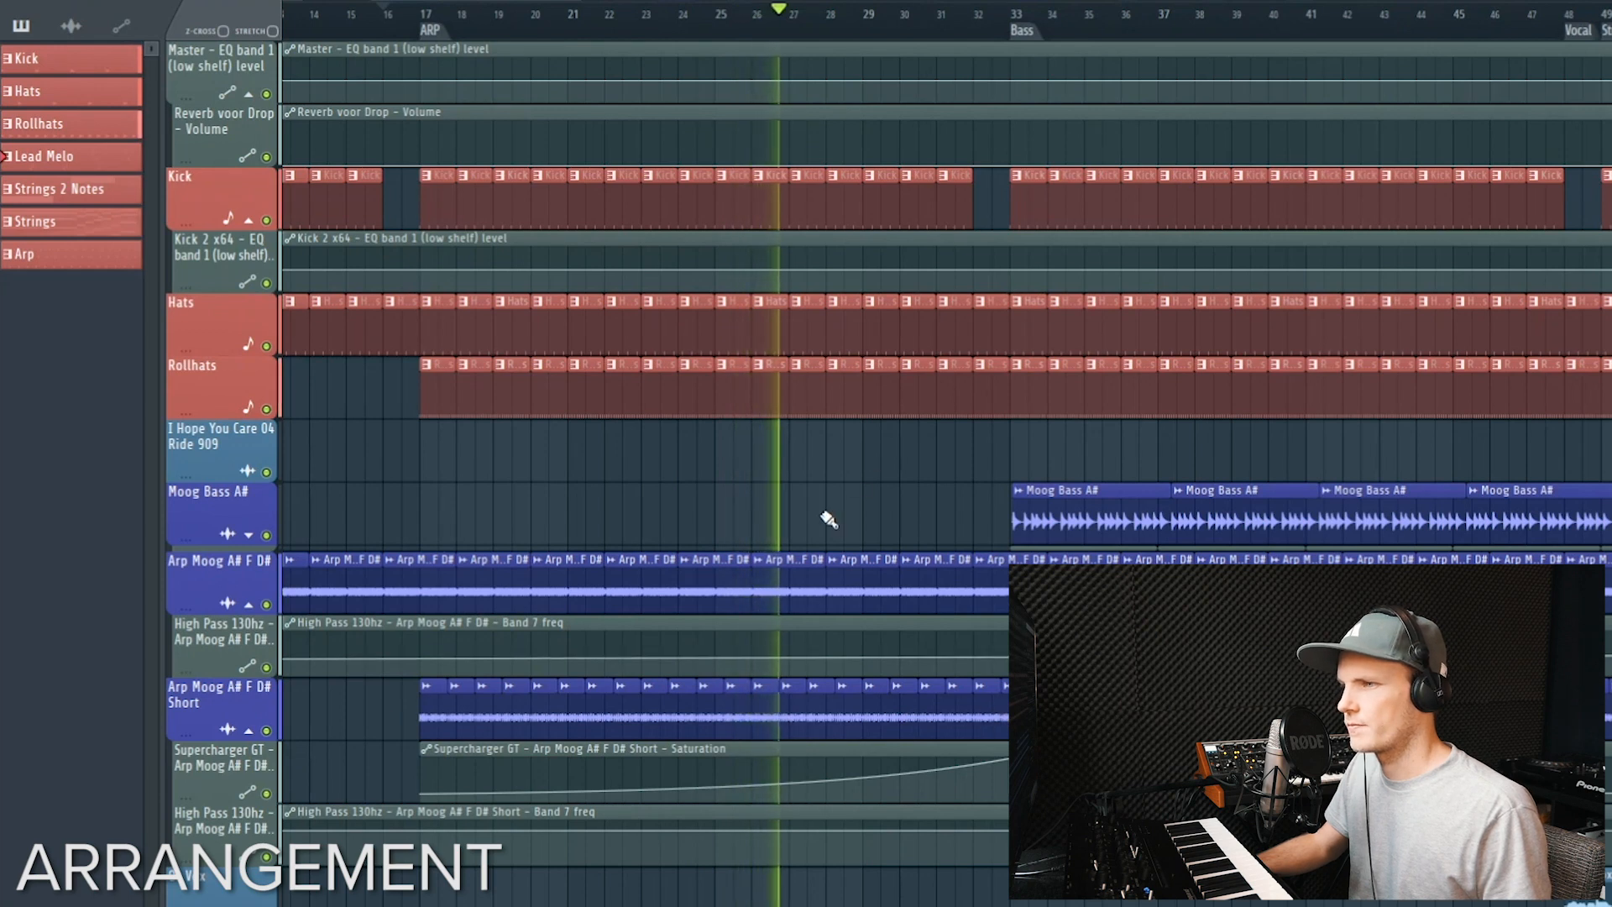
pyautogui.click(817, 10)
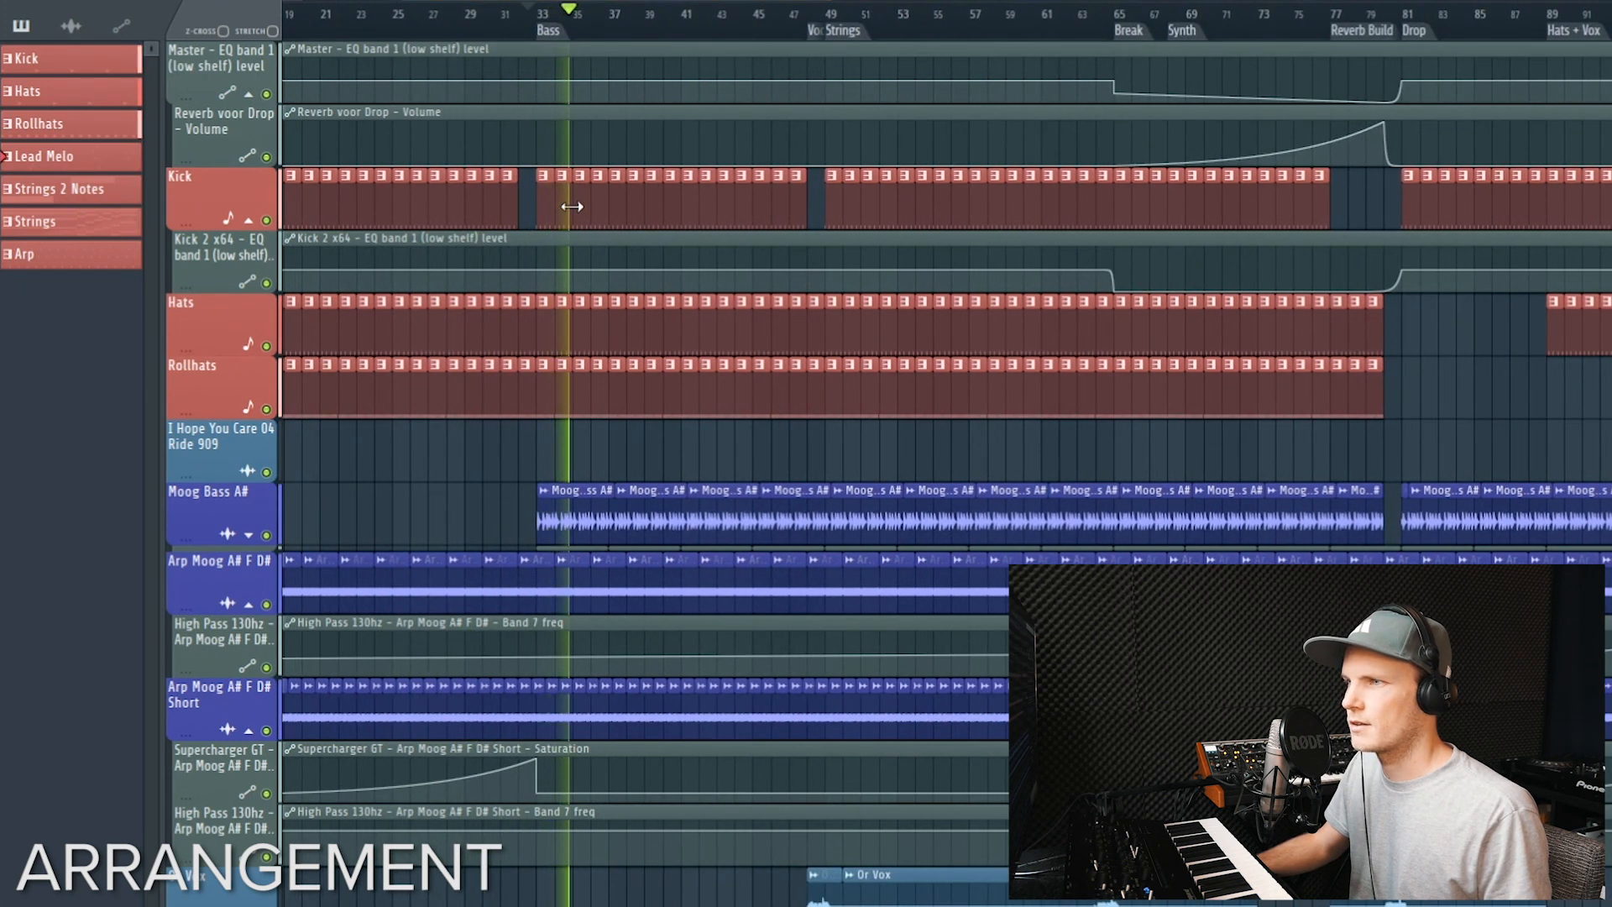
pyautogui.hscroll(3)
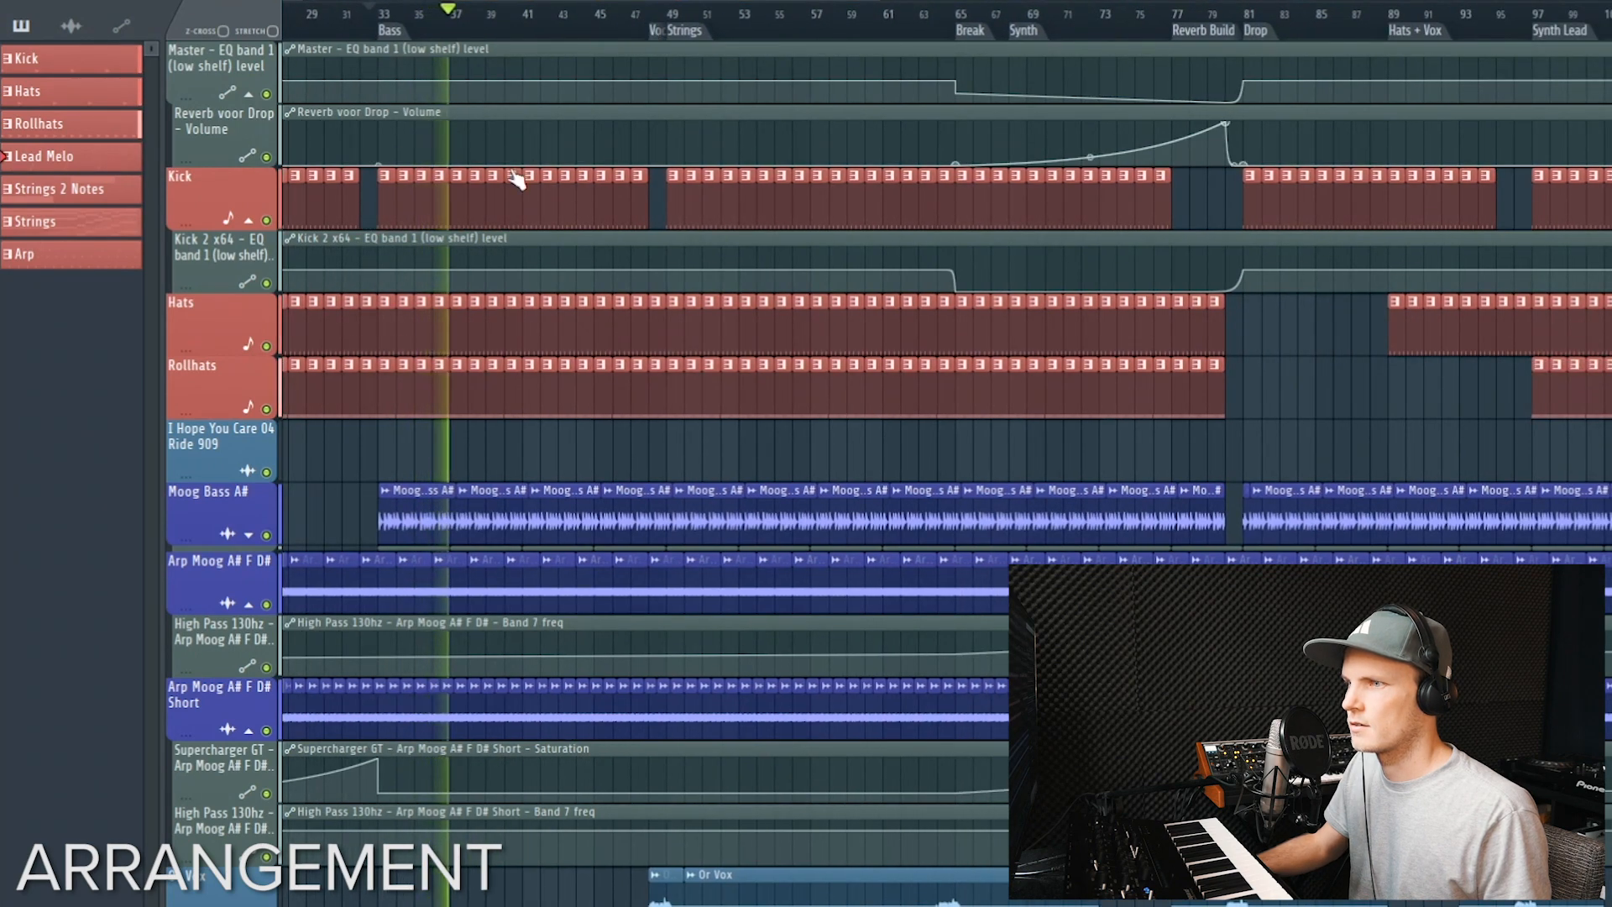
pyautogui.scroll(-3)
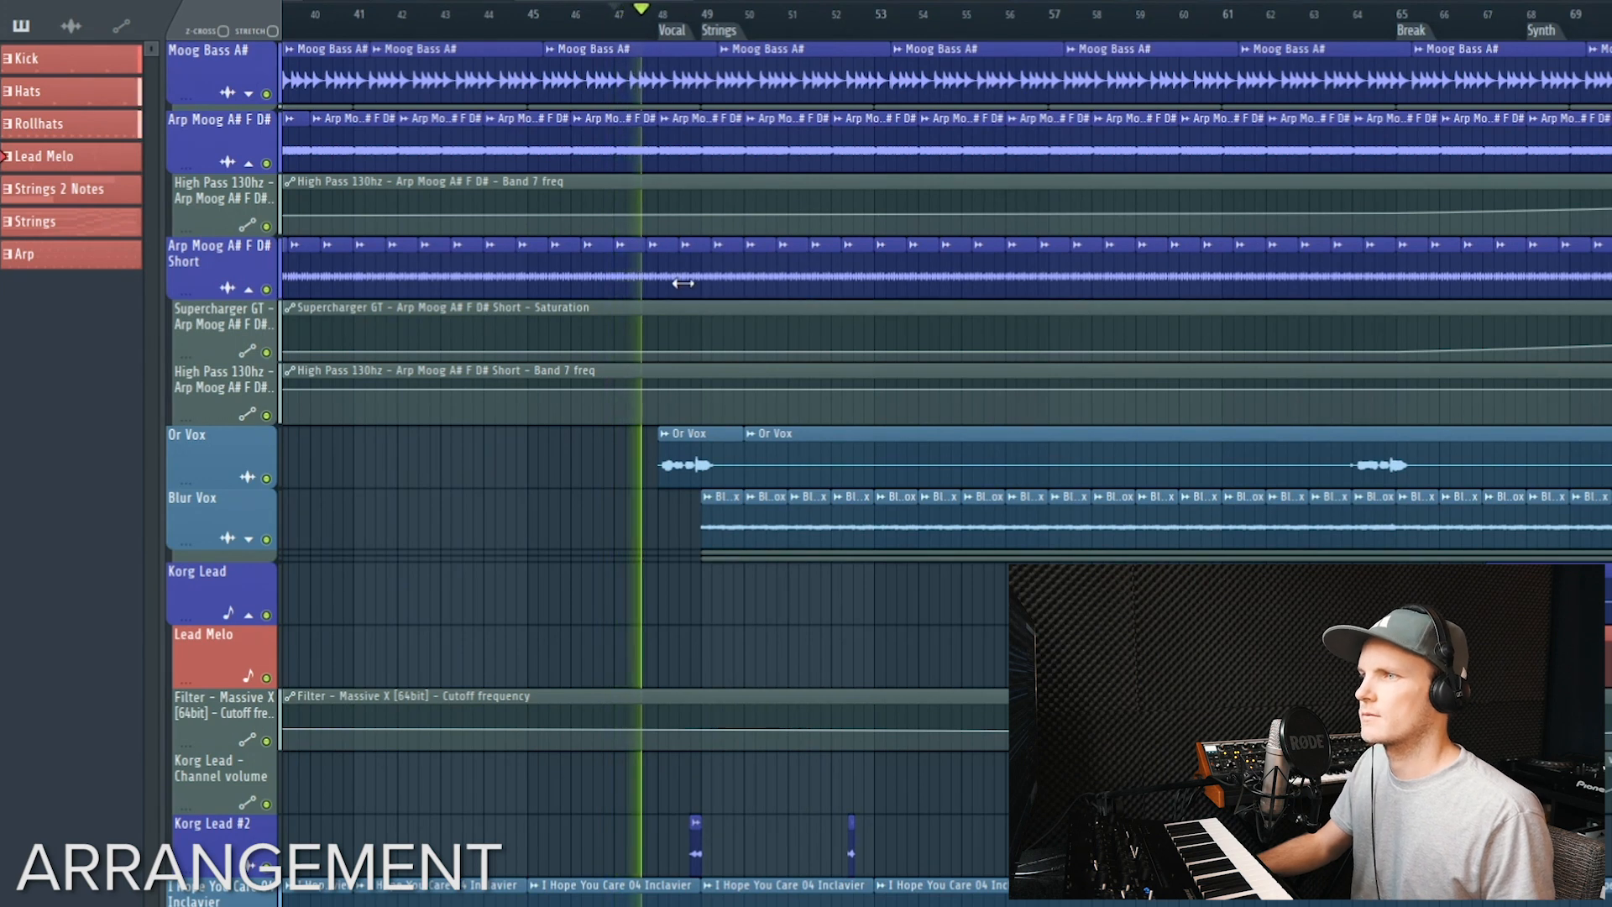
pyautogui.click(687, 14)
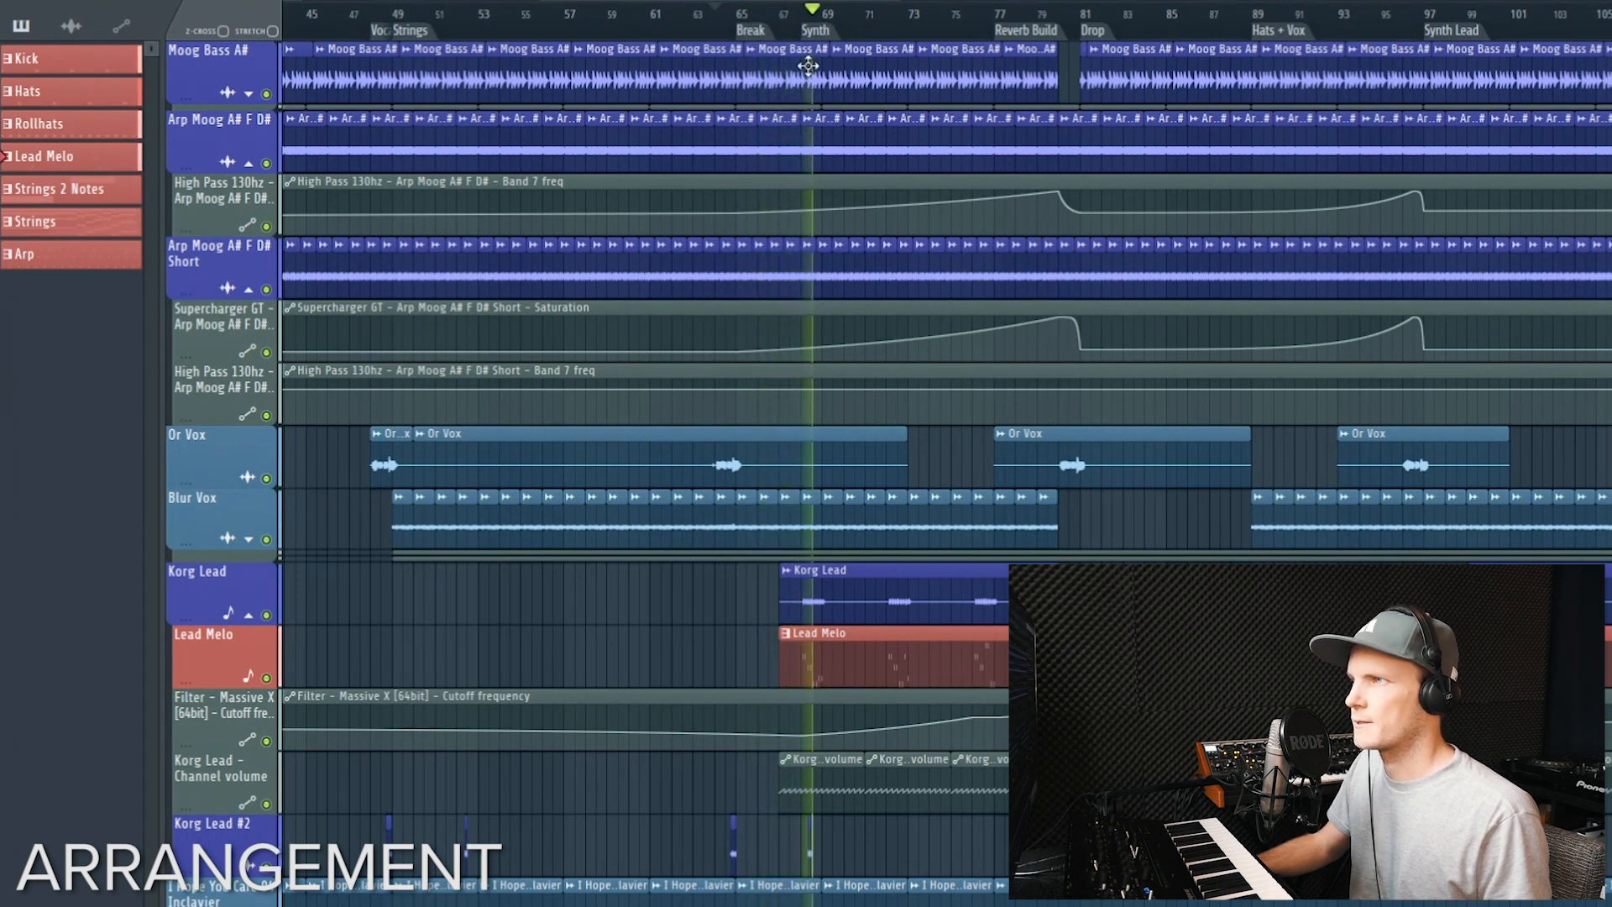
pyautogui.hscroll(3)
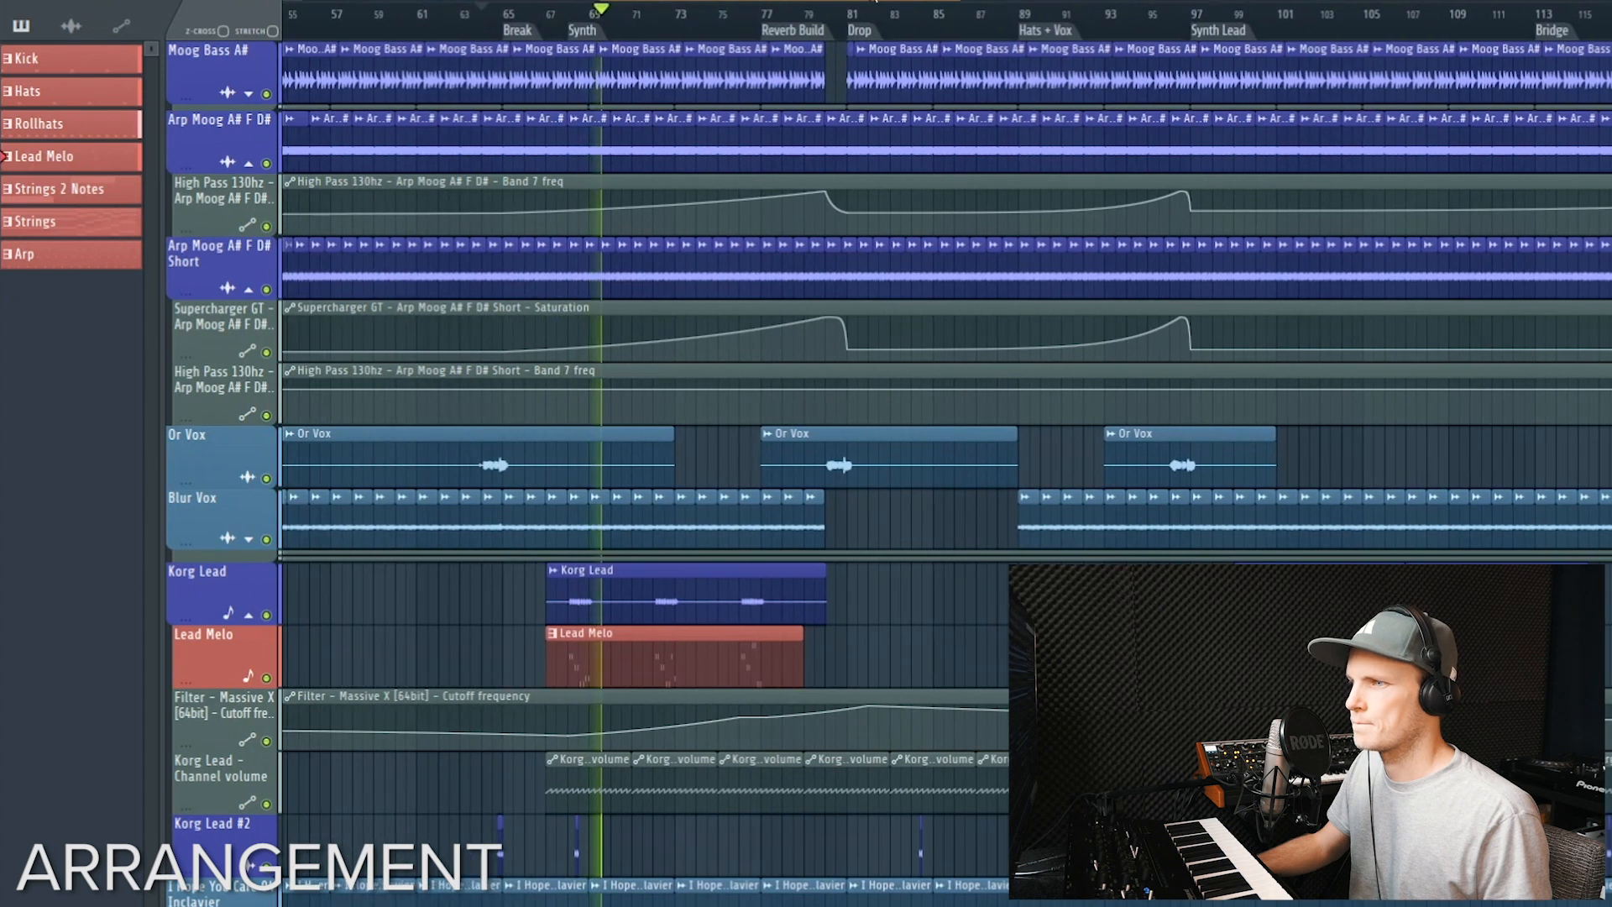
pyautogui.click(622, 15)
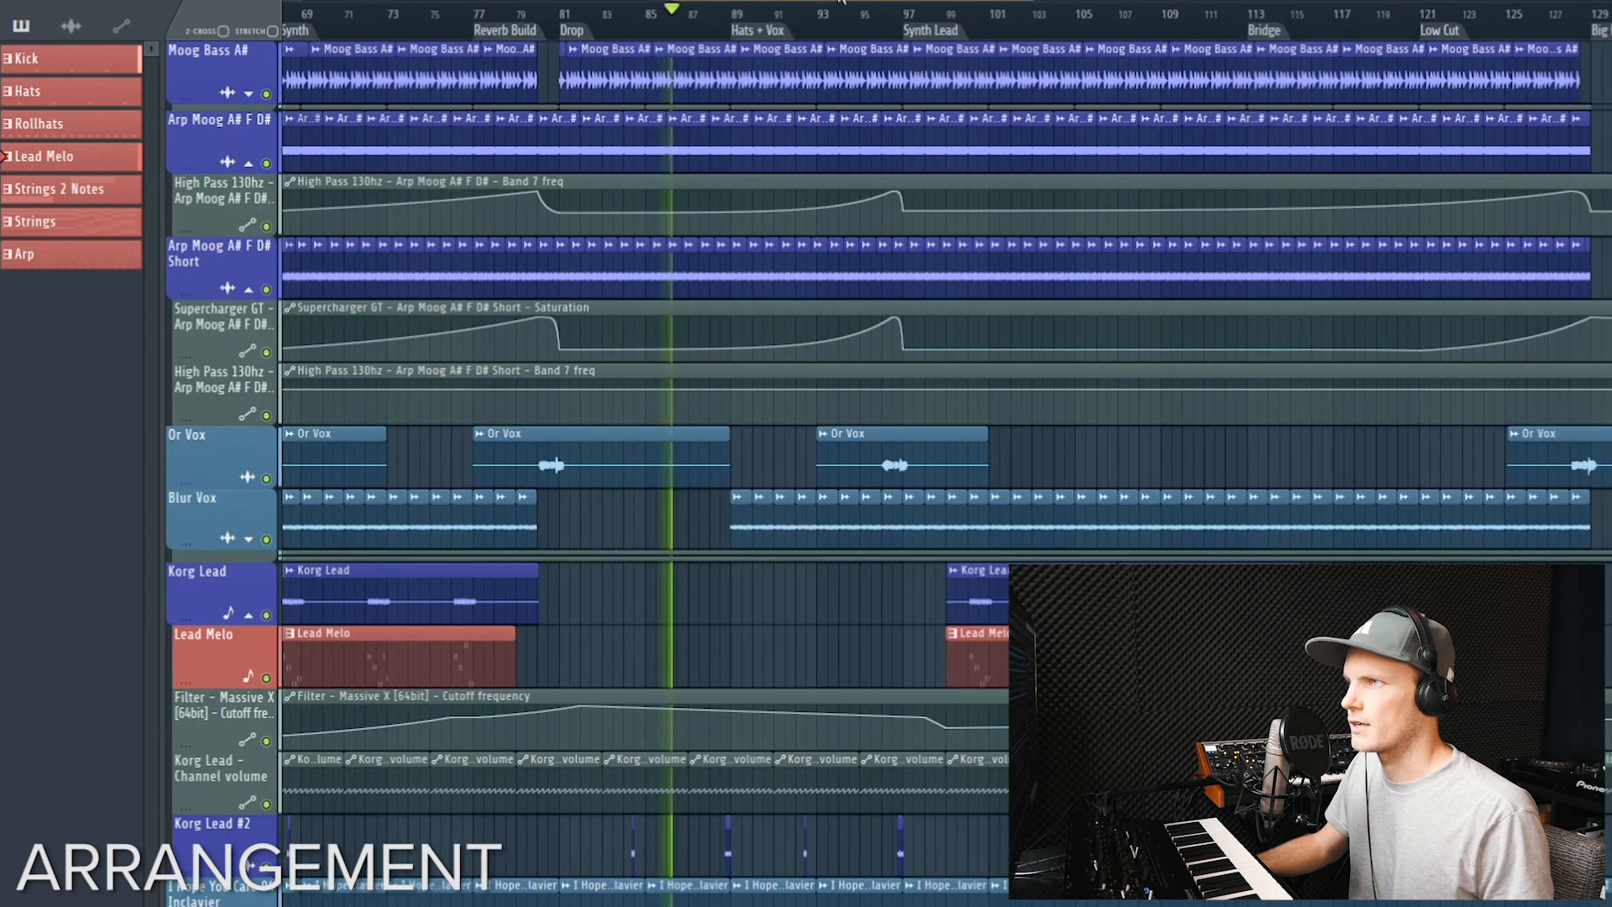
pyautogui.click(696, 11)
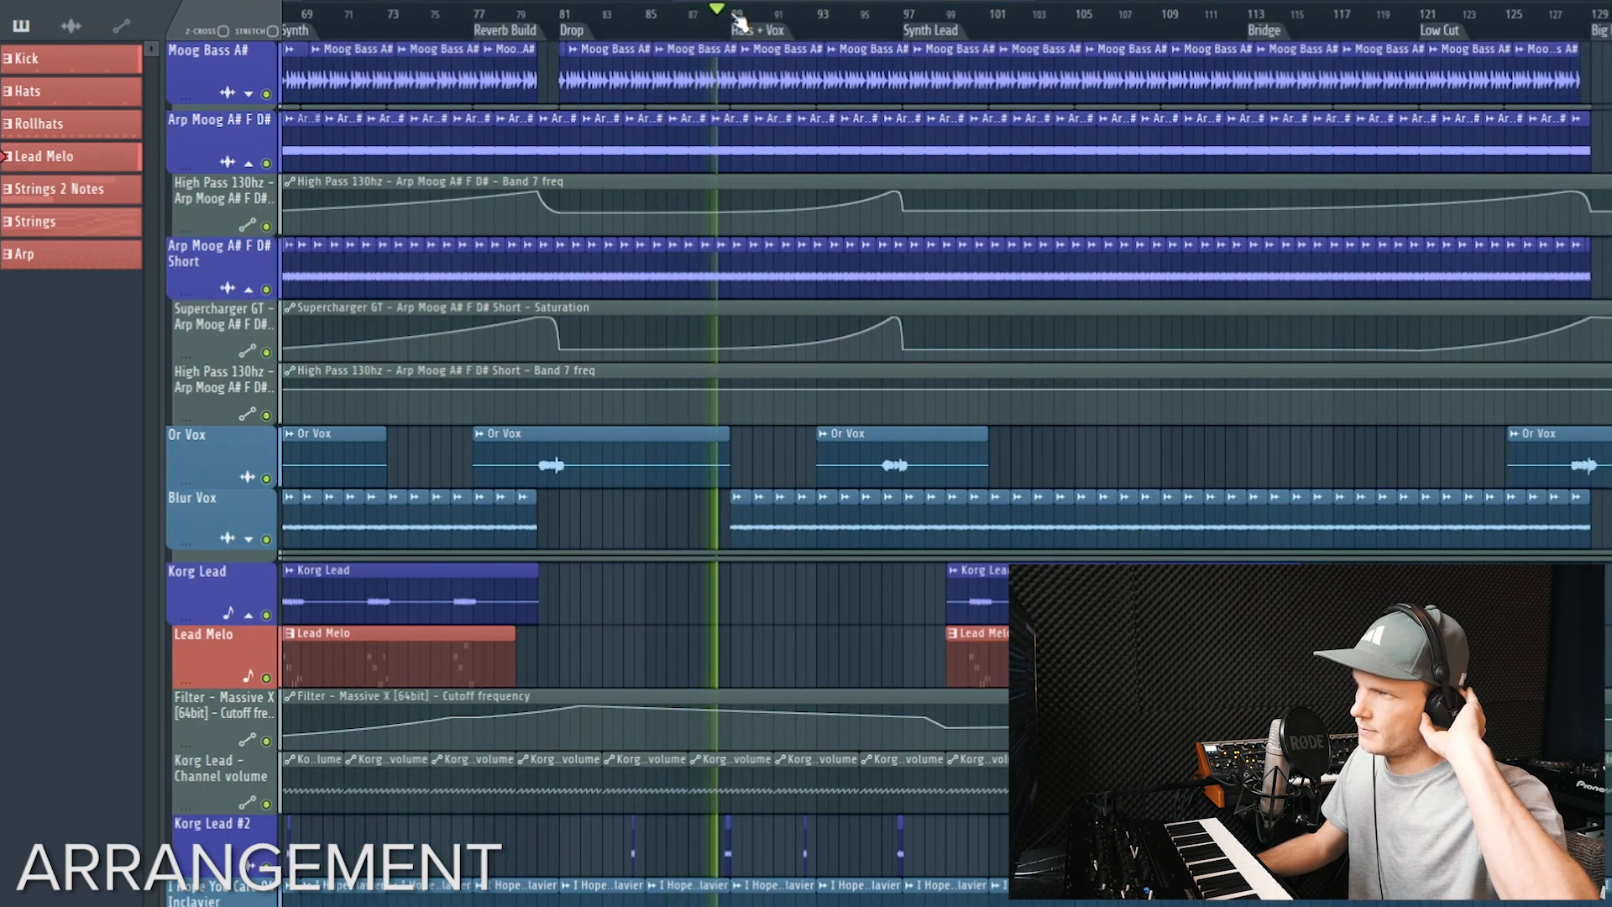
pyautogui.hscroll(3)
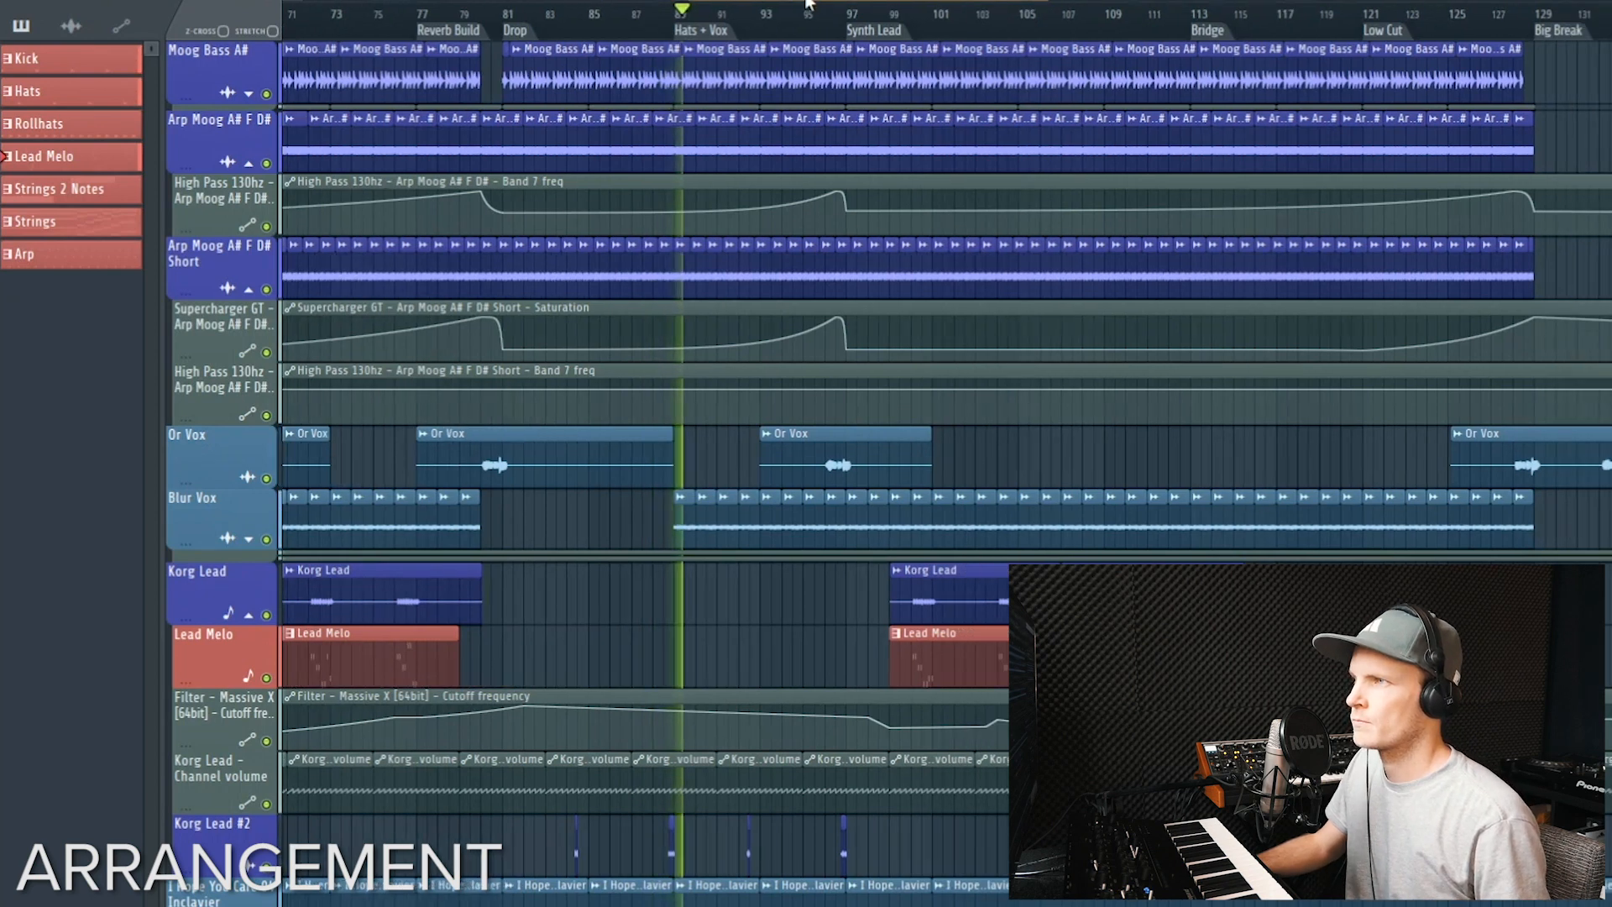
pyautogui.hscroll(3)
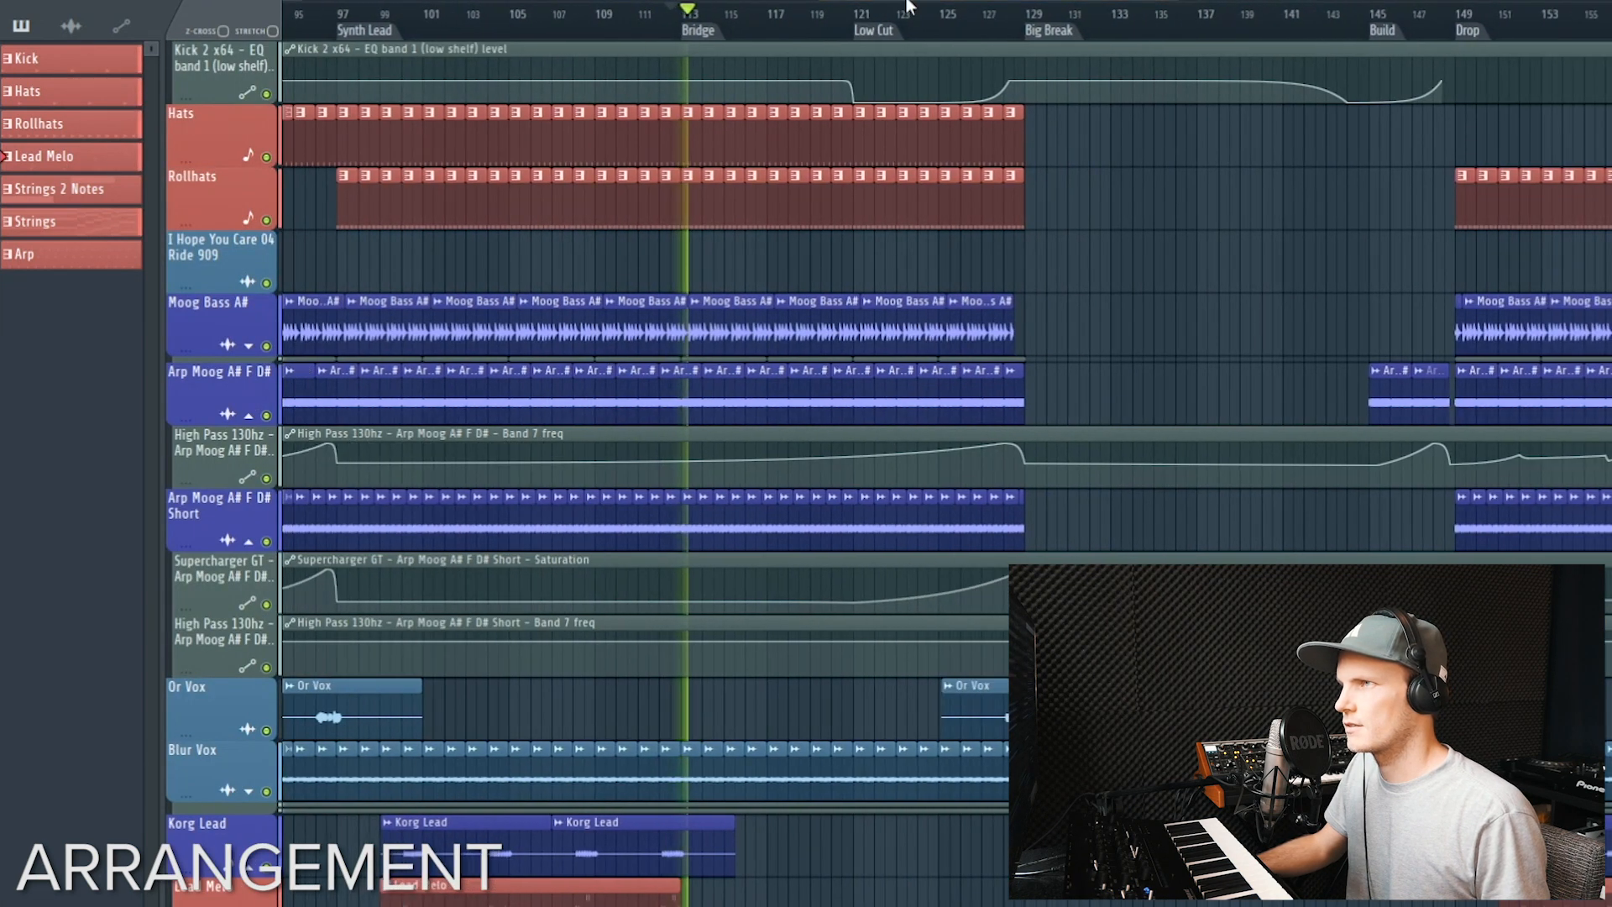
pyautogui.click(710, 15)
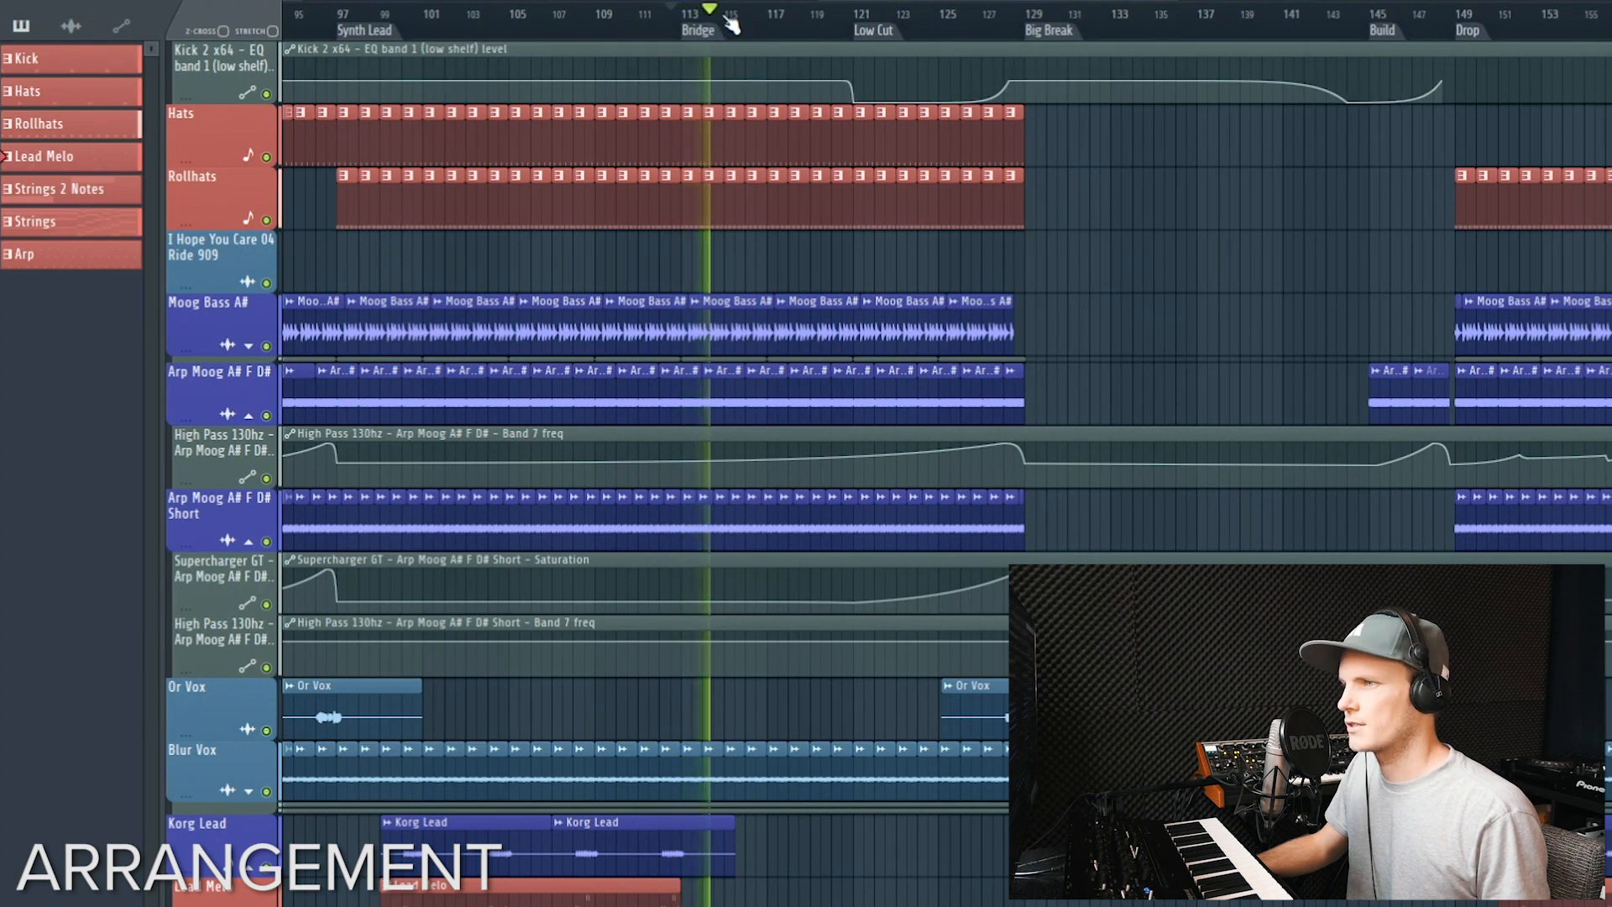
pyautogui.click(730, 15)
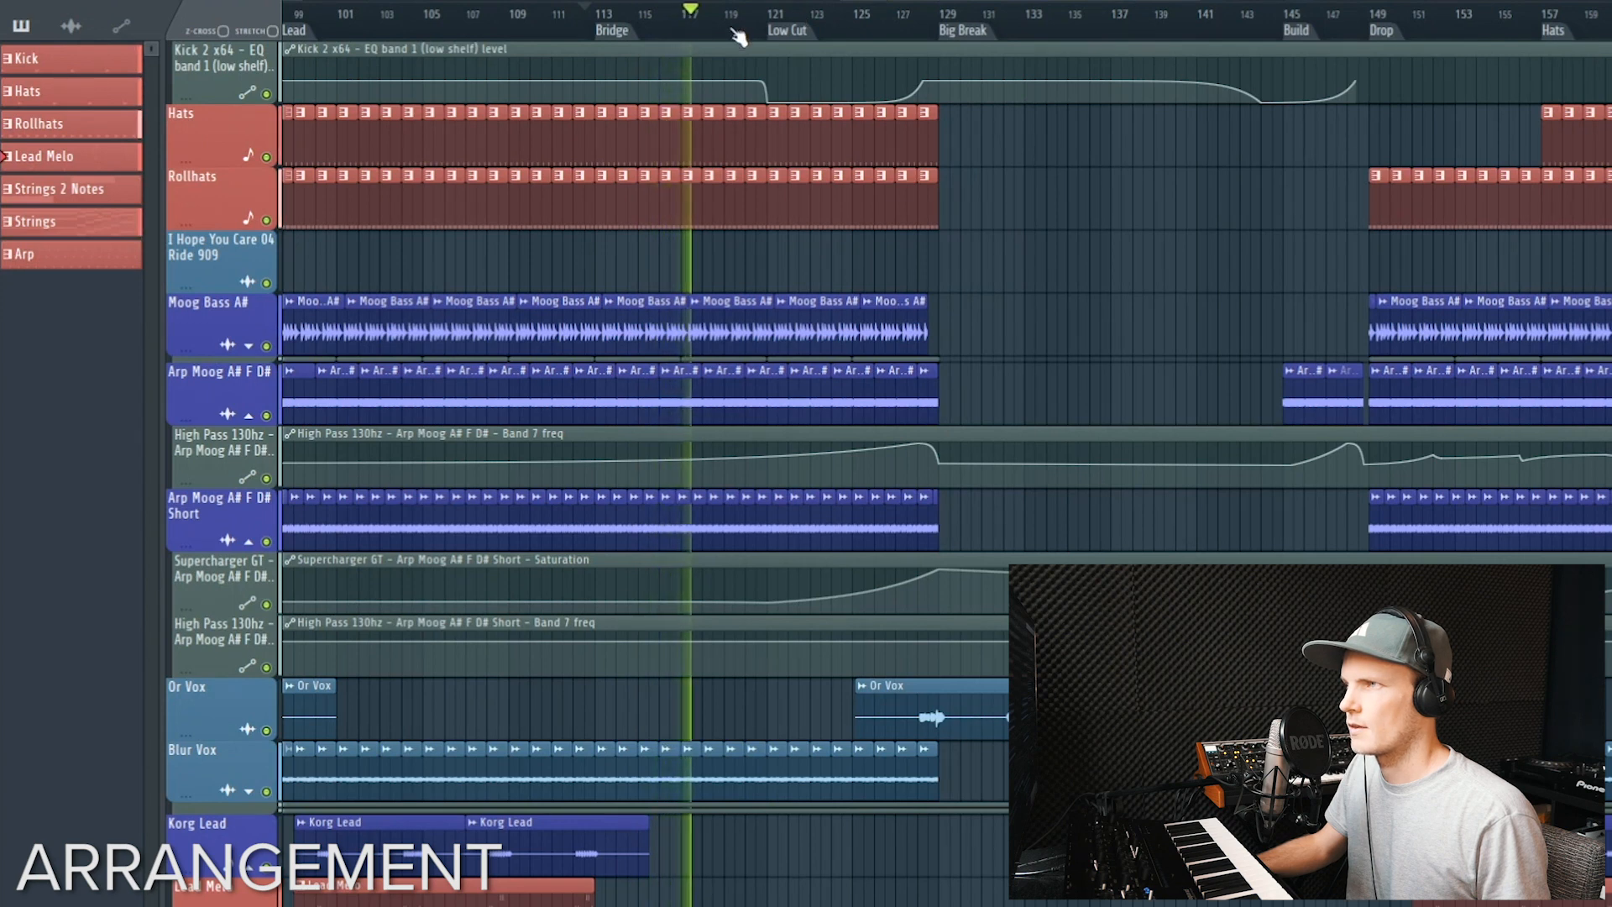
pyautogui.click(757, 13)
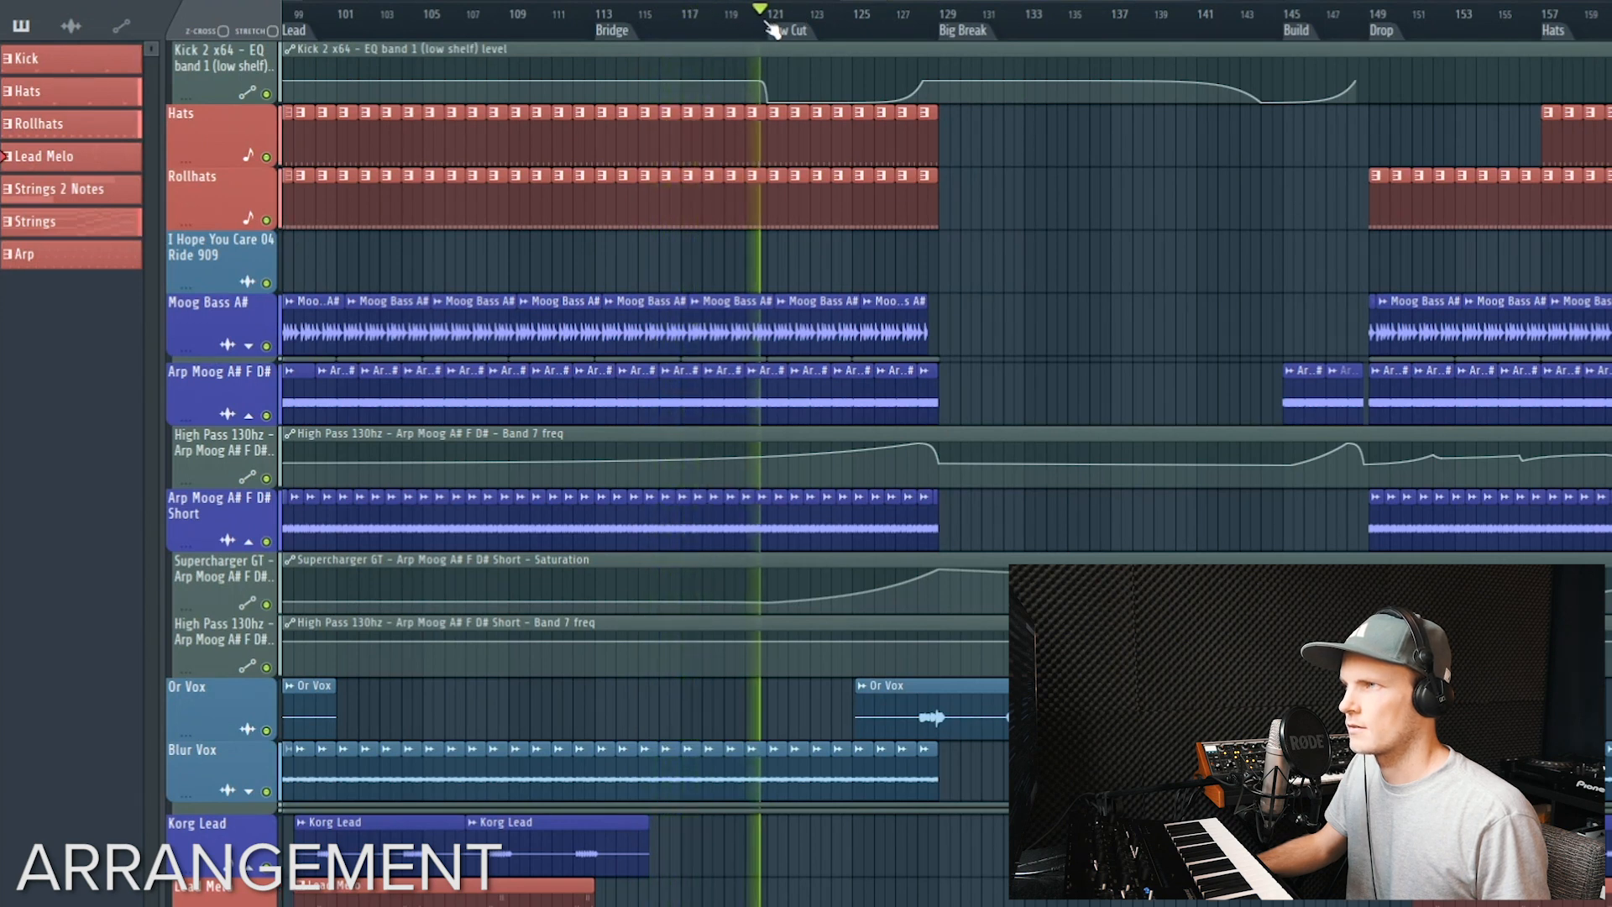
pyautogui.scroll(-3)
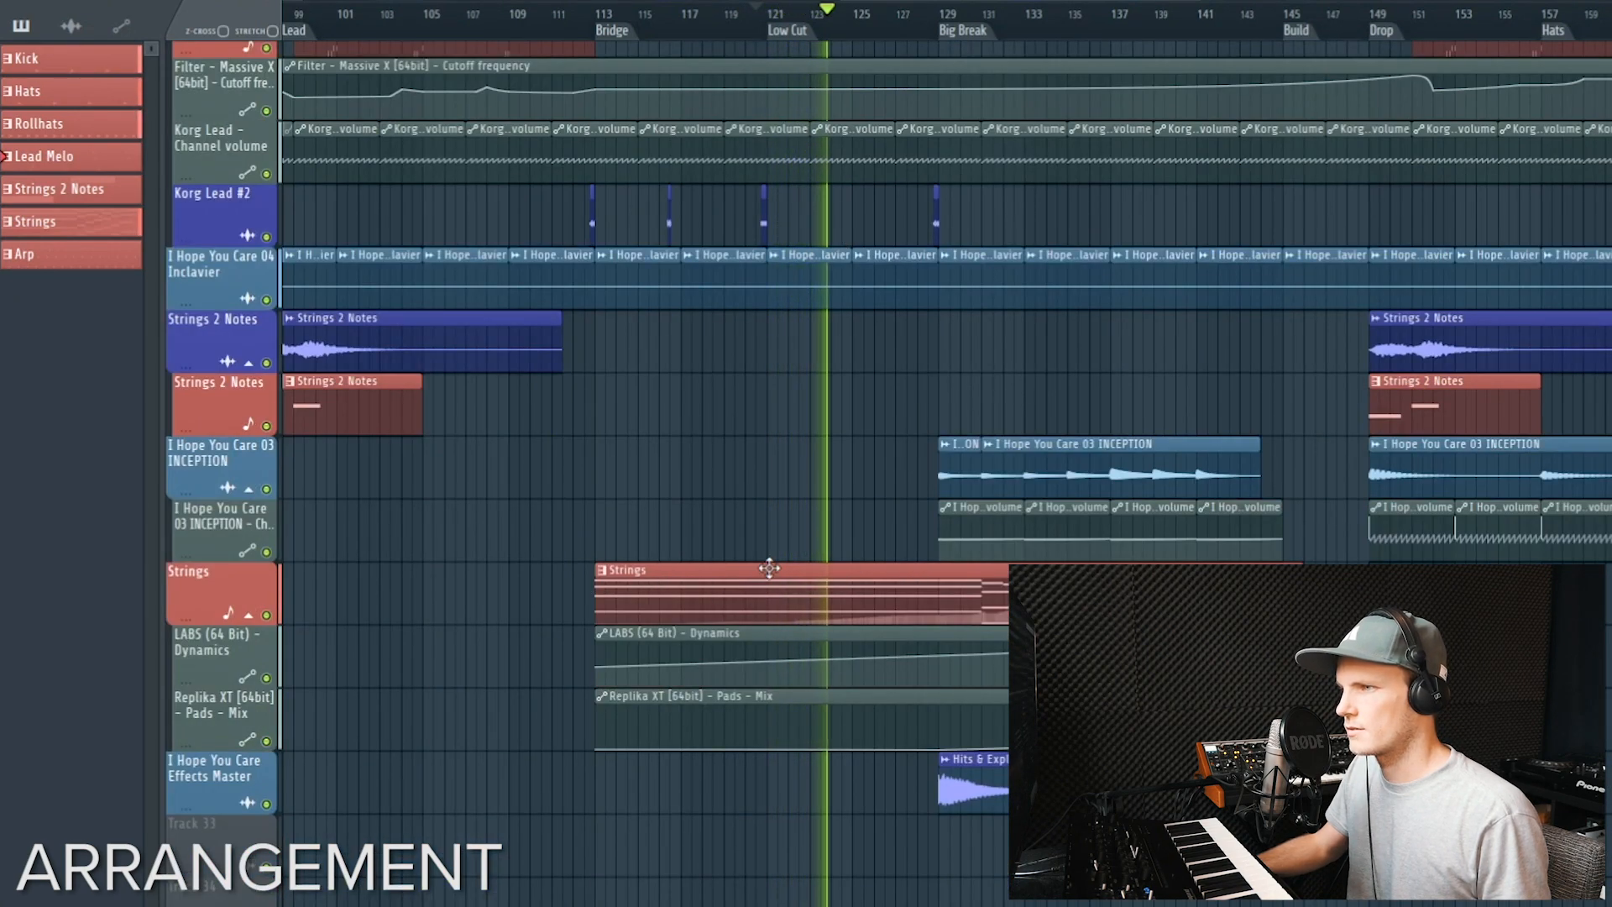
pyautogui.scroll(3)
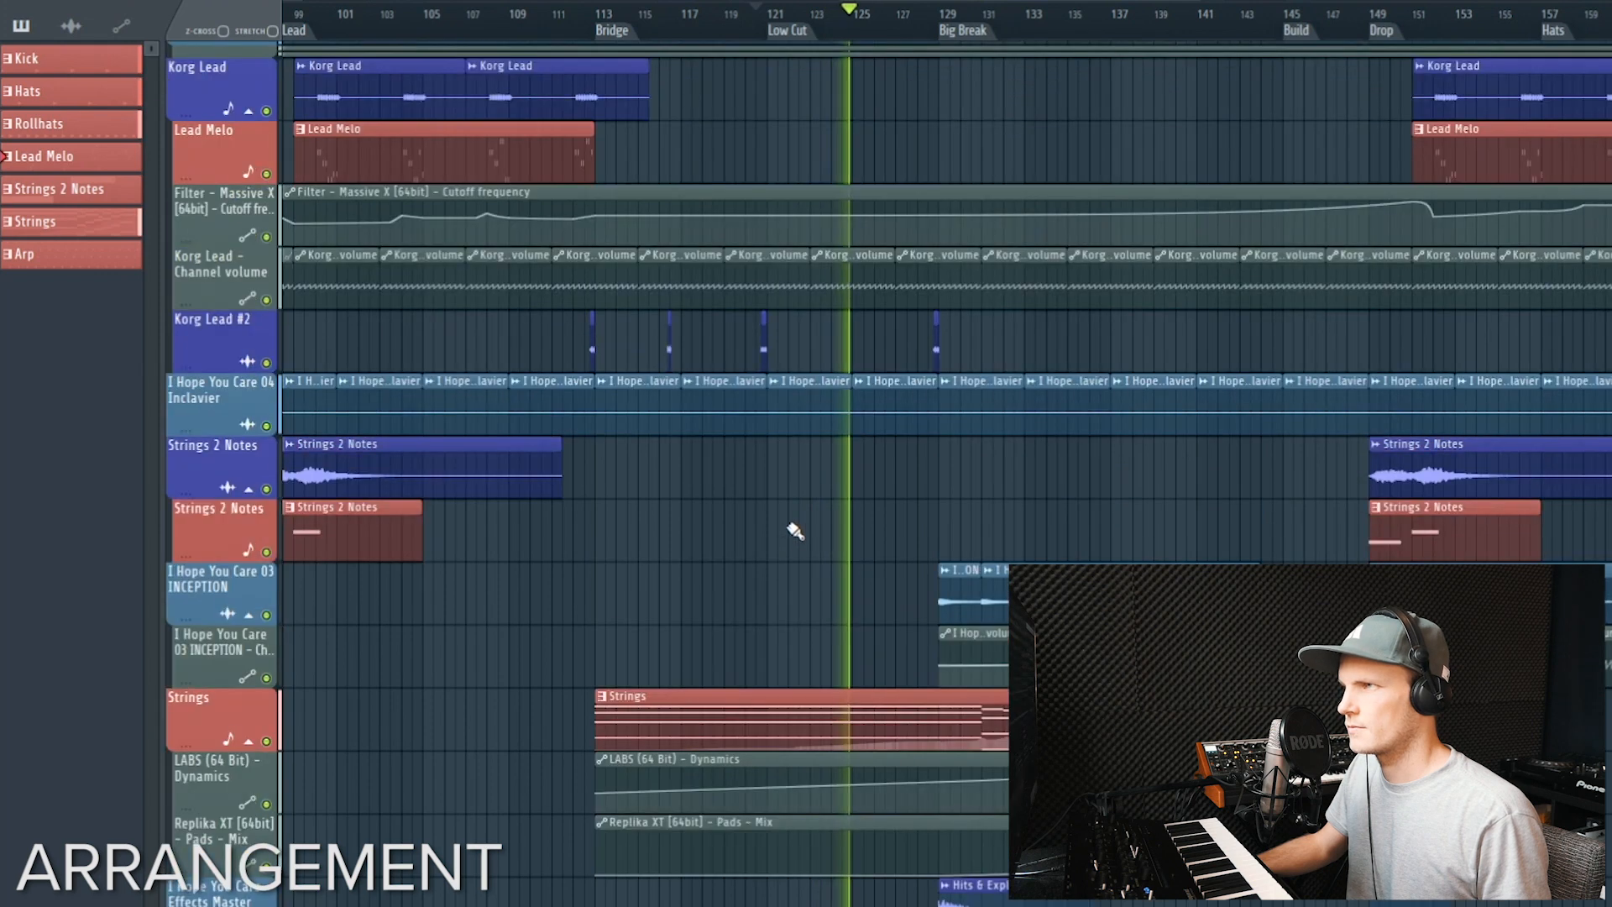
pyautogui.scroll(3)
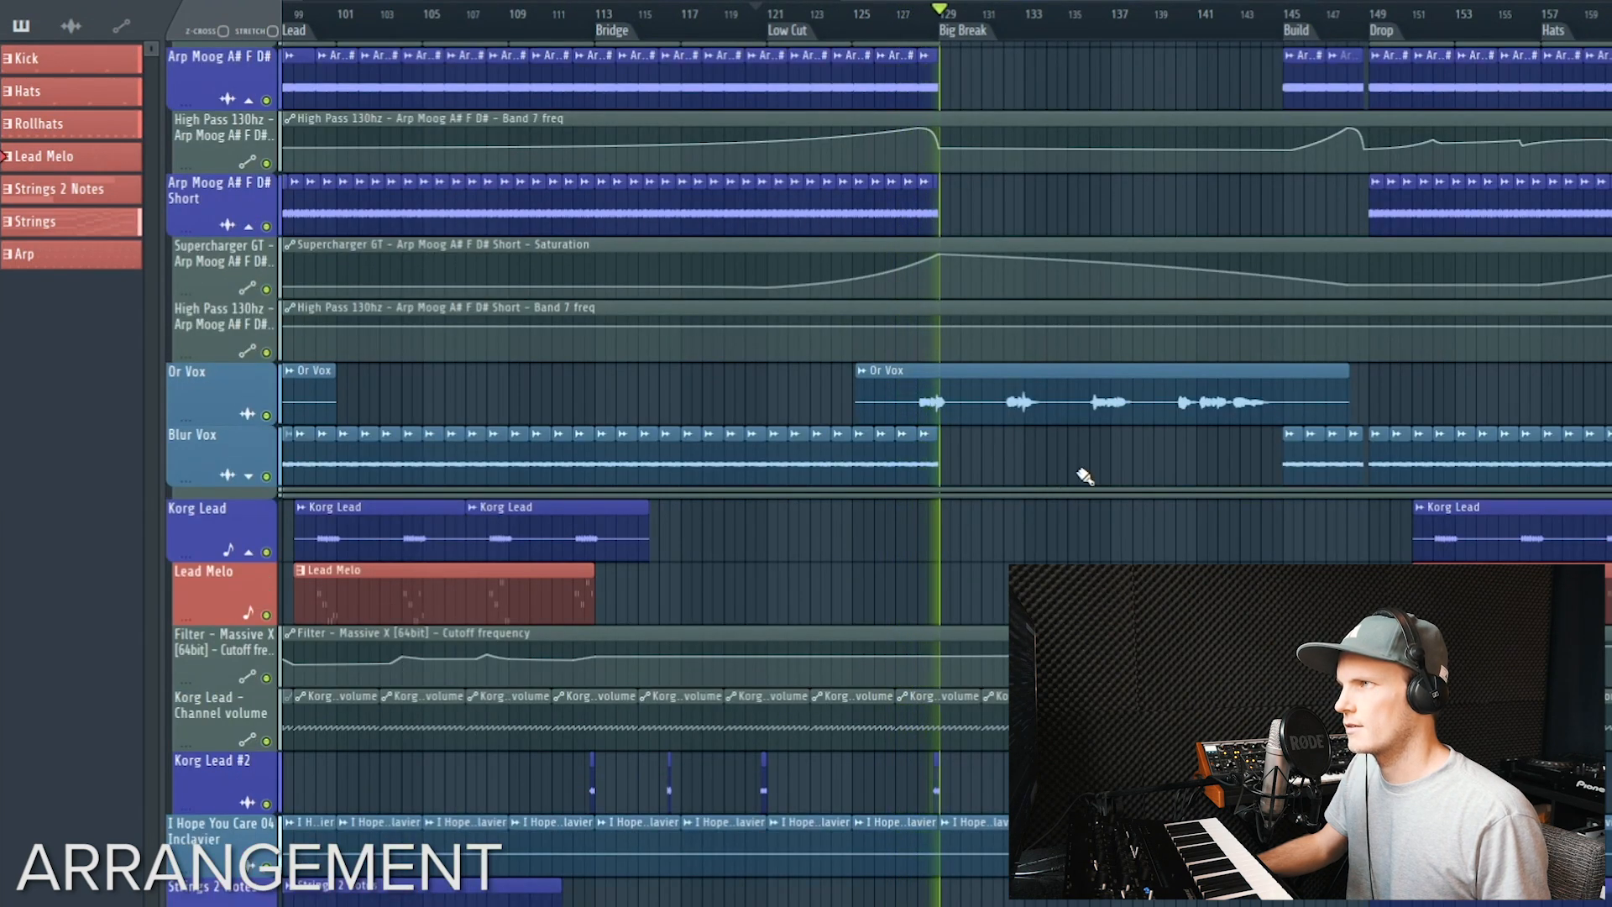
pyautogui.hscroll(3)
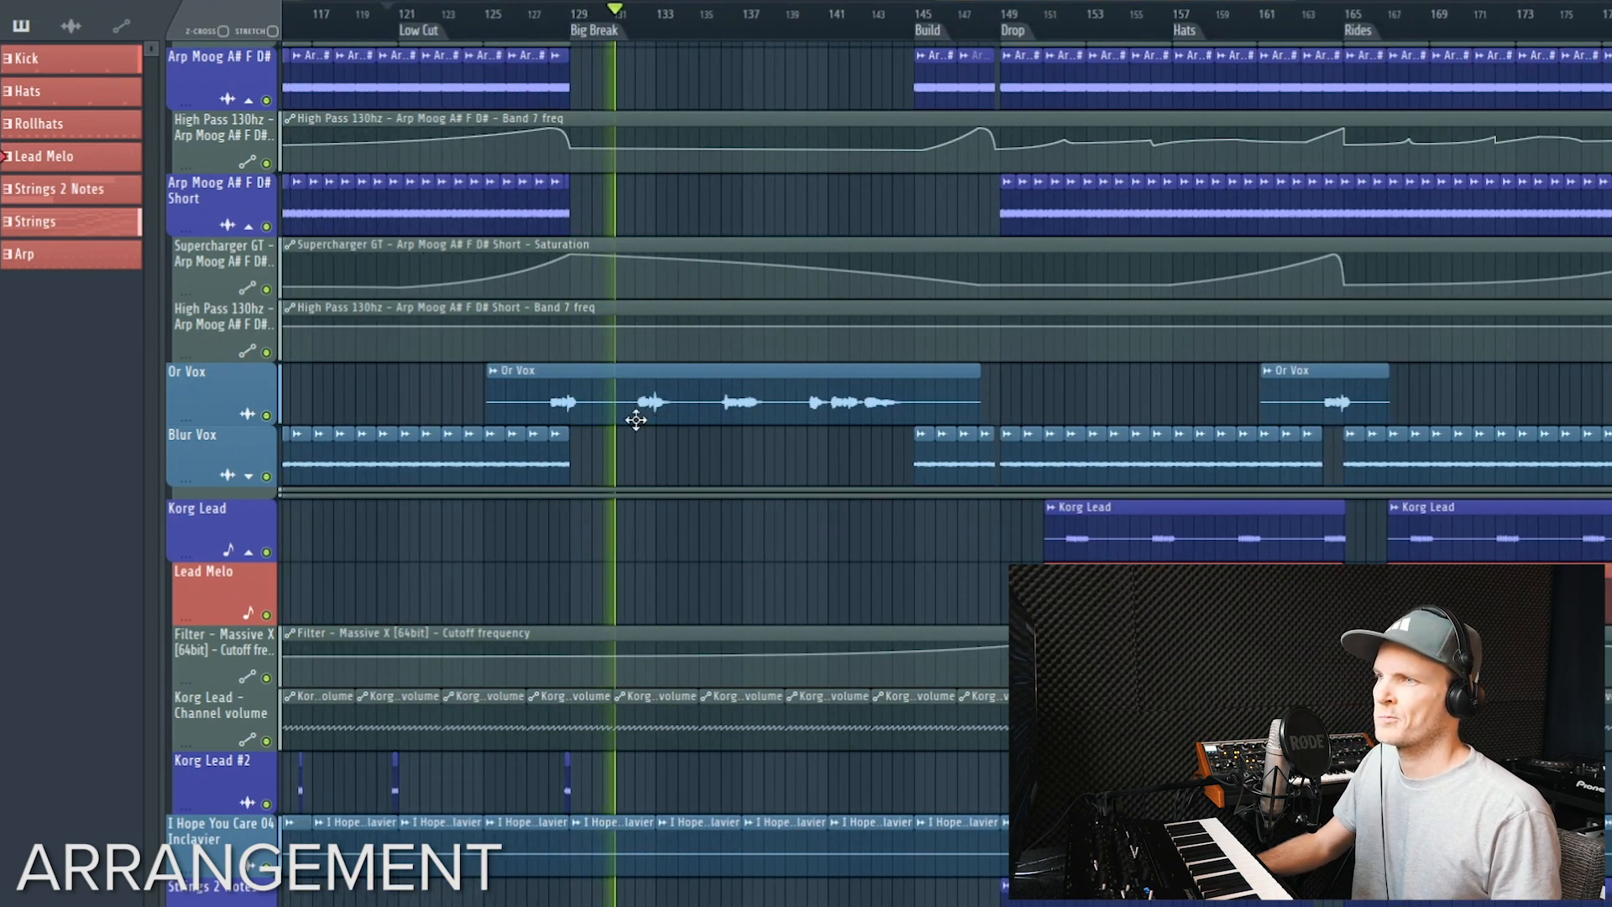
pyautogui.scroll(-3)
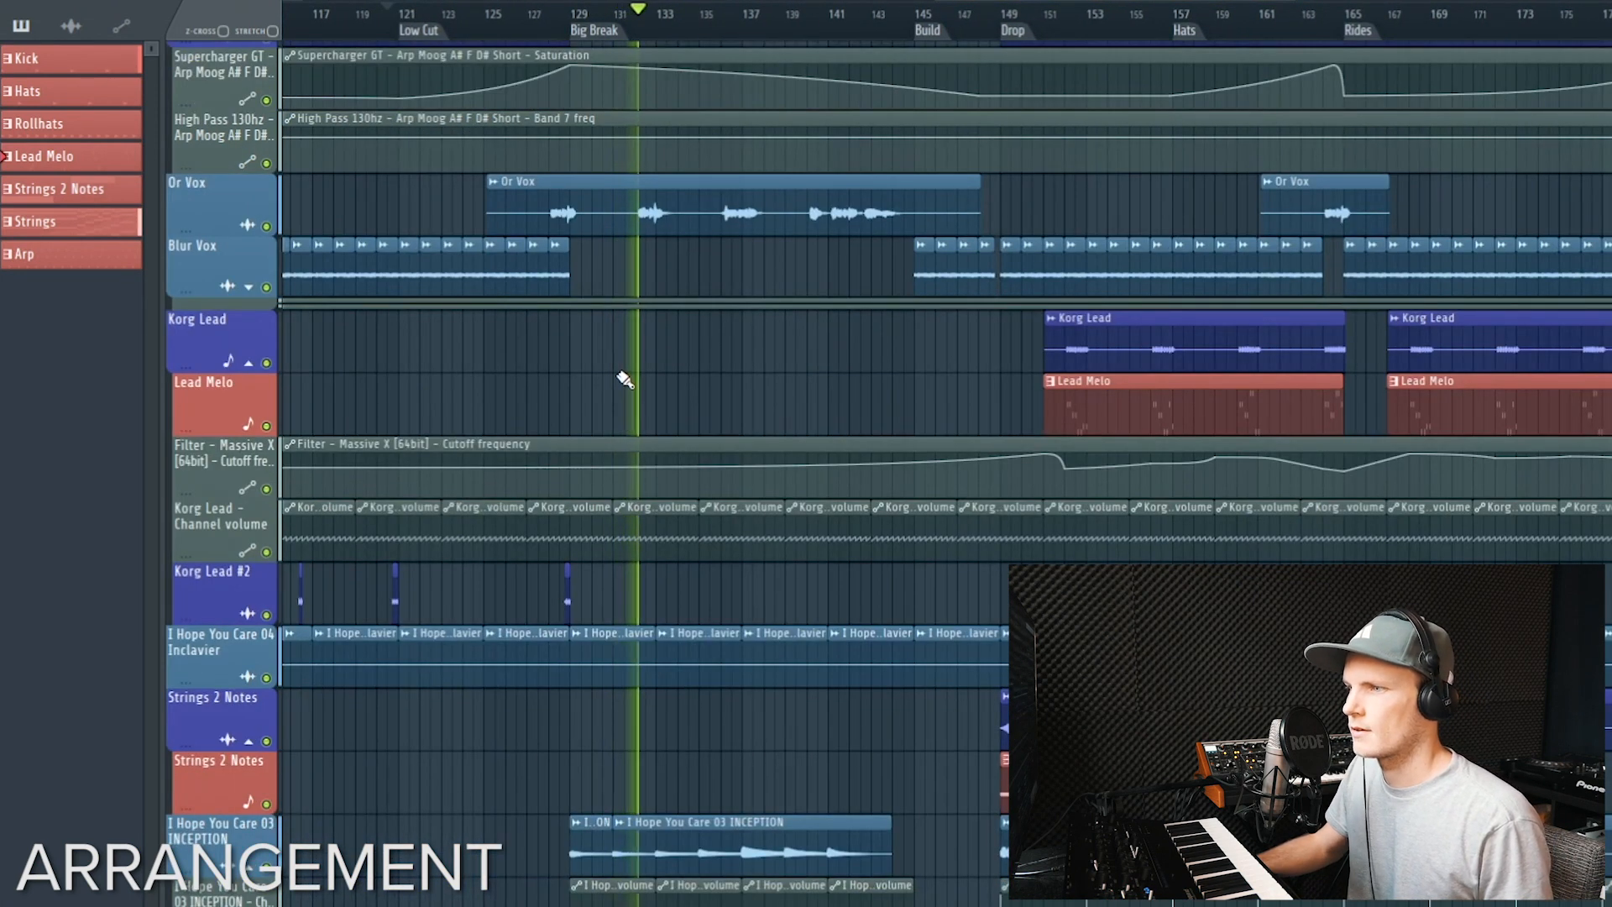
pyautogui.click(659, 15)
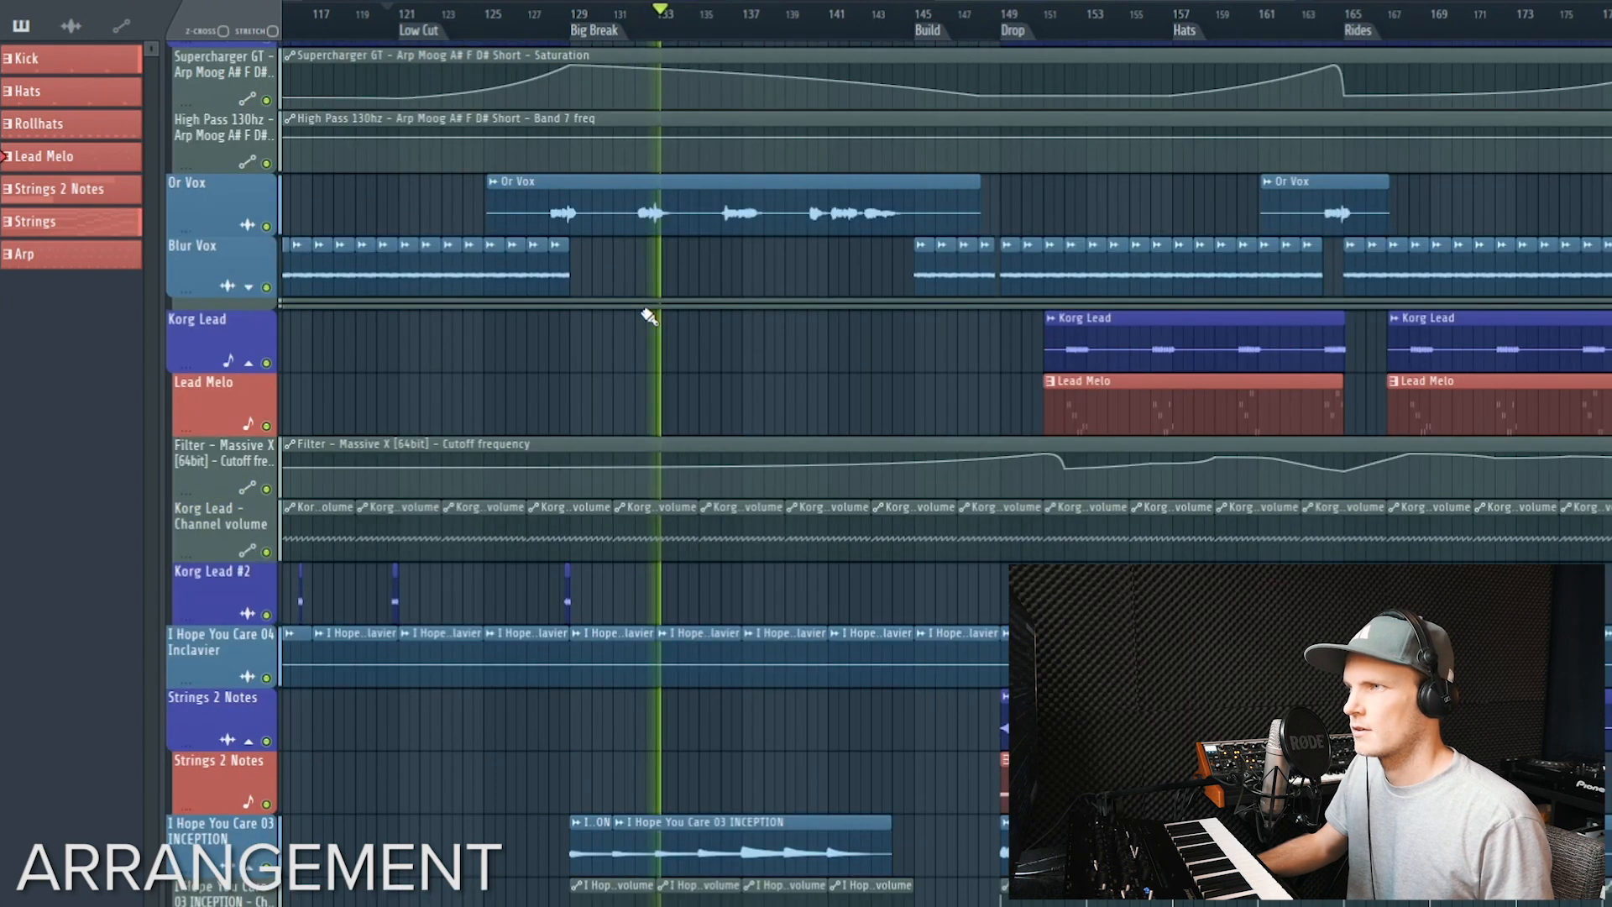
pyautogui.click(679, 14)
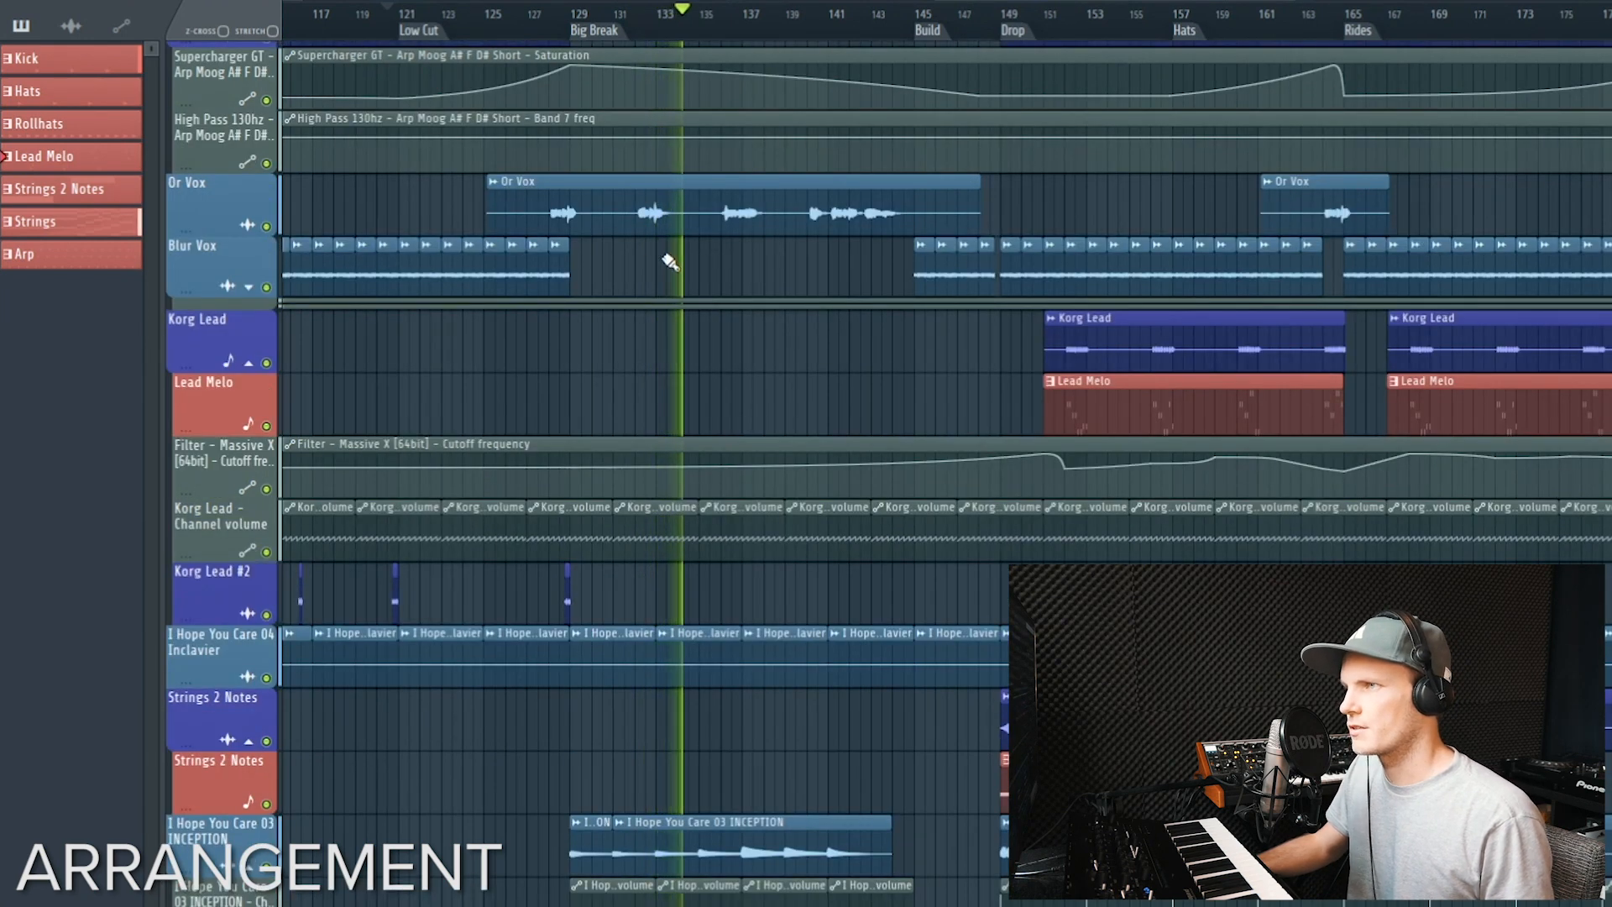
pyautogui.scroll(-3)
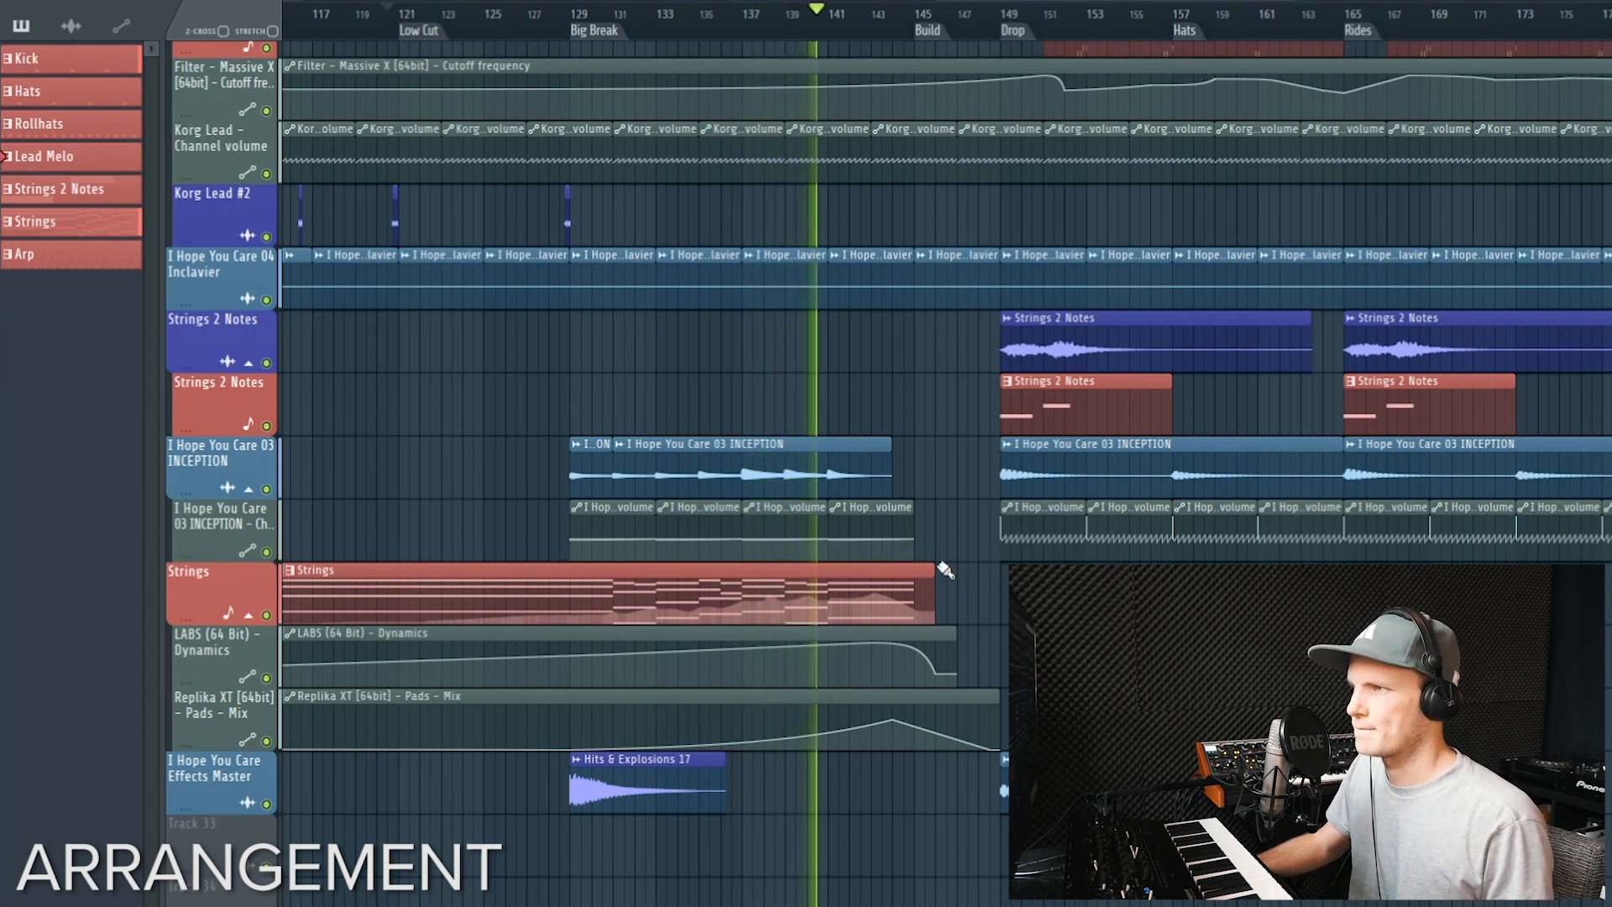
pyautogui.scroll(-3)
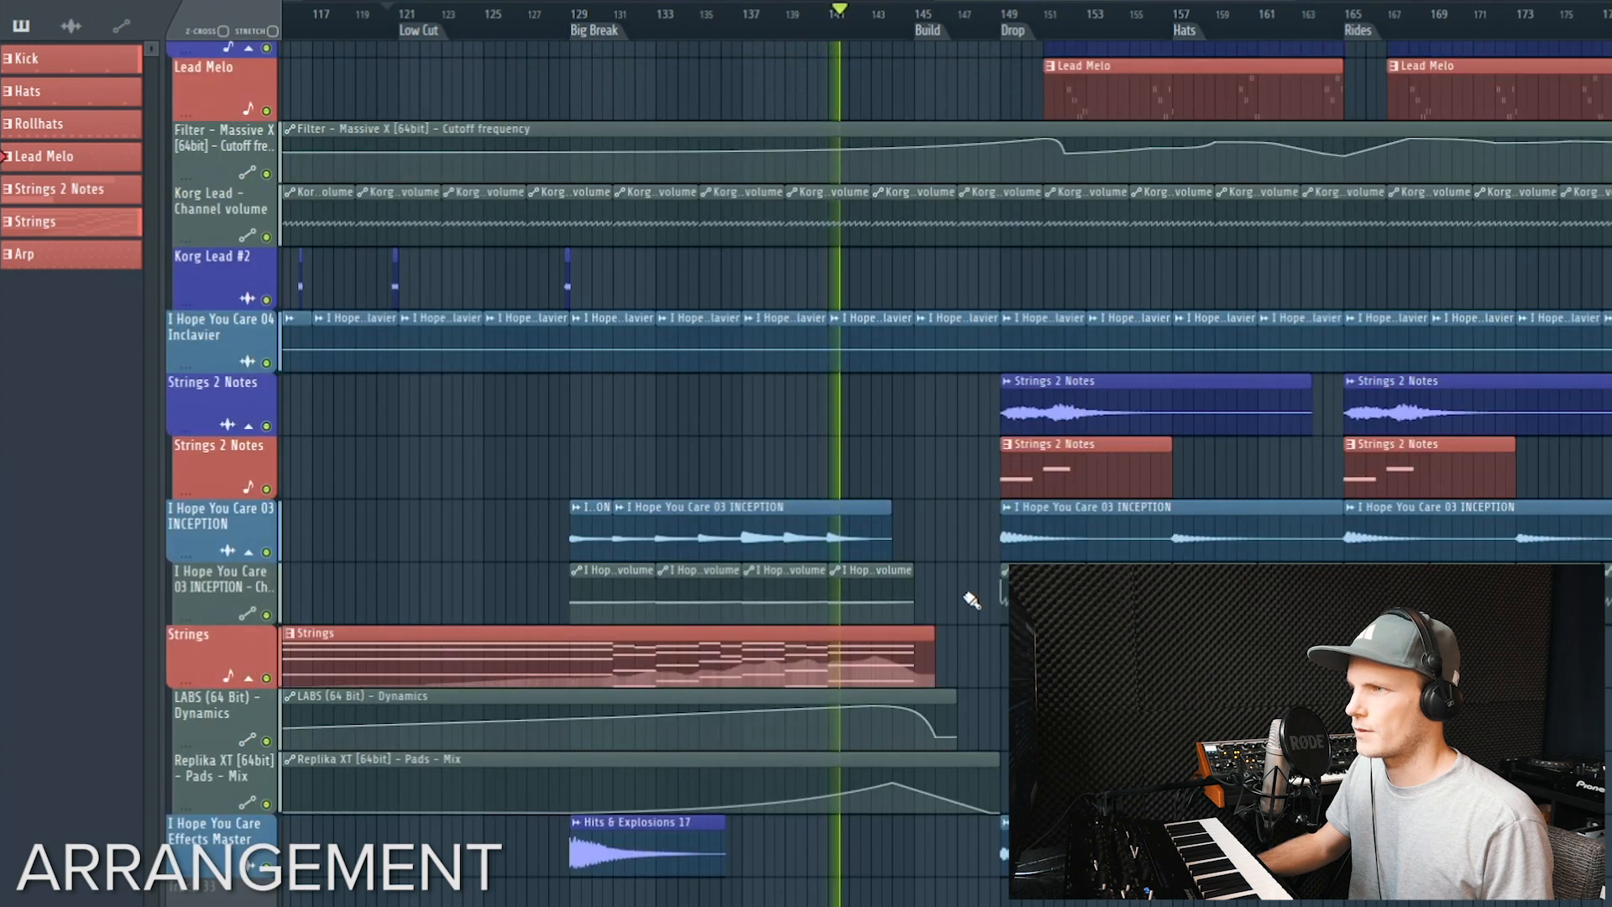
pyautogui.scroll(3)
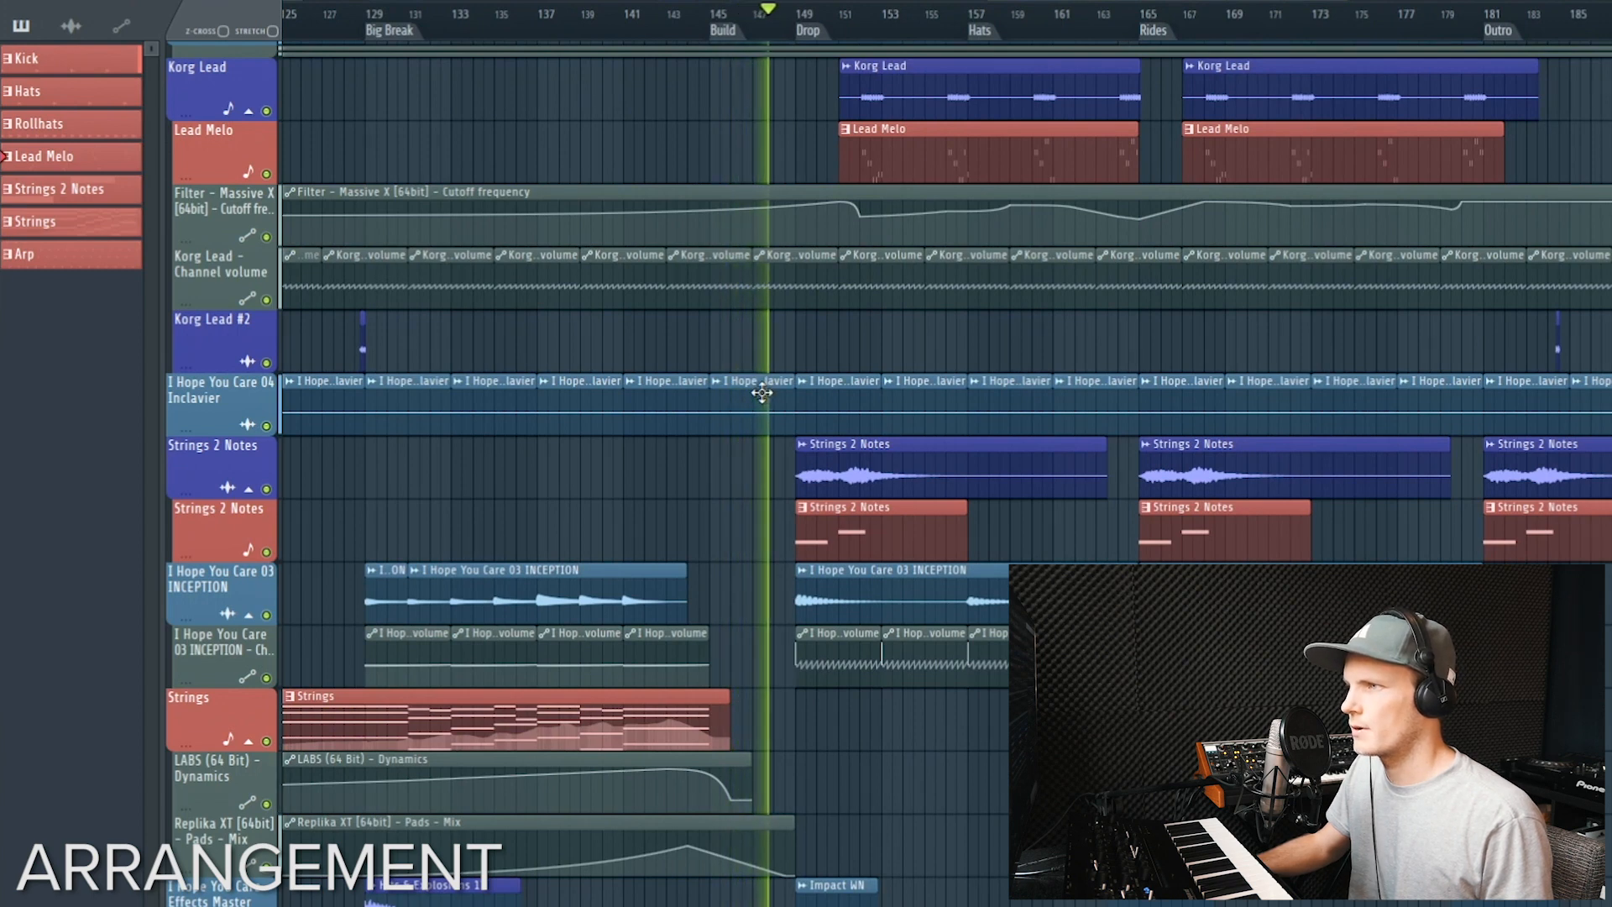
pyautogui.scroll(3)
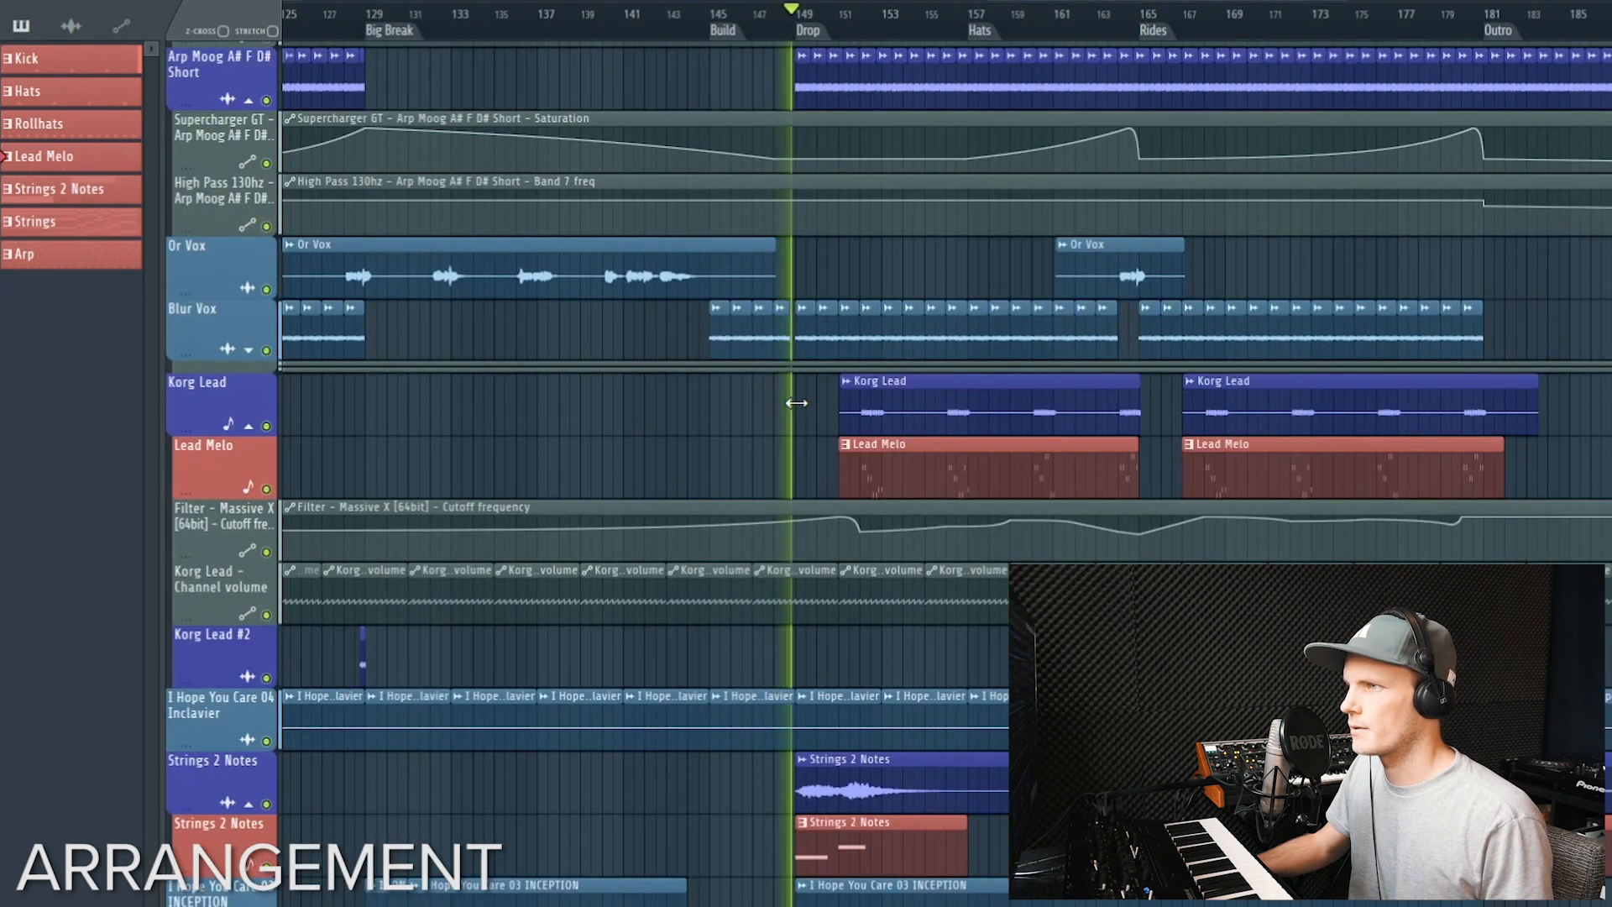
pyautogui.hscroll(3)
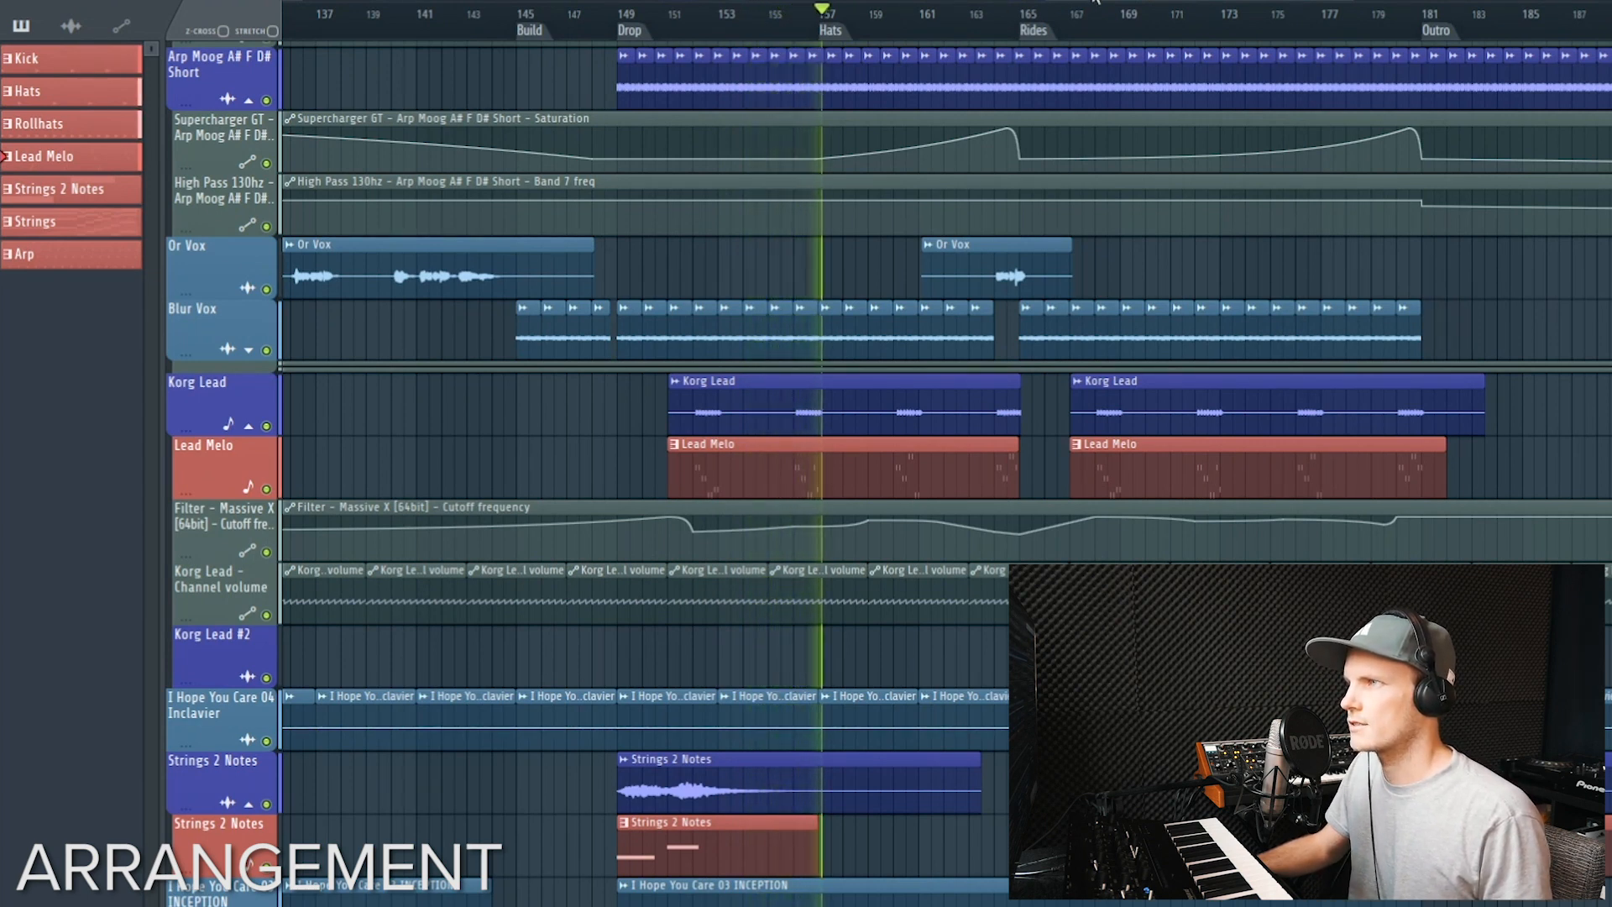
pyautogui.hscroll(3)
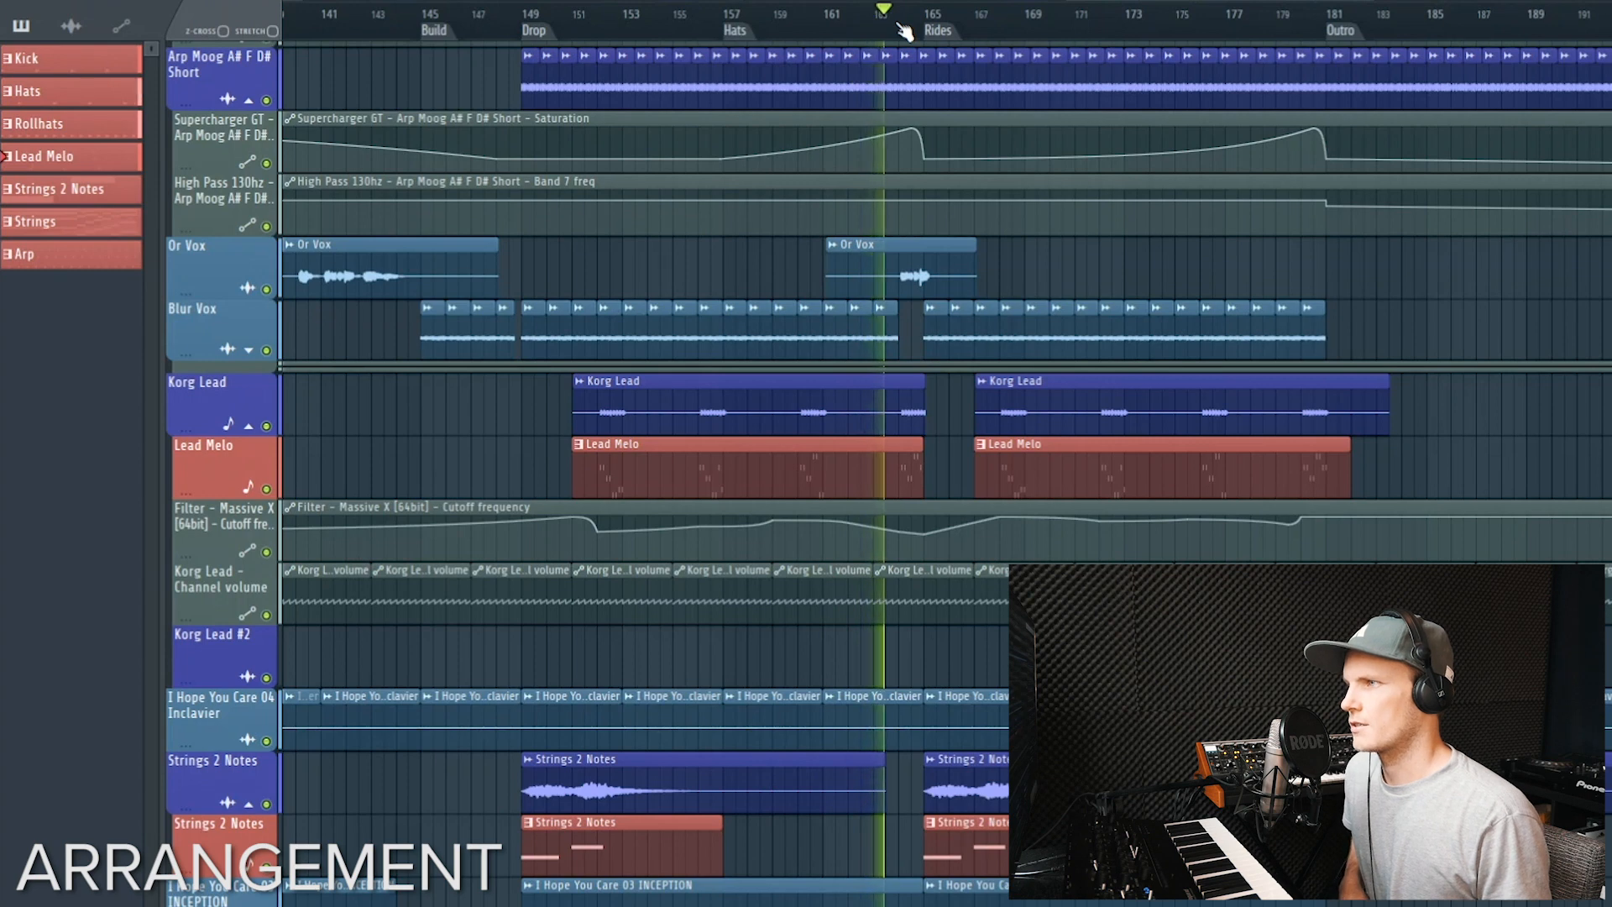
pyautogui.click(910, 19)
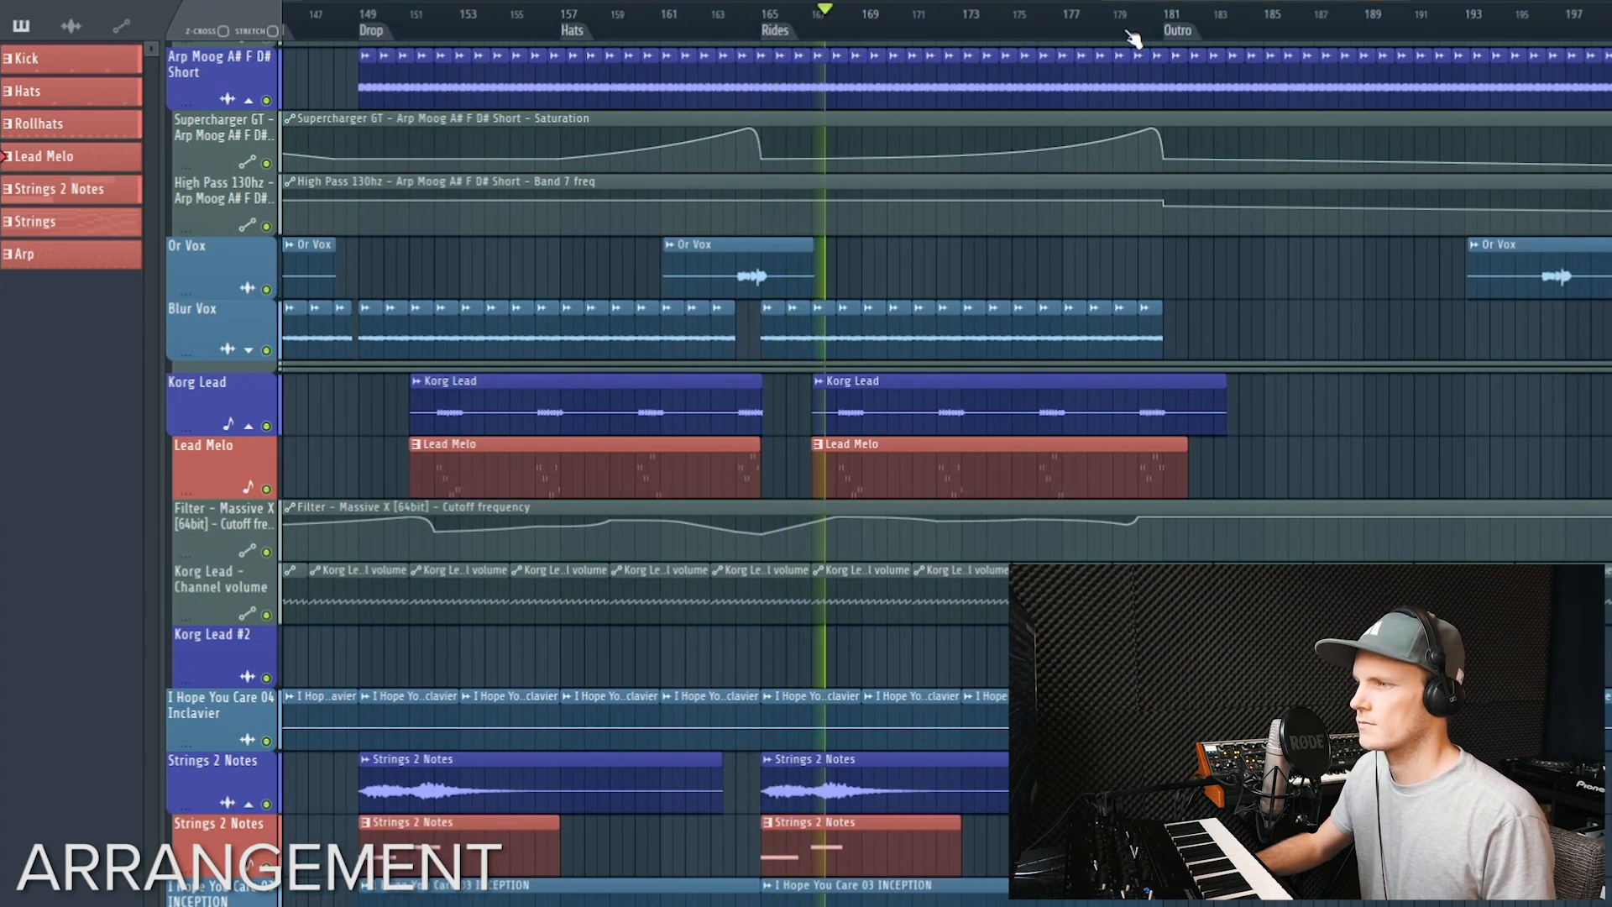
pyautogui.scroll(-3)
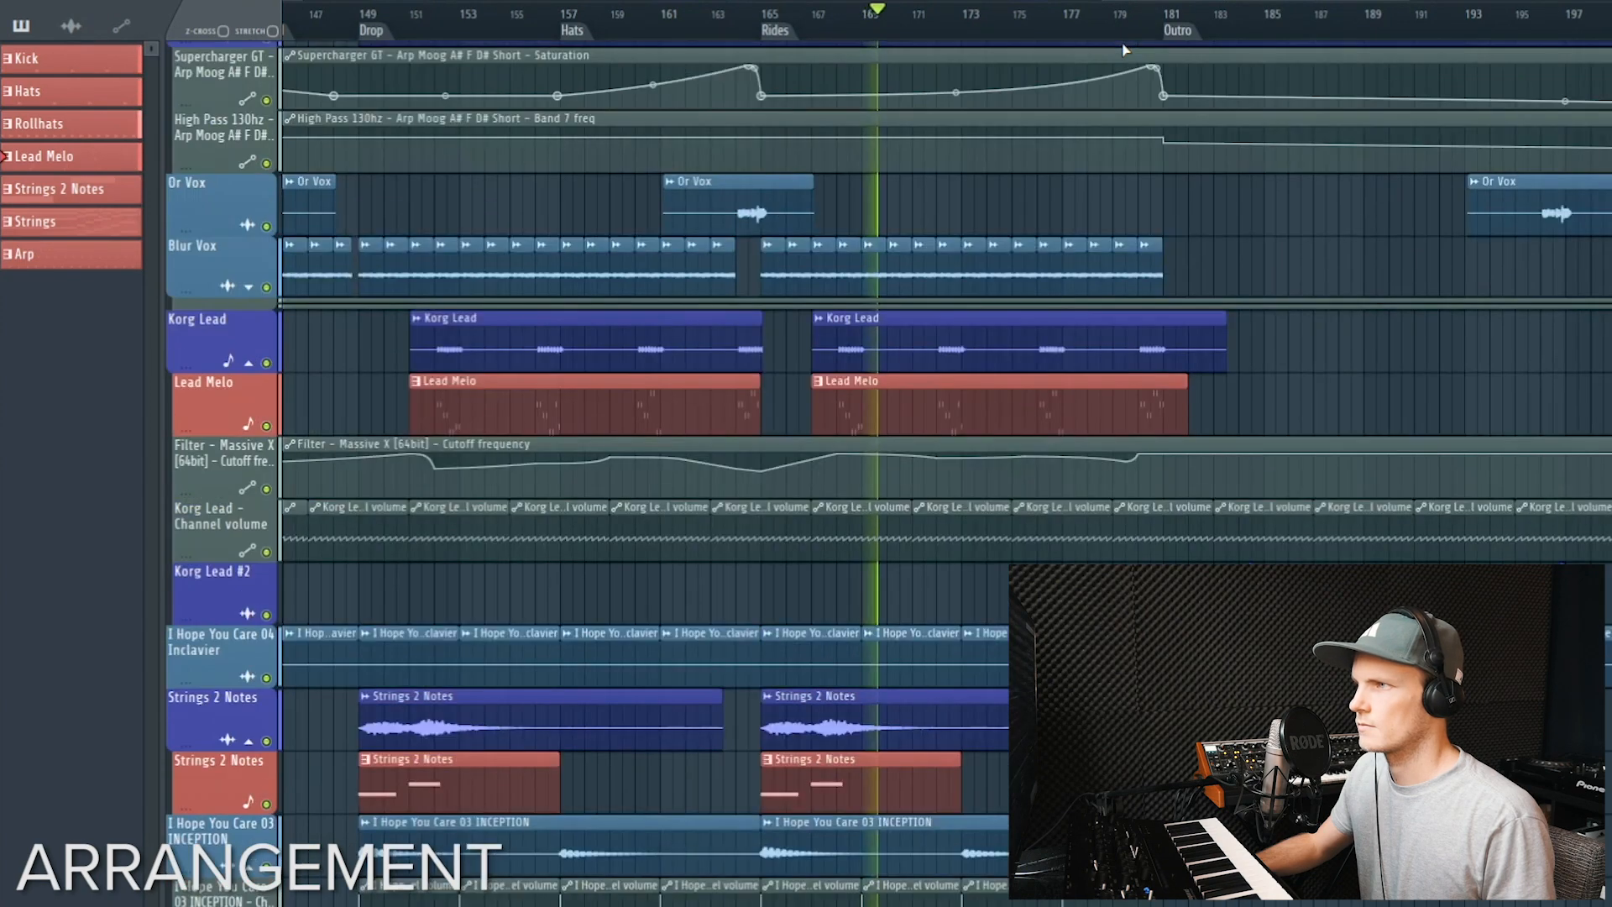
pyautogui.scroll(3)
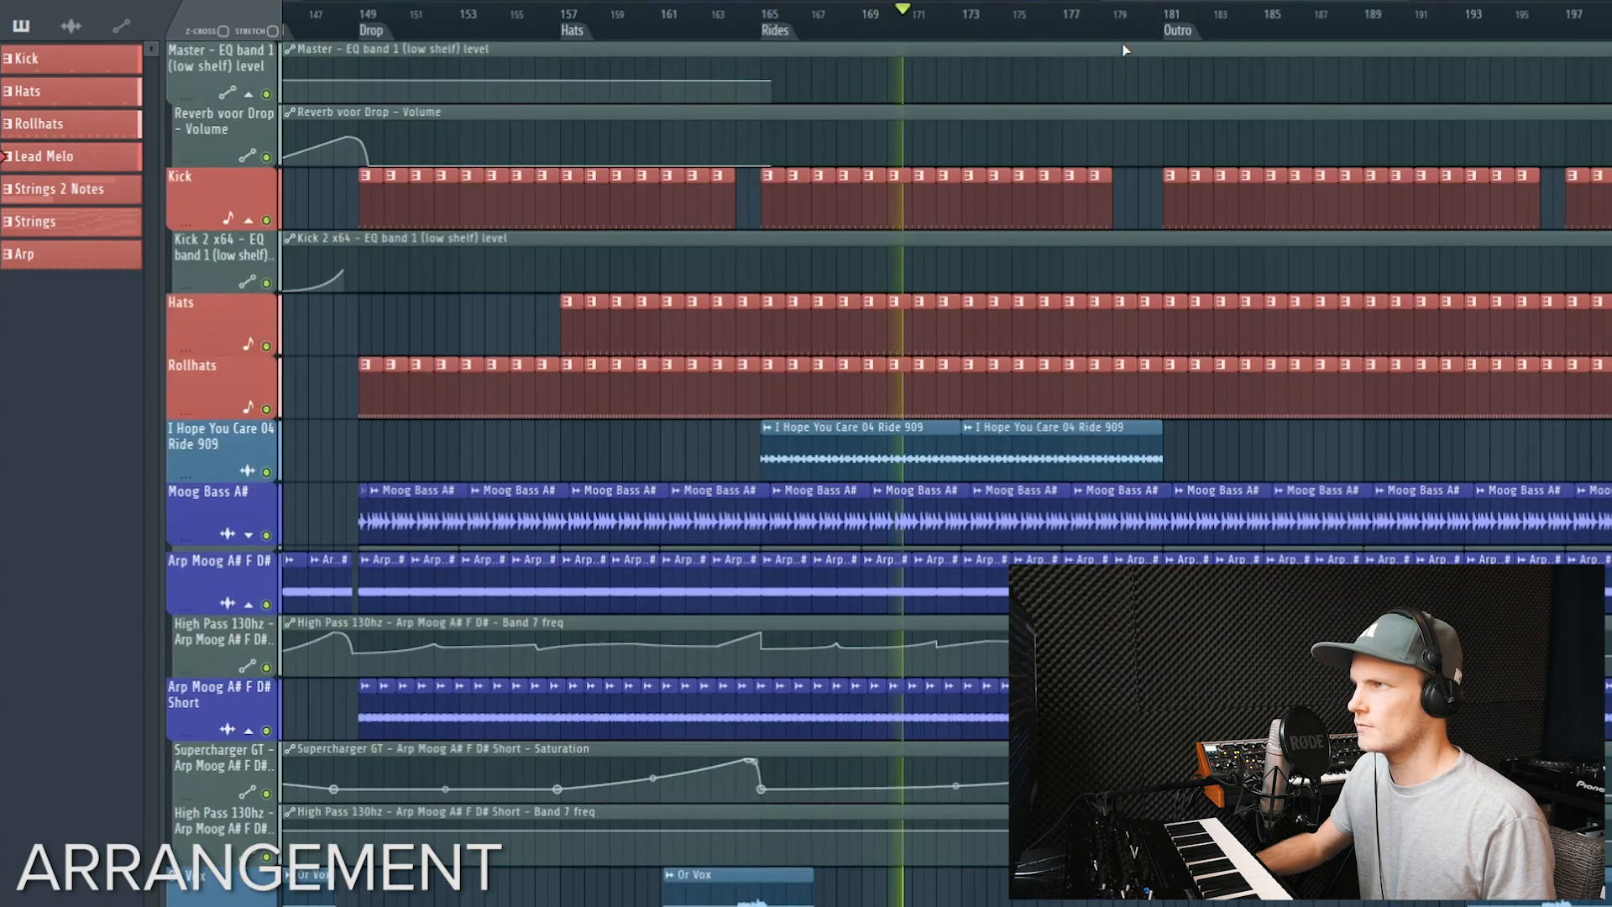
pyautogui.click(1145, 15)
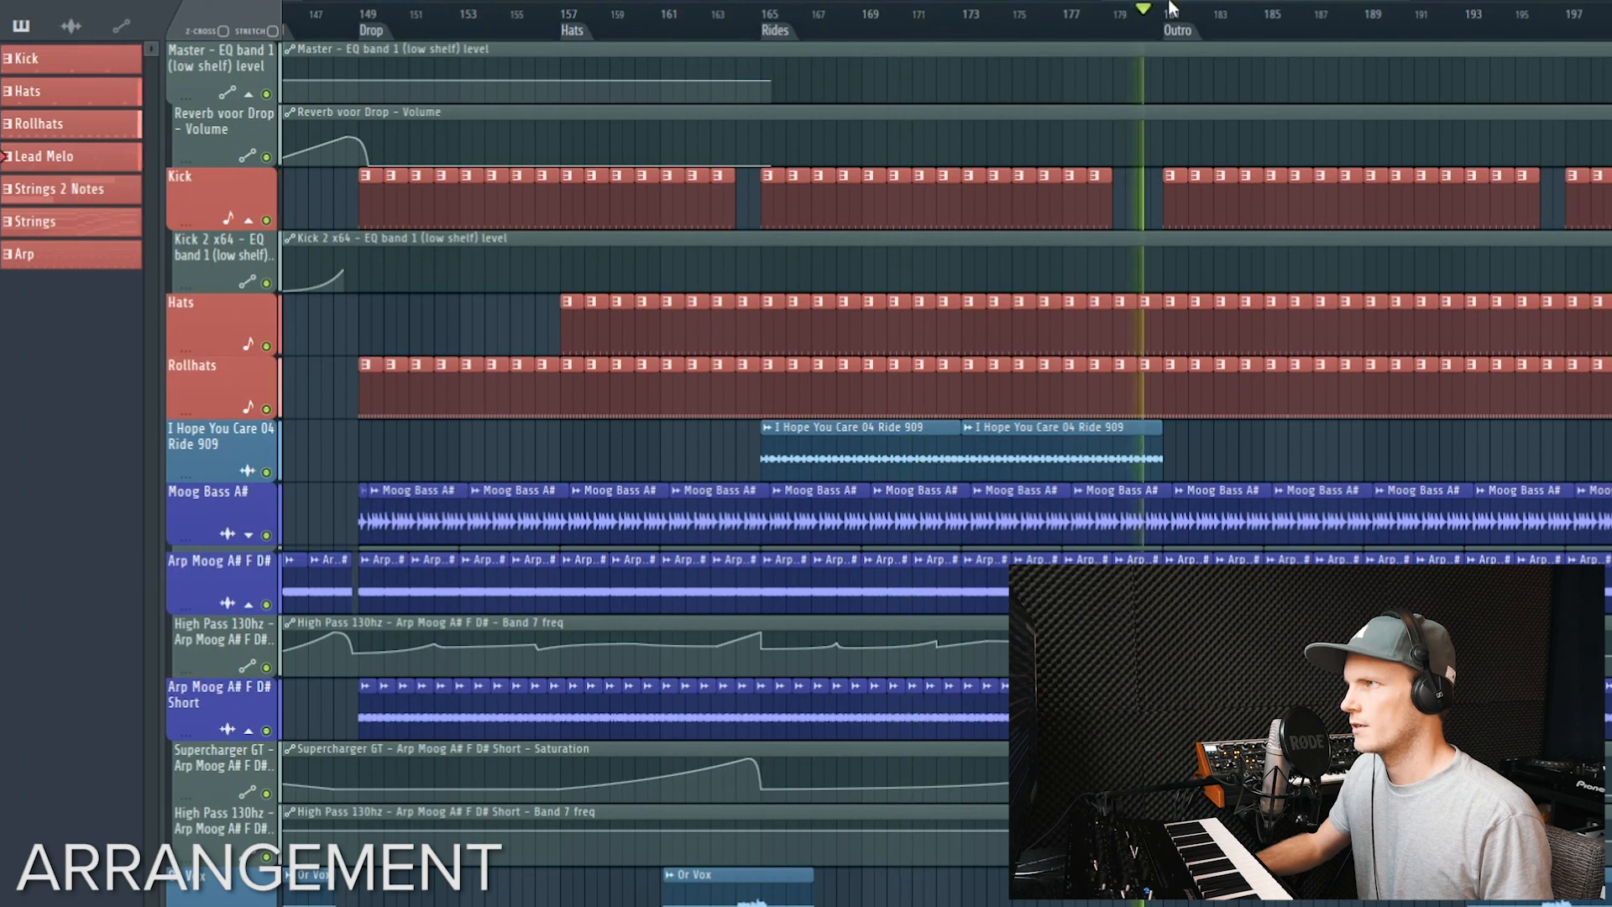
pyautogui.hscroll(3)
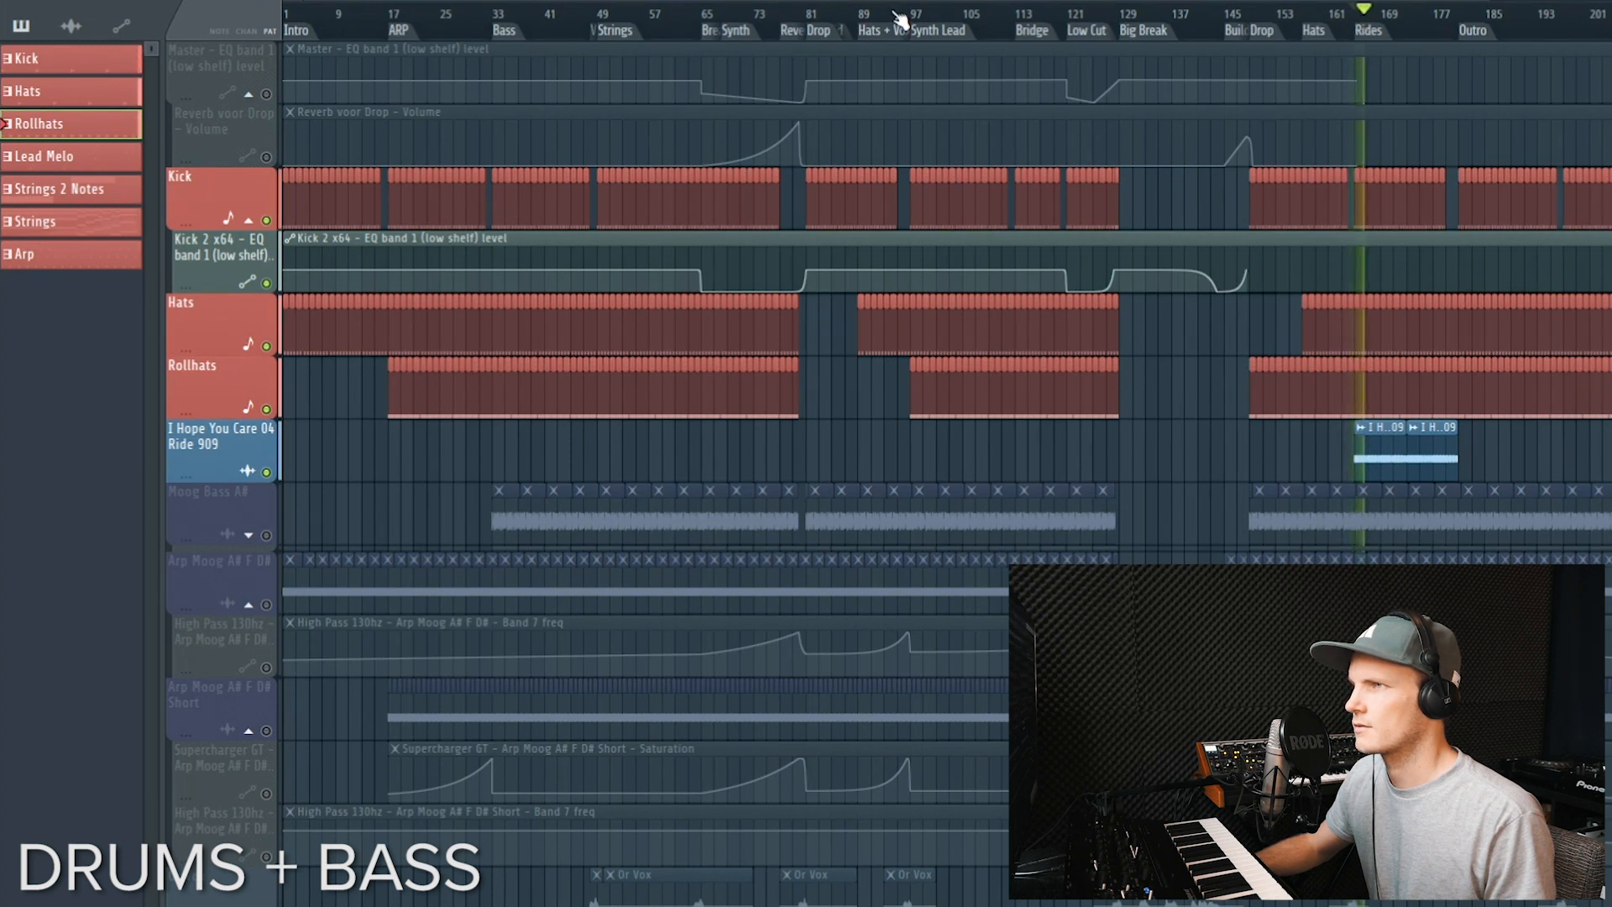
# Start playback from the Bass section with the drums and Moog Bass soloed
pyautogui.click(551, 20)
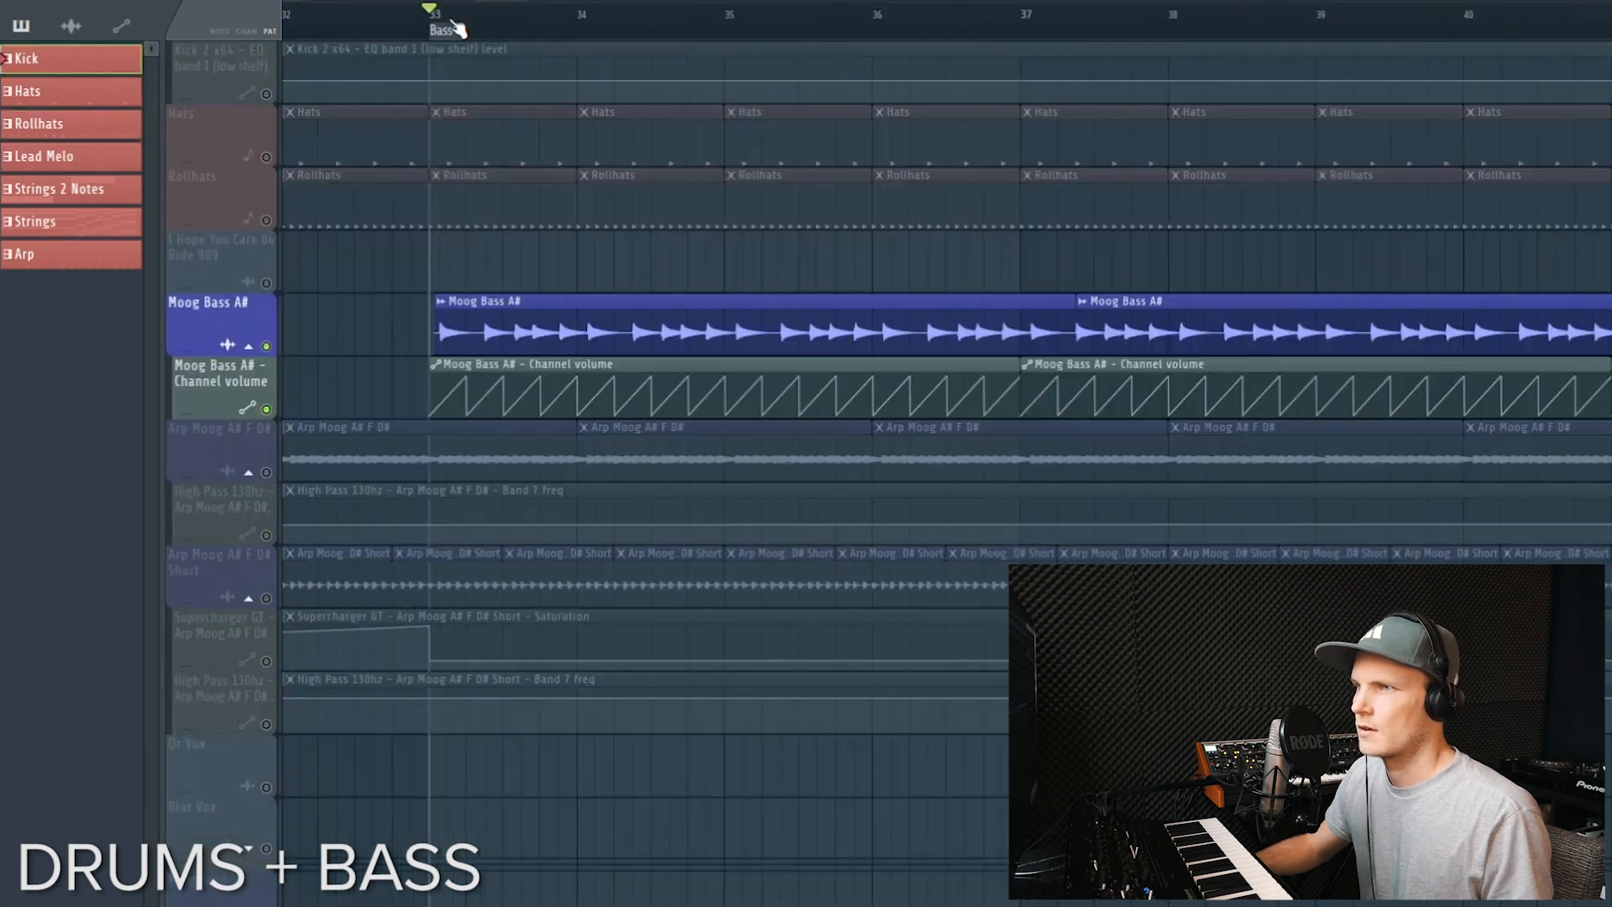
pyautogui.moveTo(1316, 28)
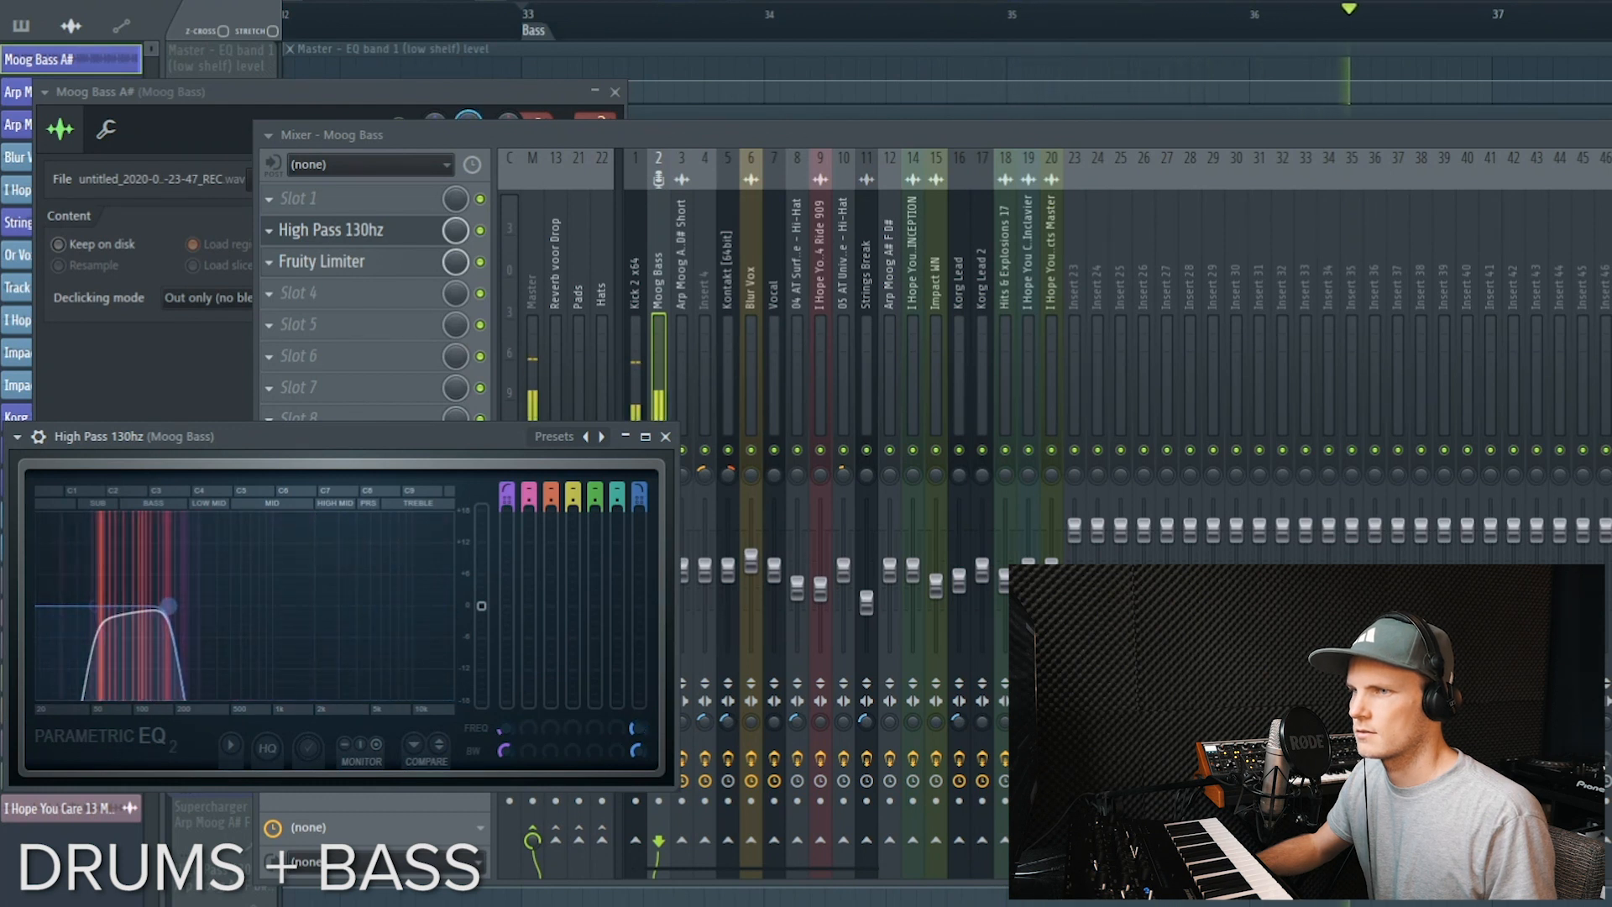
# Show the Moog Bass High Pass 130hz Parametric EQ 2 in its mixer insert
pyautogui.click(322, 261)
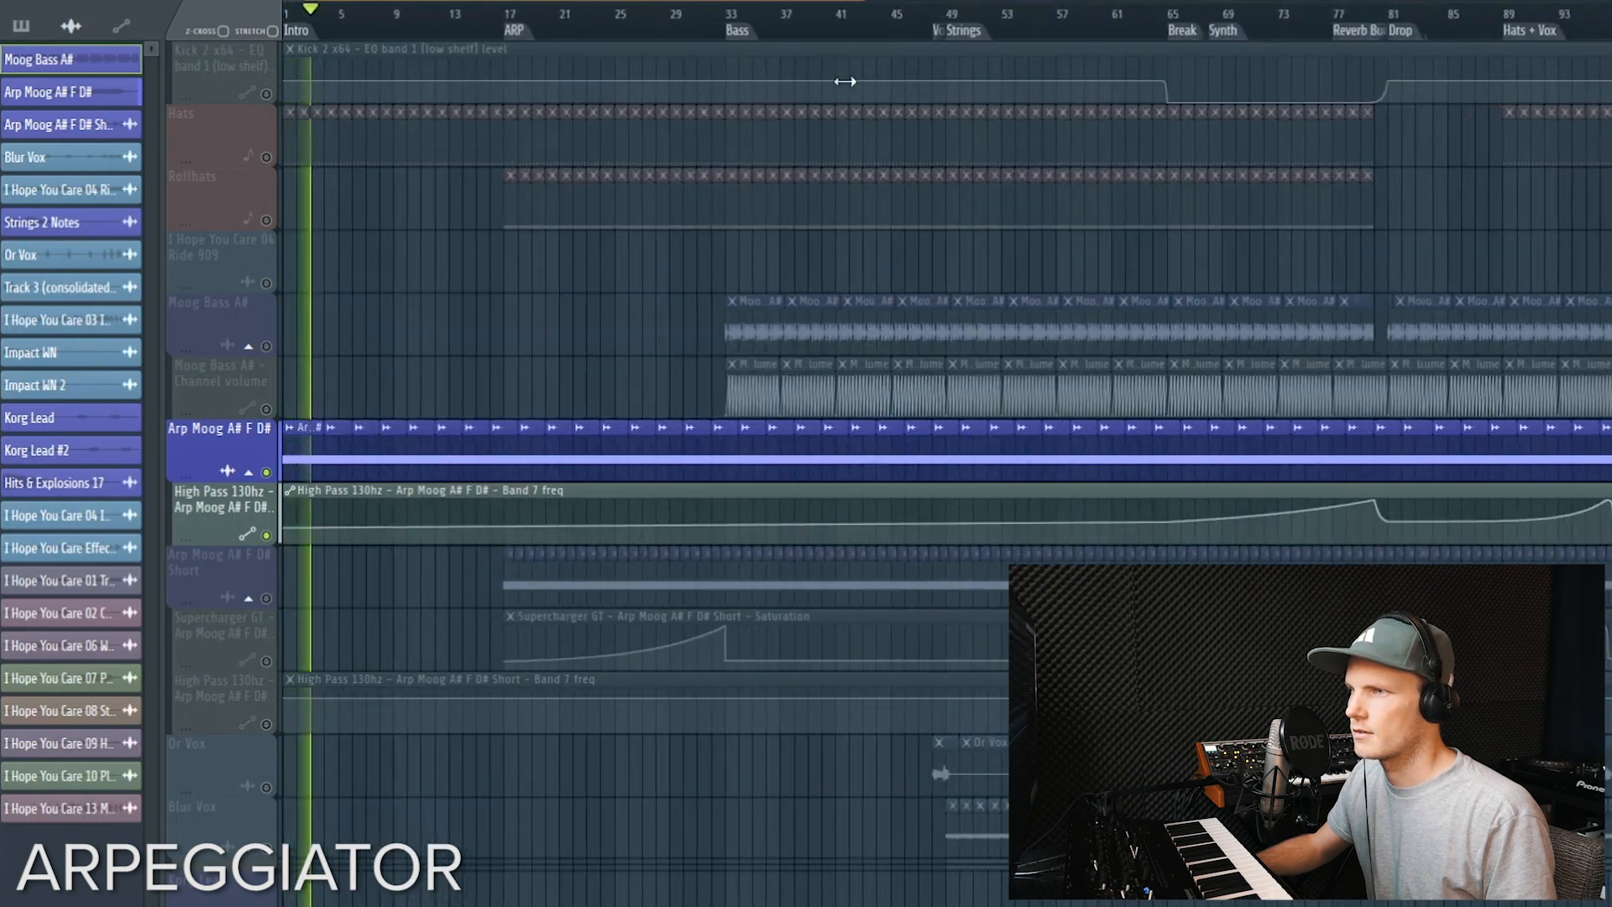
# Play the soloed Arp Moog A# F D# part from just before the Bass section
pyautogui.click(654, 18)
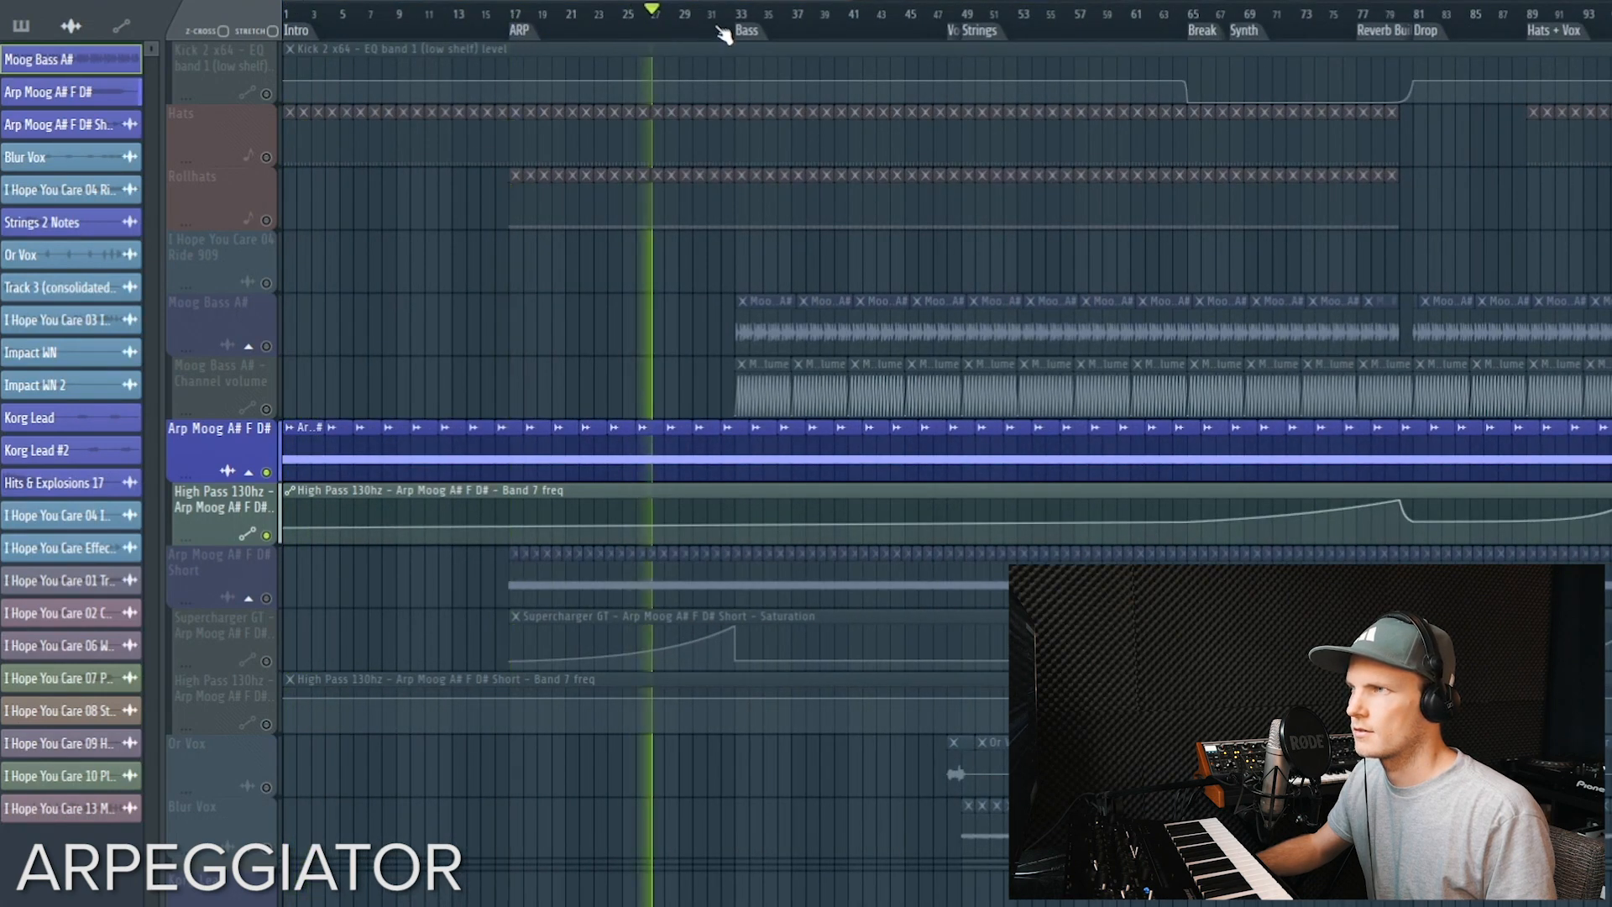
pyautogui.click(733, 14)
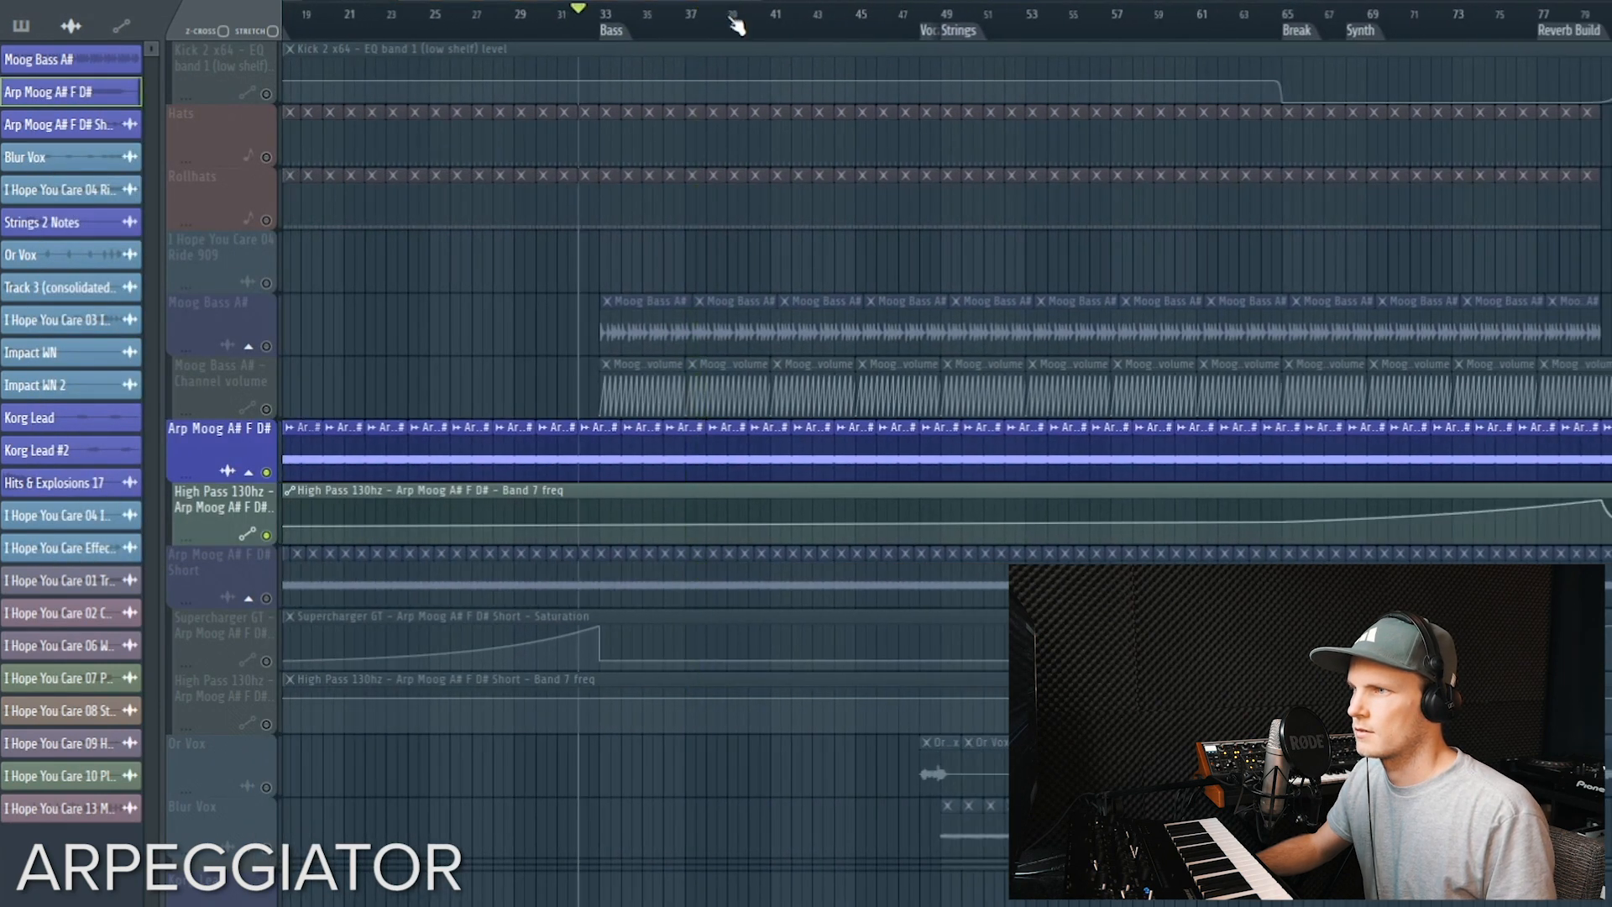
pyautogui.moveTo(504, 453)
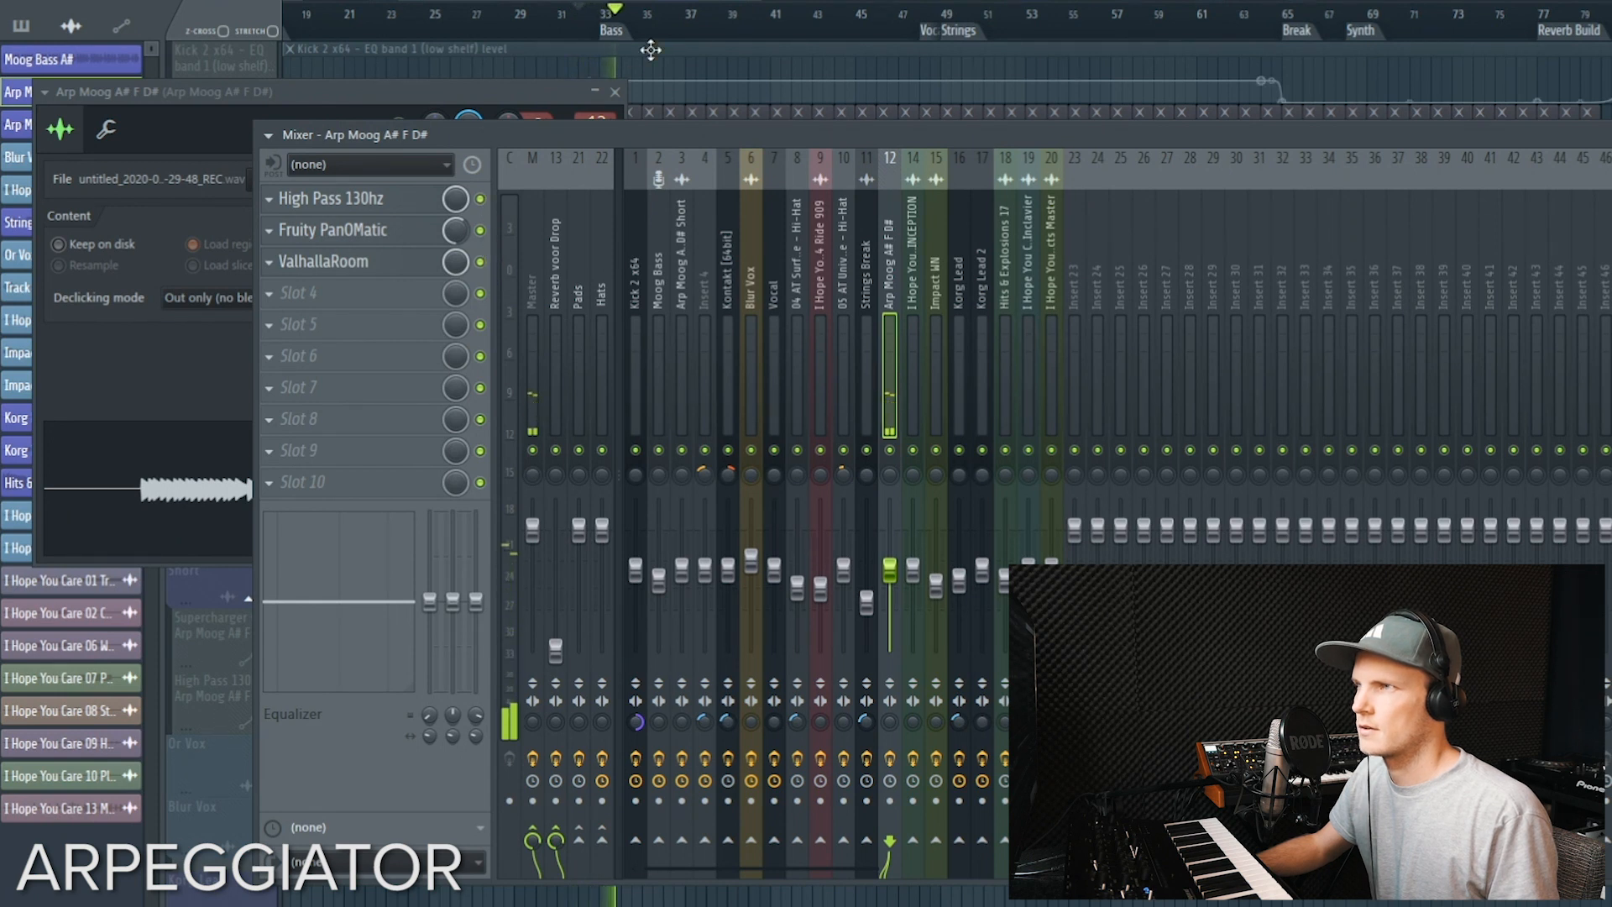
# Close the arpeggiator effect chain and play the full unmuted mix from the Reverb Build into the drop
pyautogui.click(332, 198)
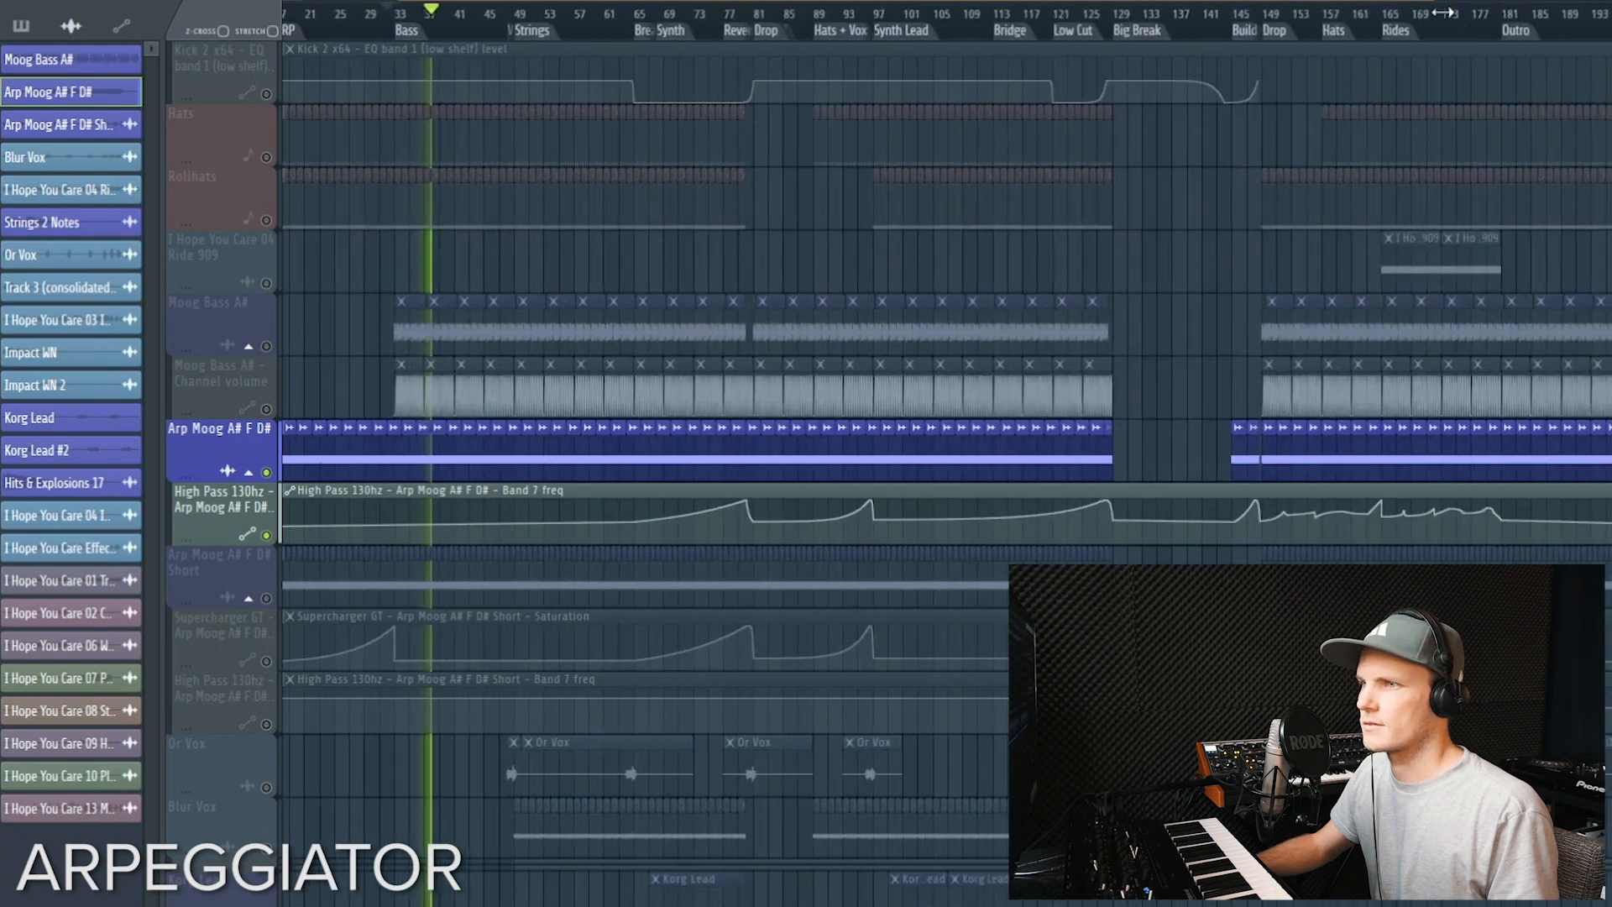
pyautogui.click(653, 20)
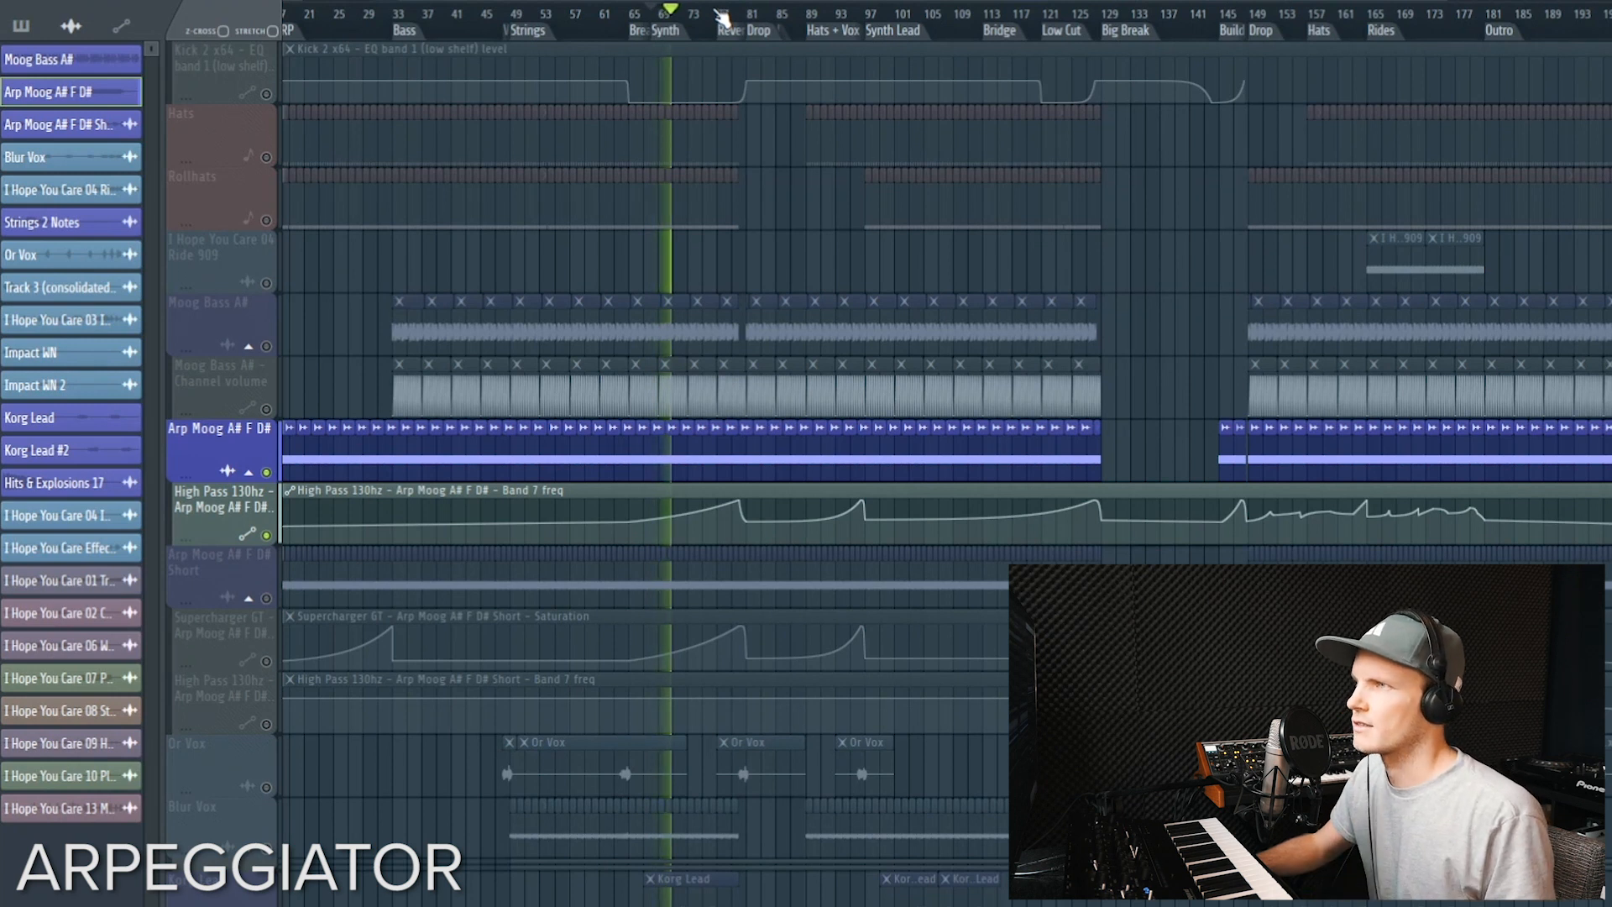
pyautogui.click(742, 20)
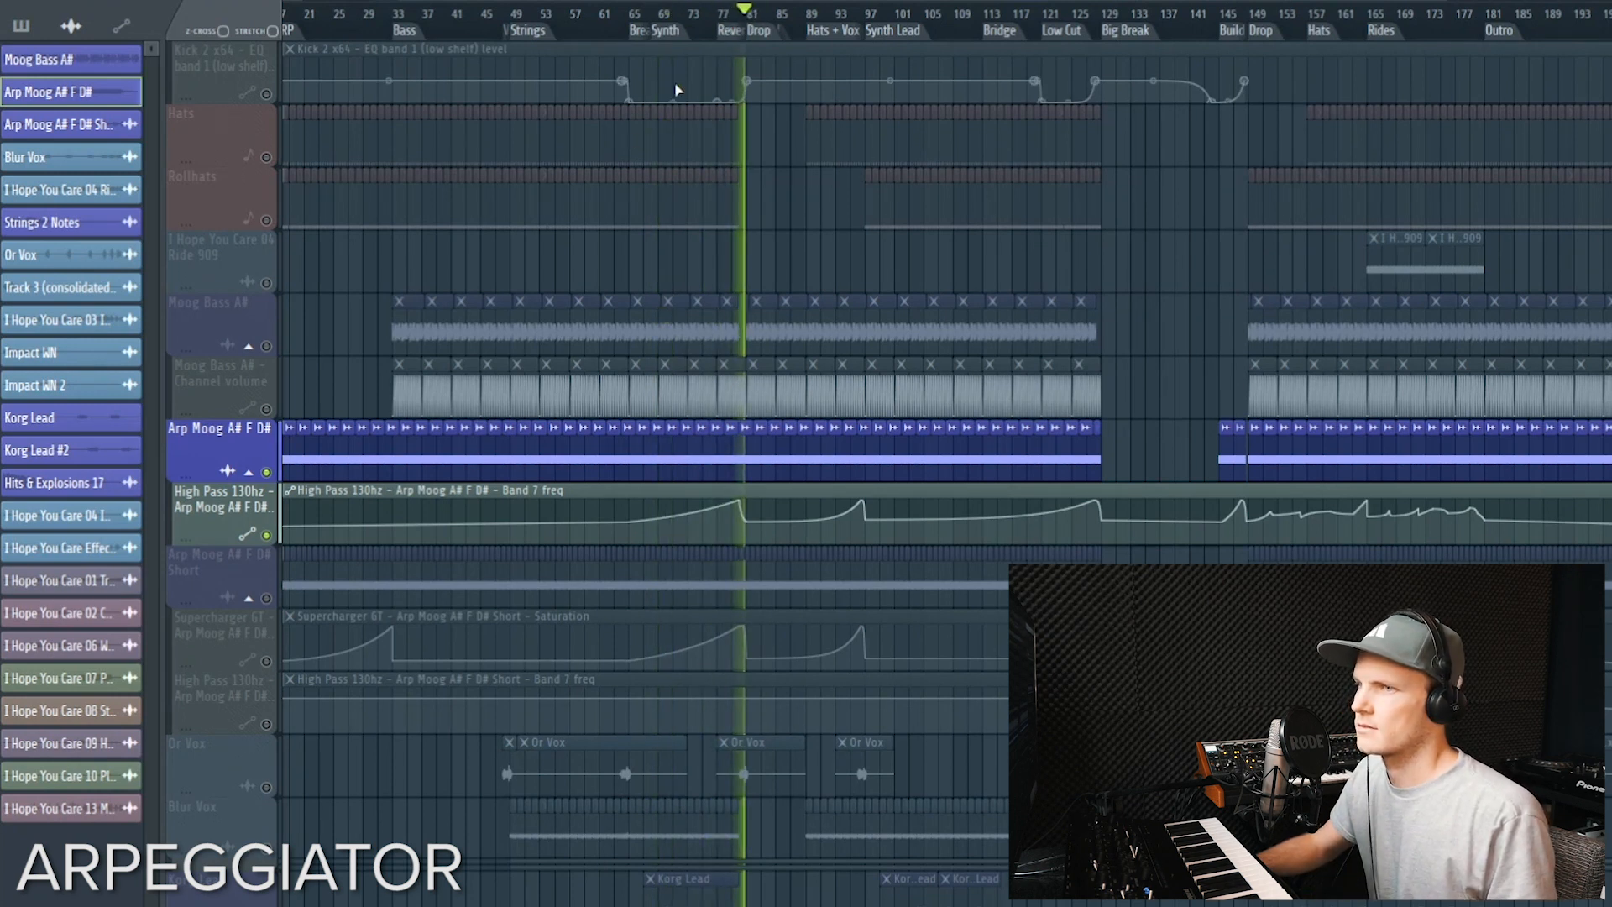
pyautogui.click(856, 26)
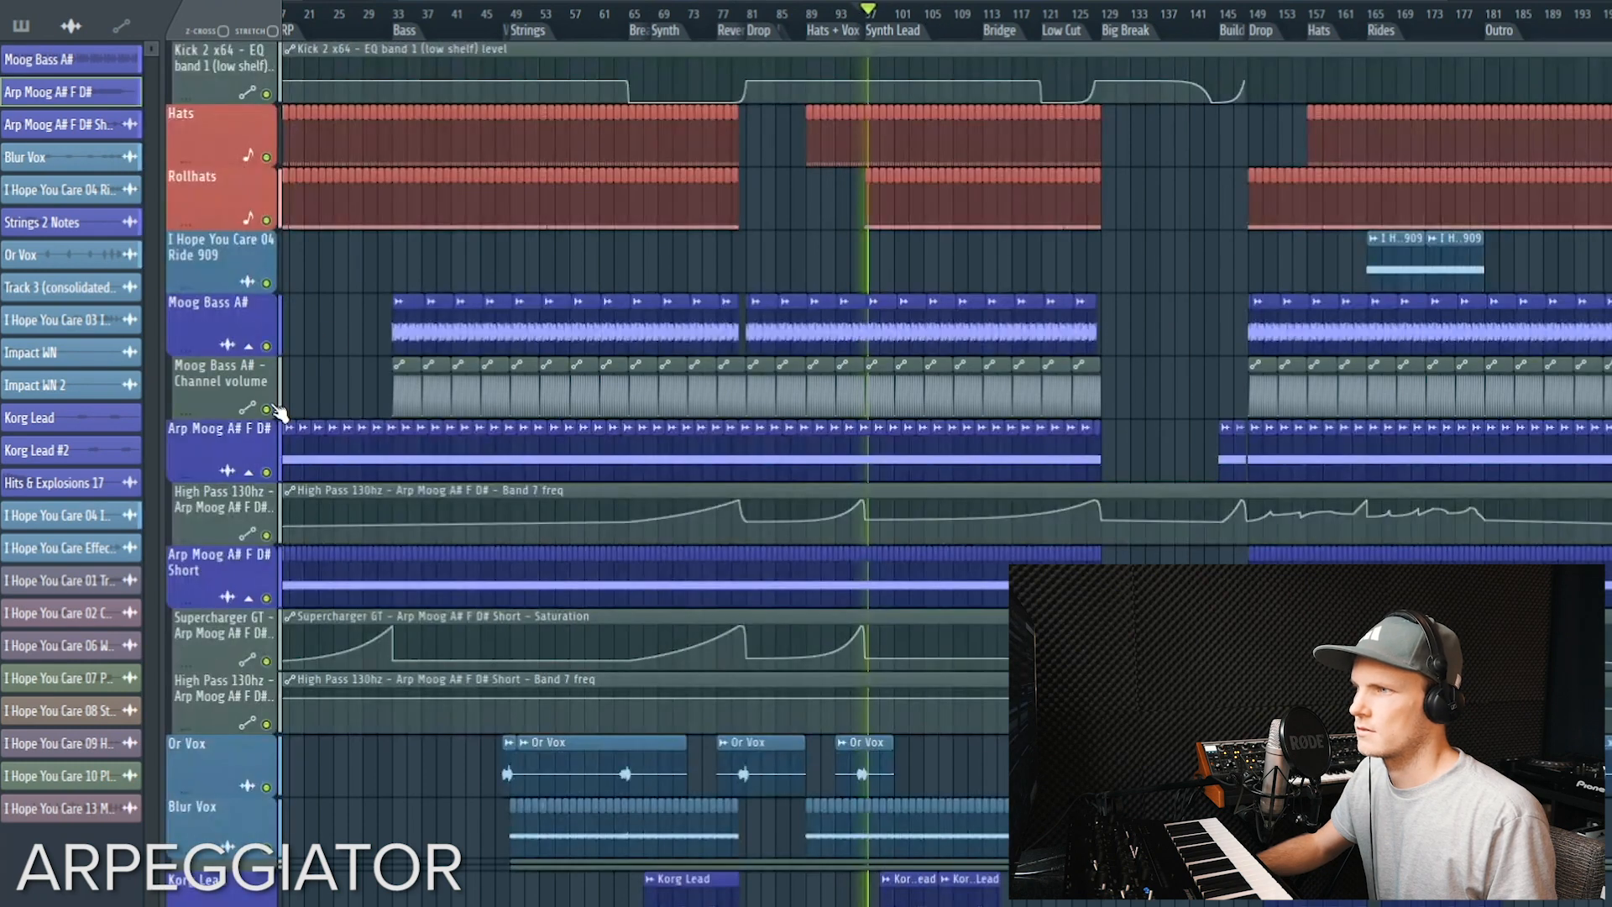
pyautogui.click(728, 15)
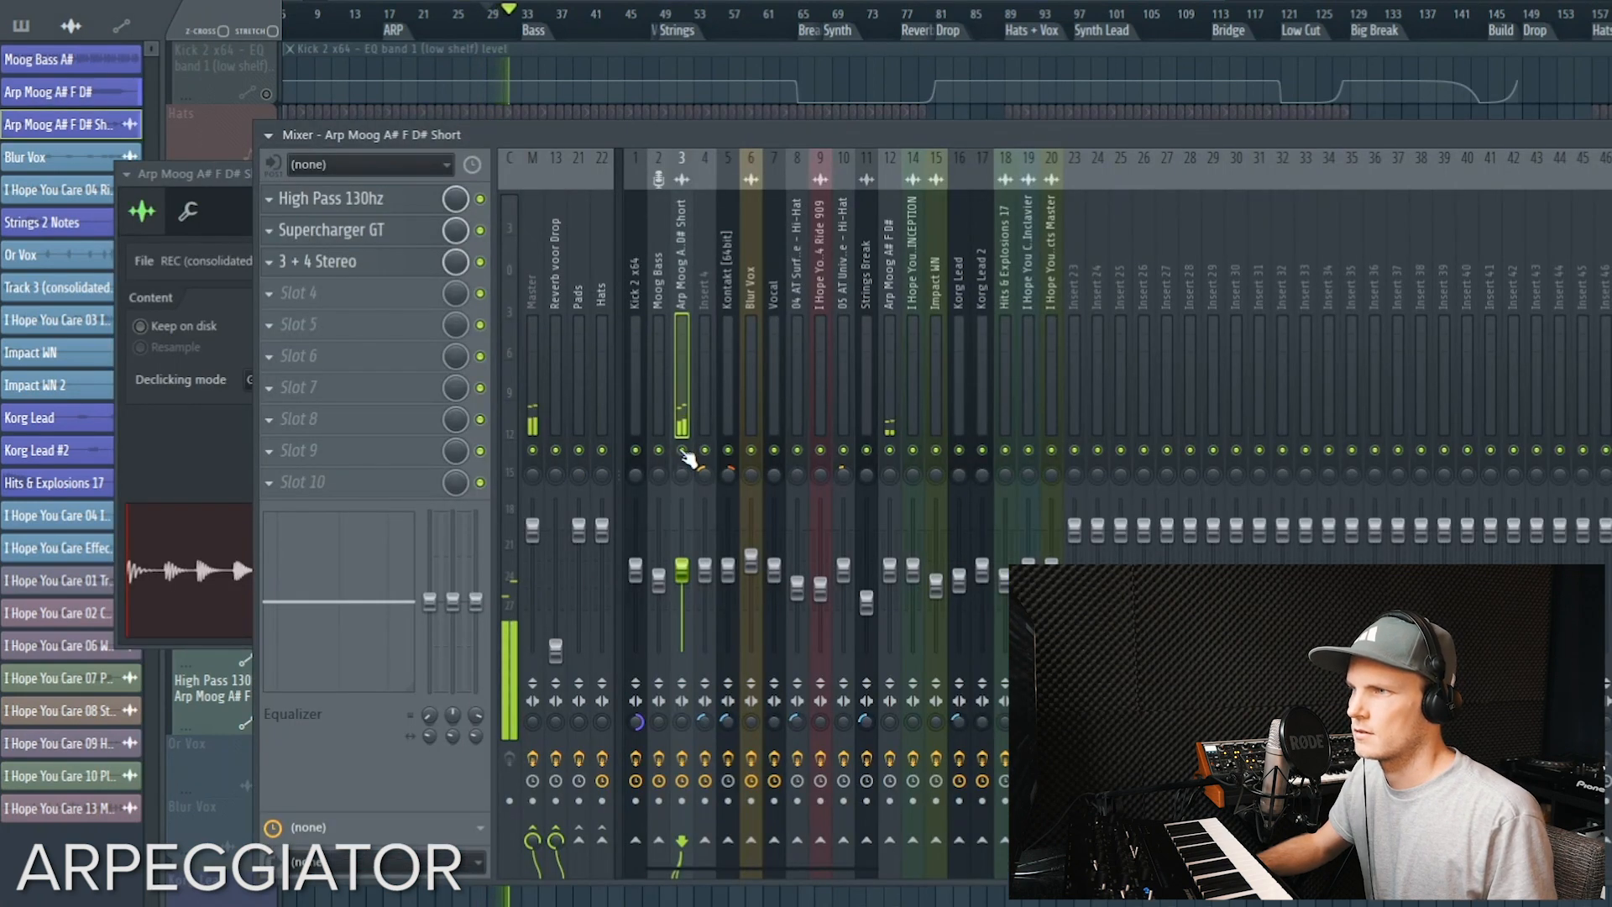
# Reset the Arp Moog A# F D# Short sample's time-stretch knob to default
pyautogui.rightClick(435, 288)
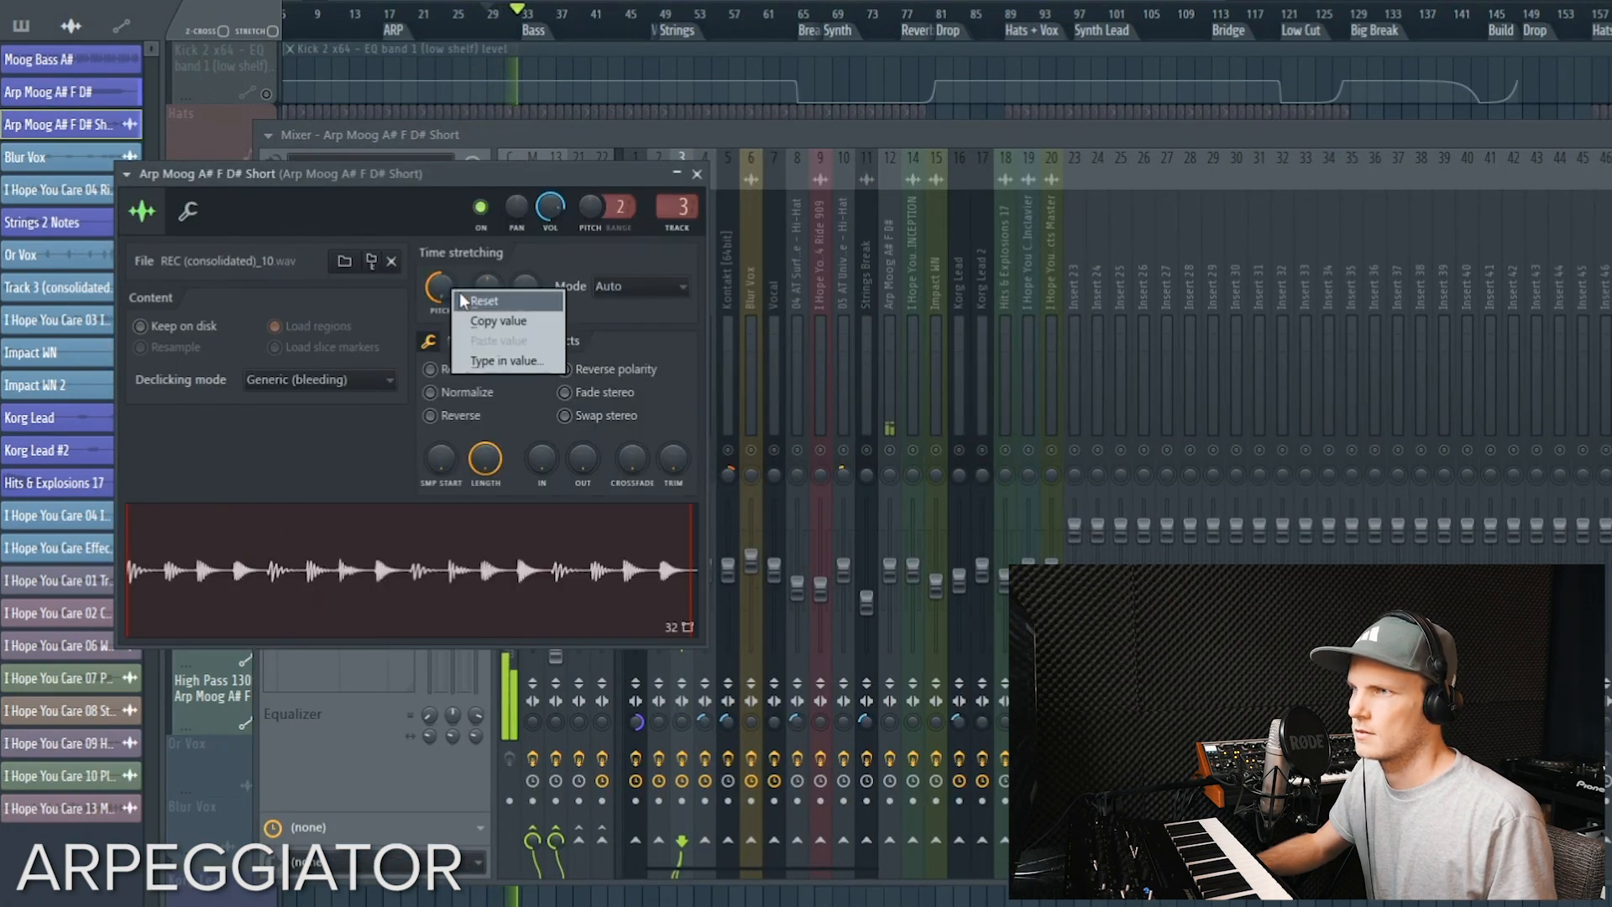
pyautogui.click(481, 301)
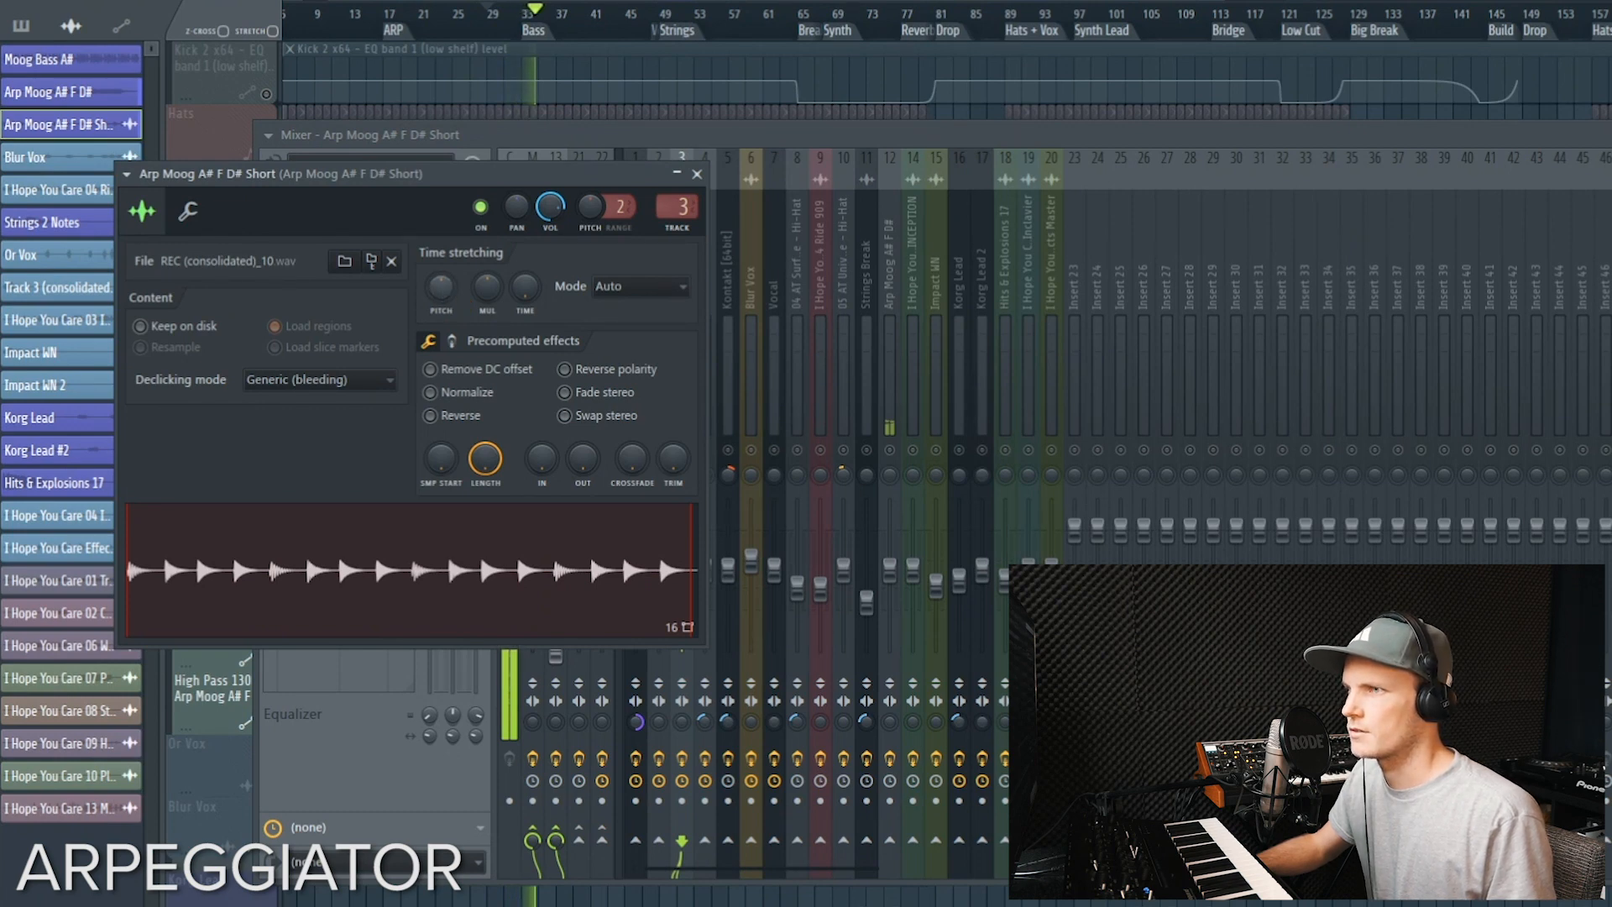
pyautogui.moveTo(437, 284); pyautogui.dragTo(442, 278)
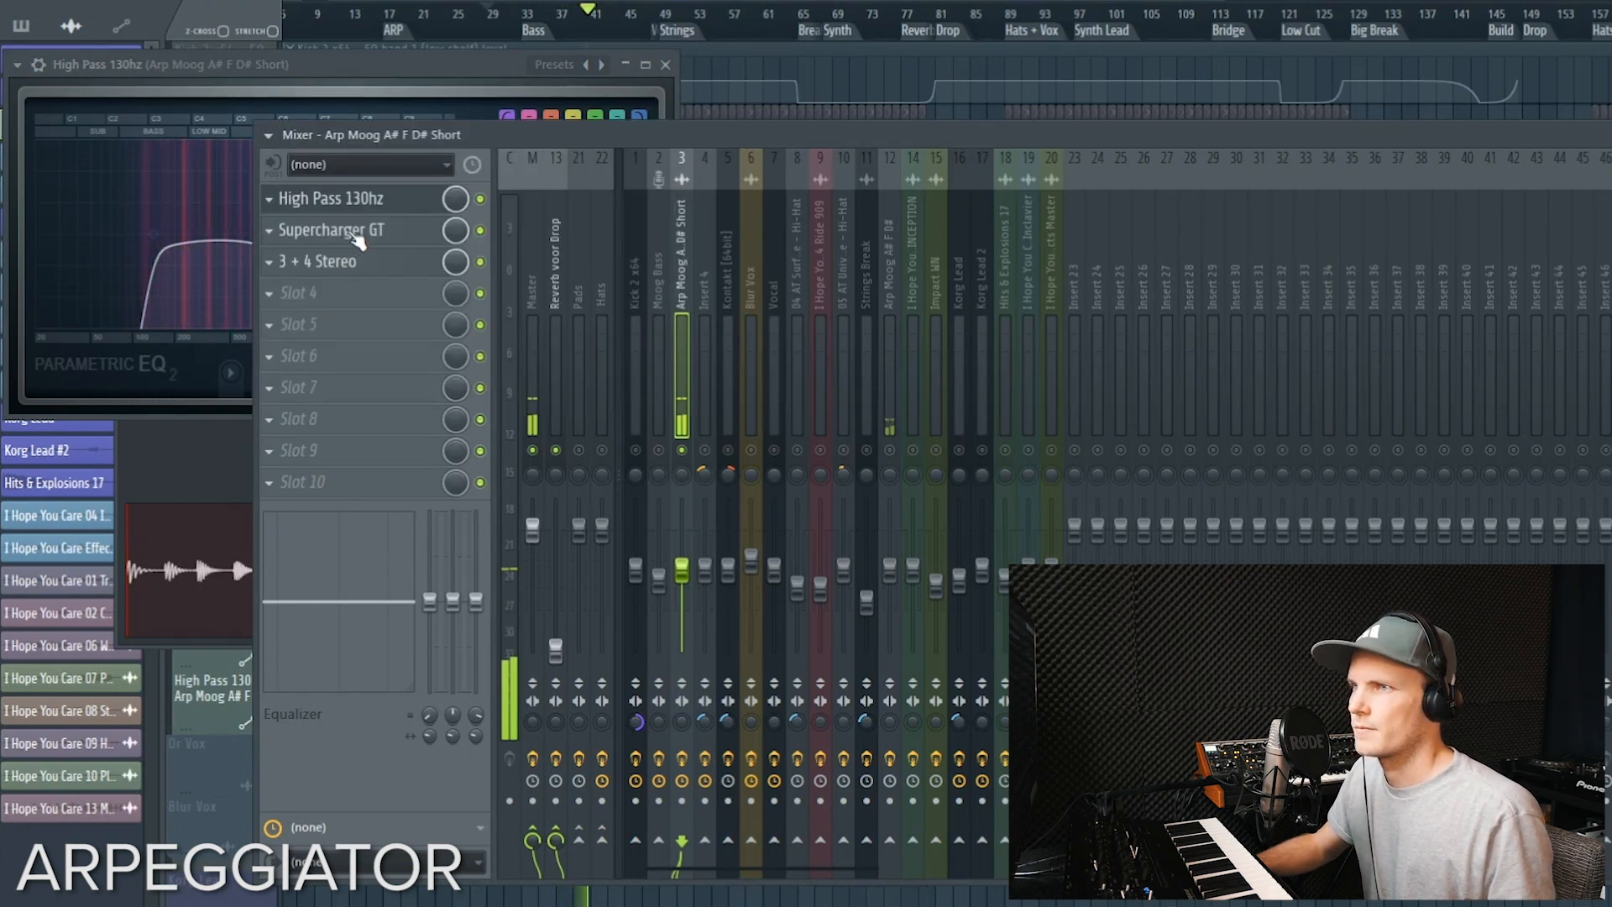
pyautogui.click(331, 229)
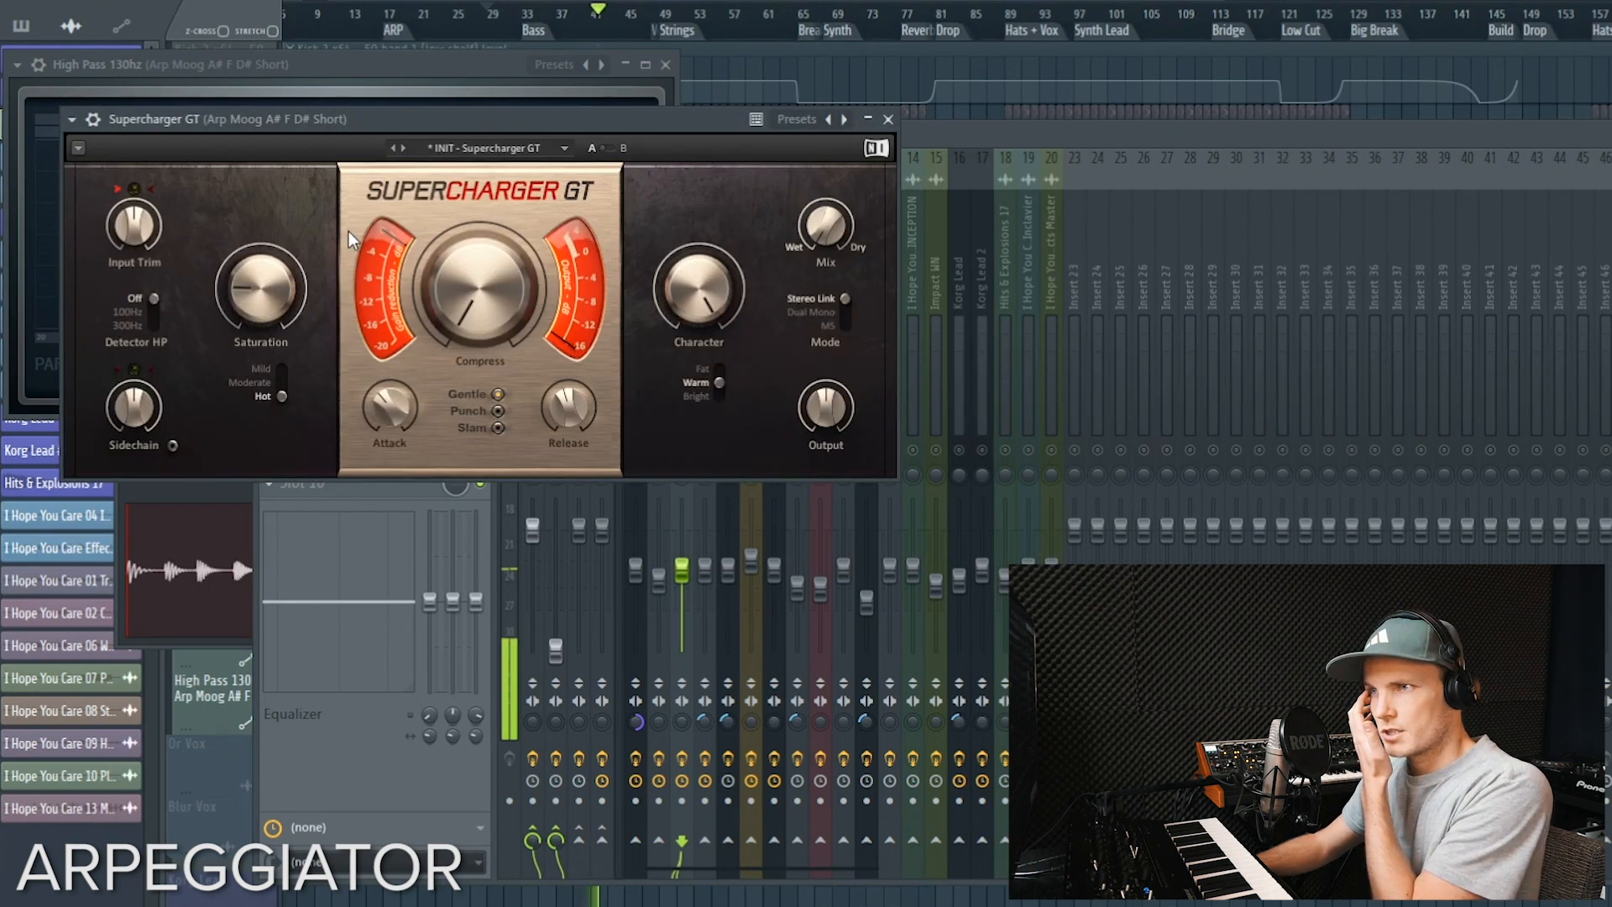
pyautogui.moveTo(260, 292); pyautogui.dragTo(261, 267)
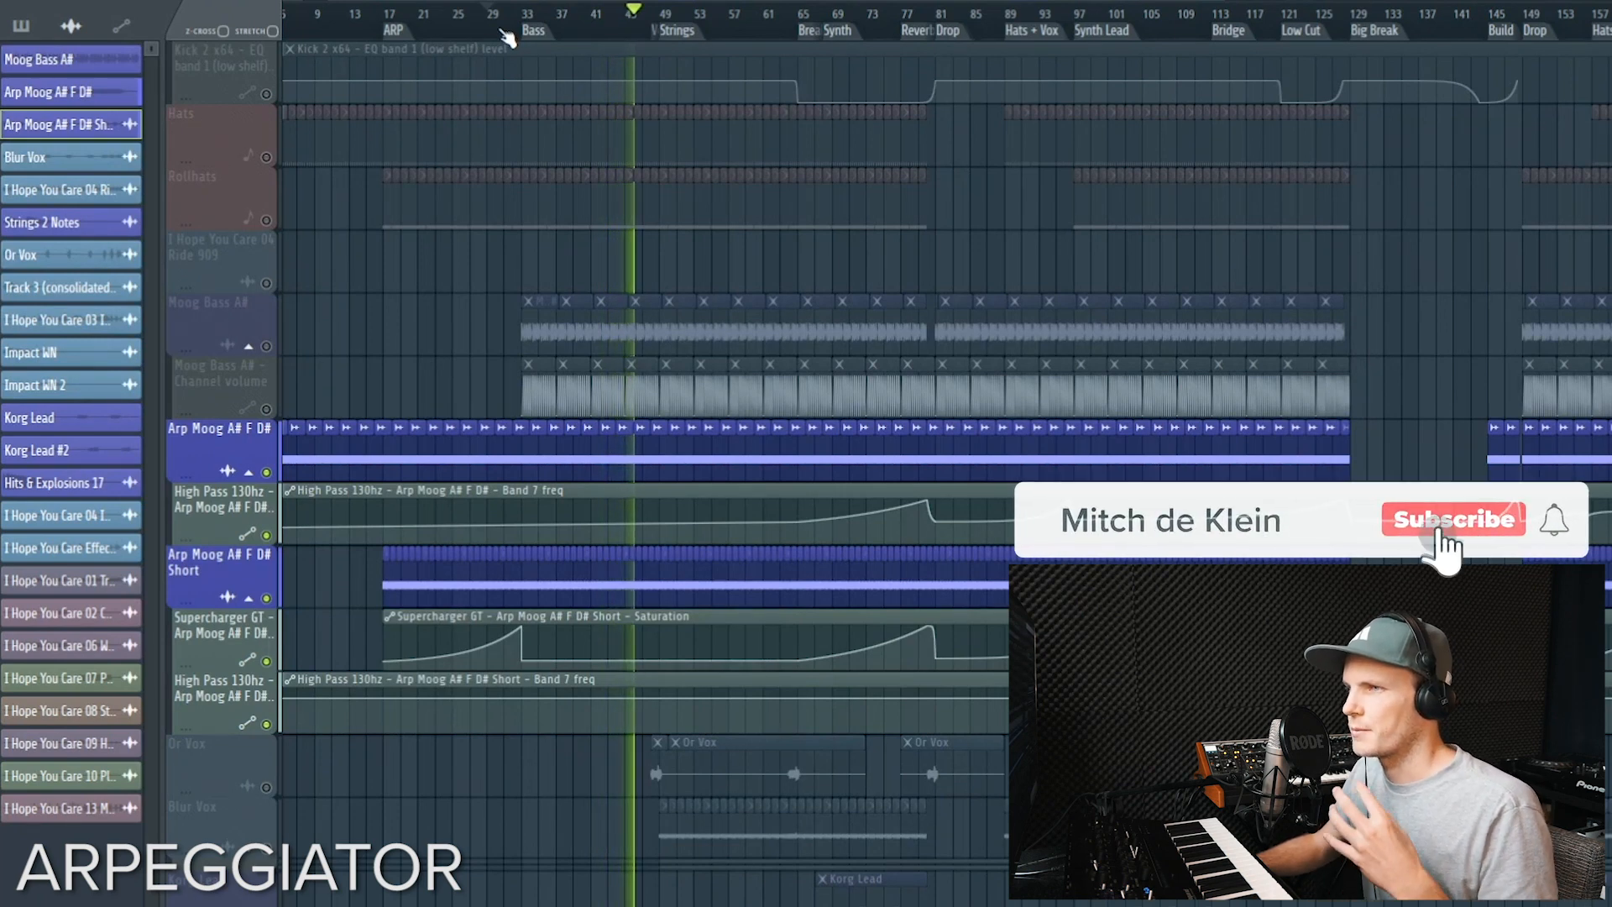
pyautogui.click(1453, 521)
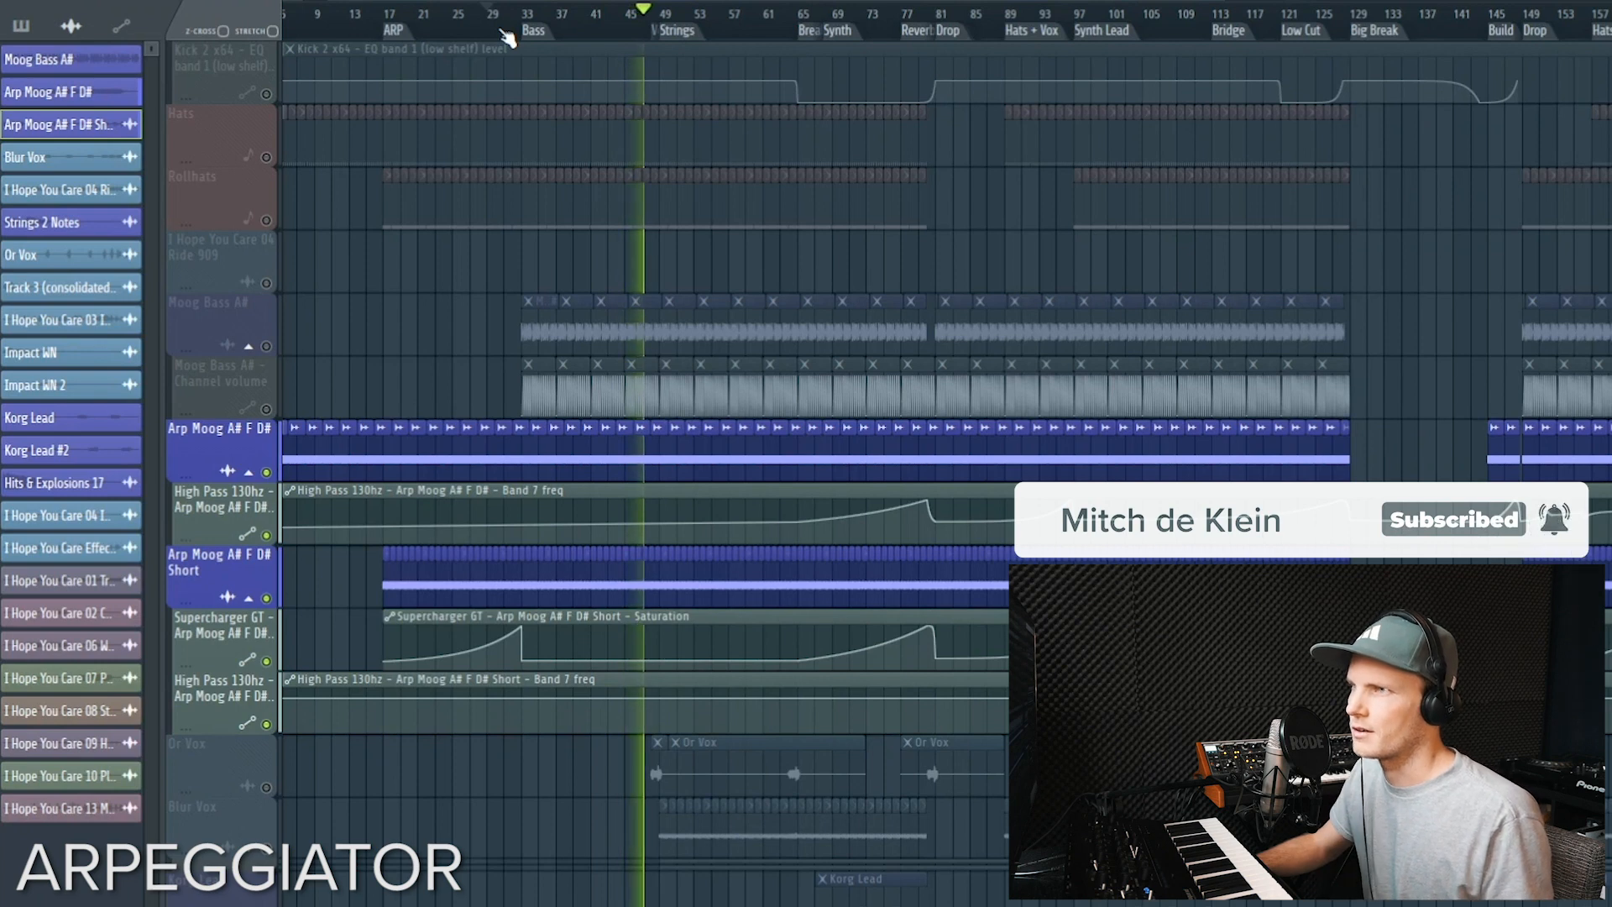
pyautogui.click(496, 13)
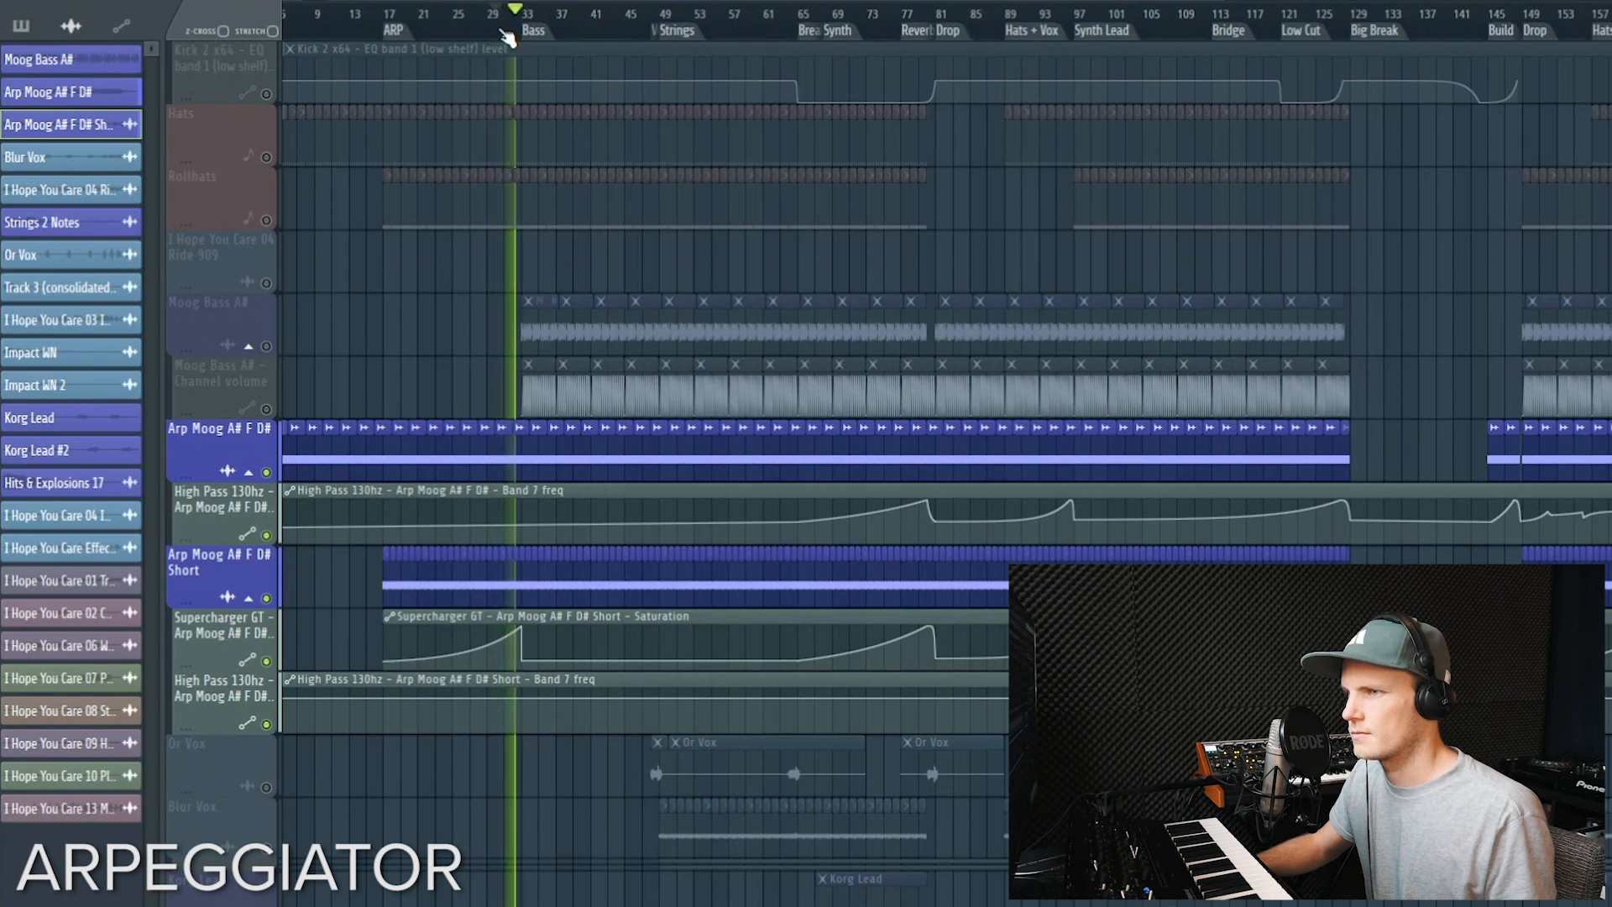
pyautogui.click(524, 15)
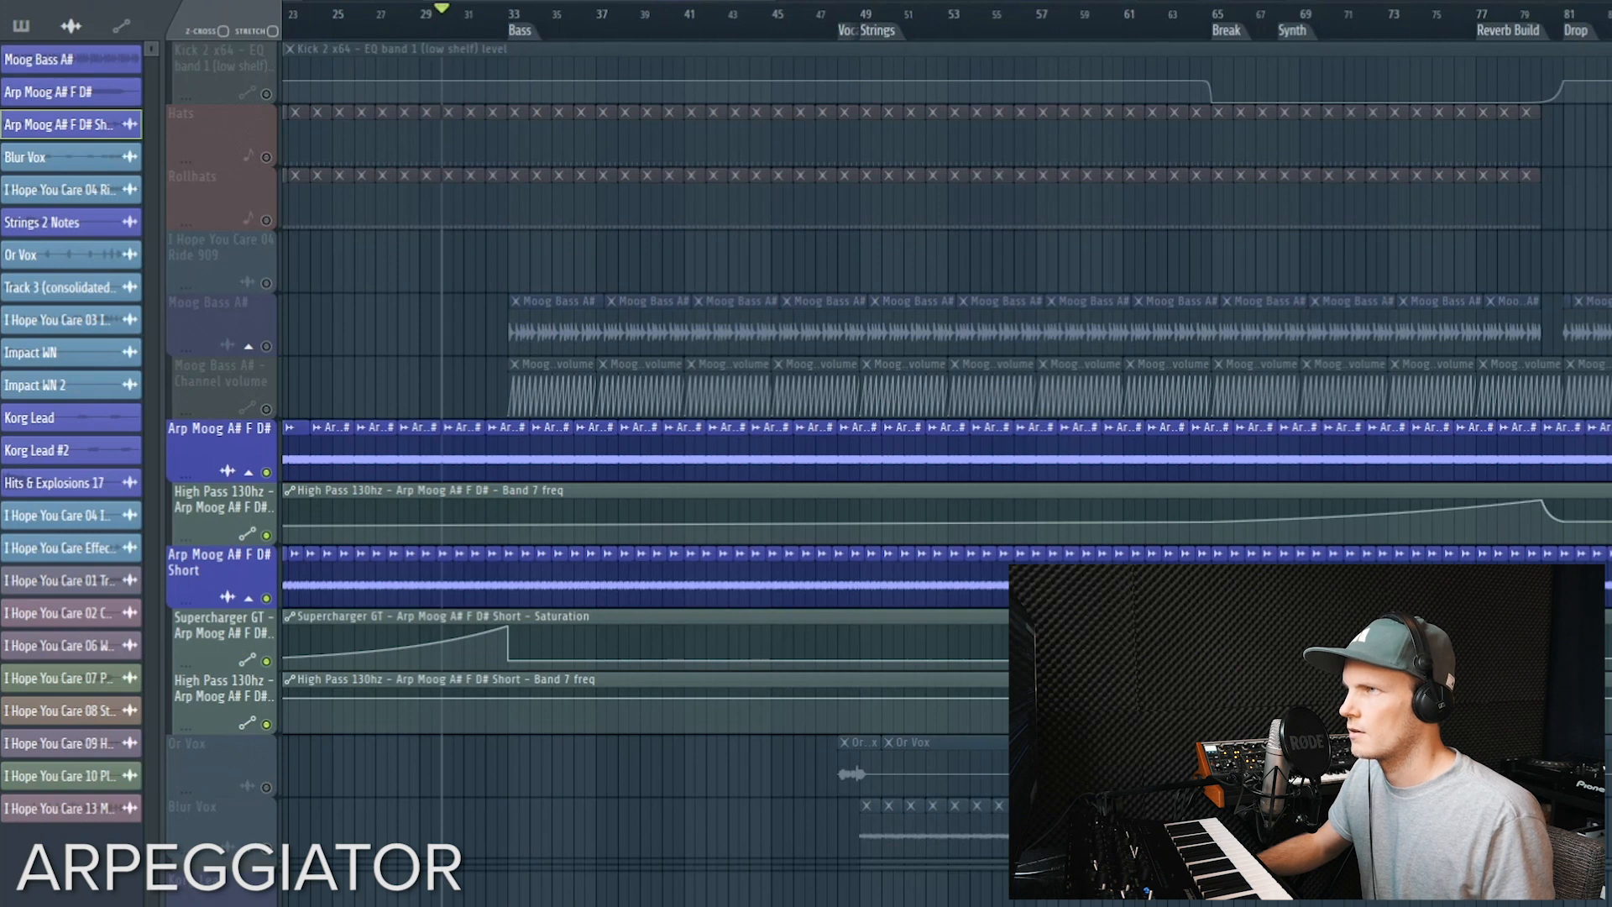
pyautogui.hscroll(3)
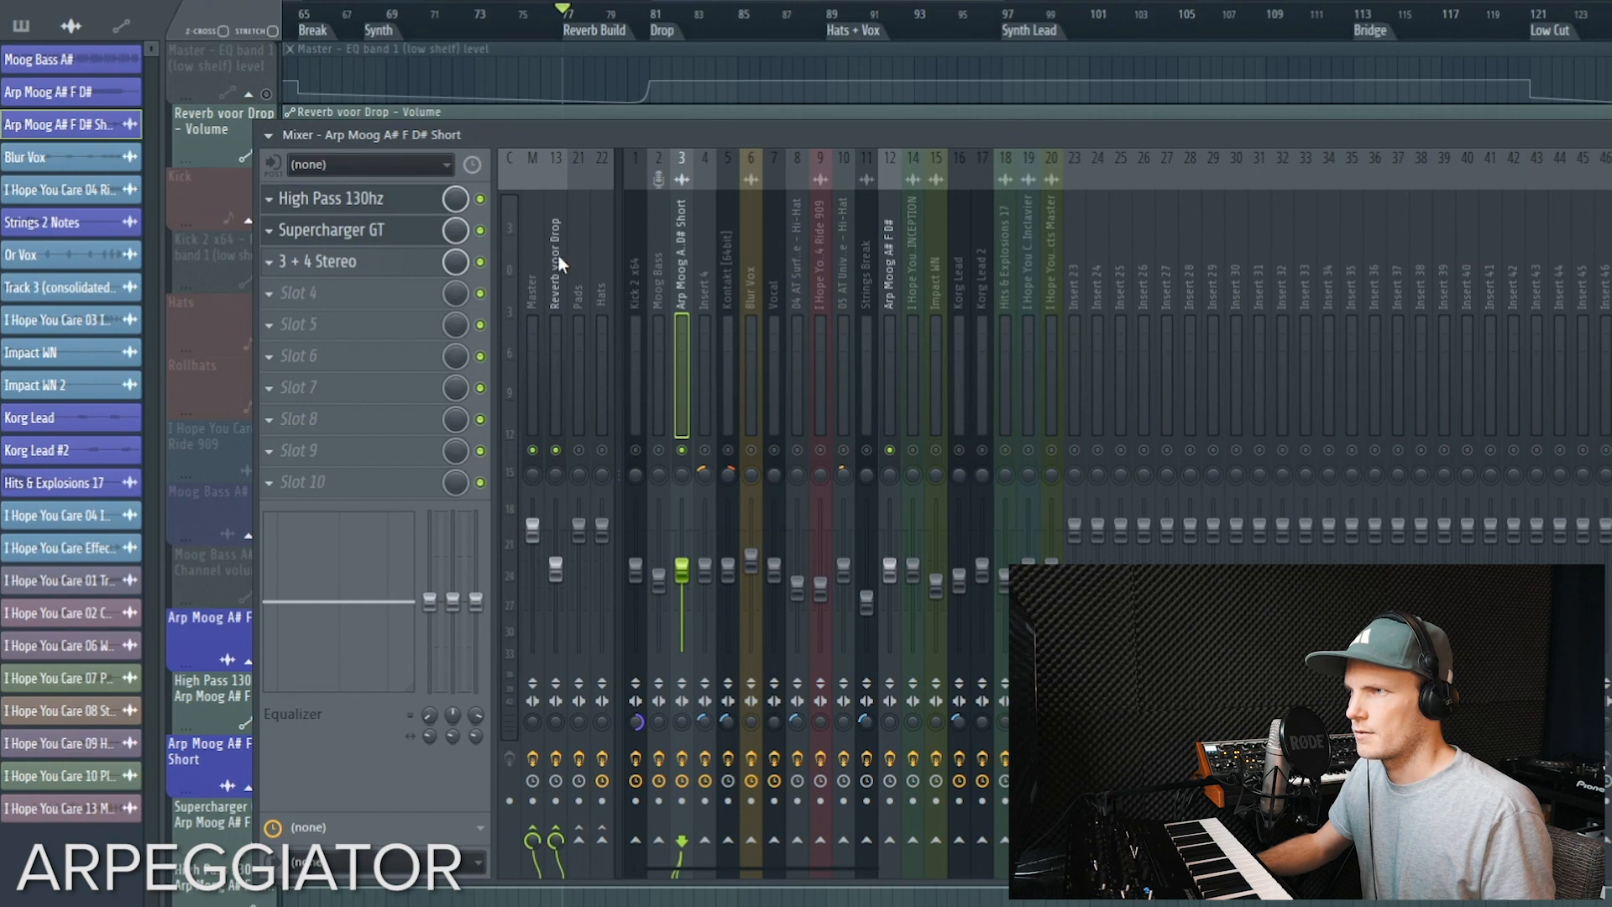
pyautogui.moveTo(581, 109)
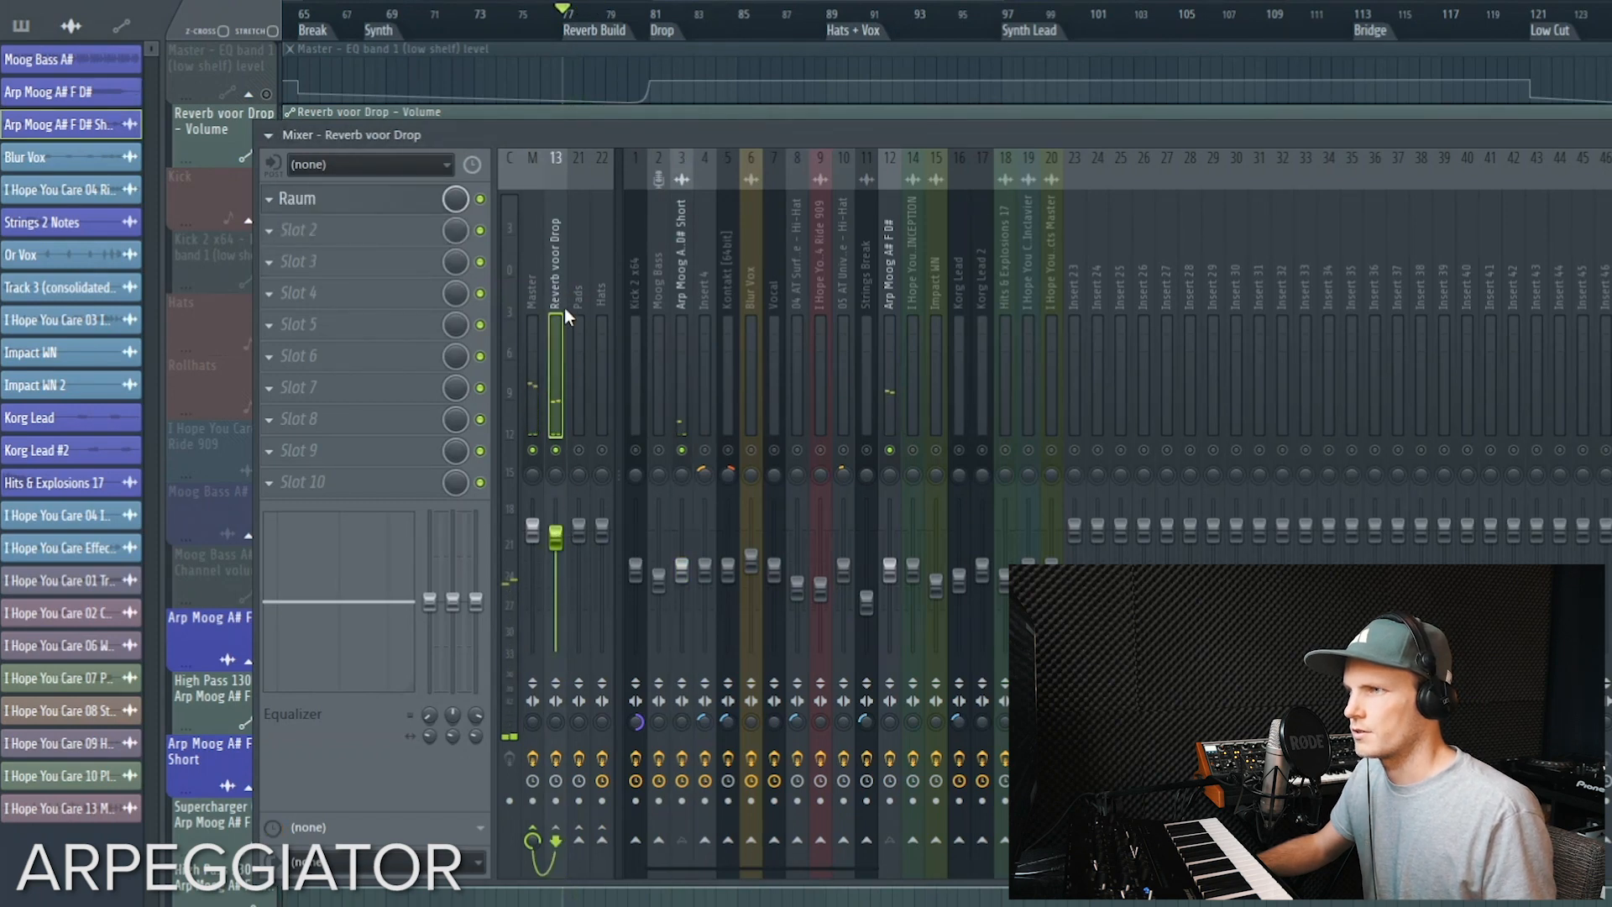
pyautogui.moveTo(555, 308)
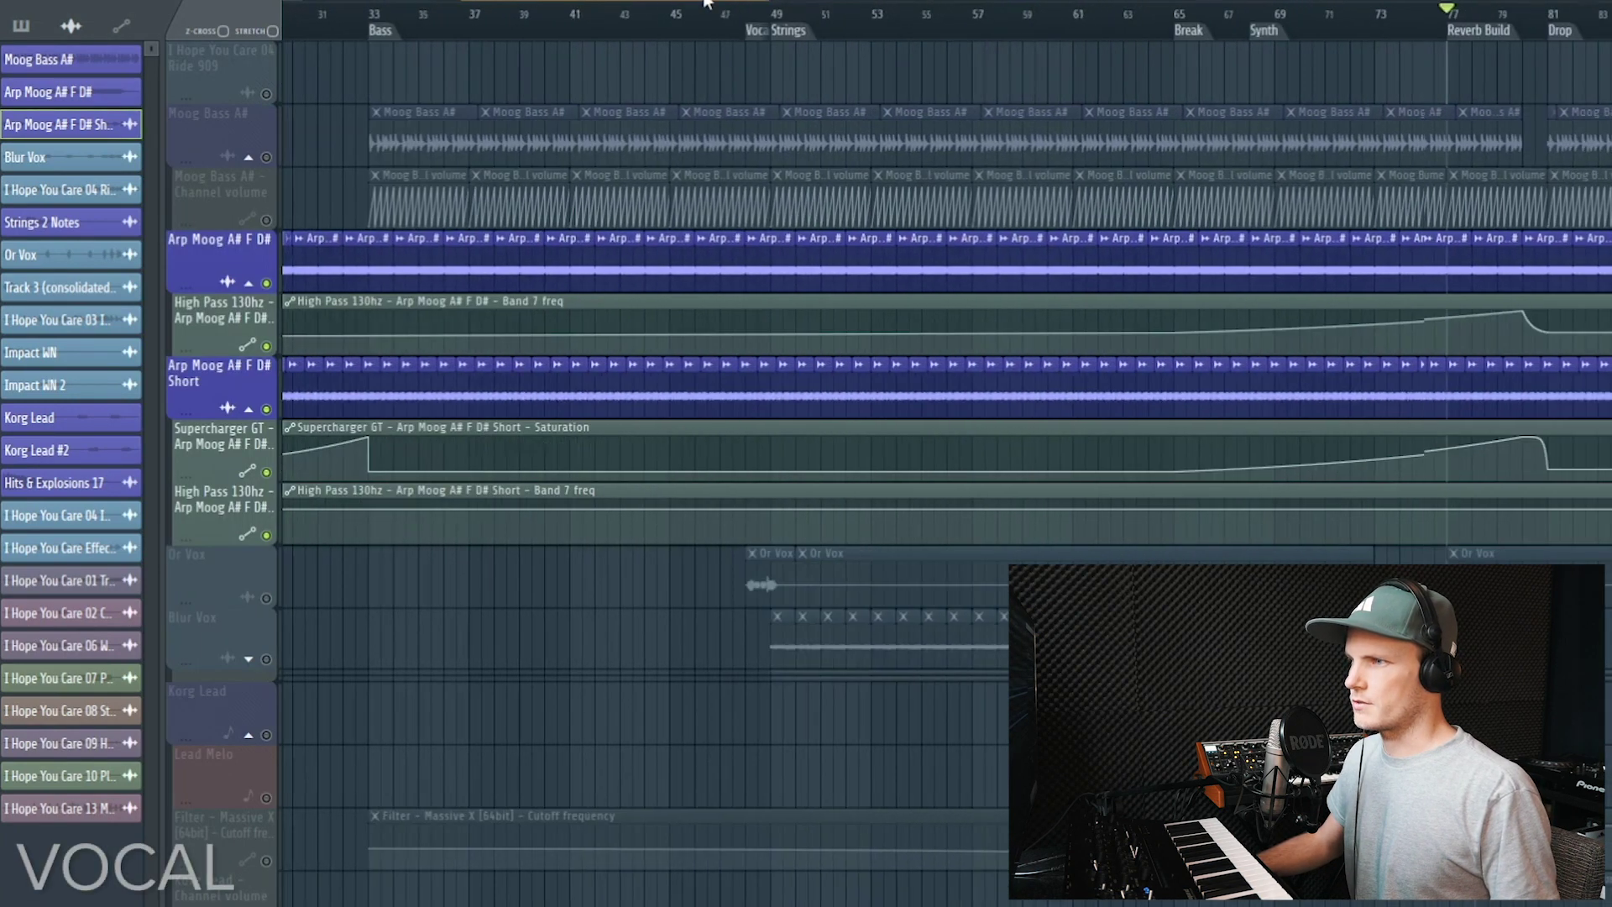
# Select the Or Vox track and expand Blur Vox to reveal its automation lanes
pyautogui.hscroll(3)
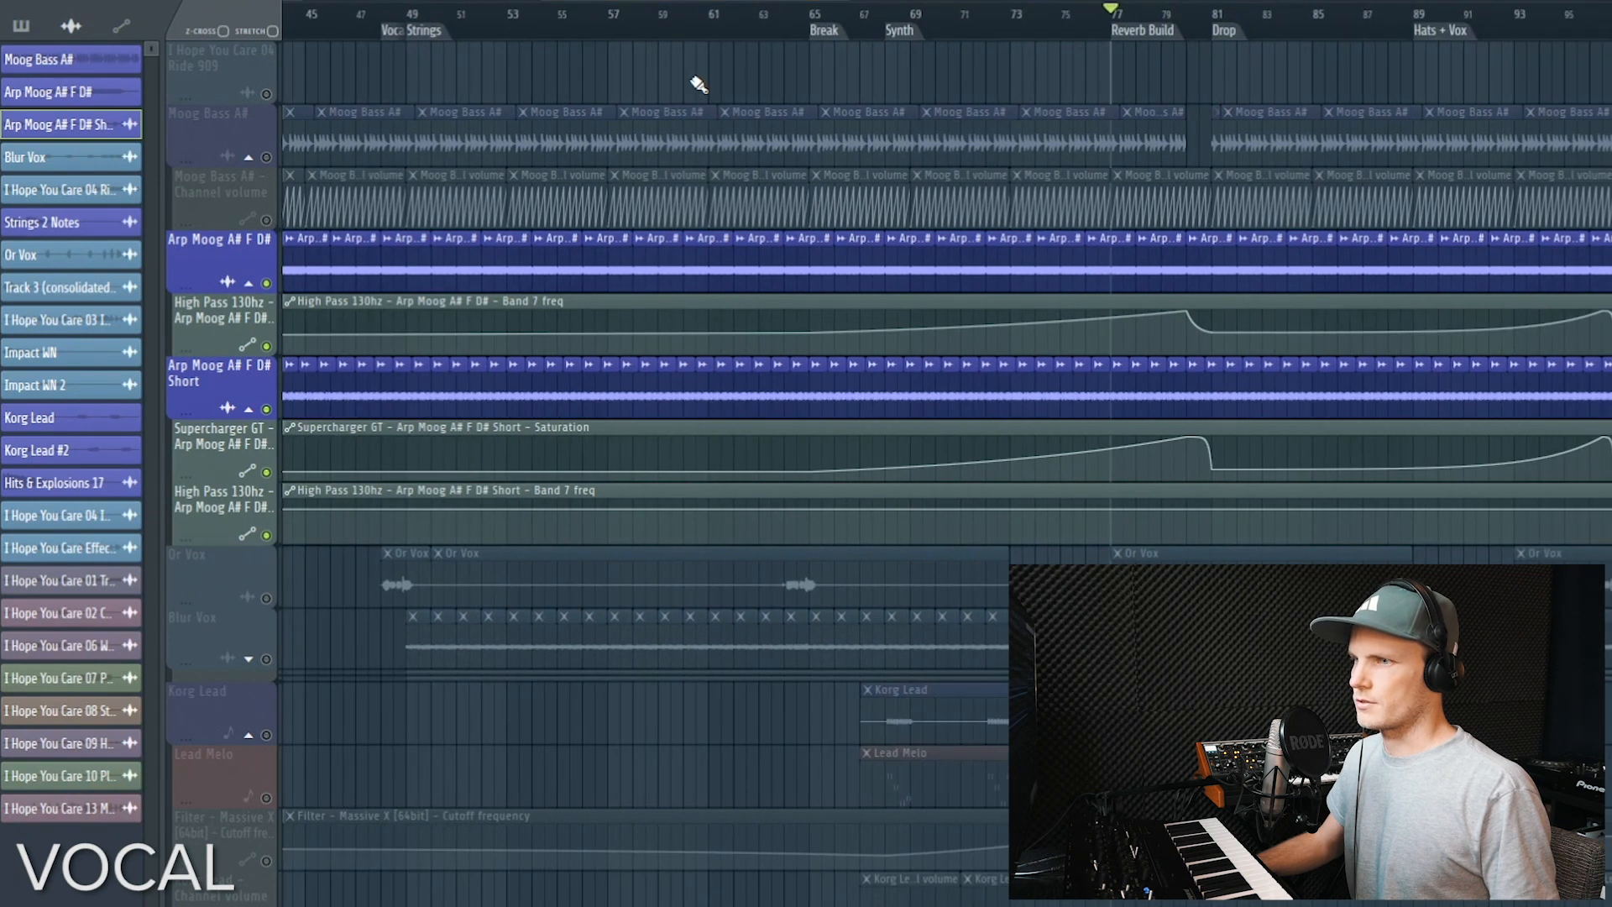
pyautogui.click(206, 555)
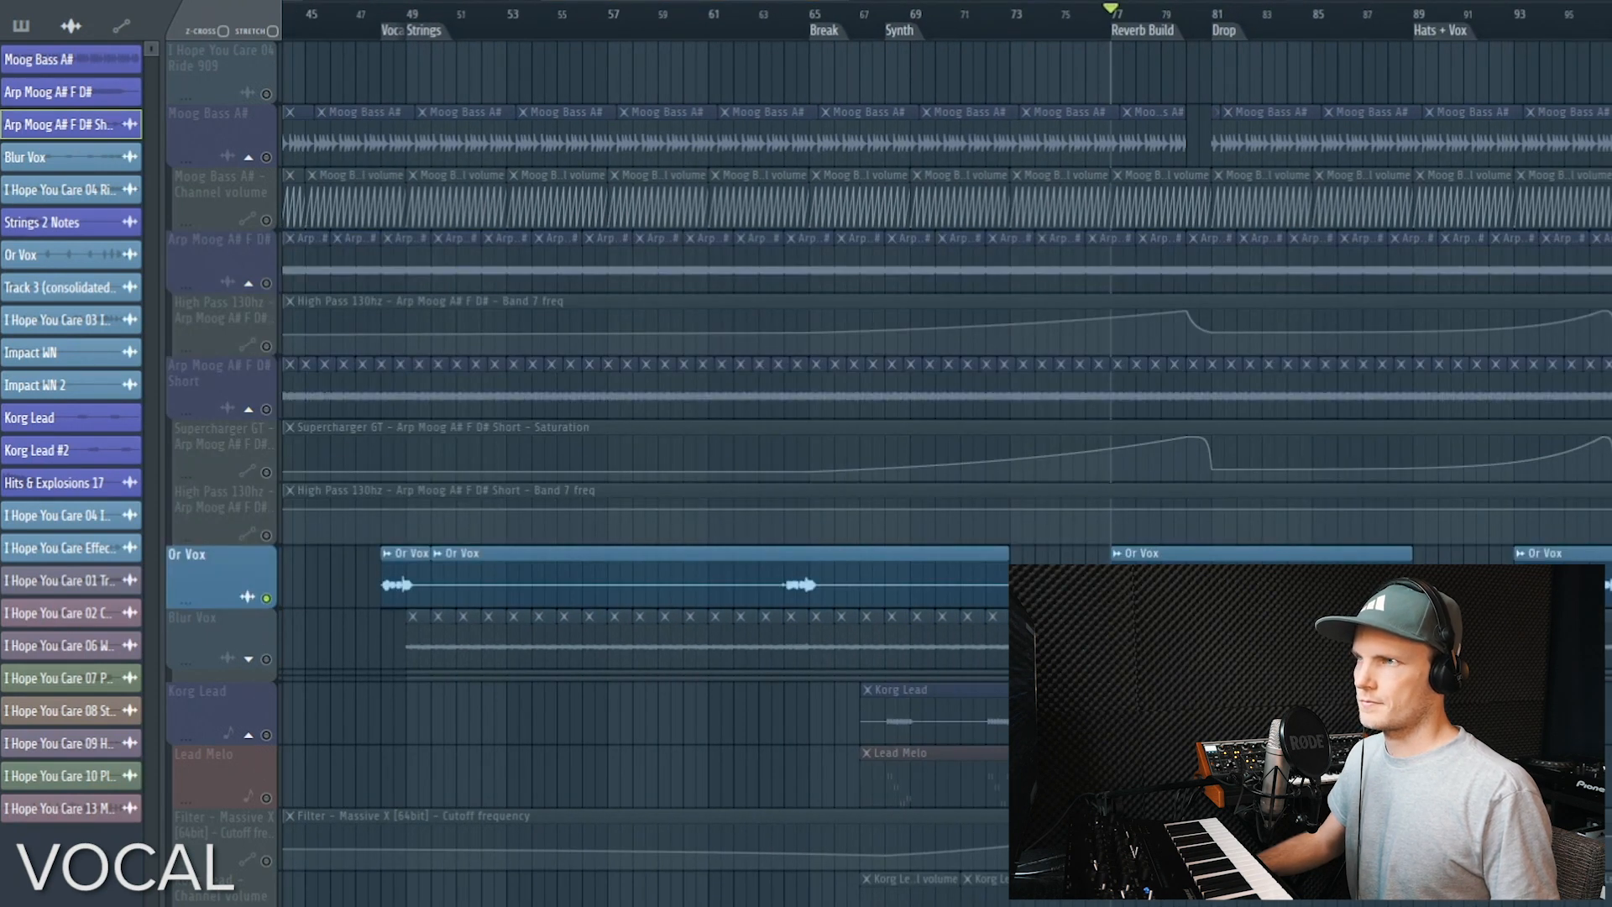
pyautogui.click(394, 15)
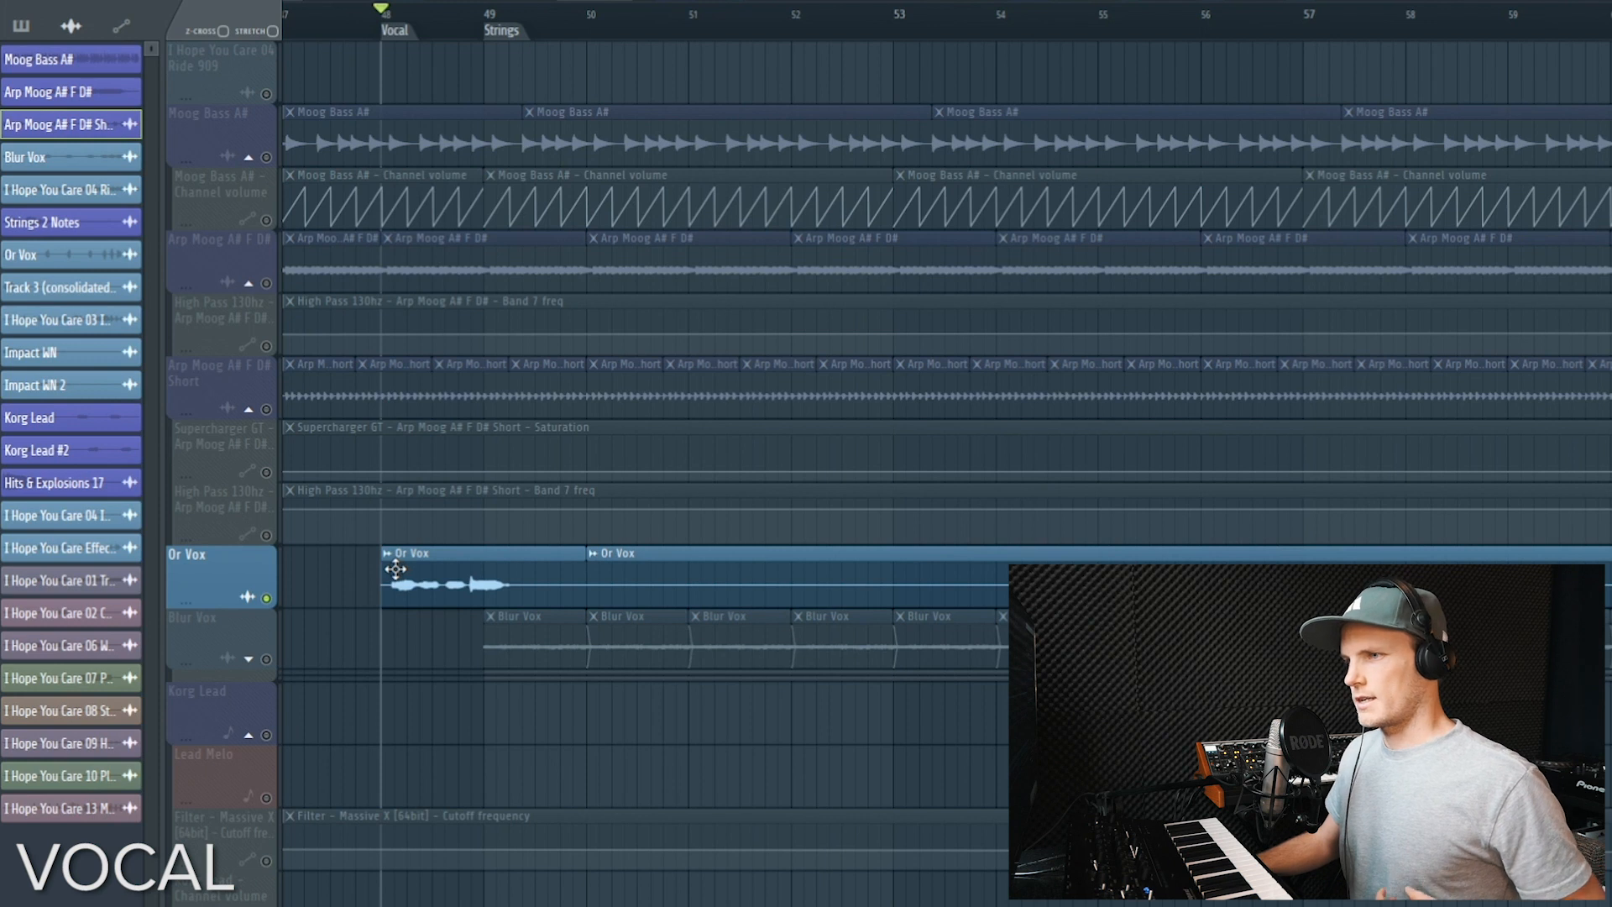
pyautogui.click(254, 660)
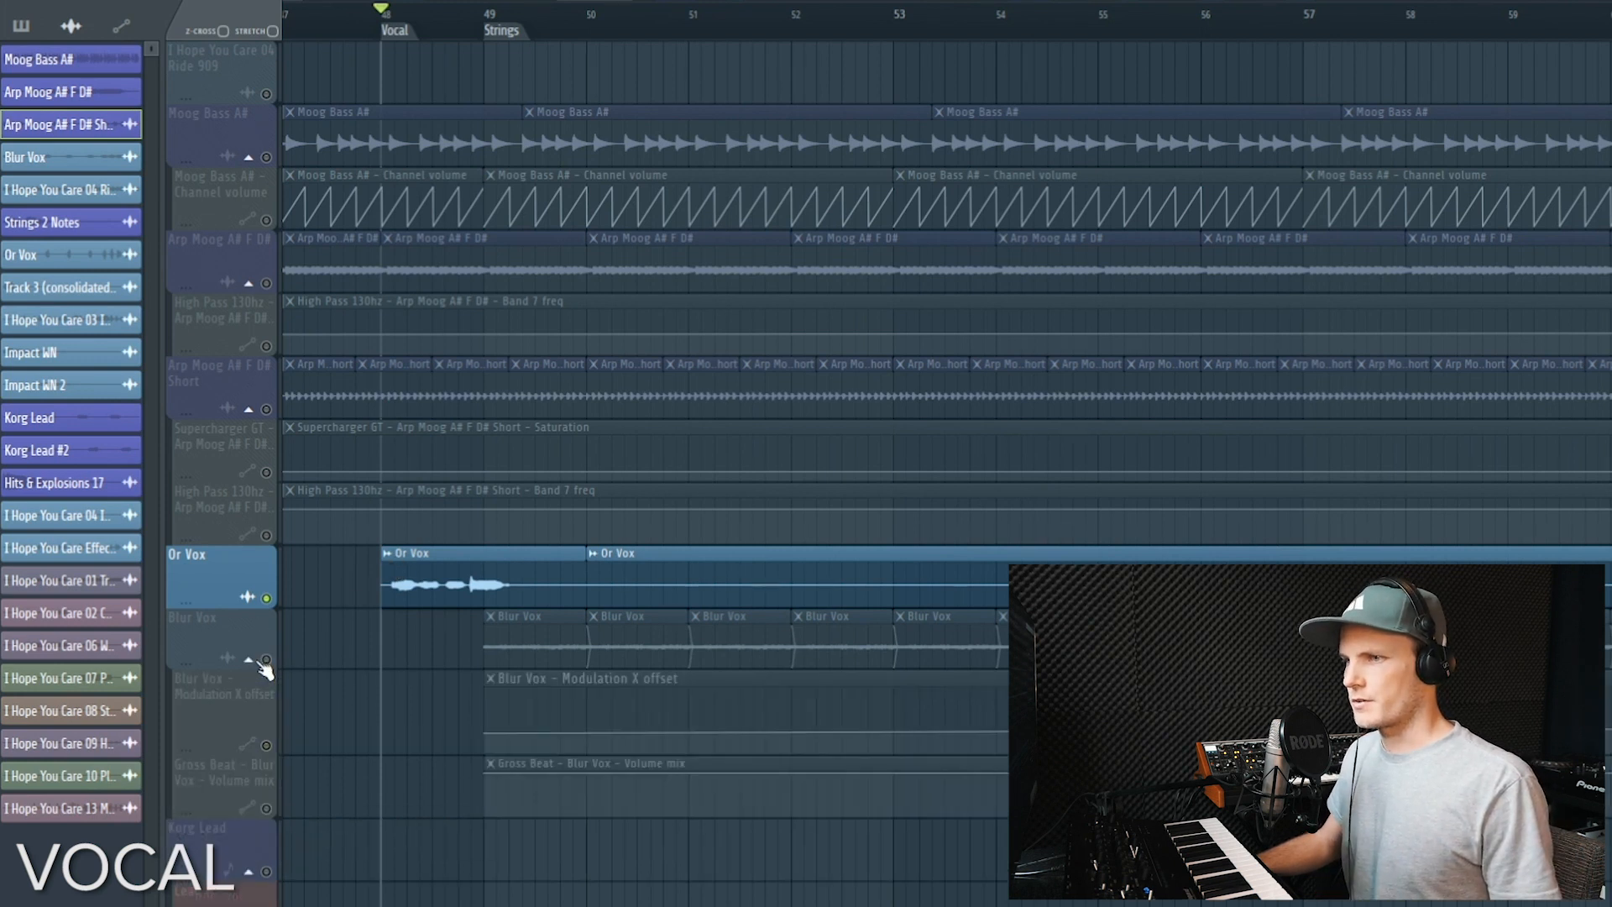
pyautogui.click(221, 627)
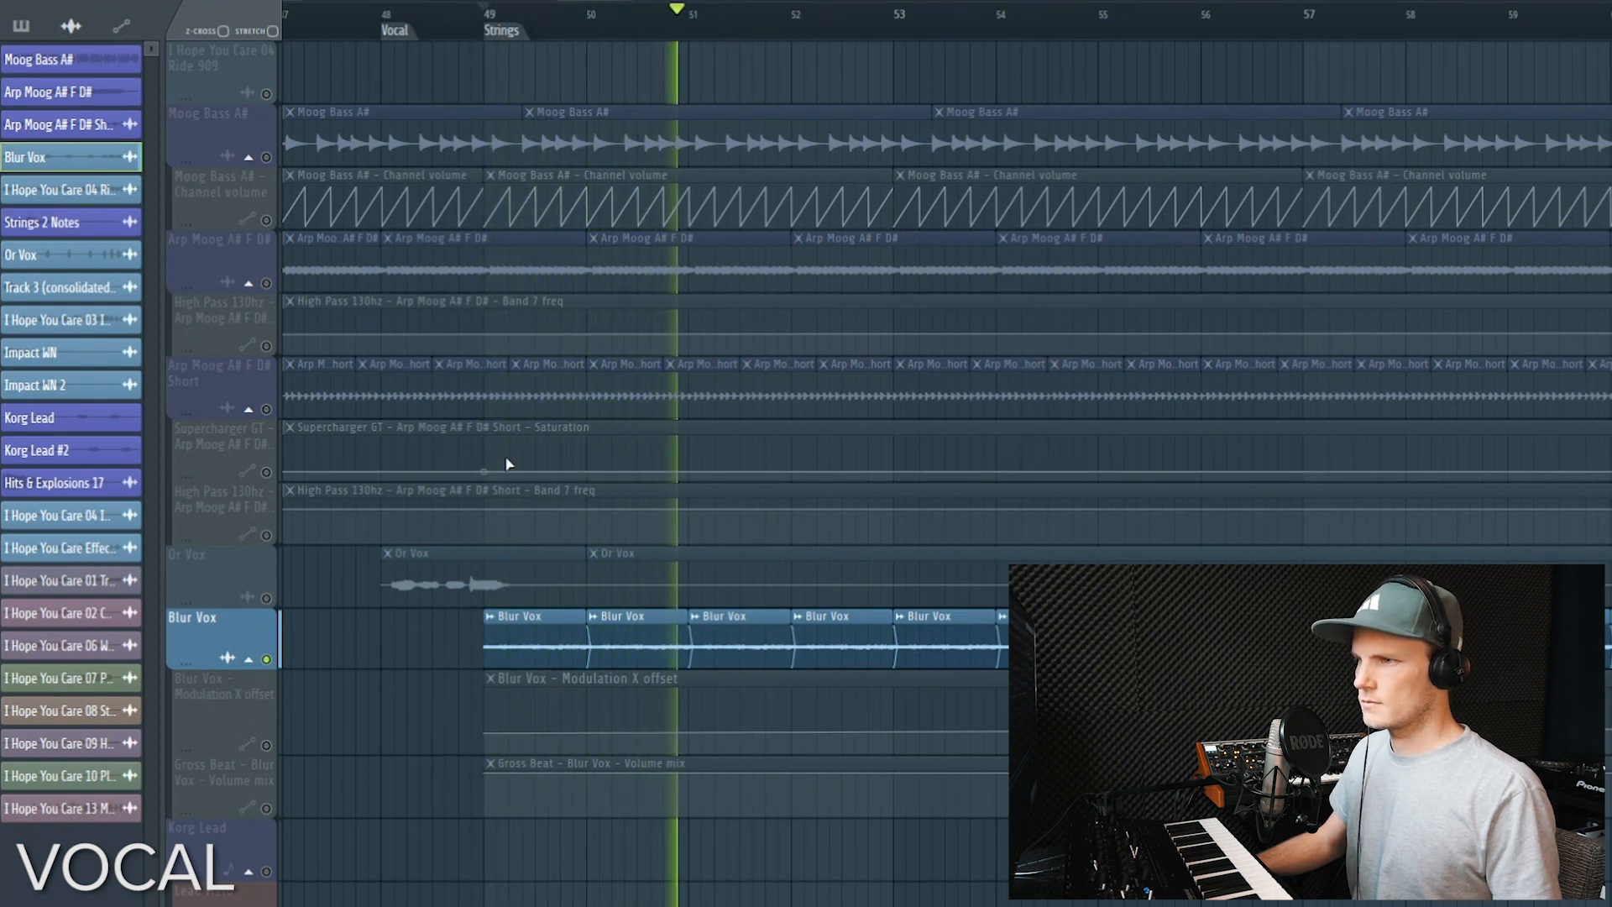
# Play back the Blur Vox part from the Vocal marker
pyautogui.click(483, 15)
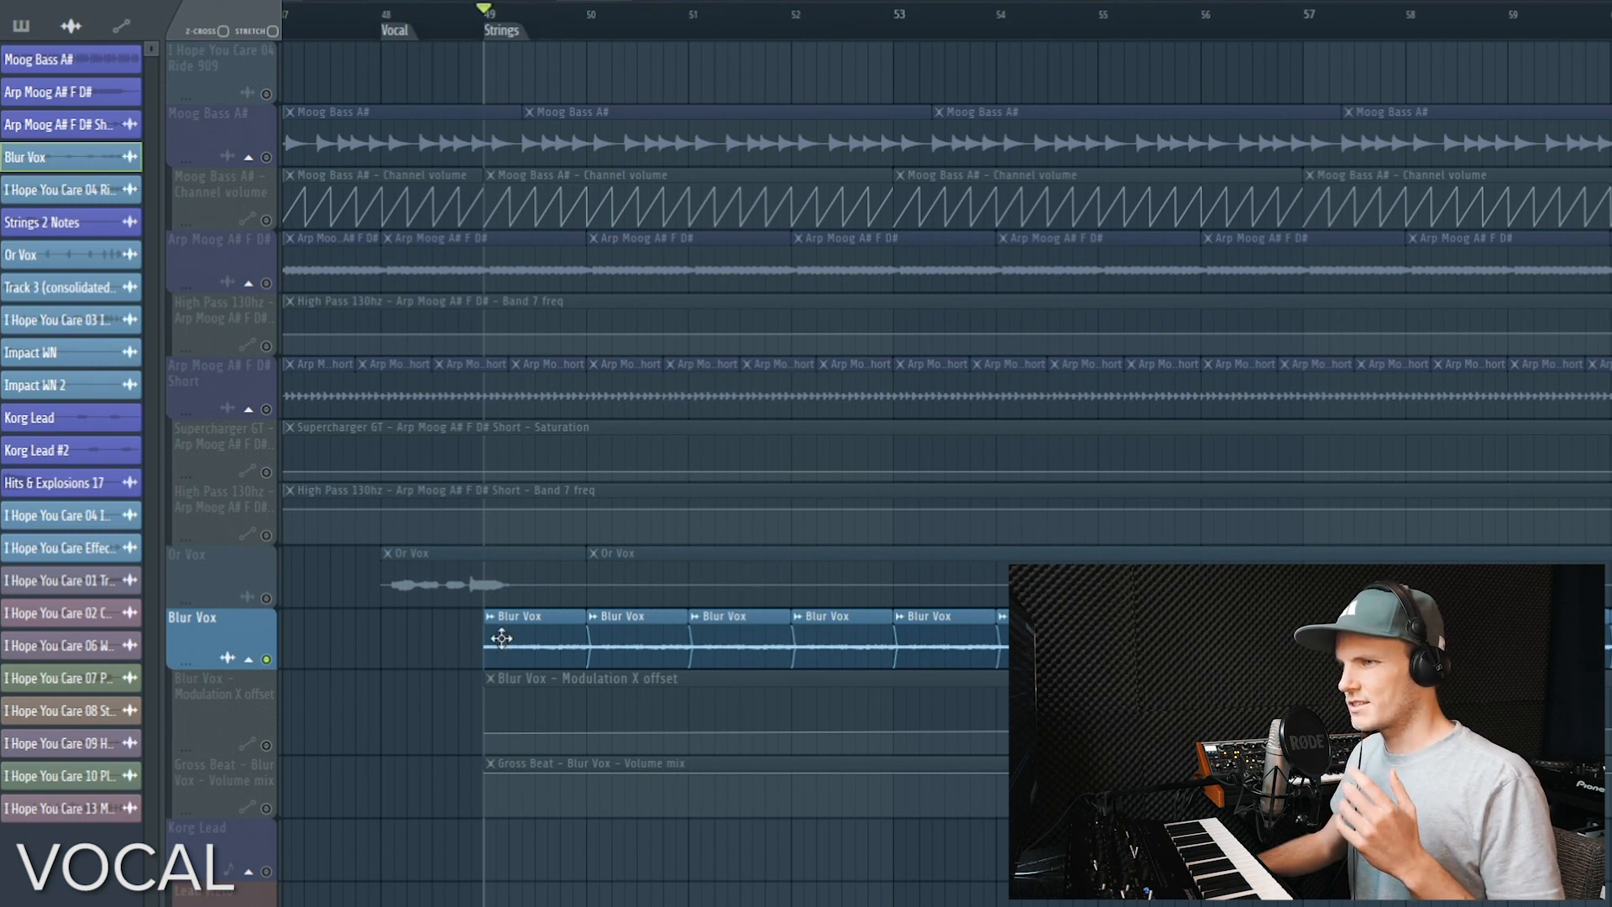
pyautogui.moveTo(499, 633)
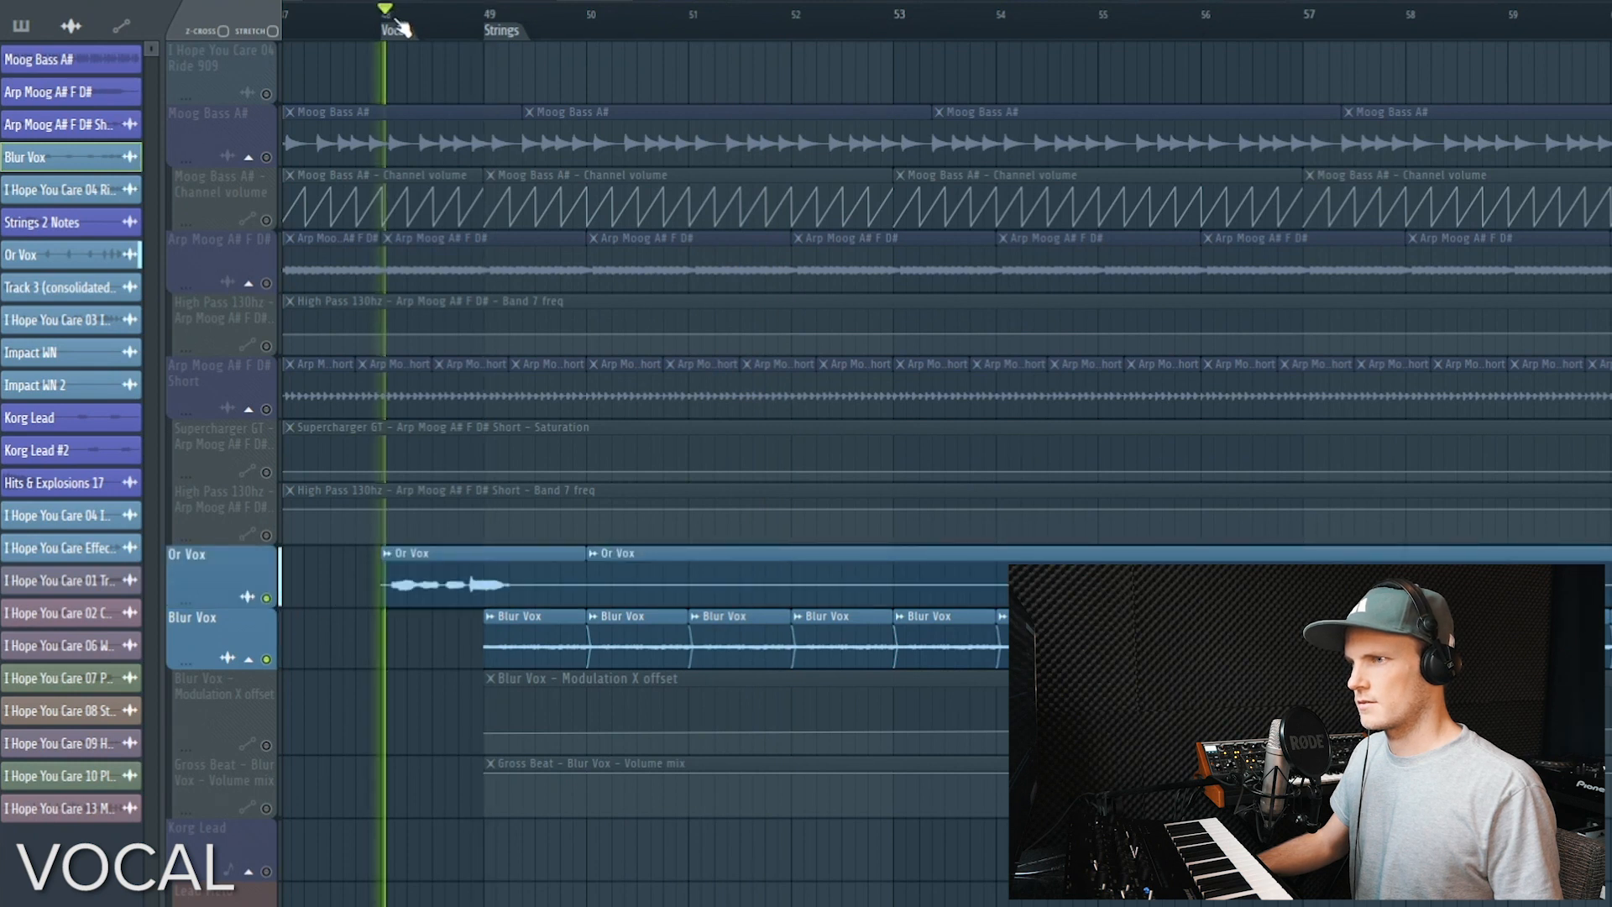
pyautogui.click(491, 14)
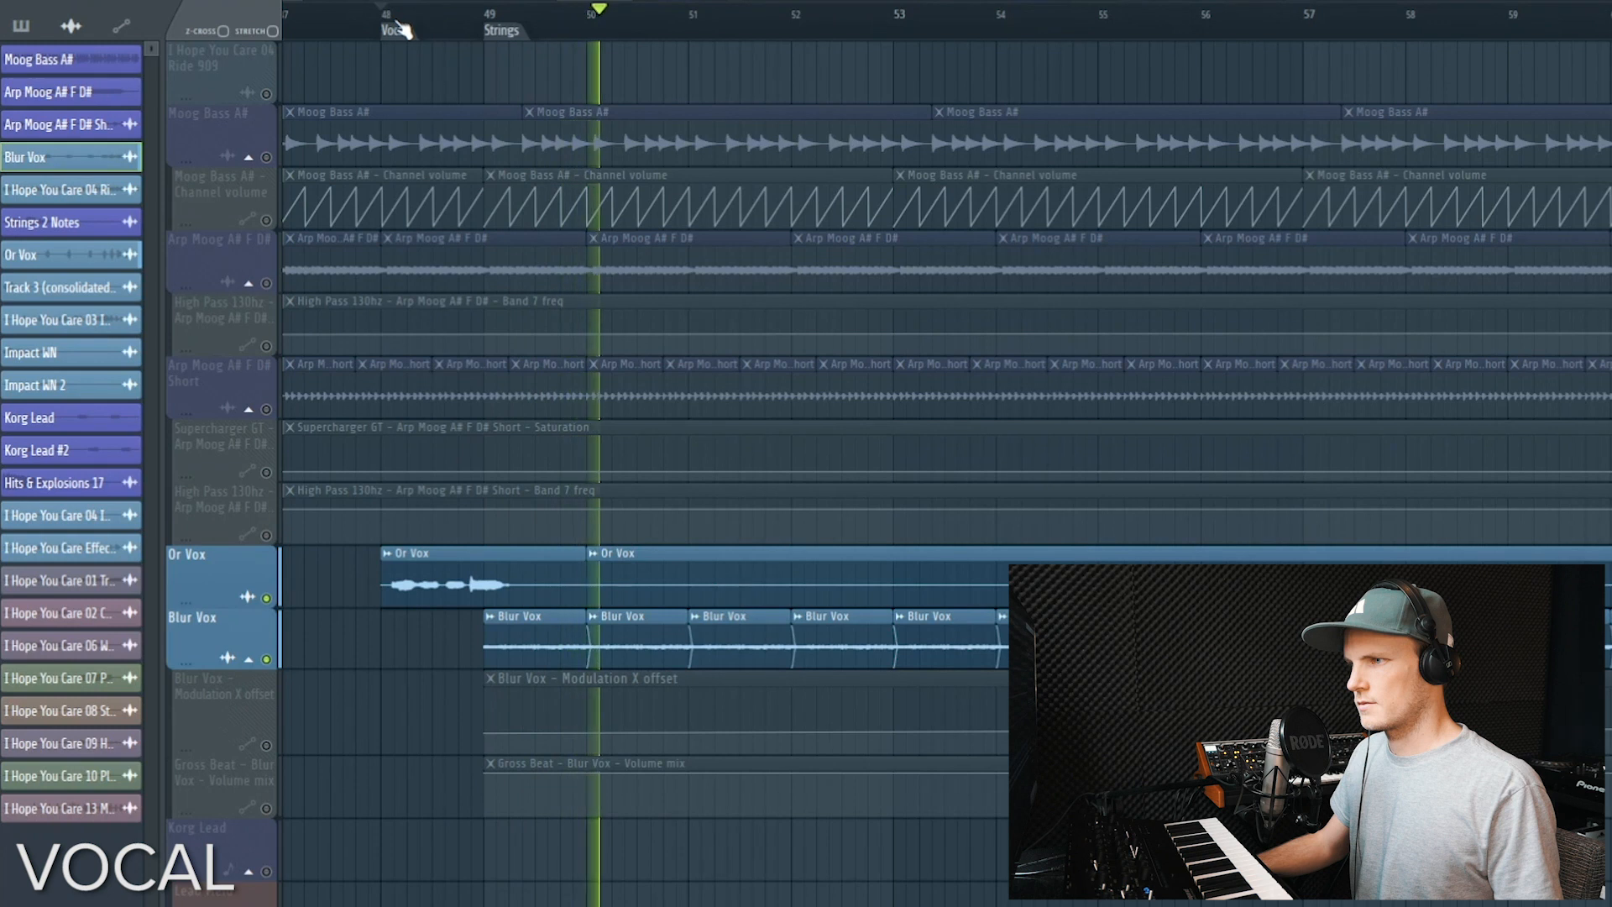
pyautogui.click(383, 14)
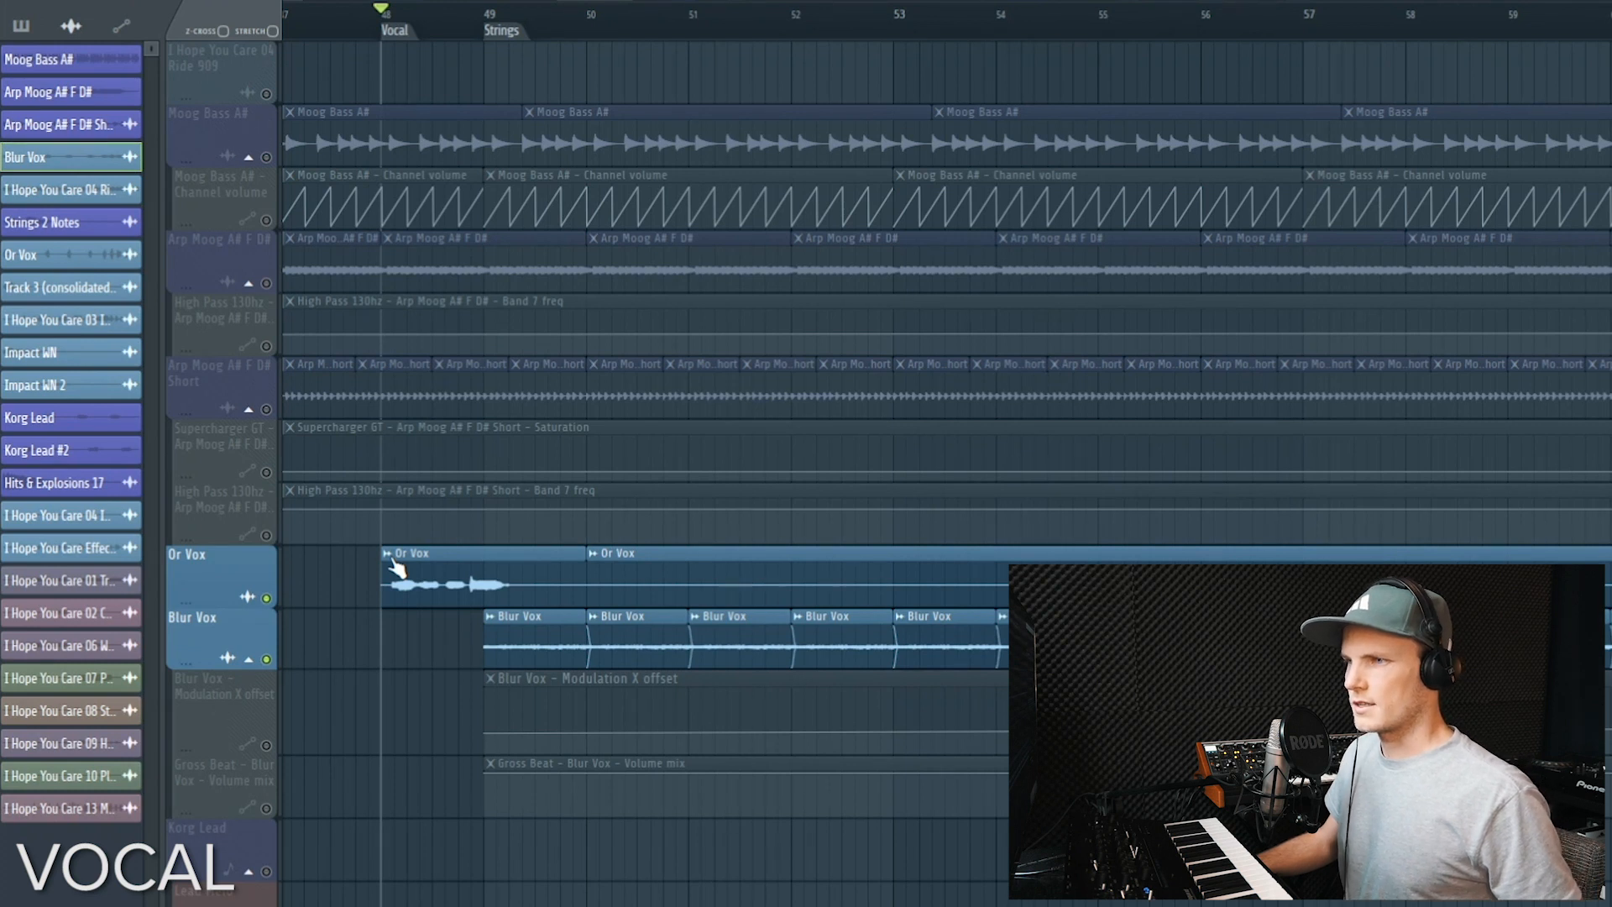
# Make the vocal clip unique, blur it into a smeared texture in Edison and preview the result
pyautogui.rightClick(432, 576)
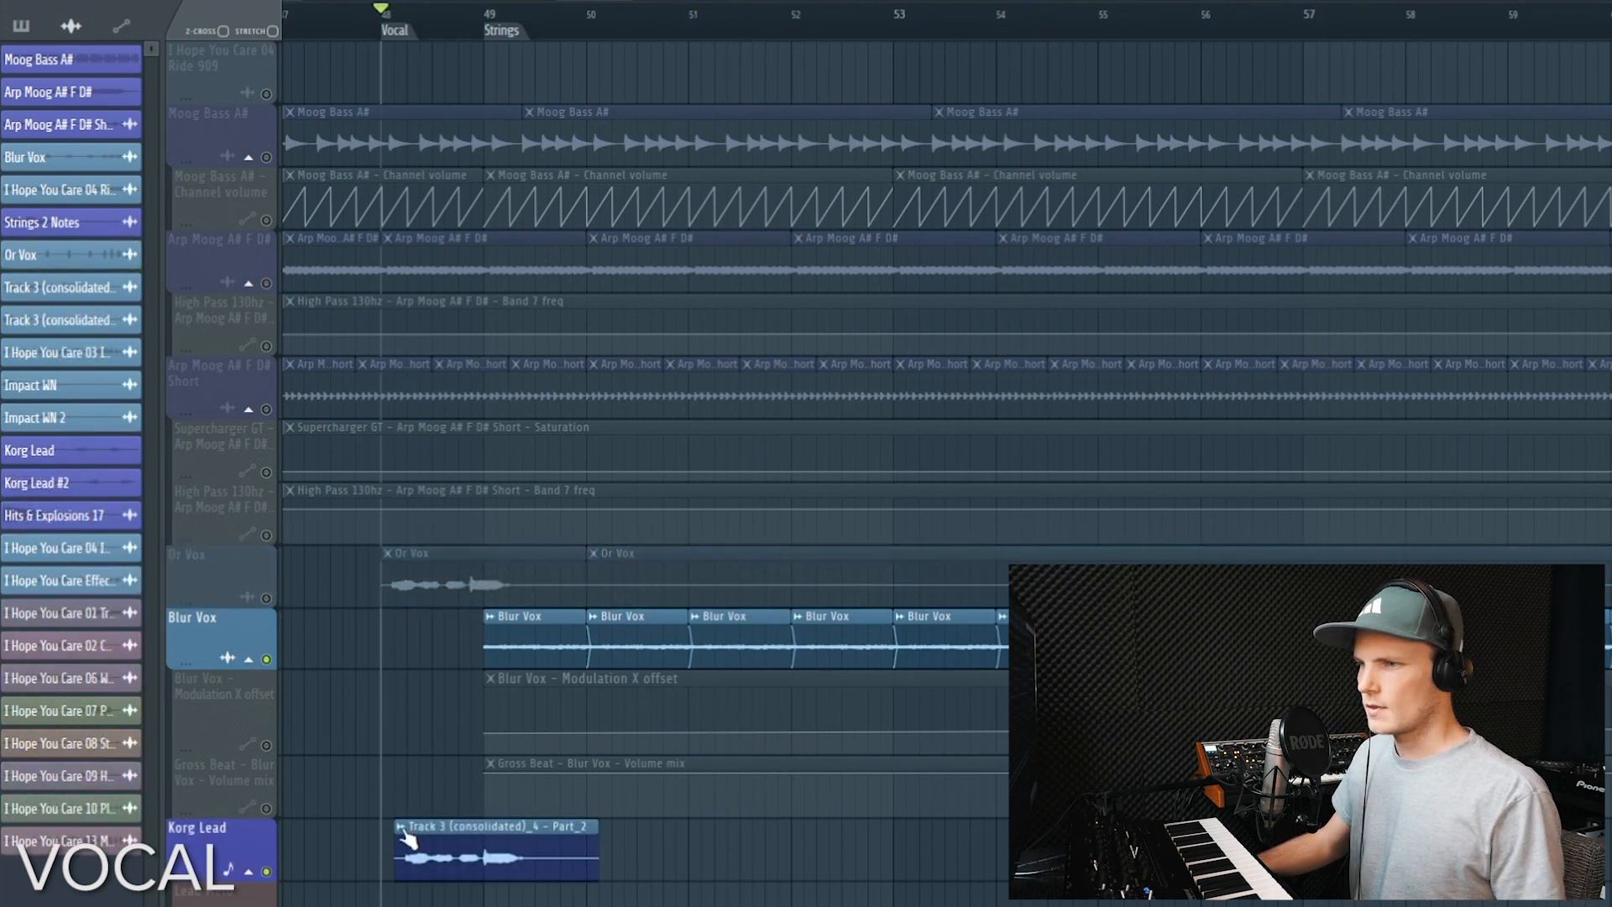
pyautogui.doubleClick(495, 851)
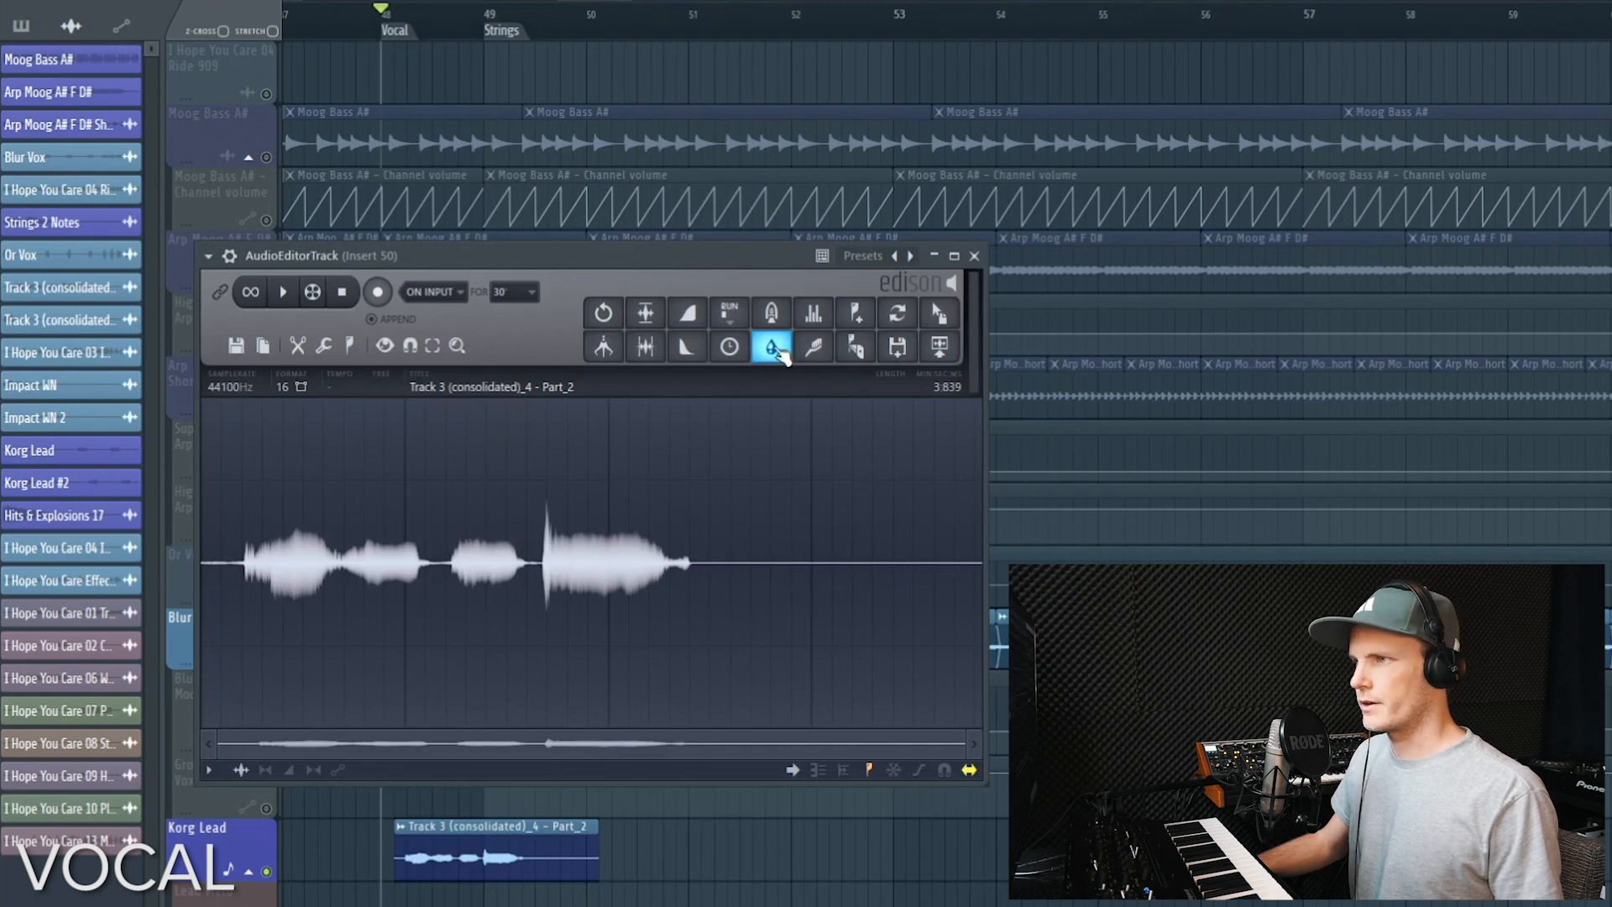
pyautogui.click(770, 347)
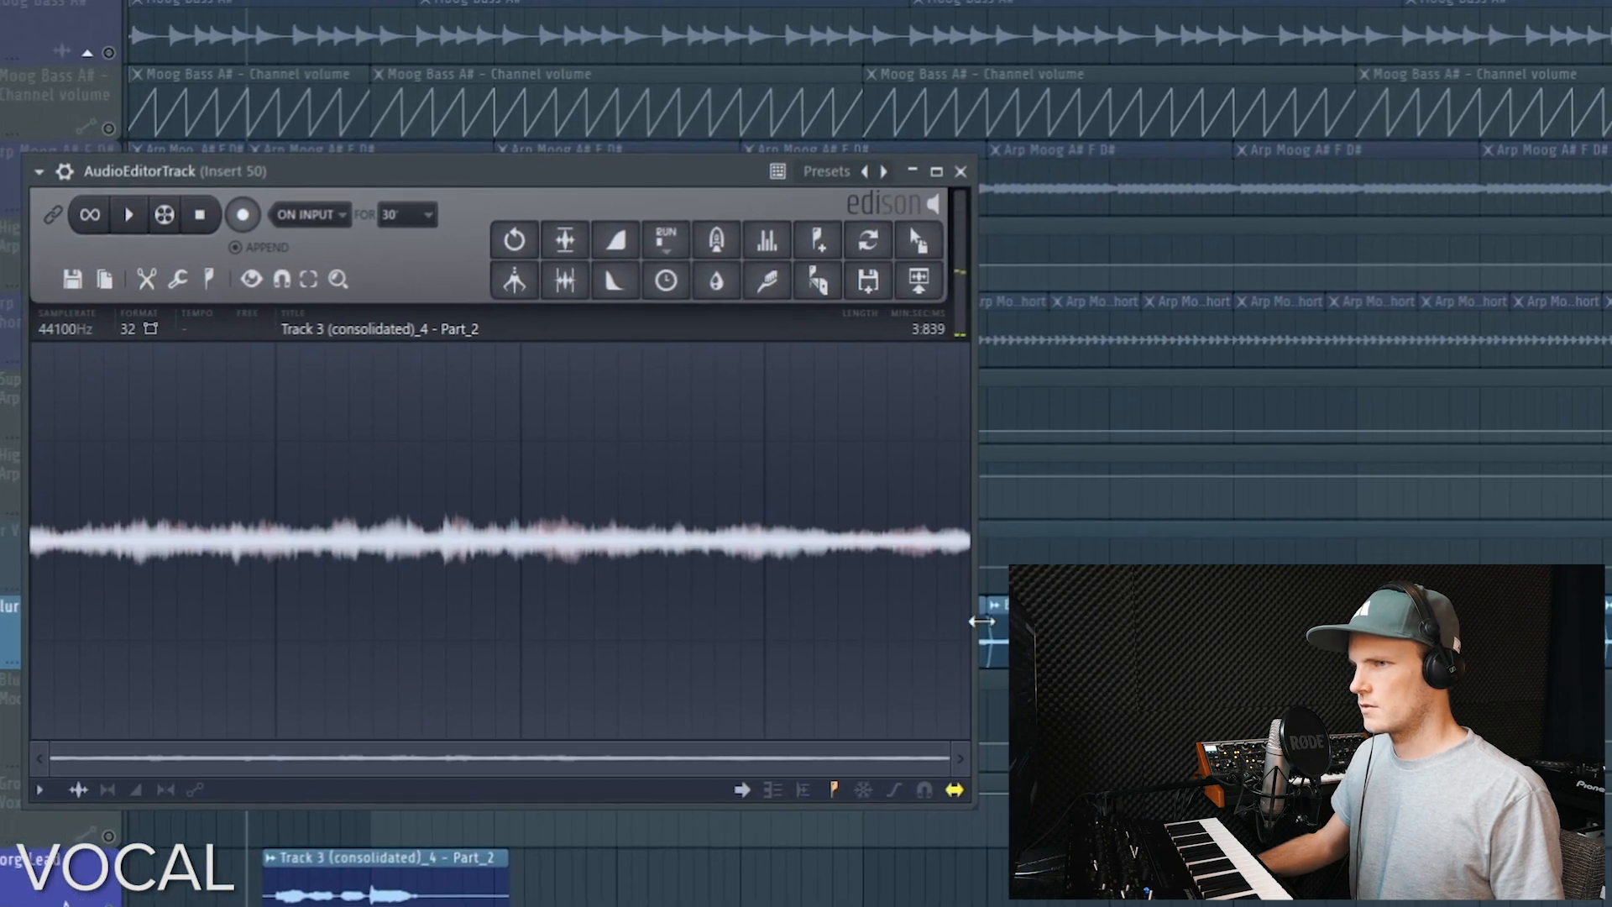
pyautogui.click(128, 214)
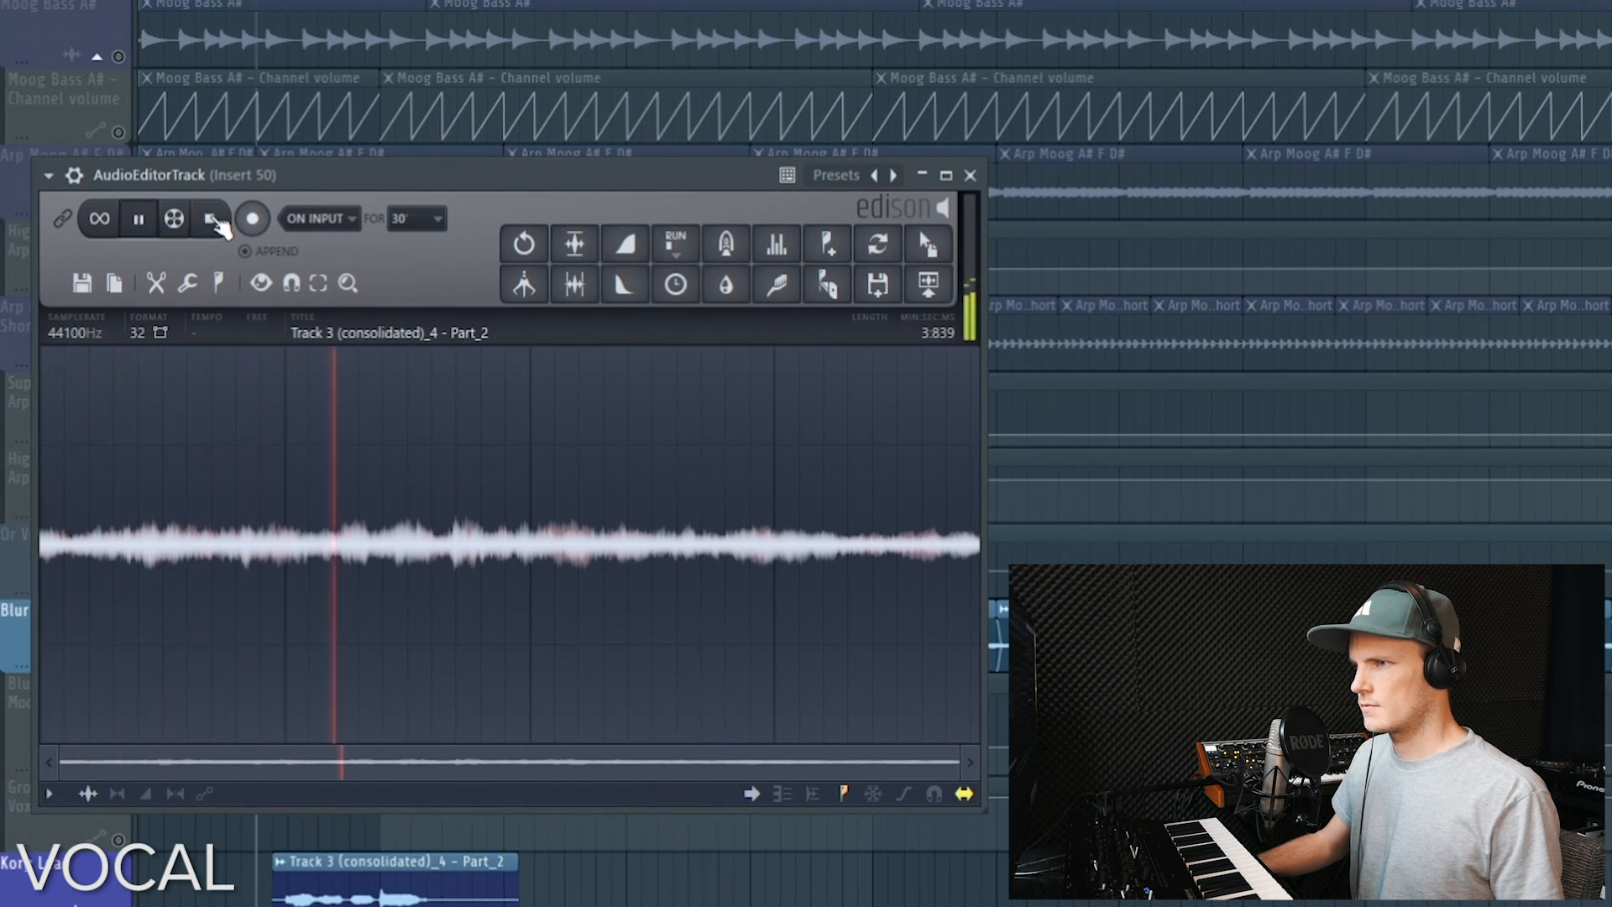
pyautogui.click(137, 217)
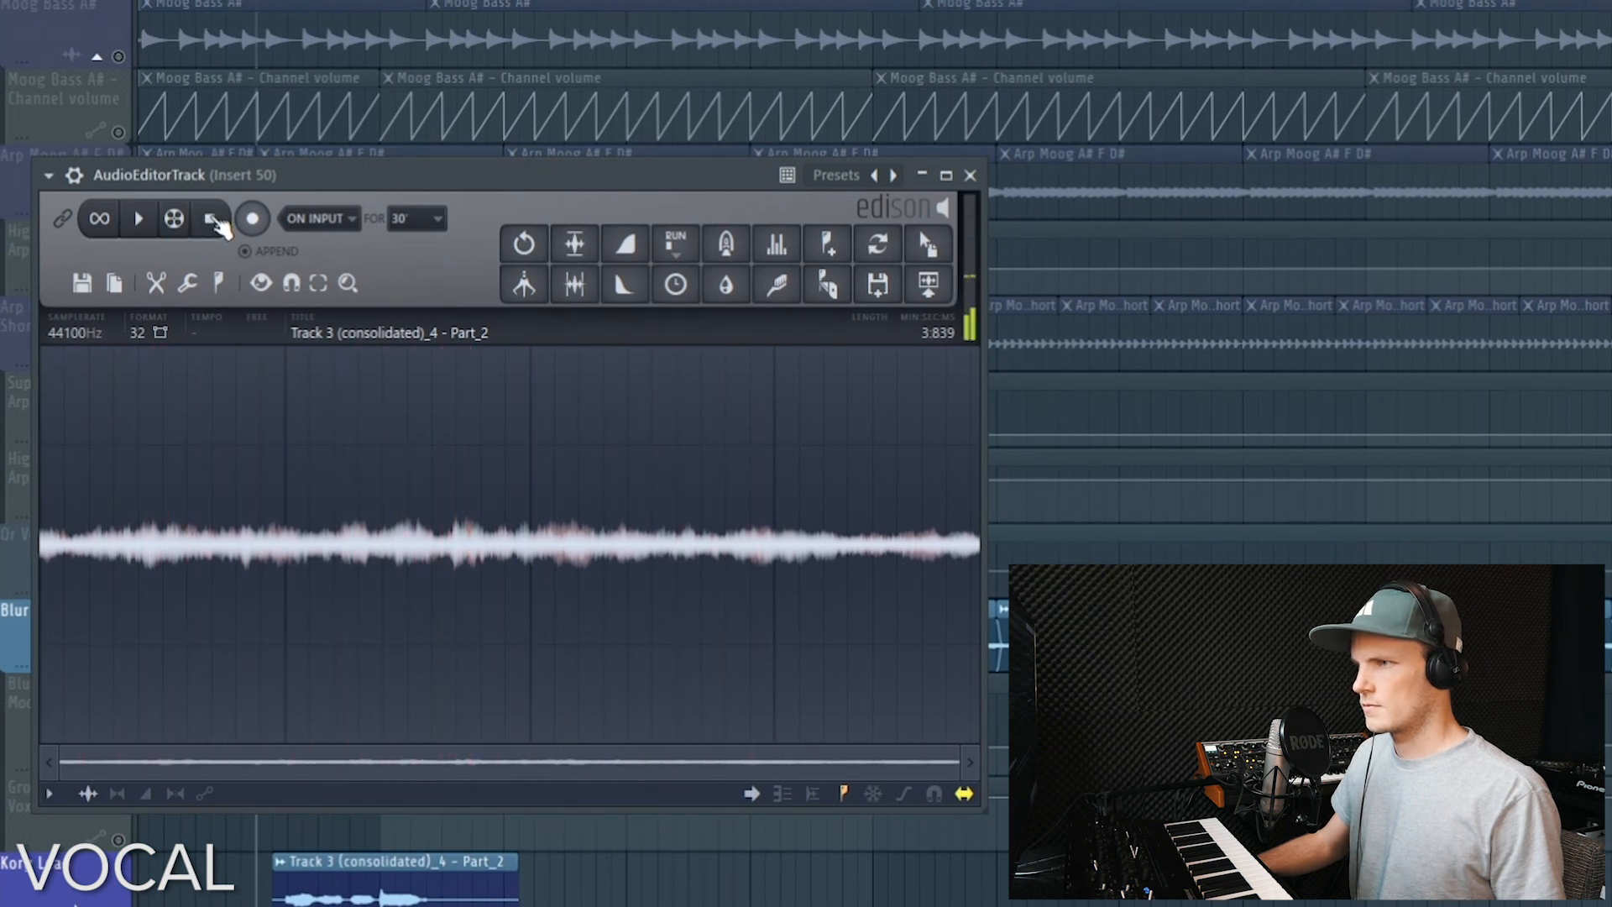
pyautogui.click(211, 219)
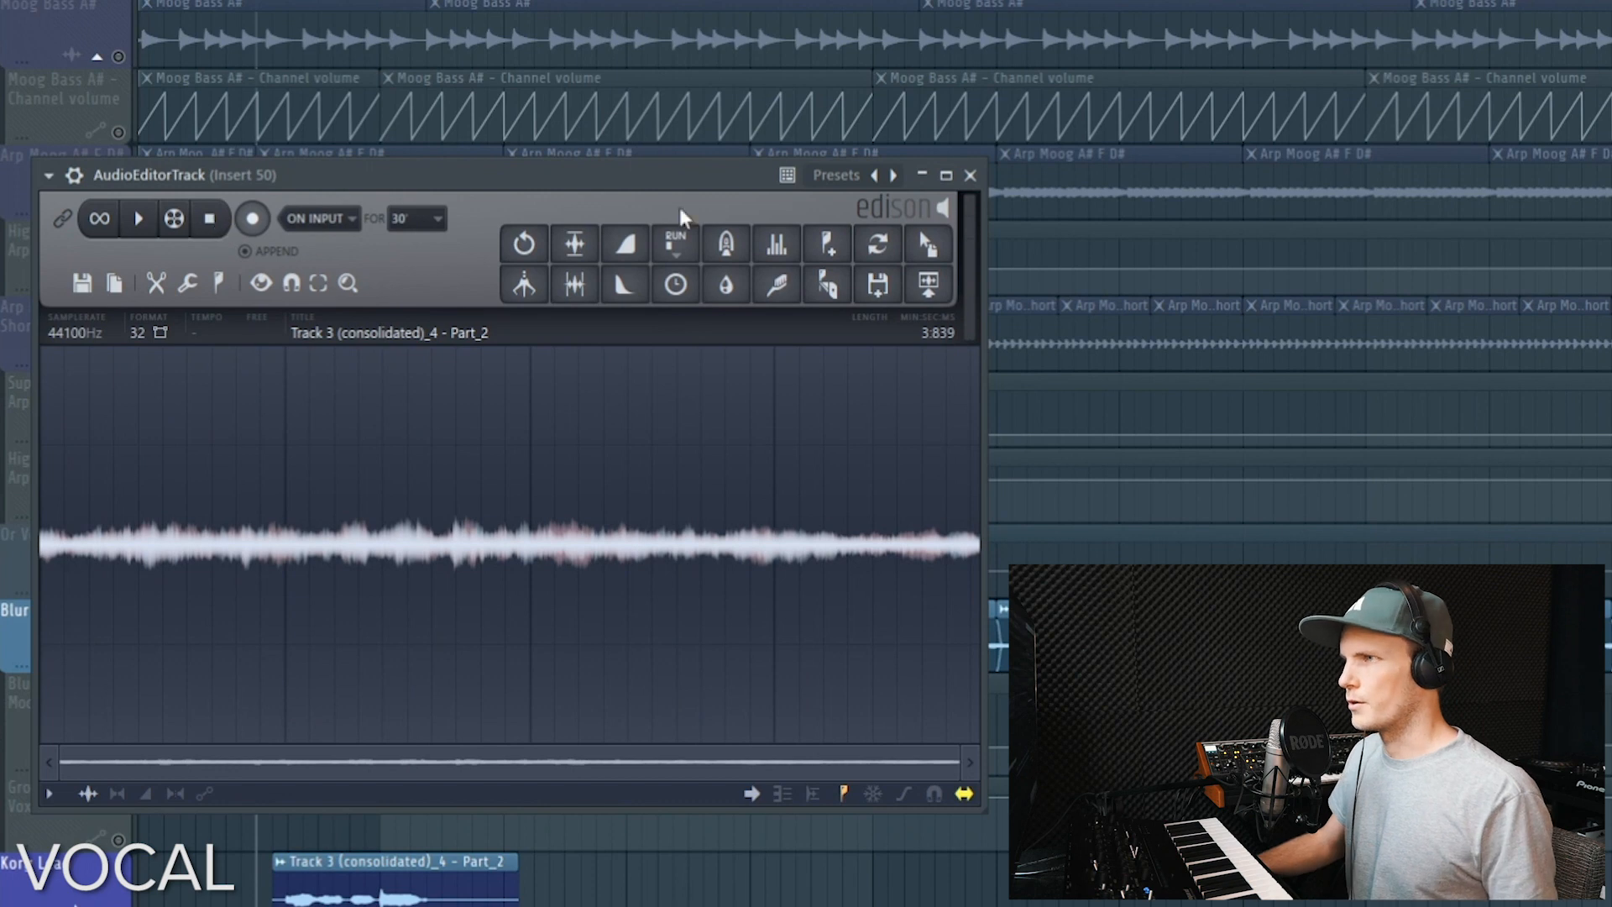
# Bring up the Blur Vox channel settings and its mixer effect chain
pyautogui.click(968, 175)
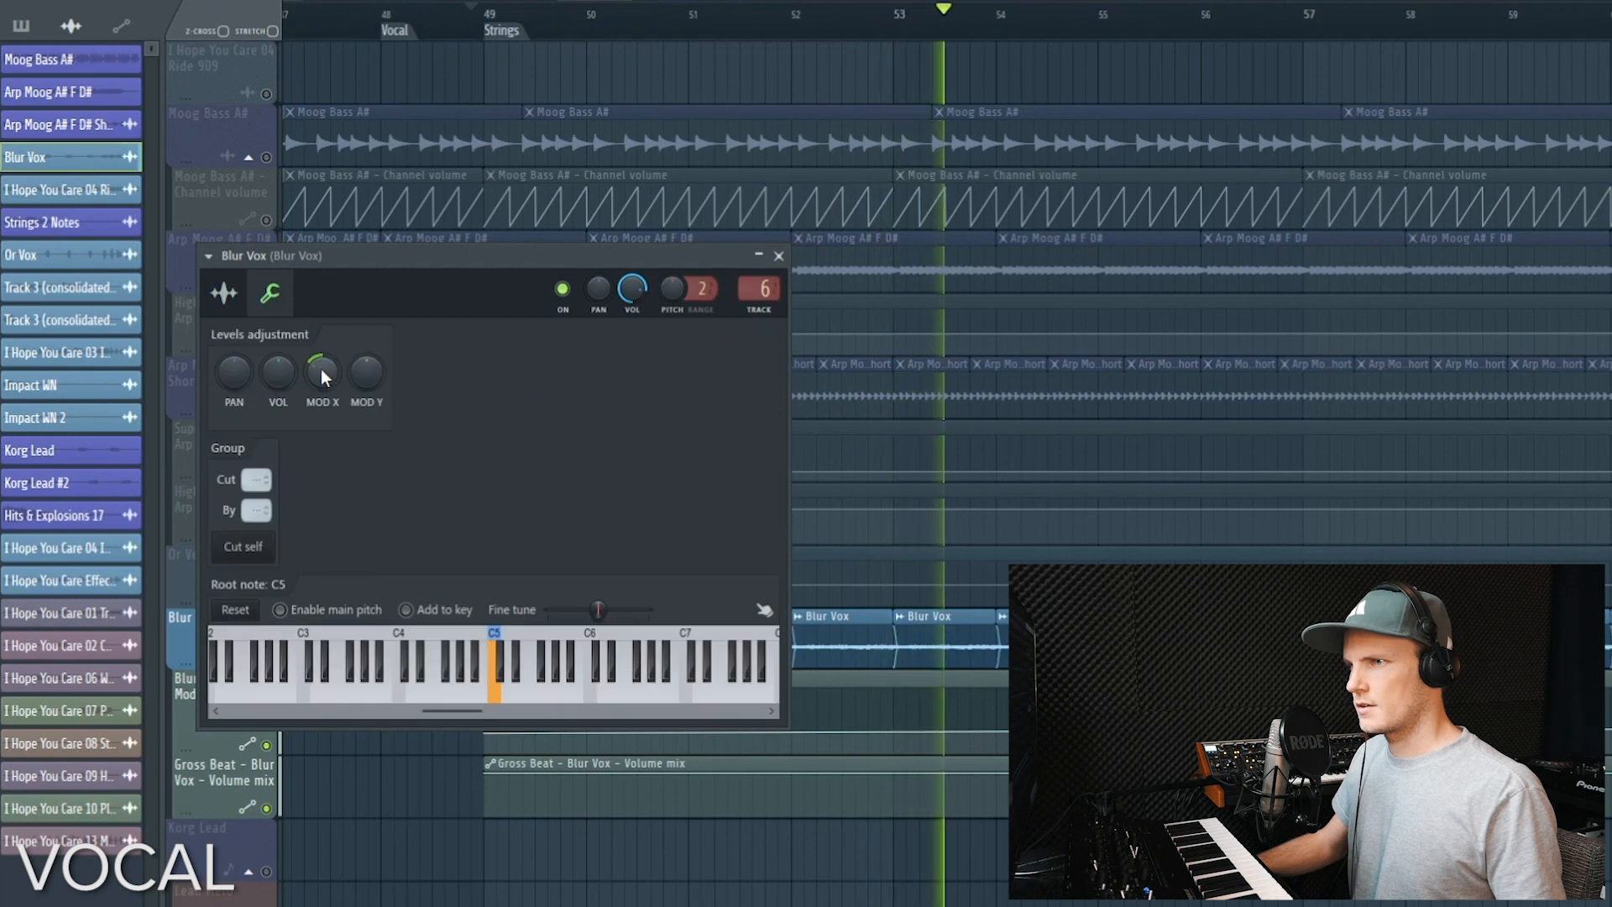
pyautogui.click(269, 293)
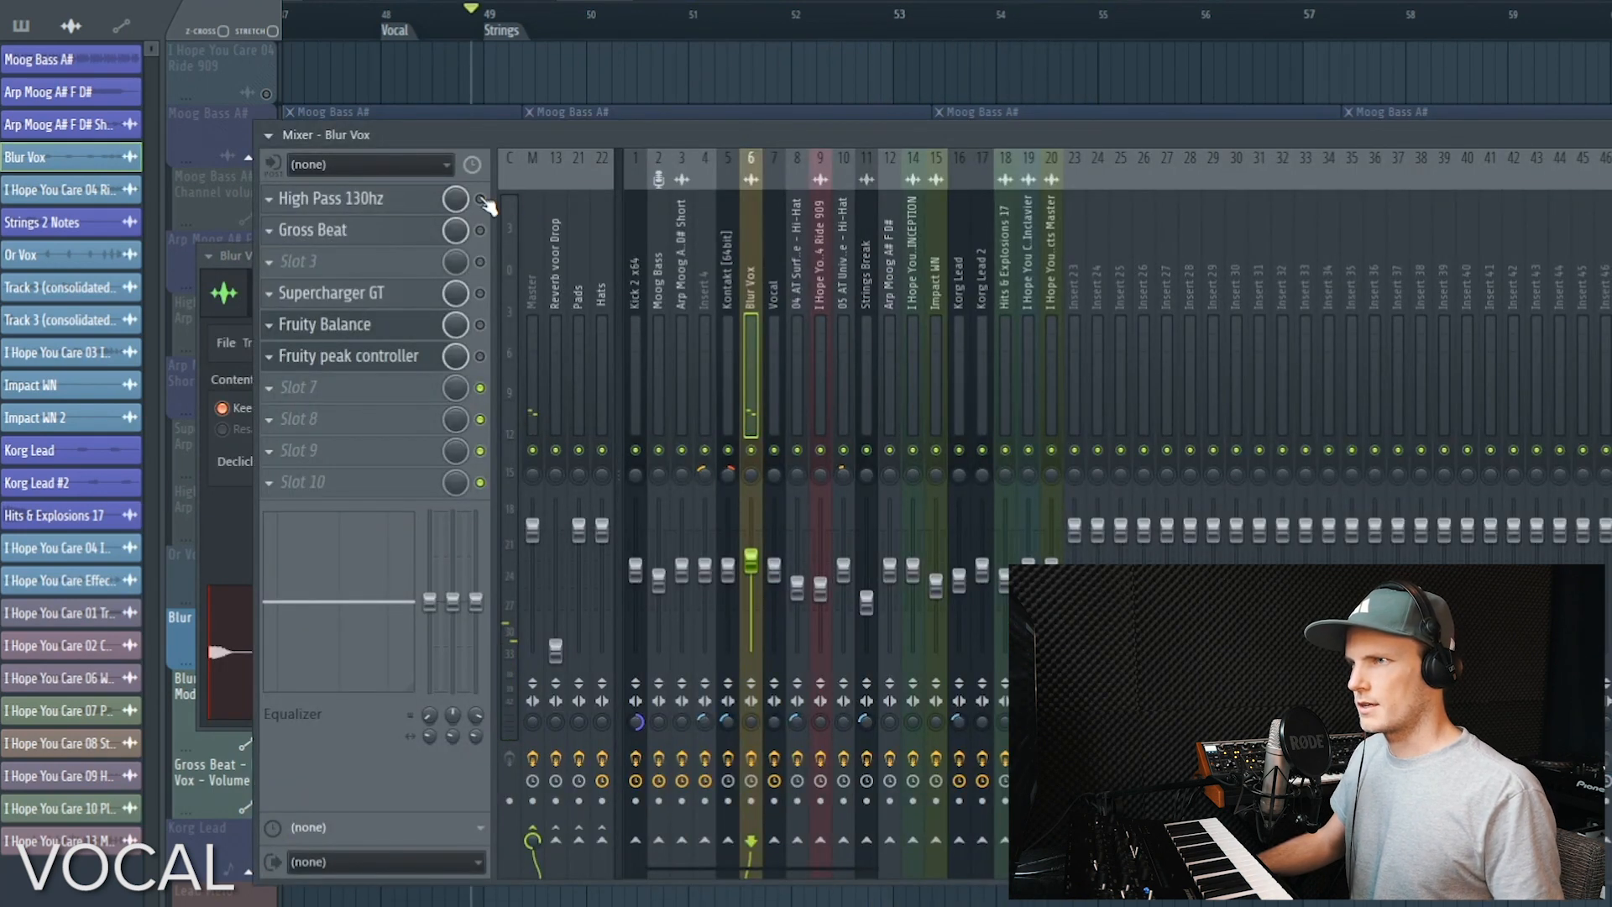
# Review the Blur Vox High Pass 130hz EQ and close it
pyautogui.click(480, 199)
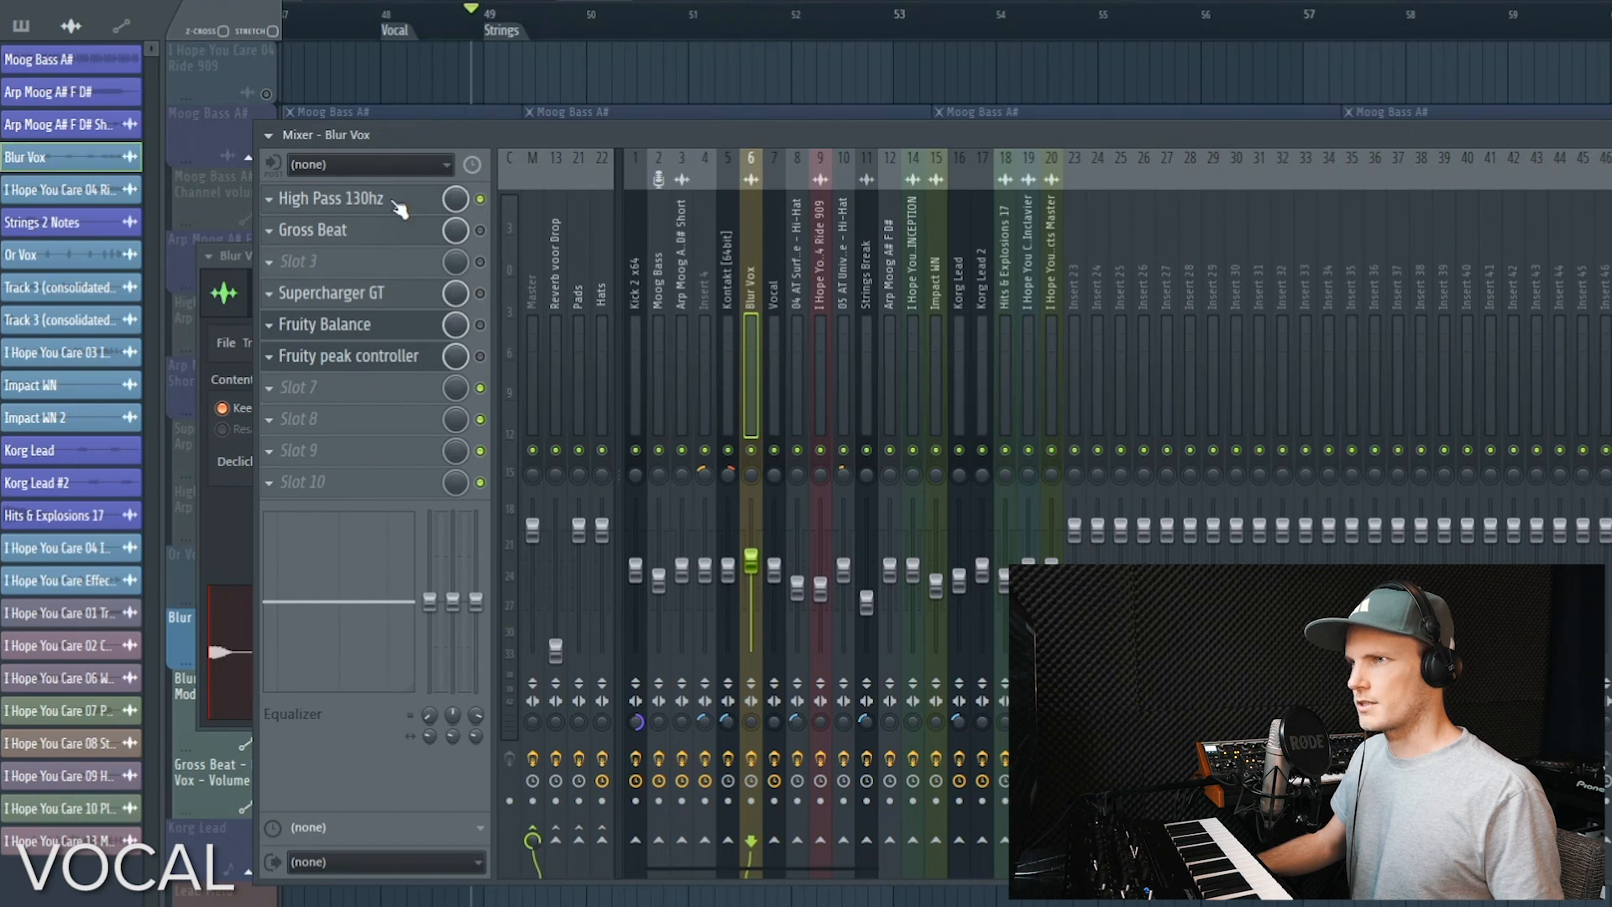
pyautogui.click(327, 198)
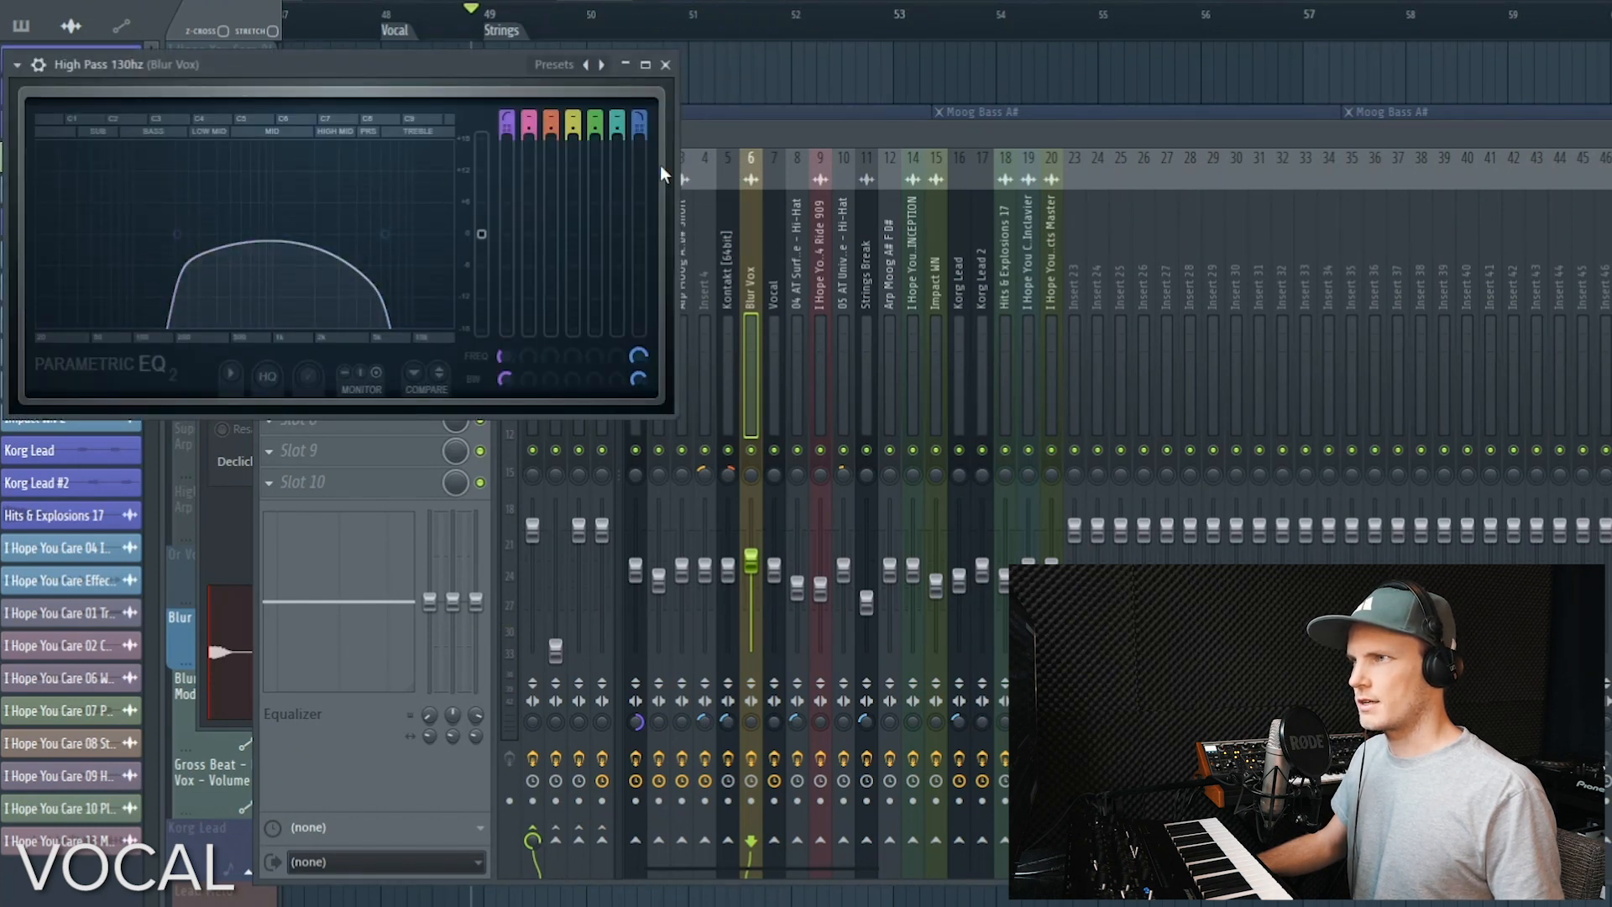
pyautogui.click(665, 64)
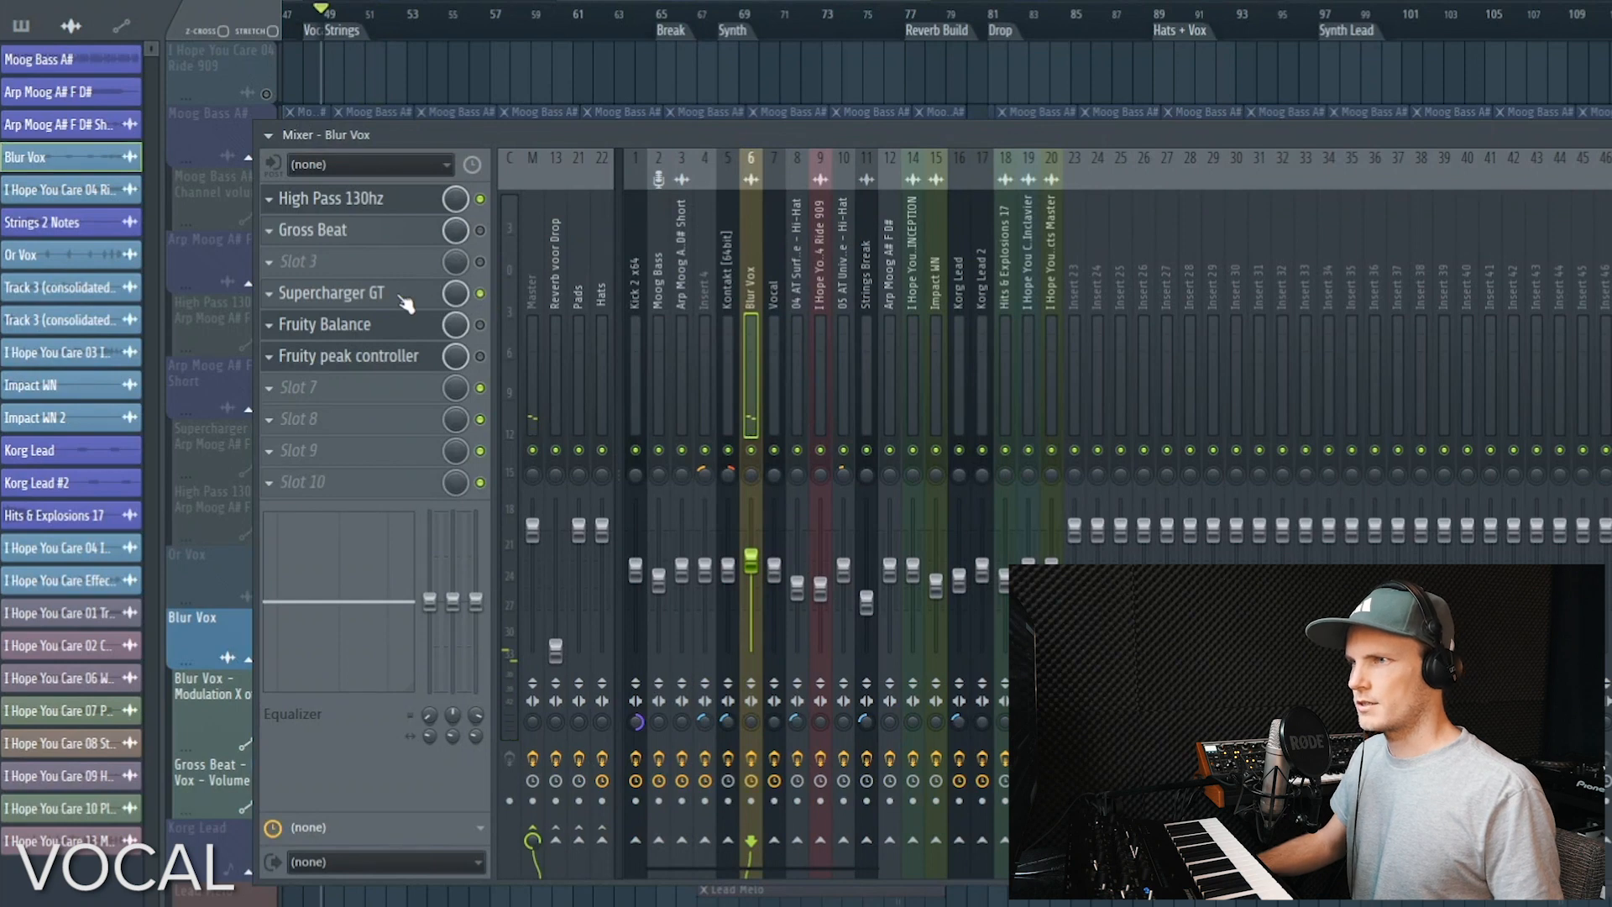
# Show Blur Vox's Supercharger GT and Gross Beat with the Drum Loop volume pattern selected
pyautogui.click(333, 293)
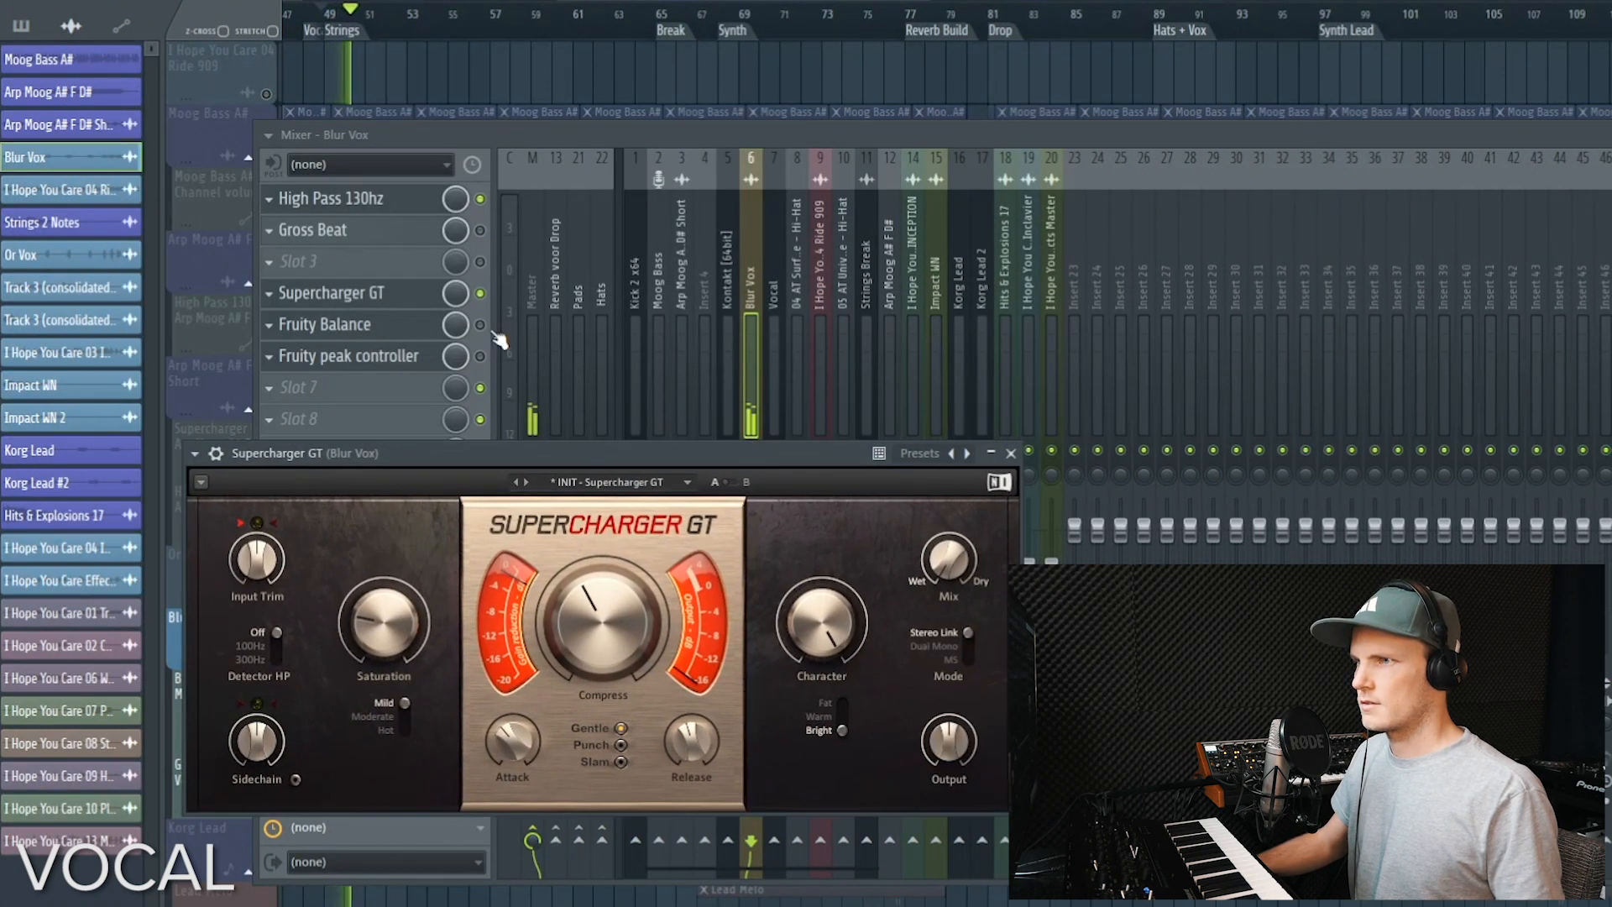
pyautogui.click(1010, 453)
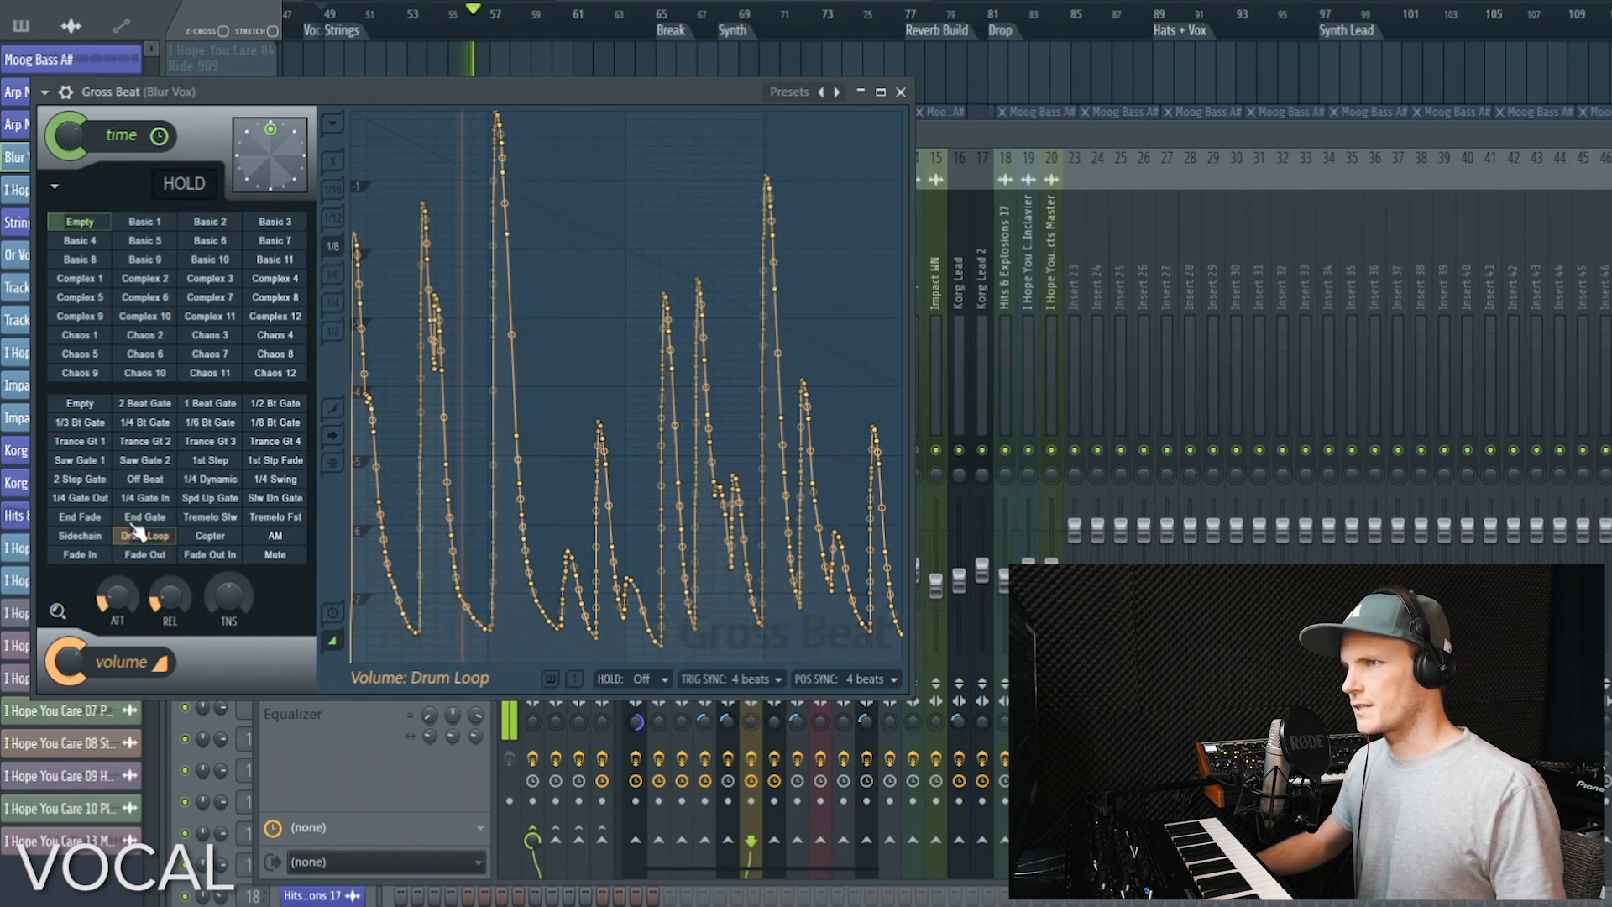
pyautogui.click(899, 90)
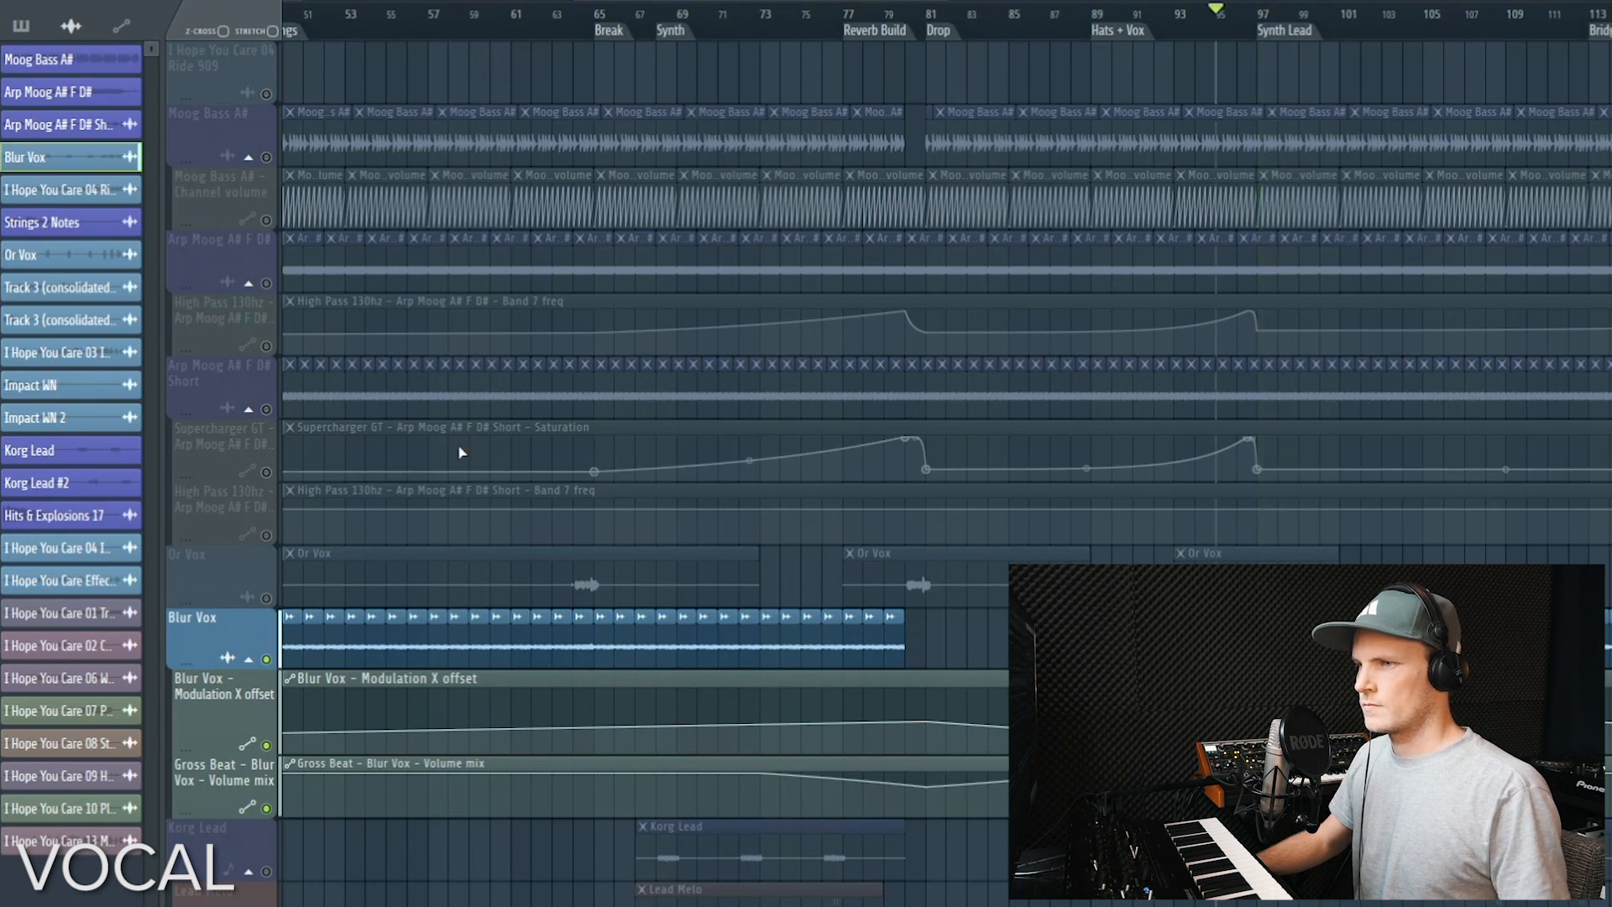
pyautogui.moveTo(445, 475)
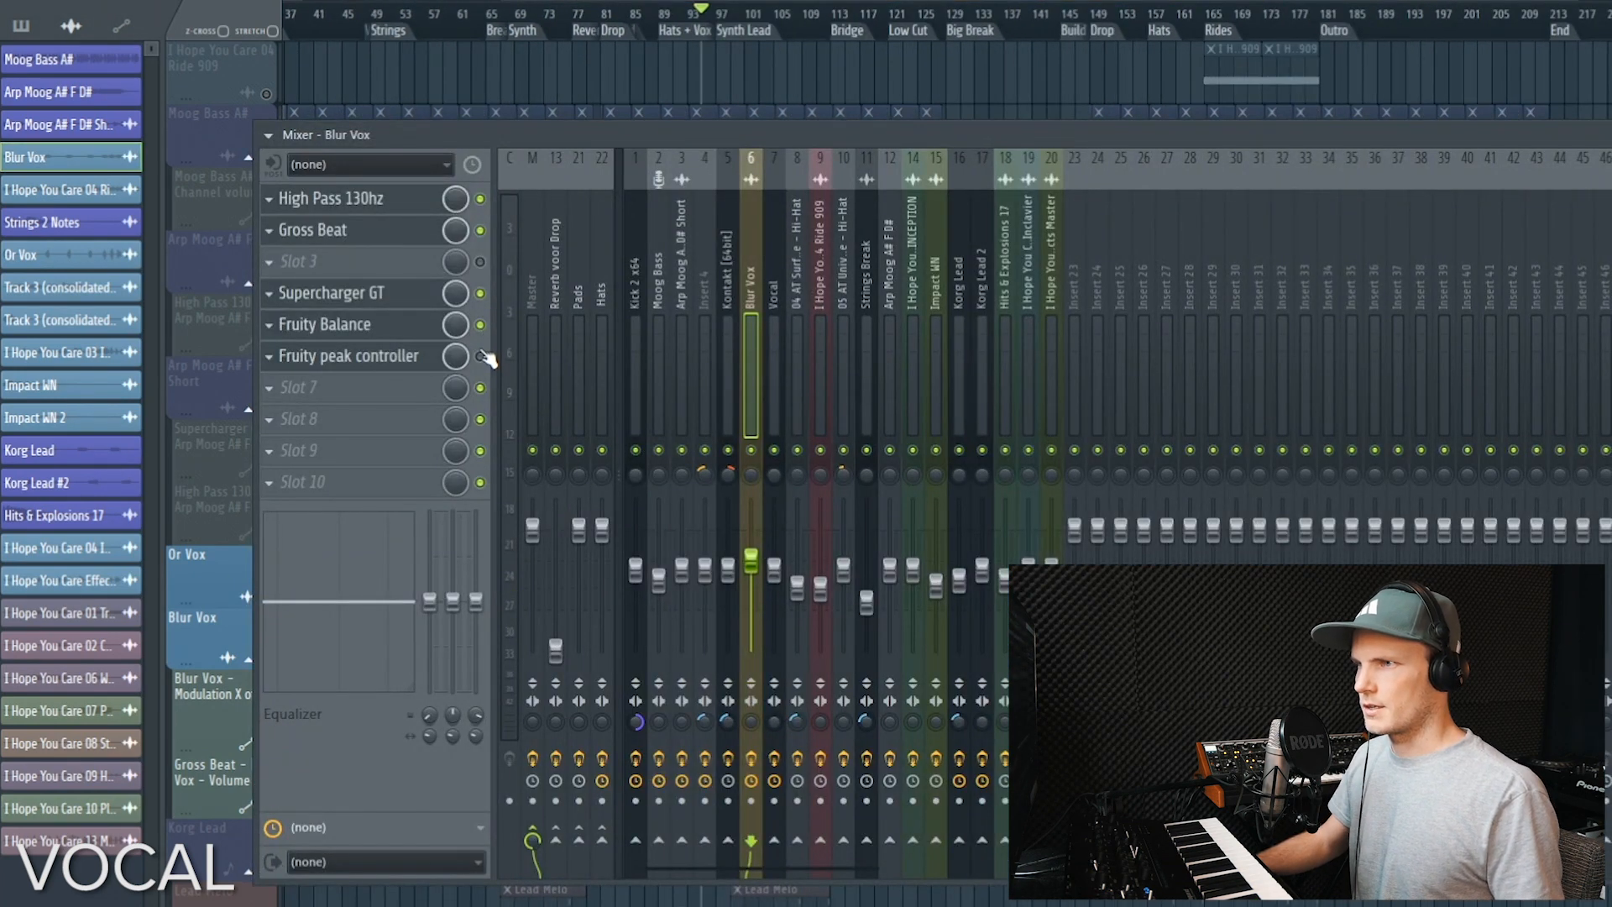
# Review Blur Vox's Fruity Balance and Fruity Peak Controller settings
pyautogui.click(325, 324)
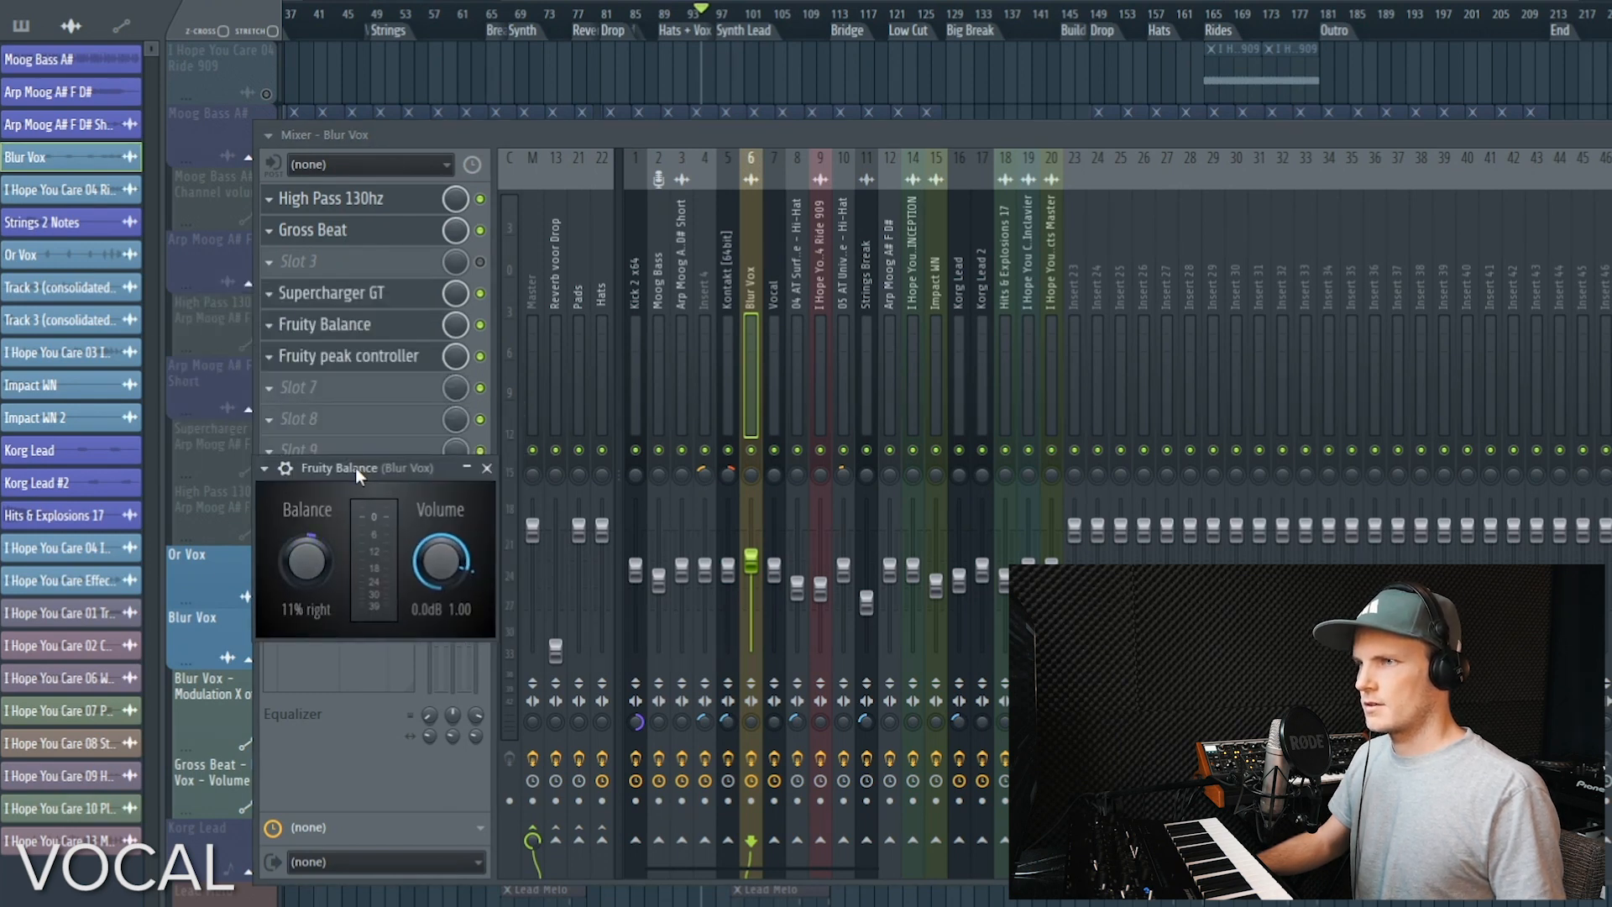
pyautogui.click(347, 356)
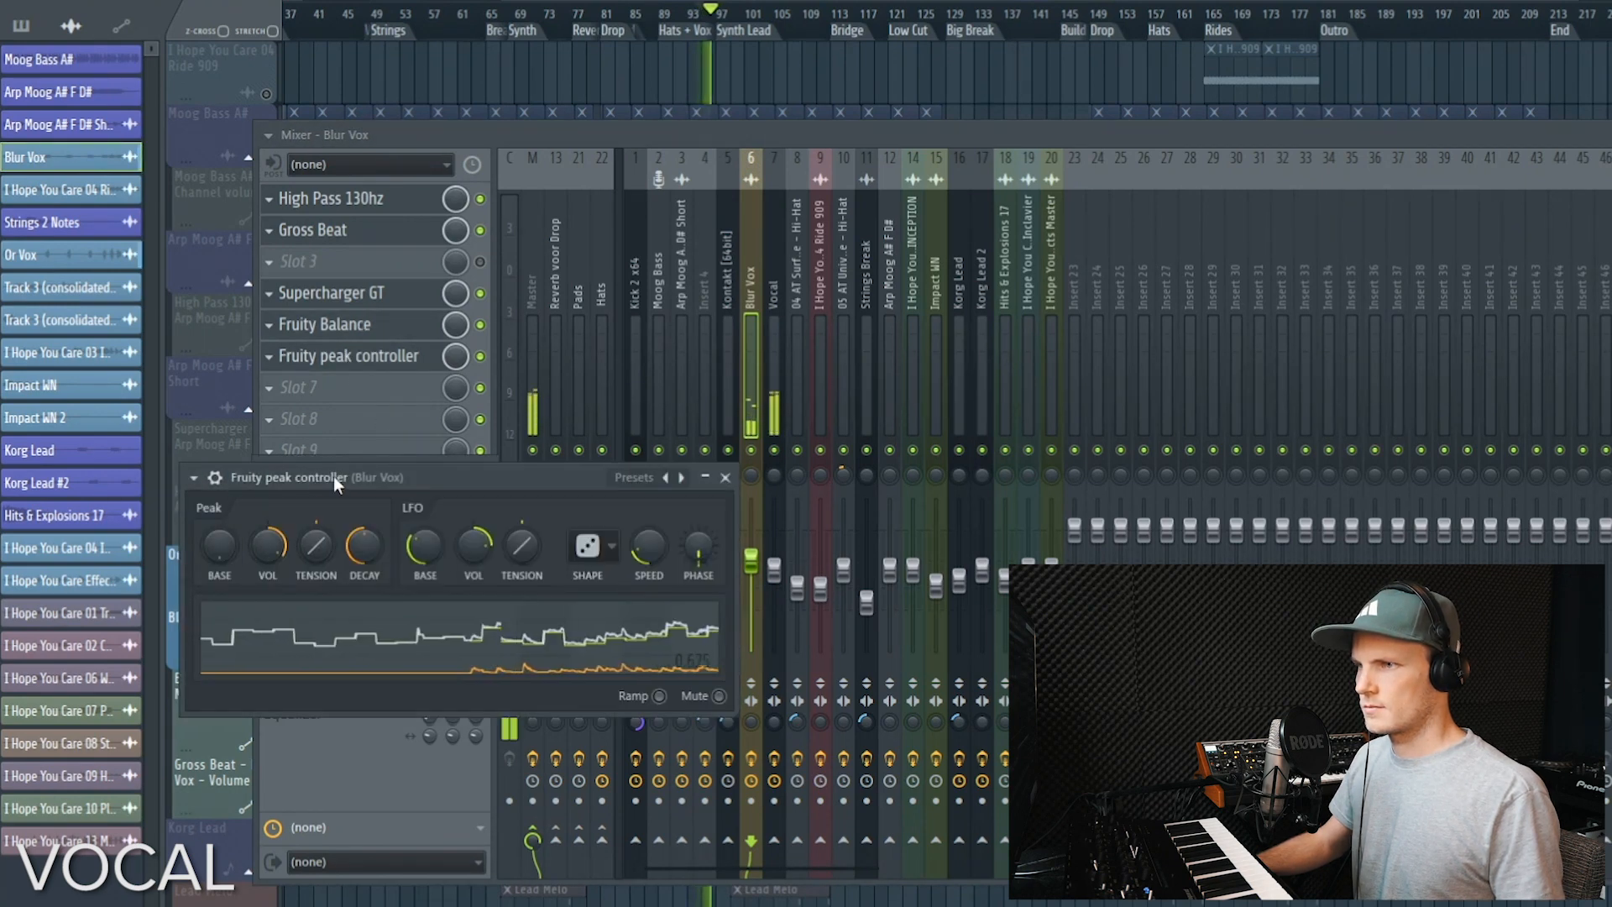
pyautogui.click(324, 324)
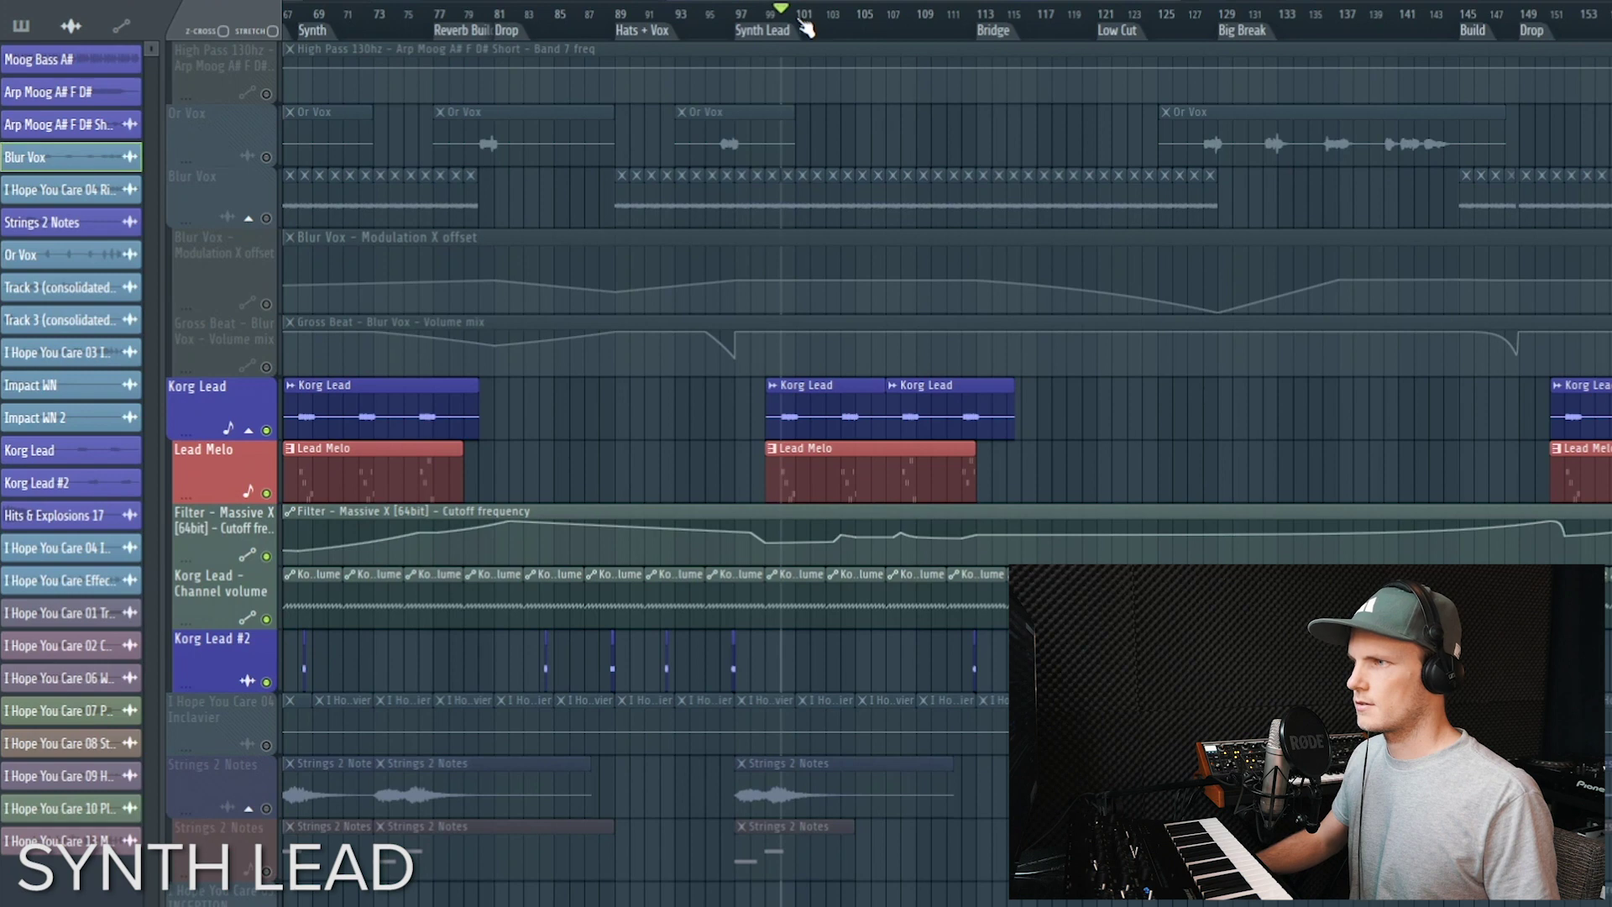
pyautogui.click(781, 15)
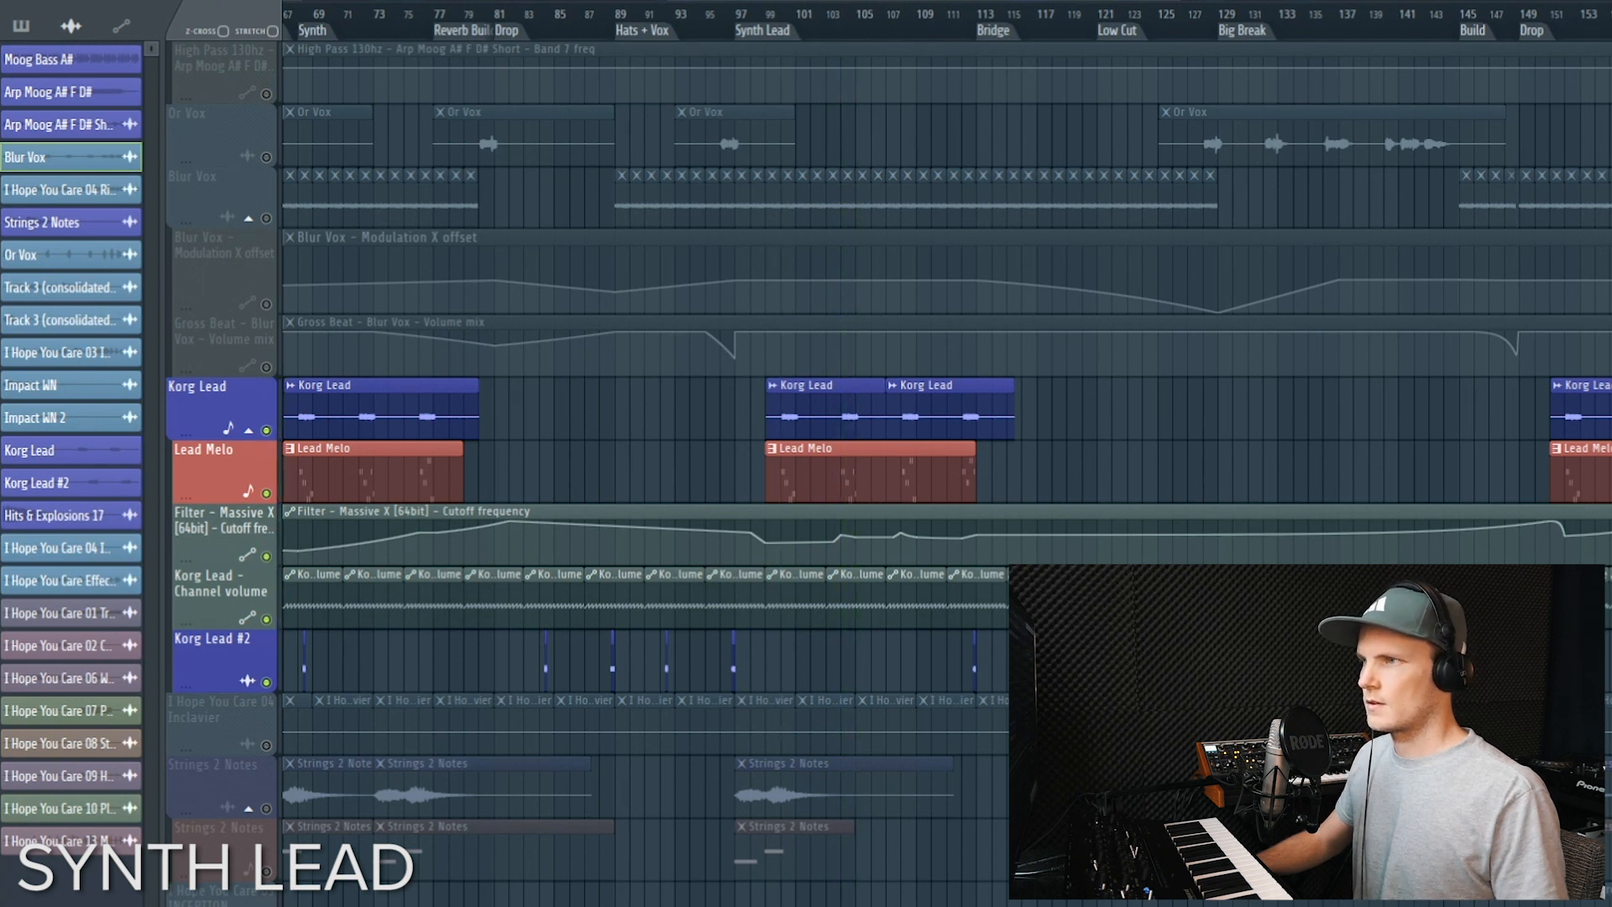
pyautogui.moveTo(797, 461)
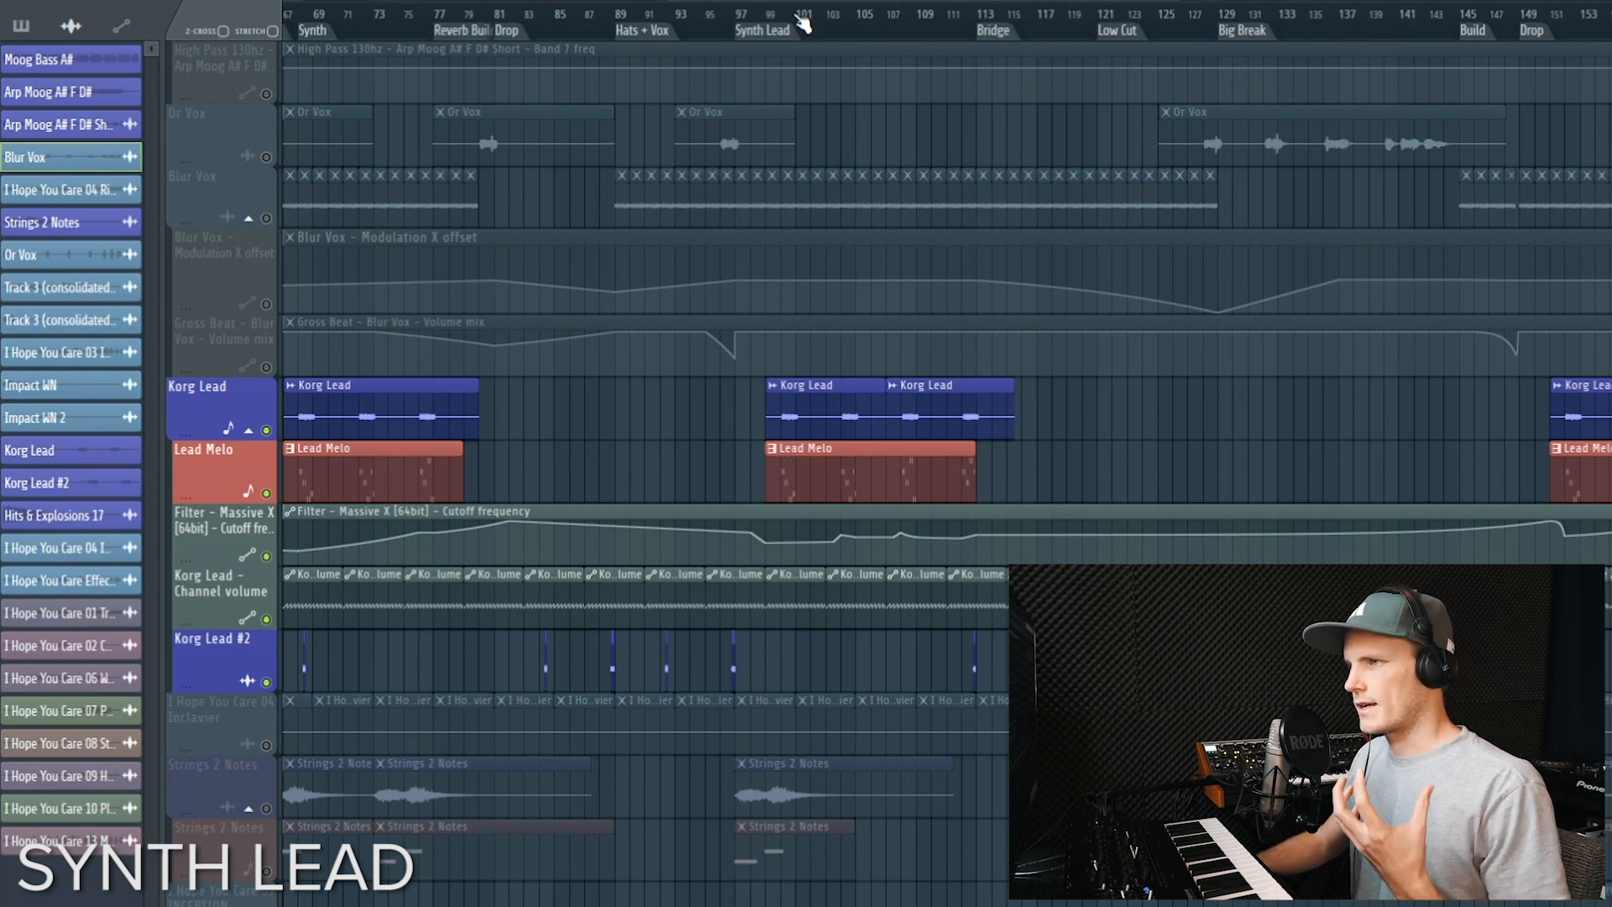
pyautogui.click(770, 15)
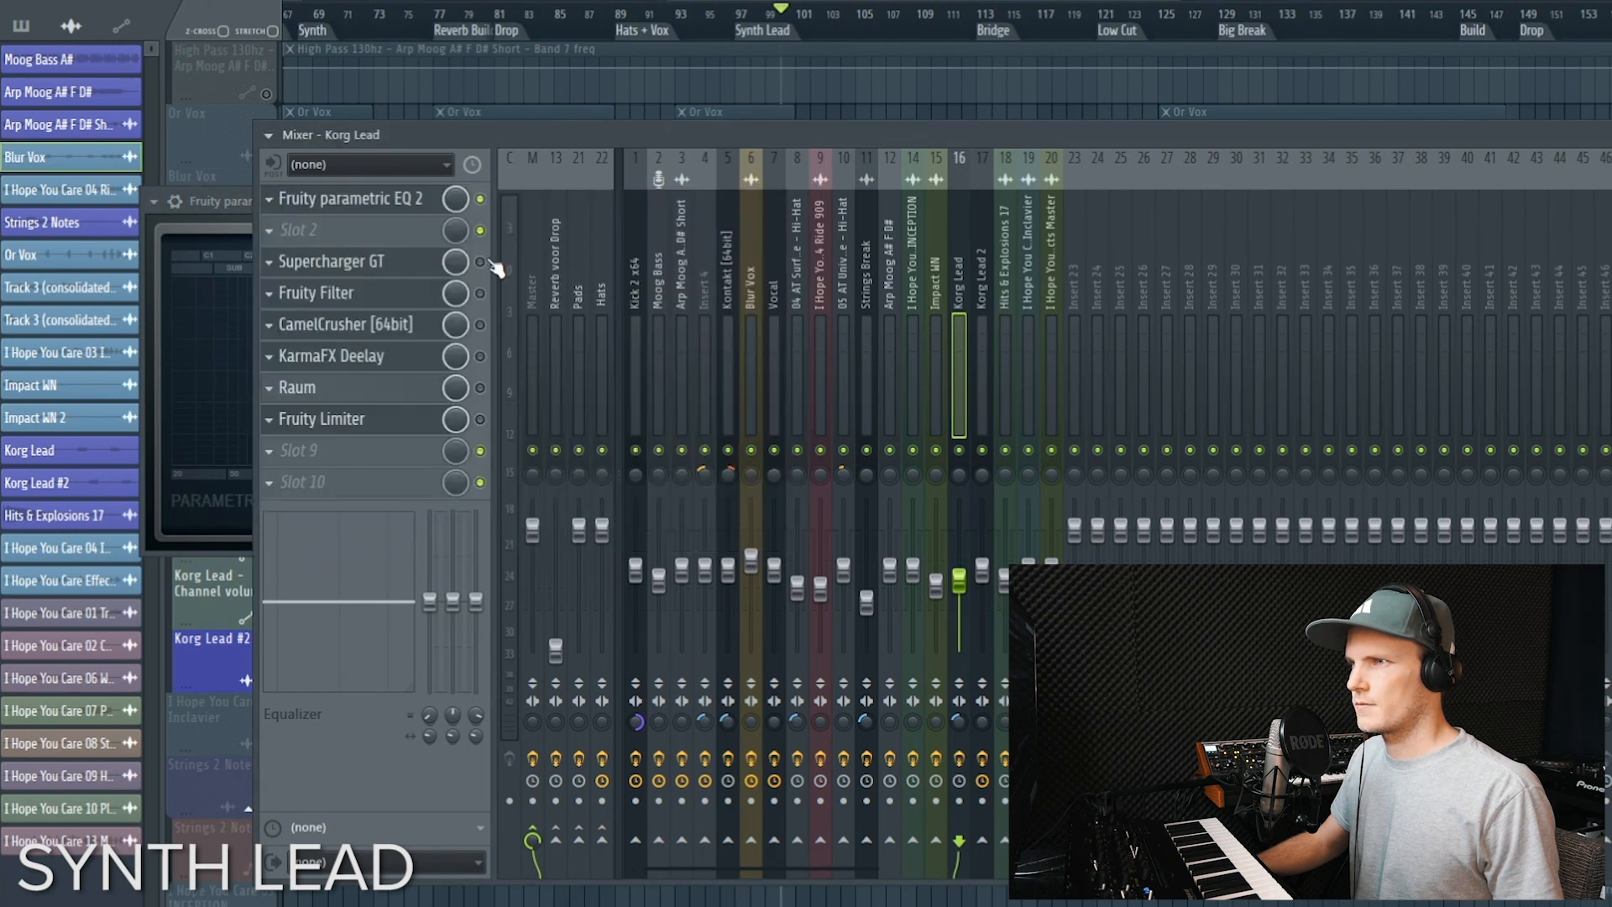
# Review Korg Lead's Supercharger GT compressor, replay the Synth Lead part, and reopen the Korg Lead insert
pyautogui.click(331, 261)
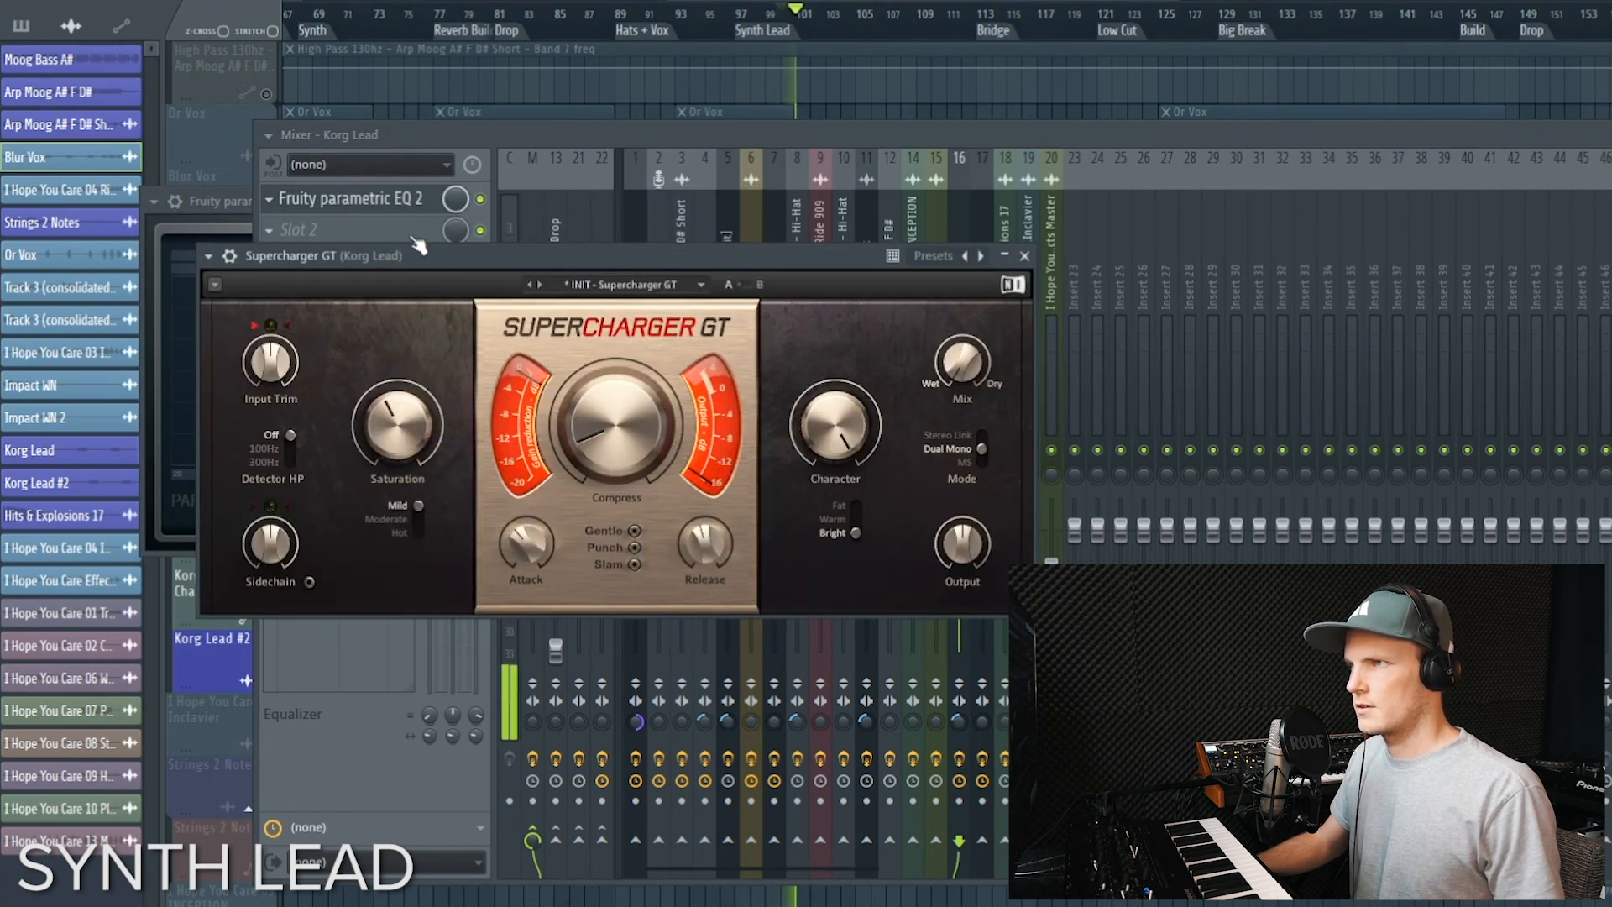
pyautogui.click(1025, 256)
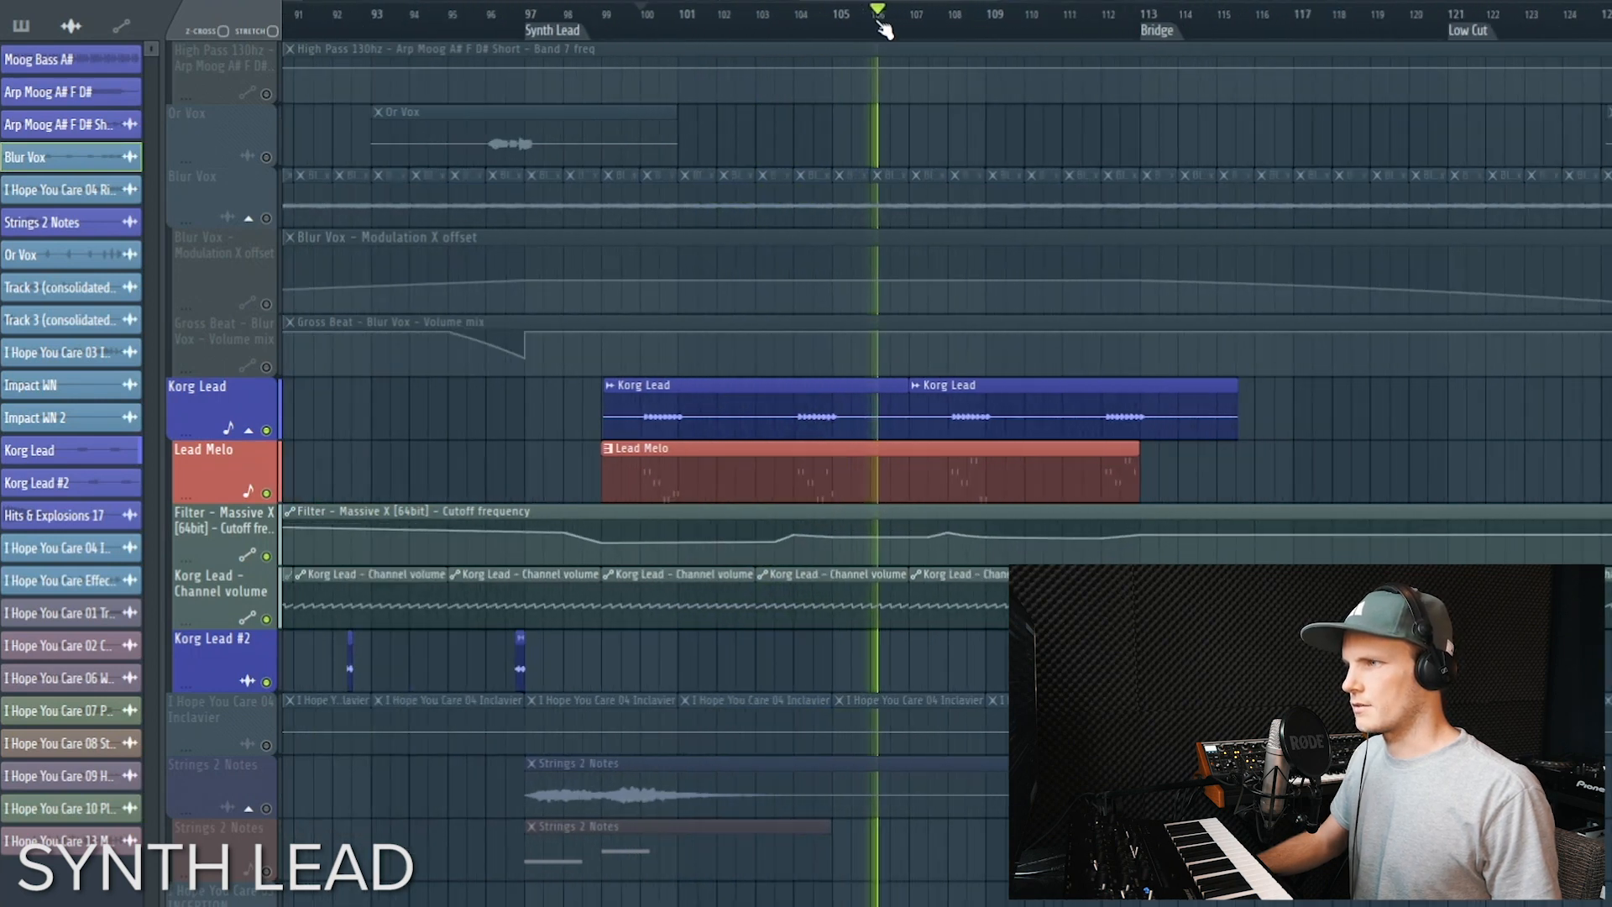
pyautogui.click(916, 15)
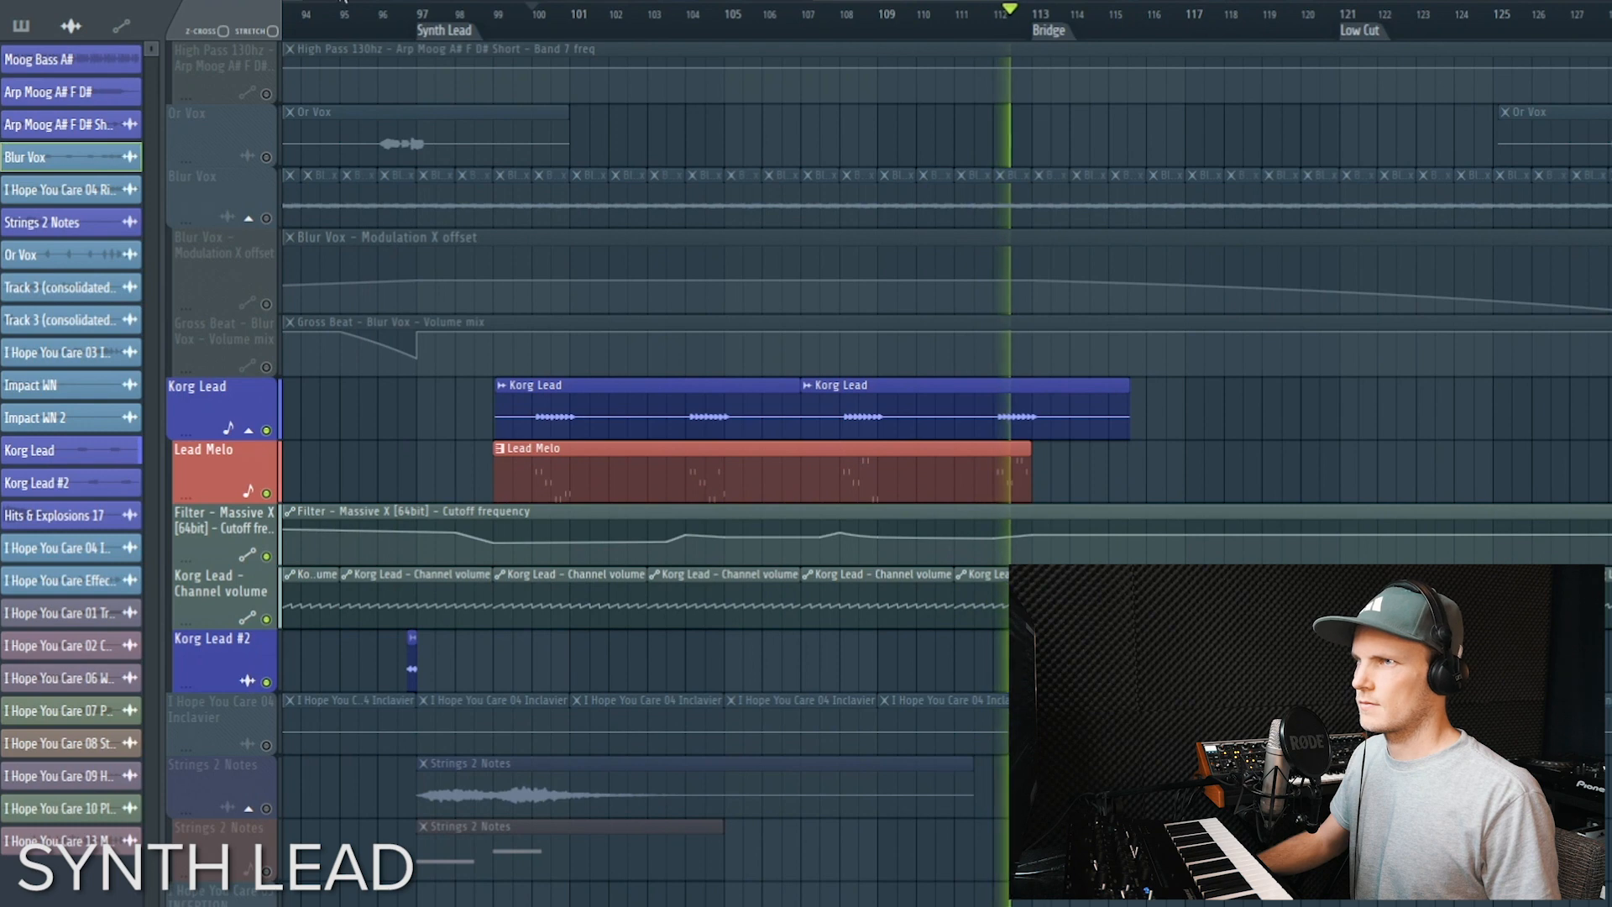
pyautogui.click(853, 14)
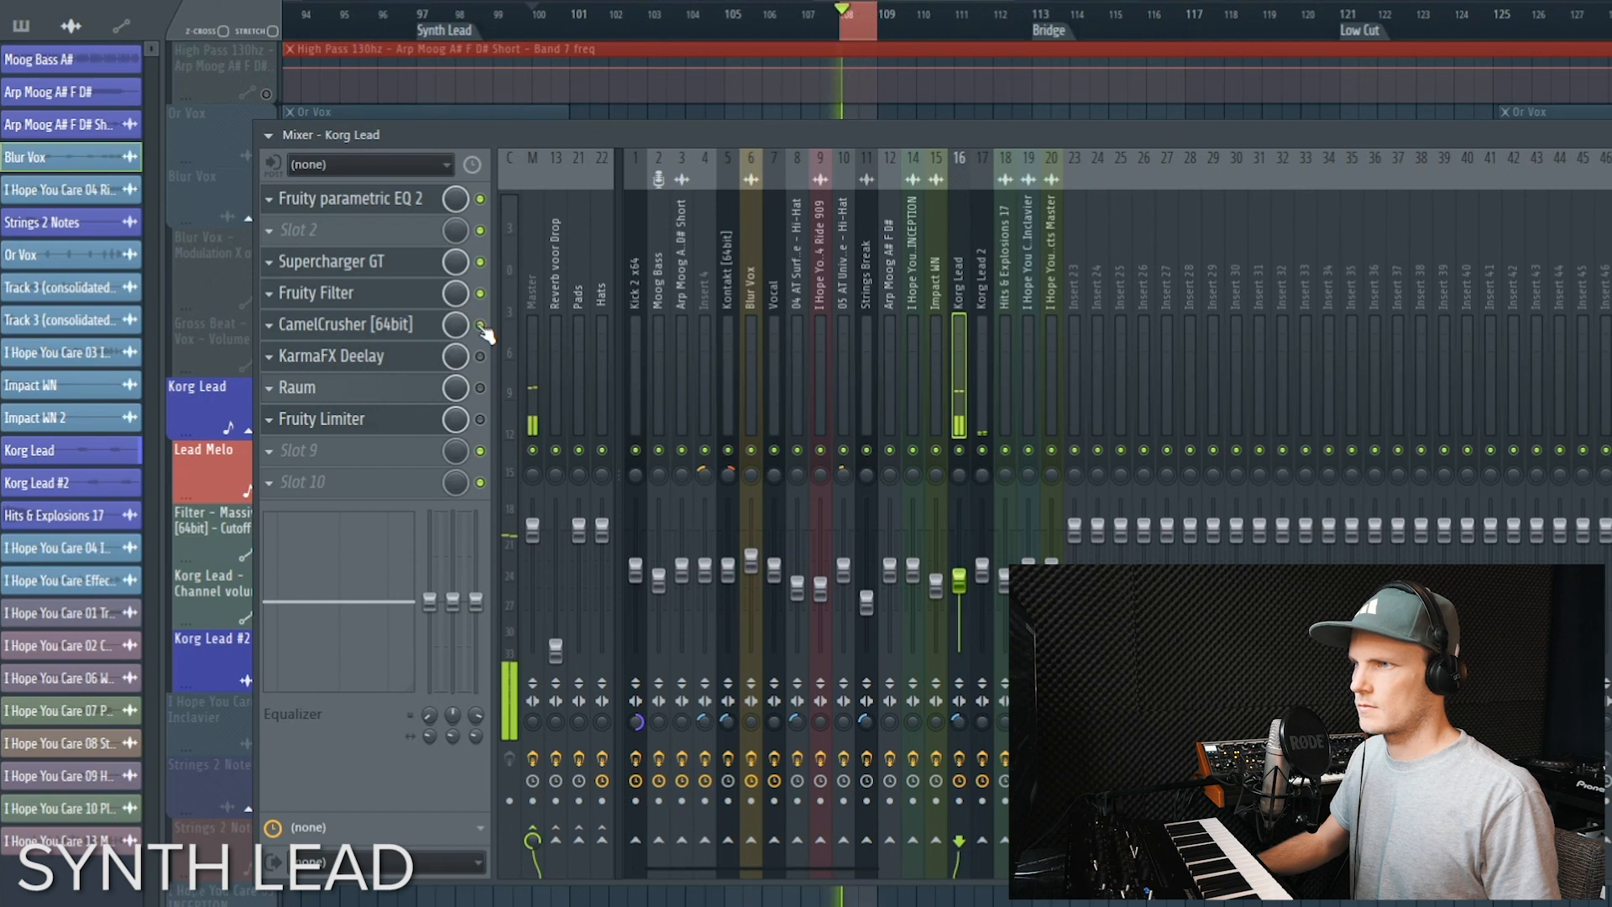
# Review Korg Lead's CamelCrusher, KarmaFX Deelay, Raum reverb and Fruity Limiter slots in turn
pyautogui.click(345, 324)
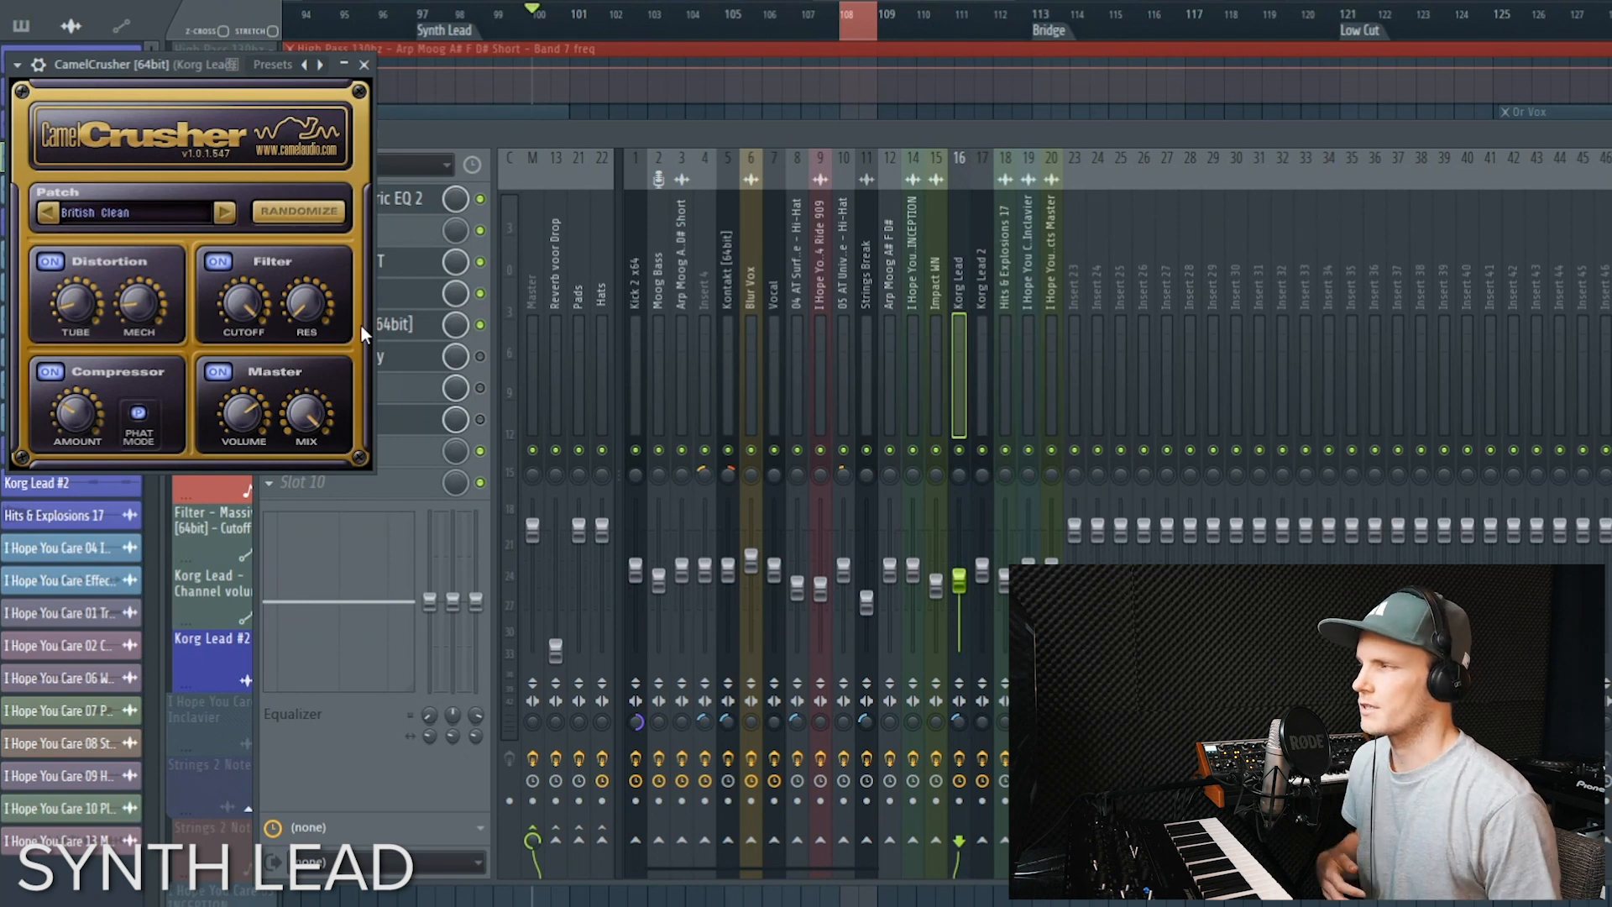
pyautogui.moveTo(535, 143)
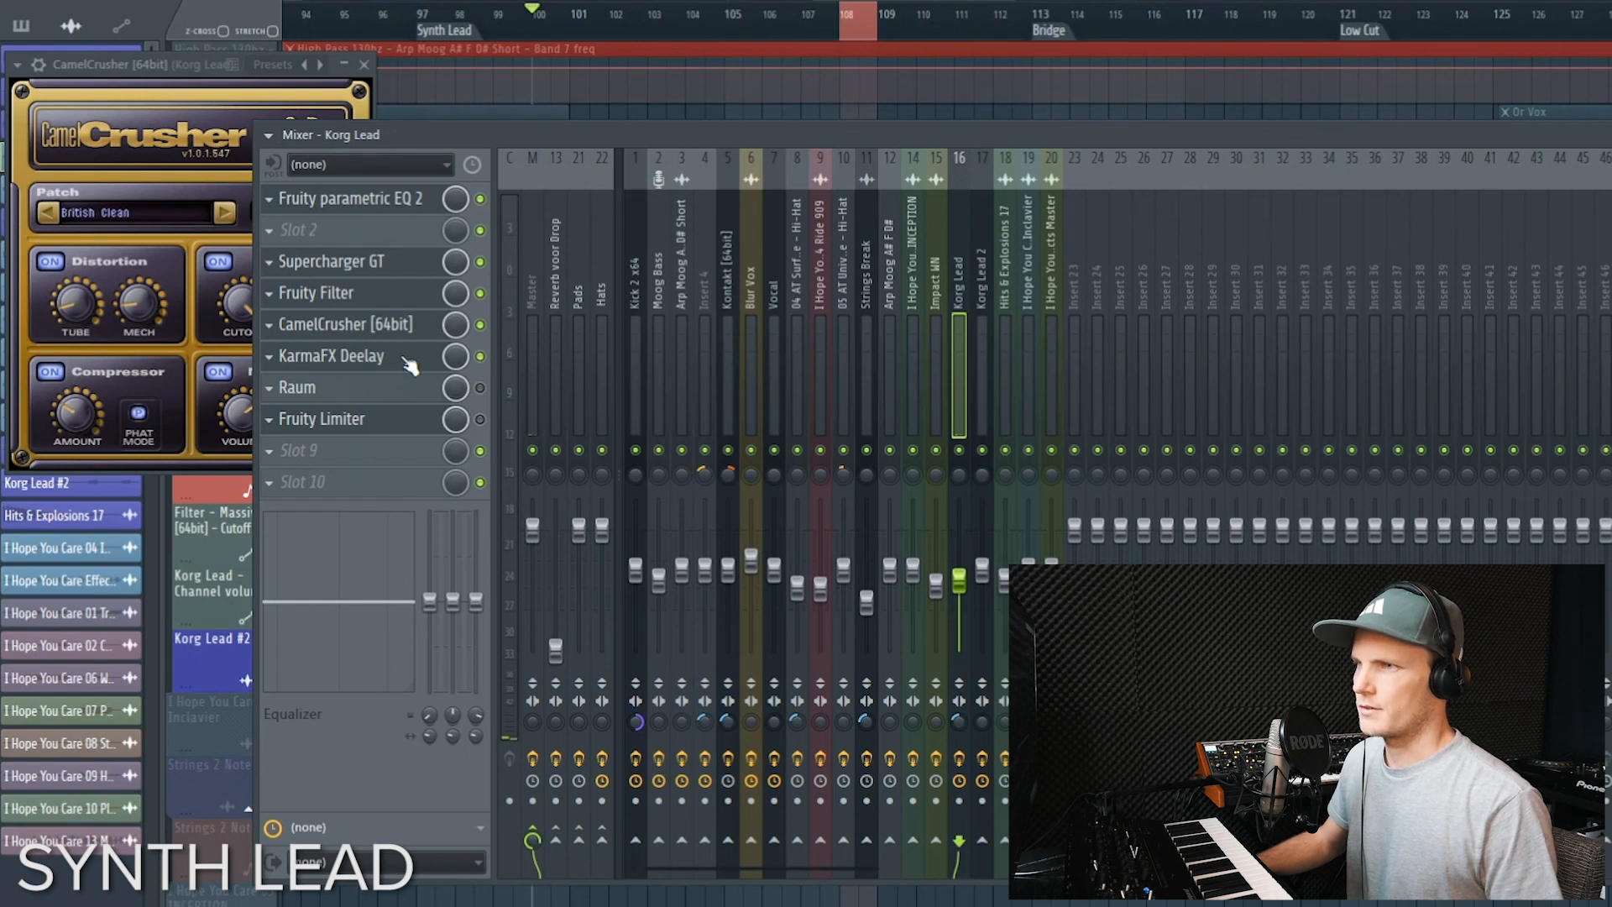
pyautogui.click(331, 356)
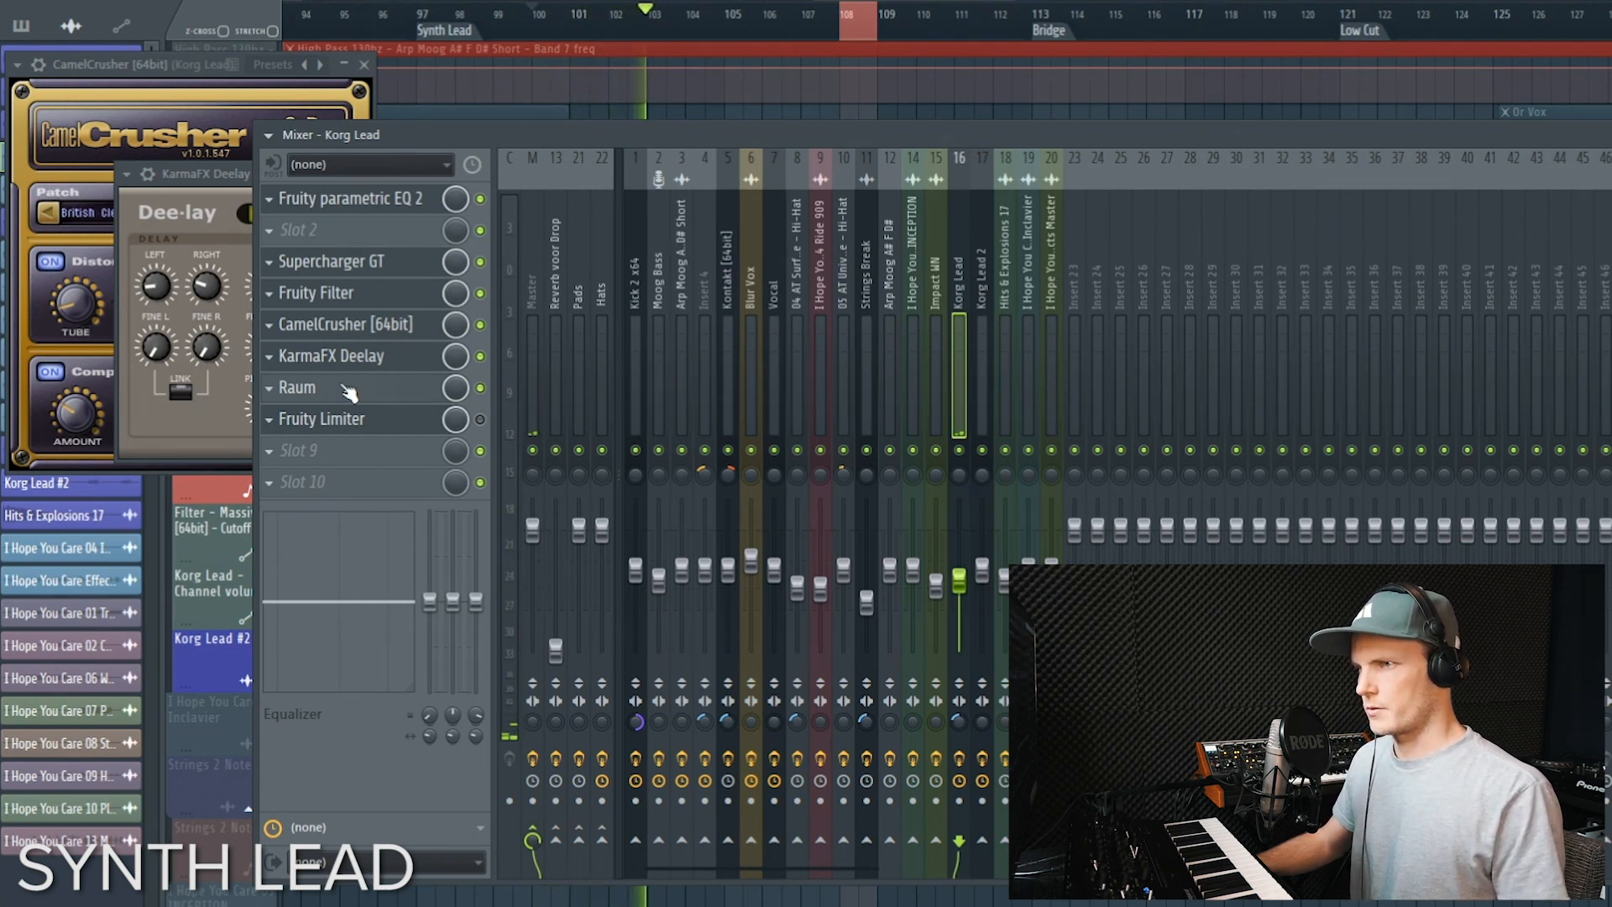
pyautogui.click(297, 388)
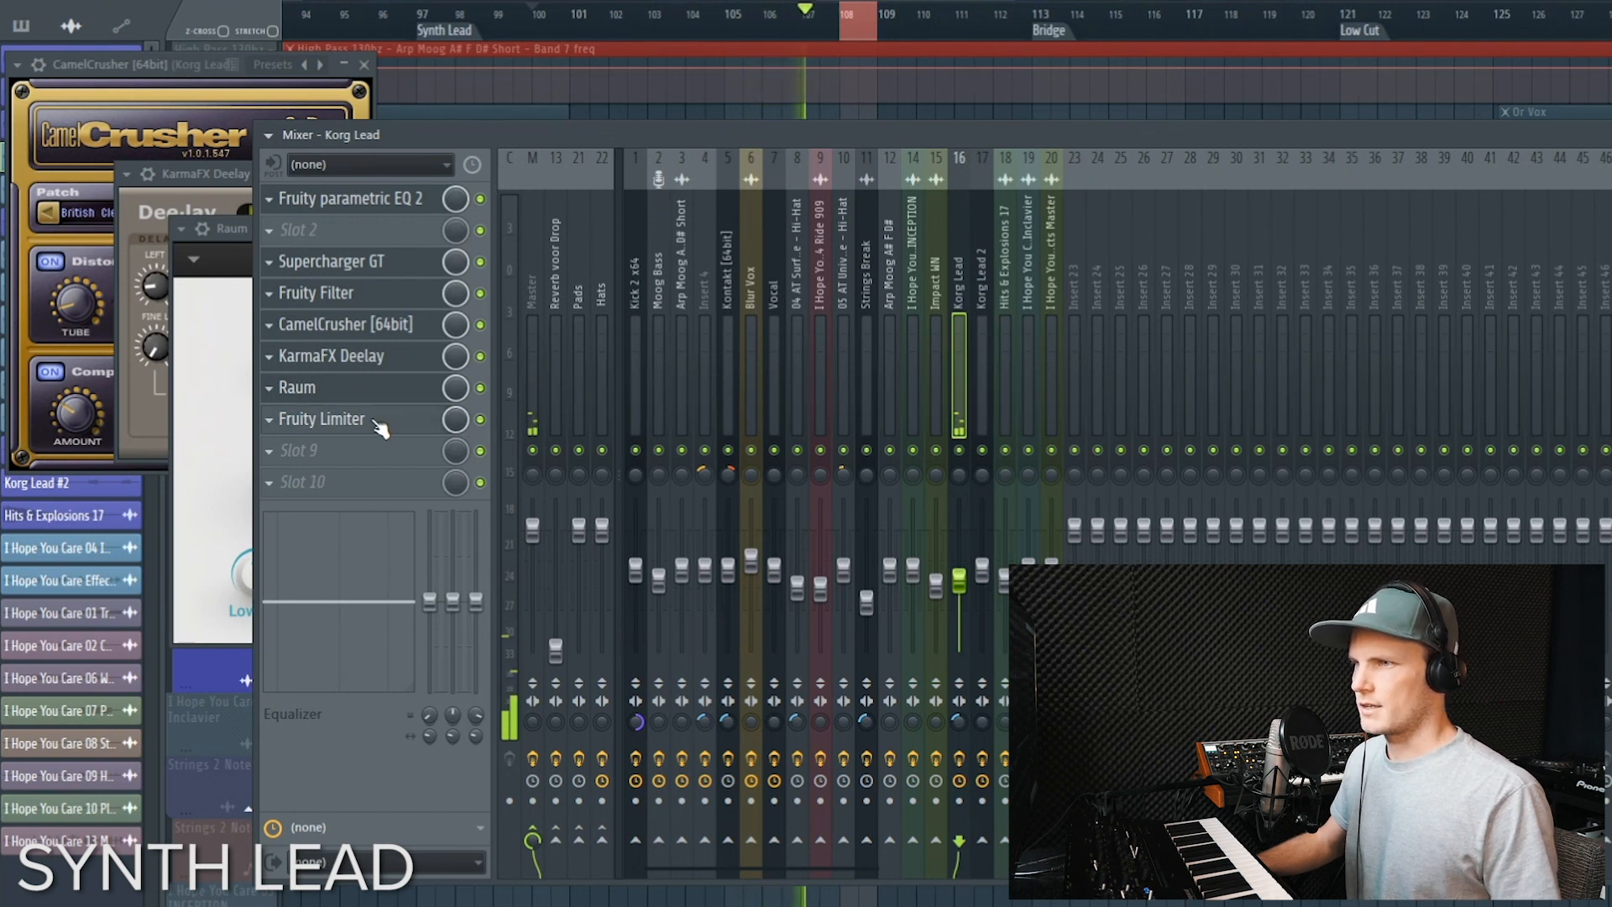
pyautogui.click(321, 418)
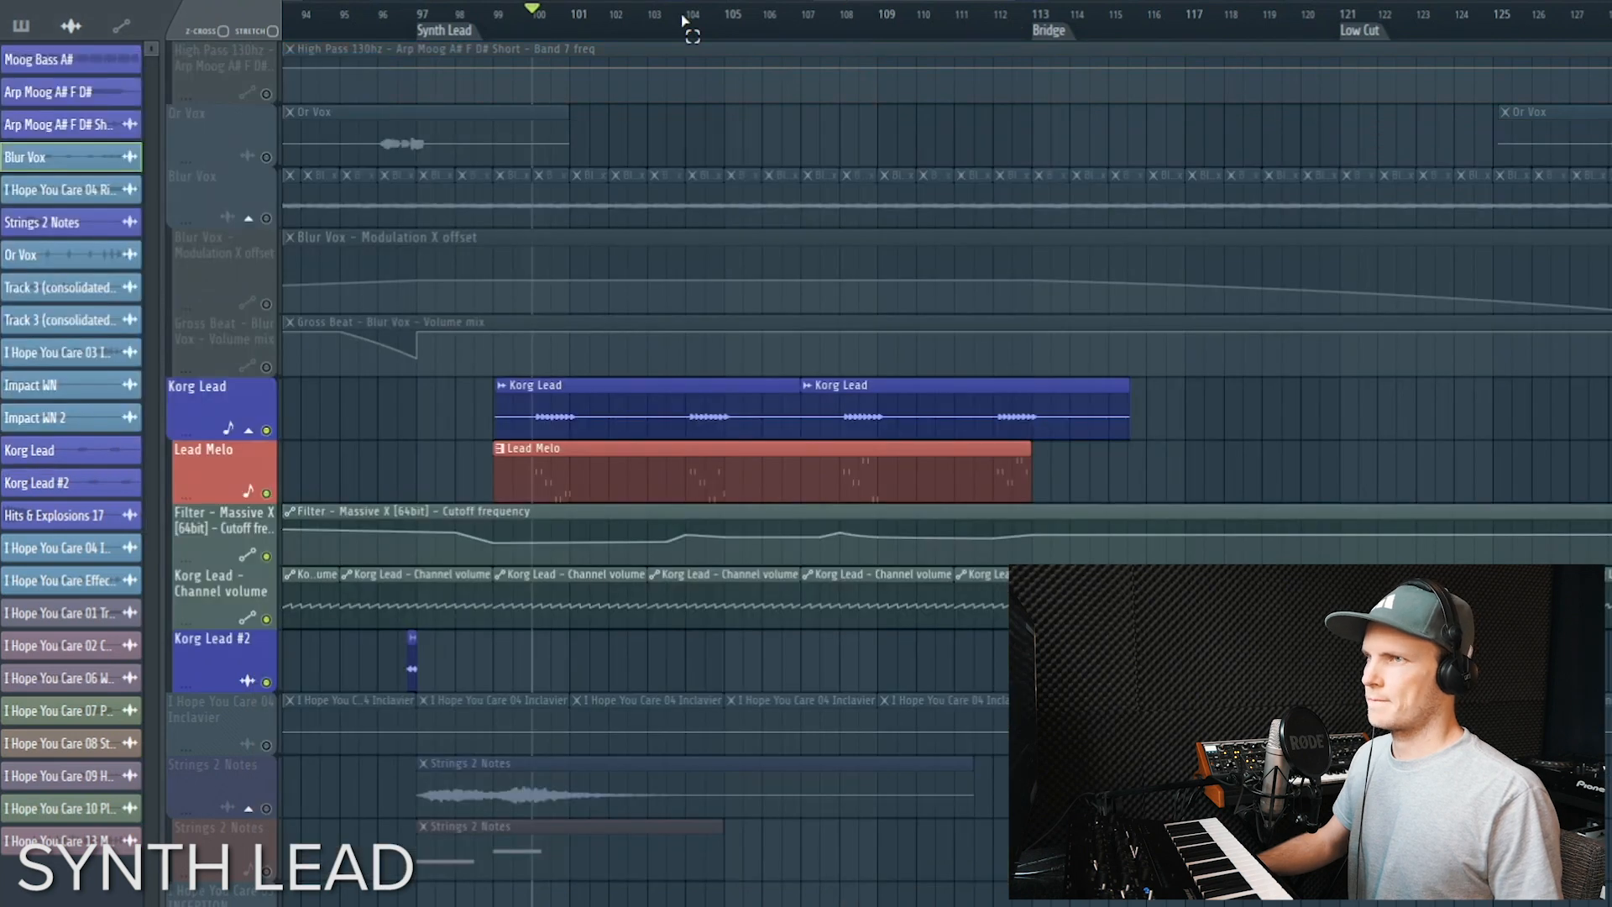
pyautogui.click(537, 15)
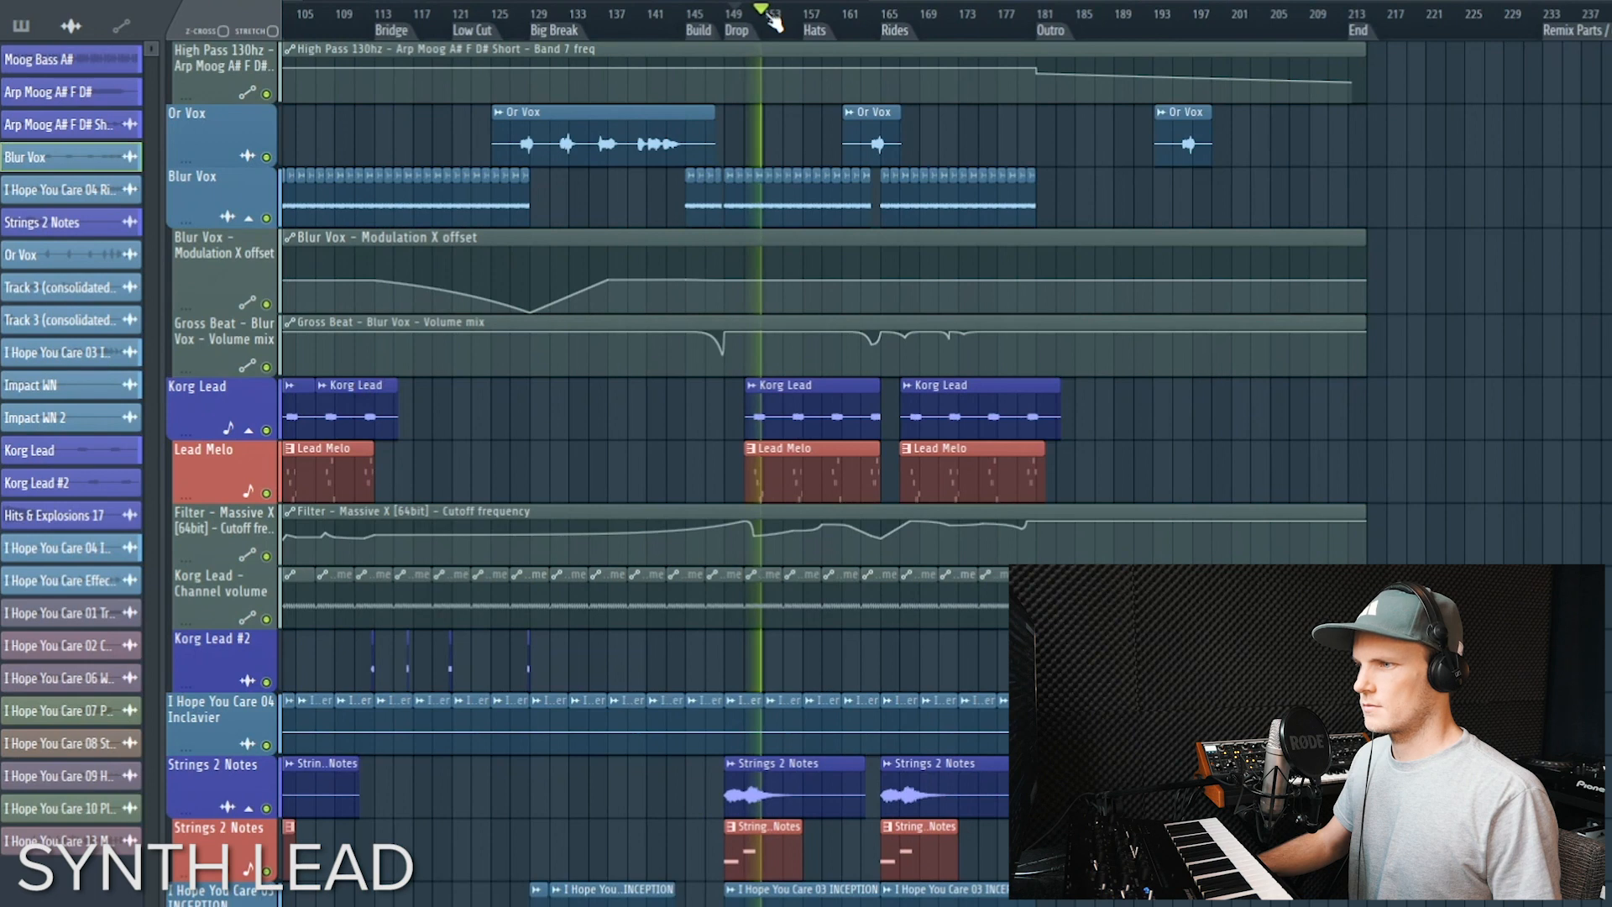
pyautogui.hscroll(-3)
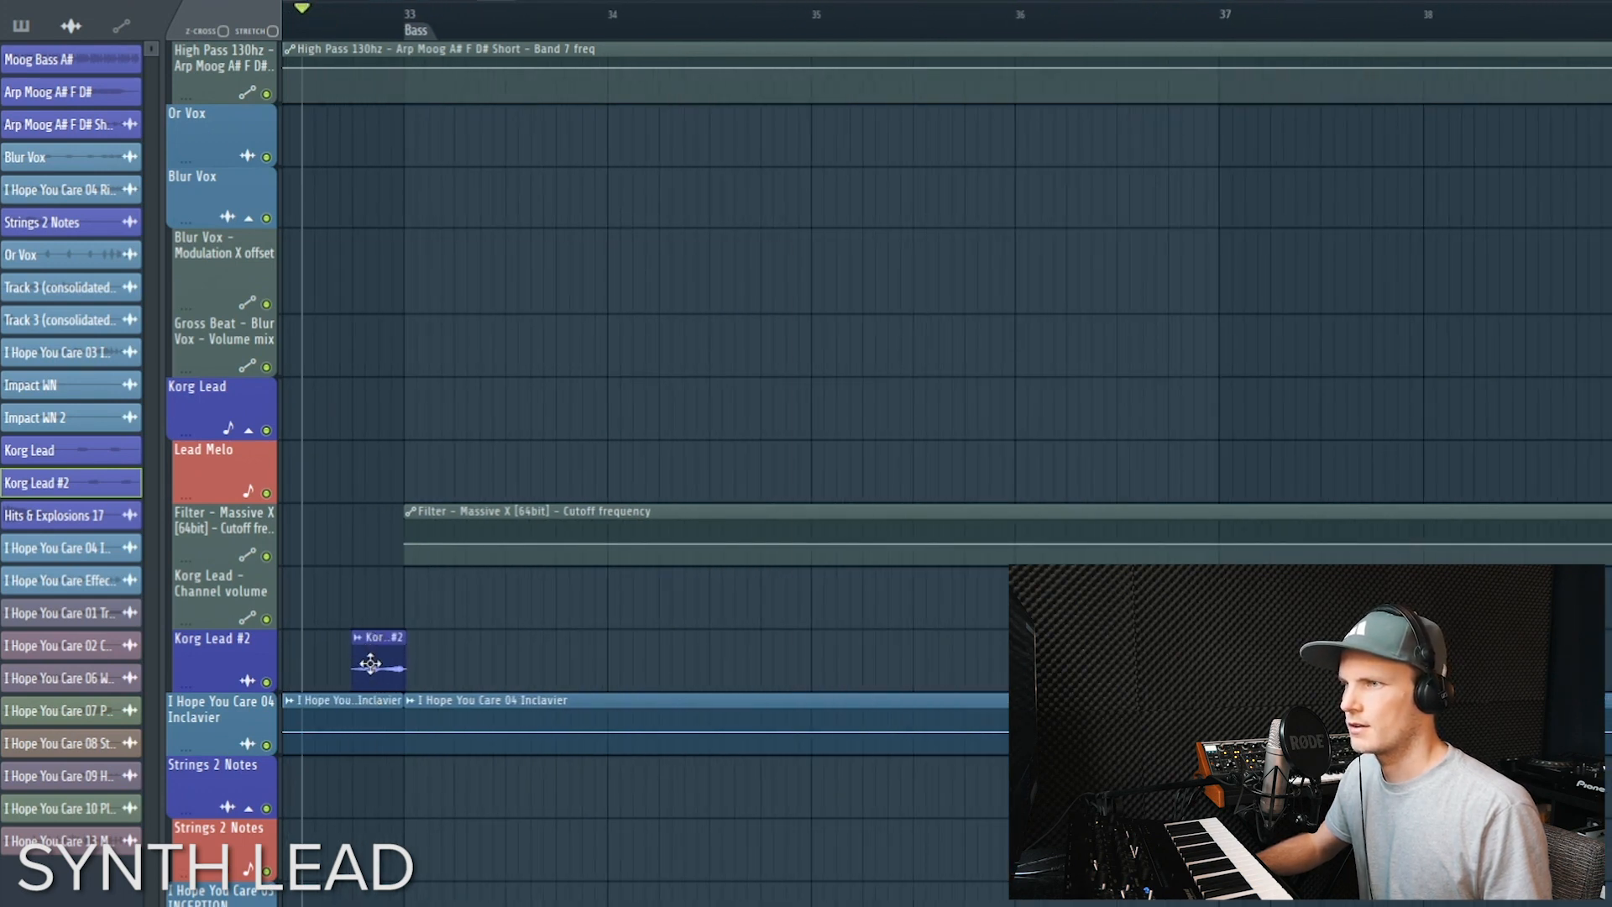
# Zoom out from the Korg Lead #2 clip near bar 33 to the Strings 2 Notes tracks
pyautogui.doubleClick(377, 661)
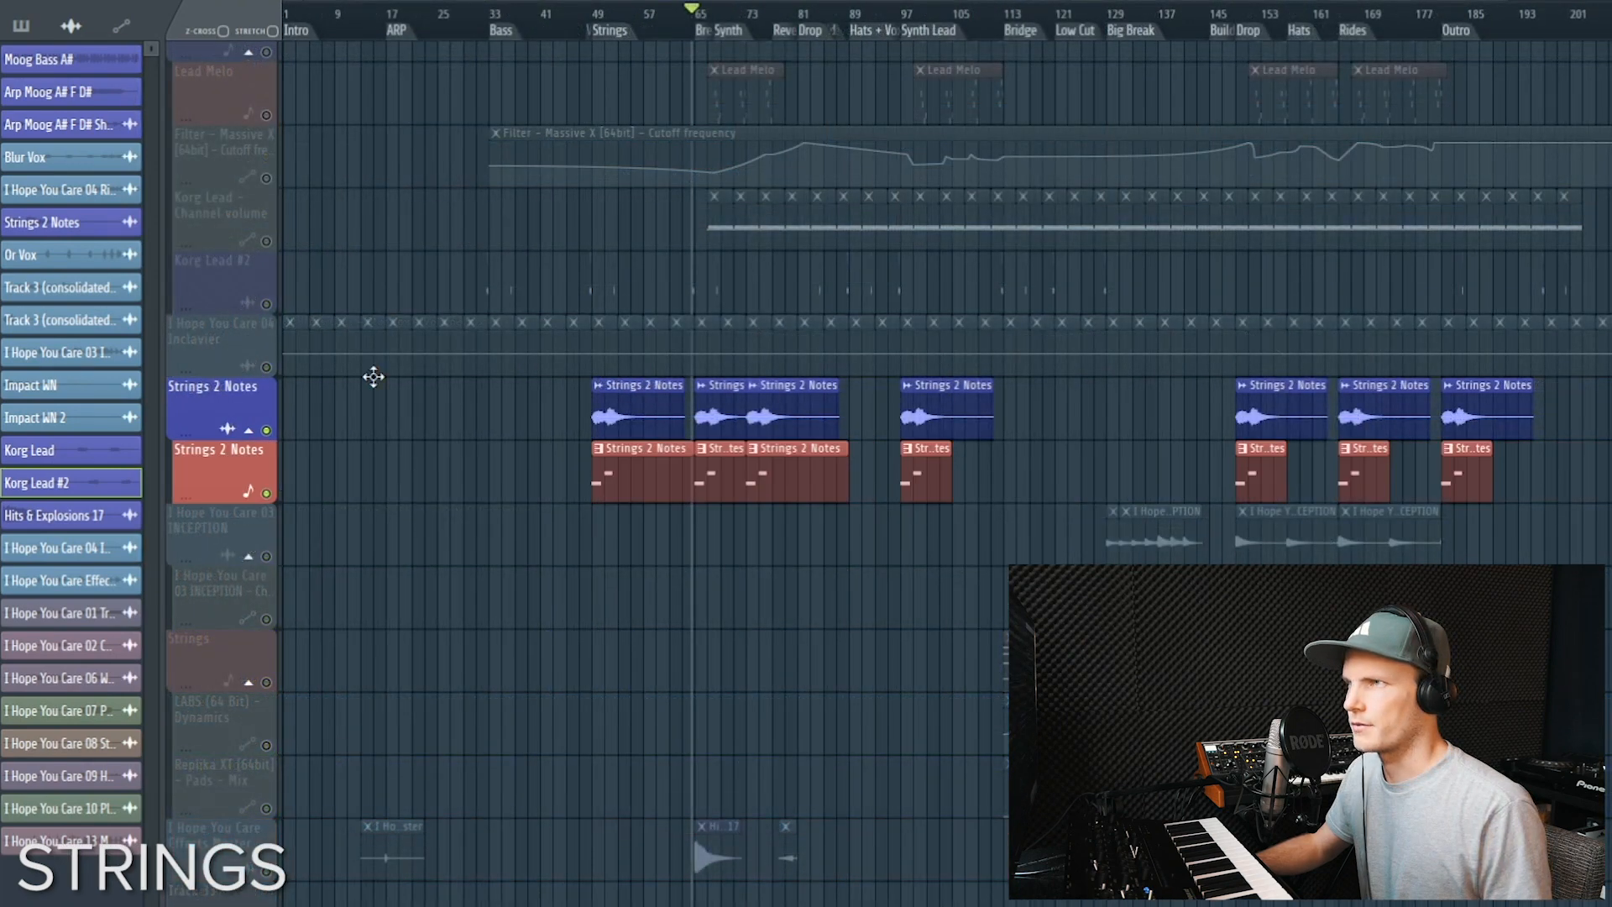
# Show the Strings 2 Notes sample settings beside the Strings Break insert's aStereolizer, Raum and High Pass 130hz chain
pyautogui.click(591, 23)
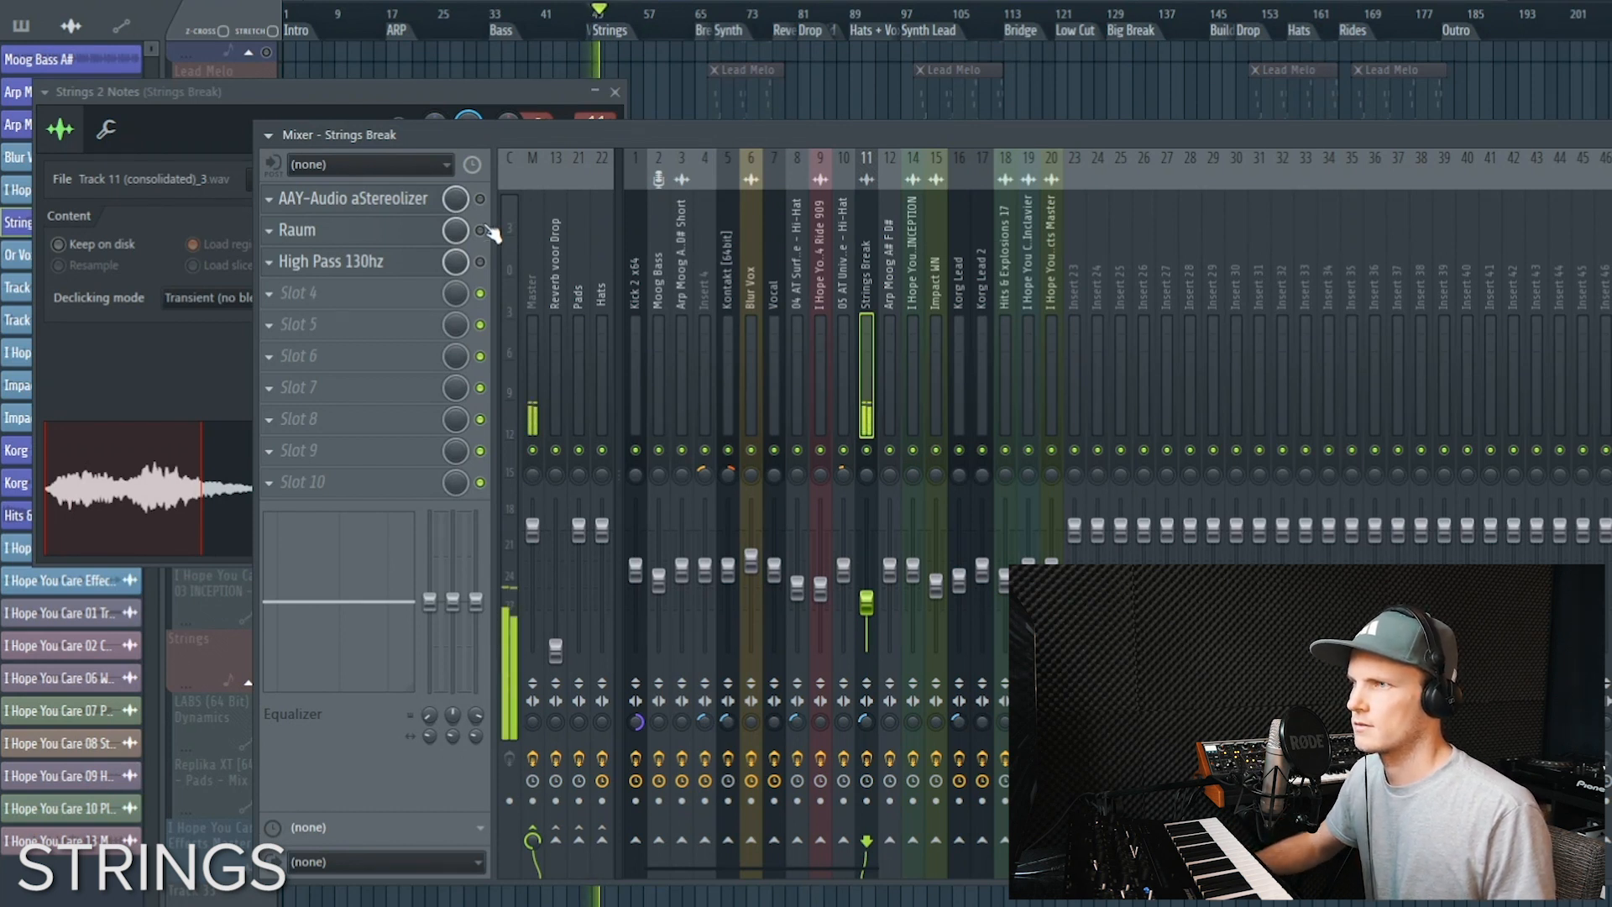
# Audition Strings Break's Raum and aStereolizer on and off, then switch to the Pads insert with Replika XT
pyautogui.click(480, 198)
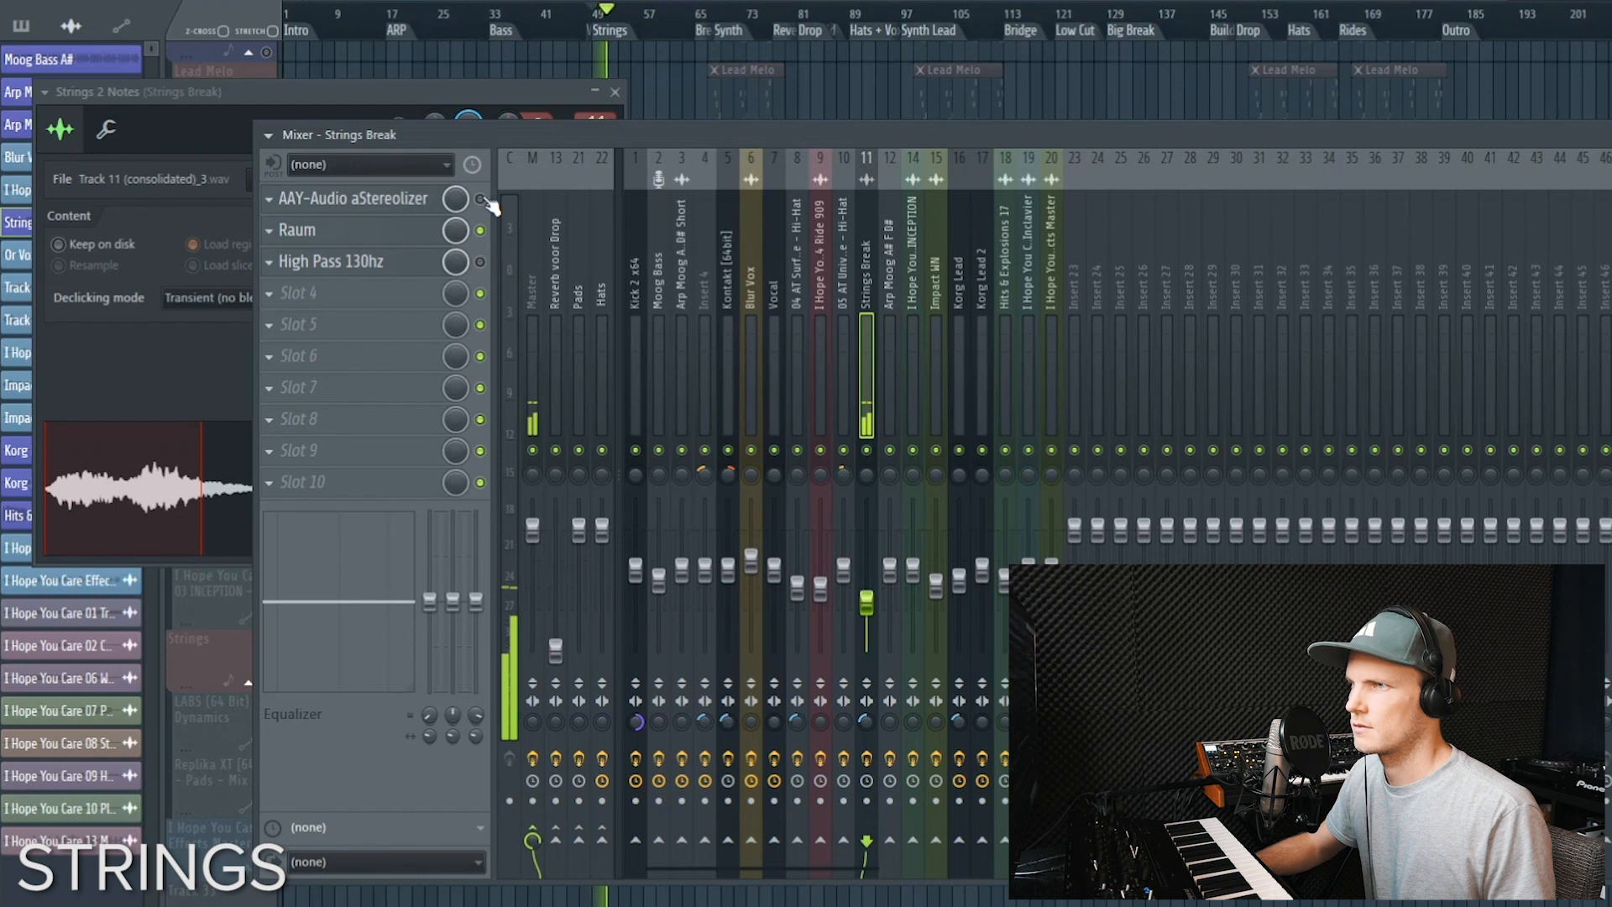
pyautogui.click(329, 261)
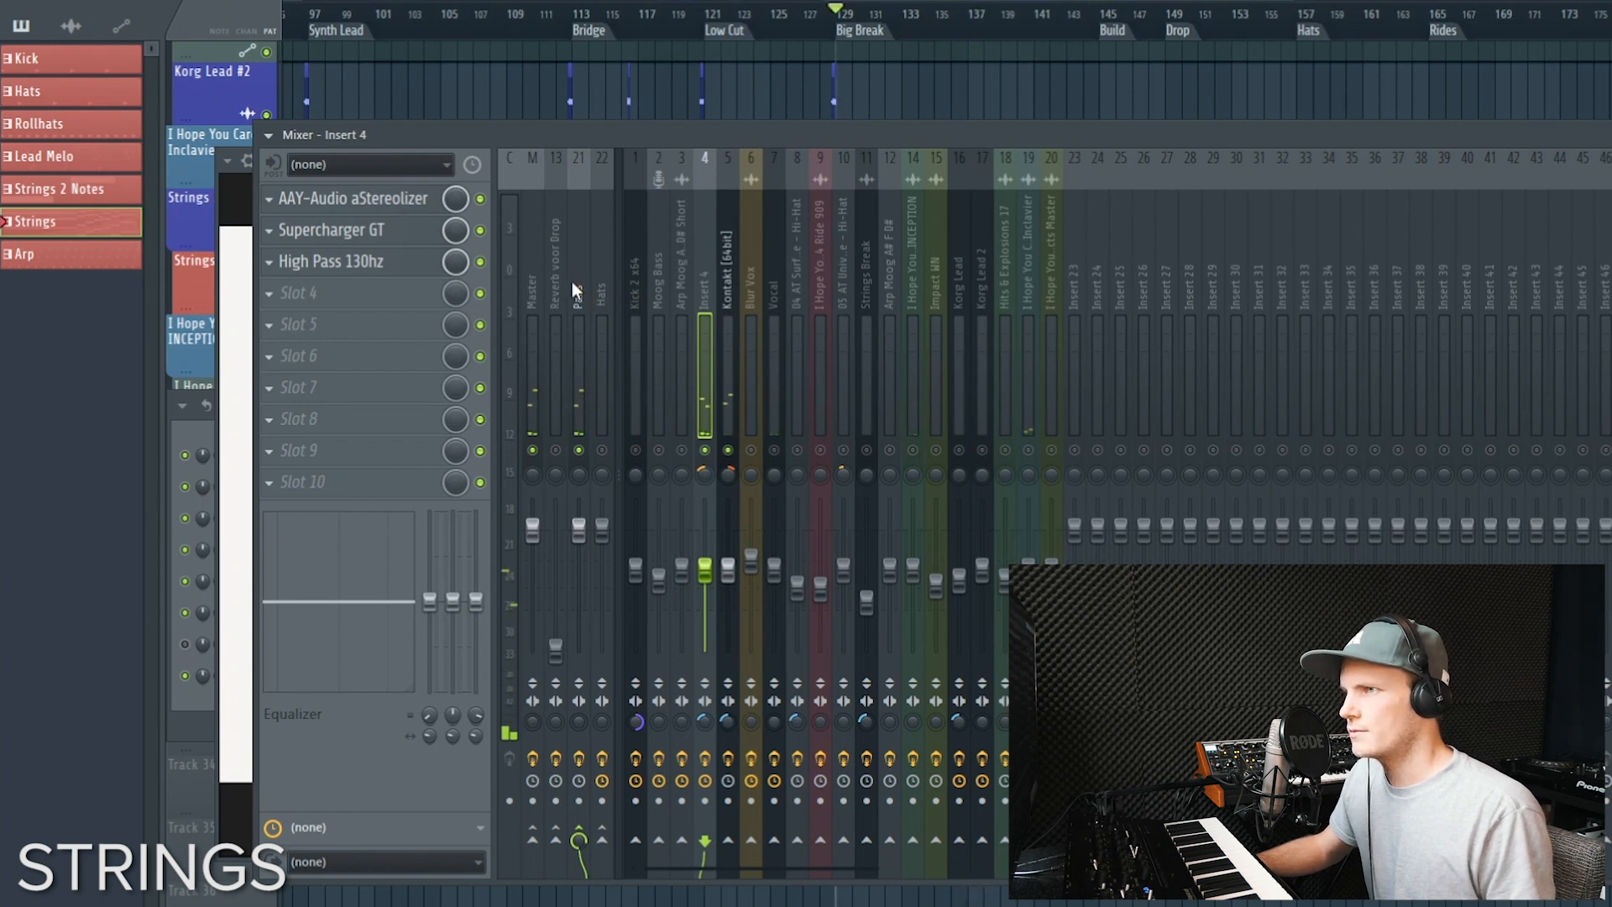
pyautogui.click(579, 308)
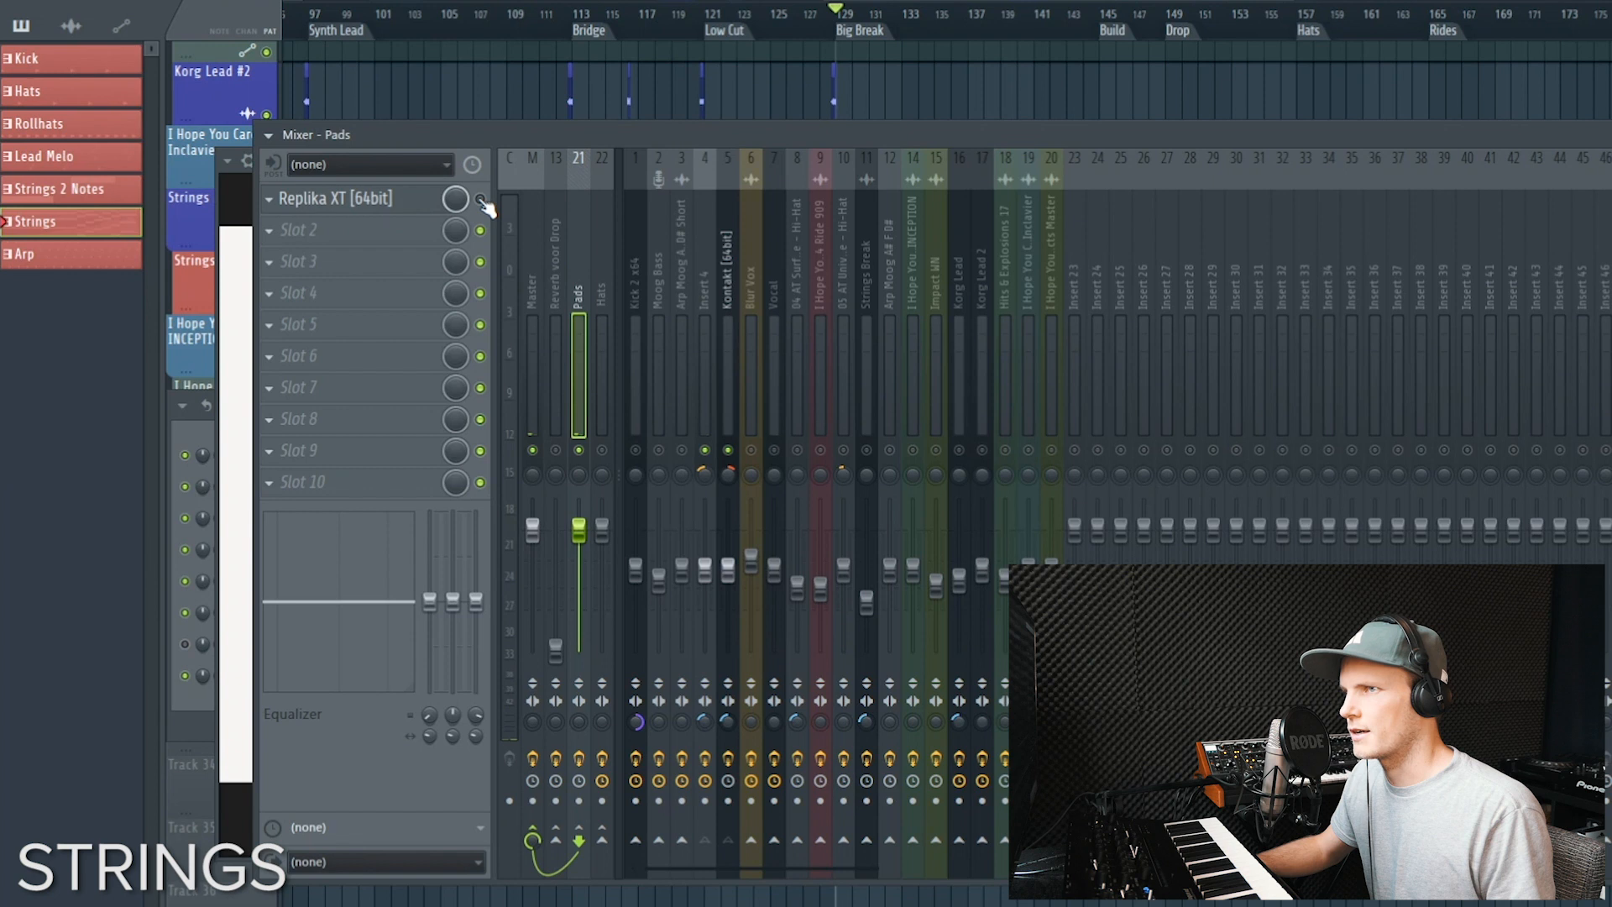